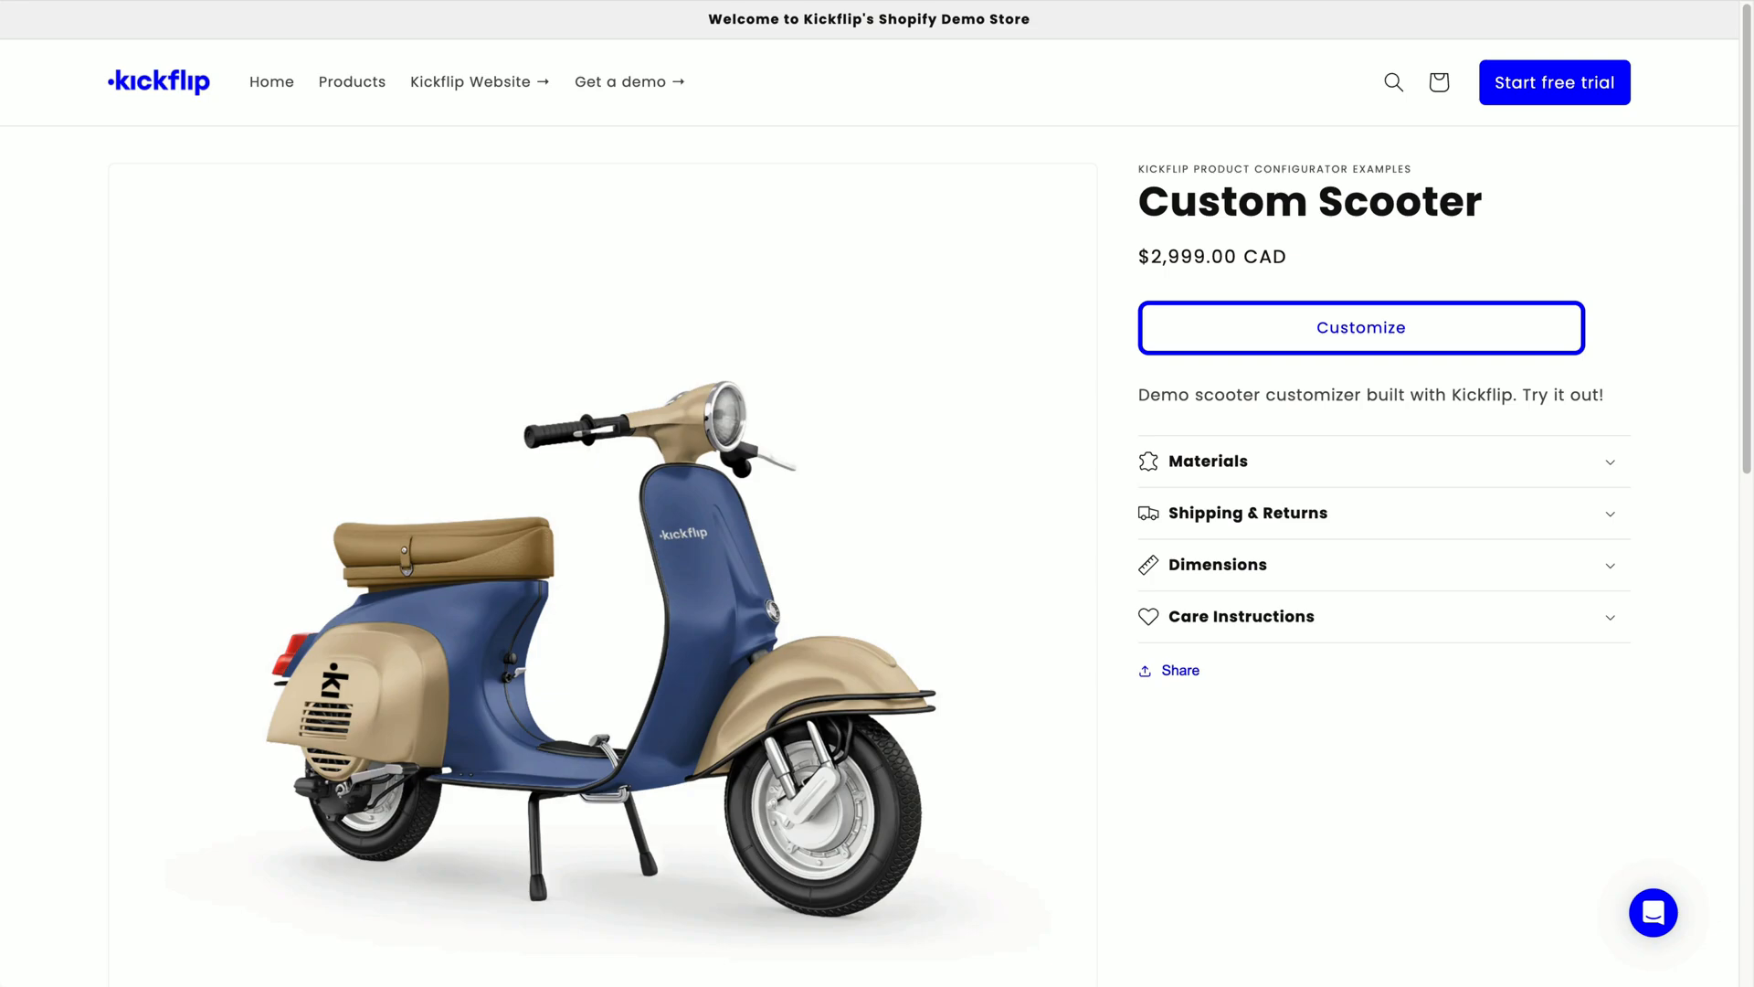
mouse_move(1032, 567)
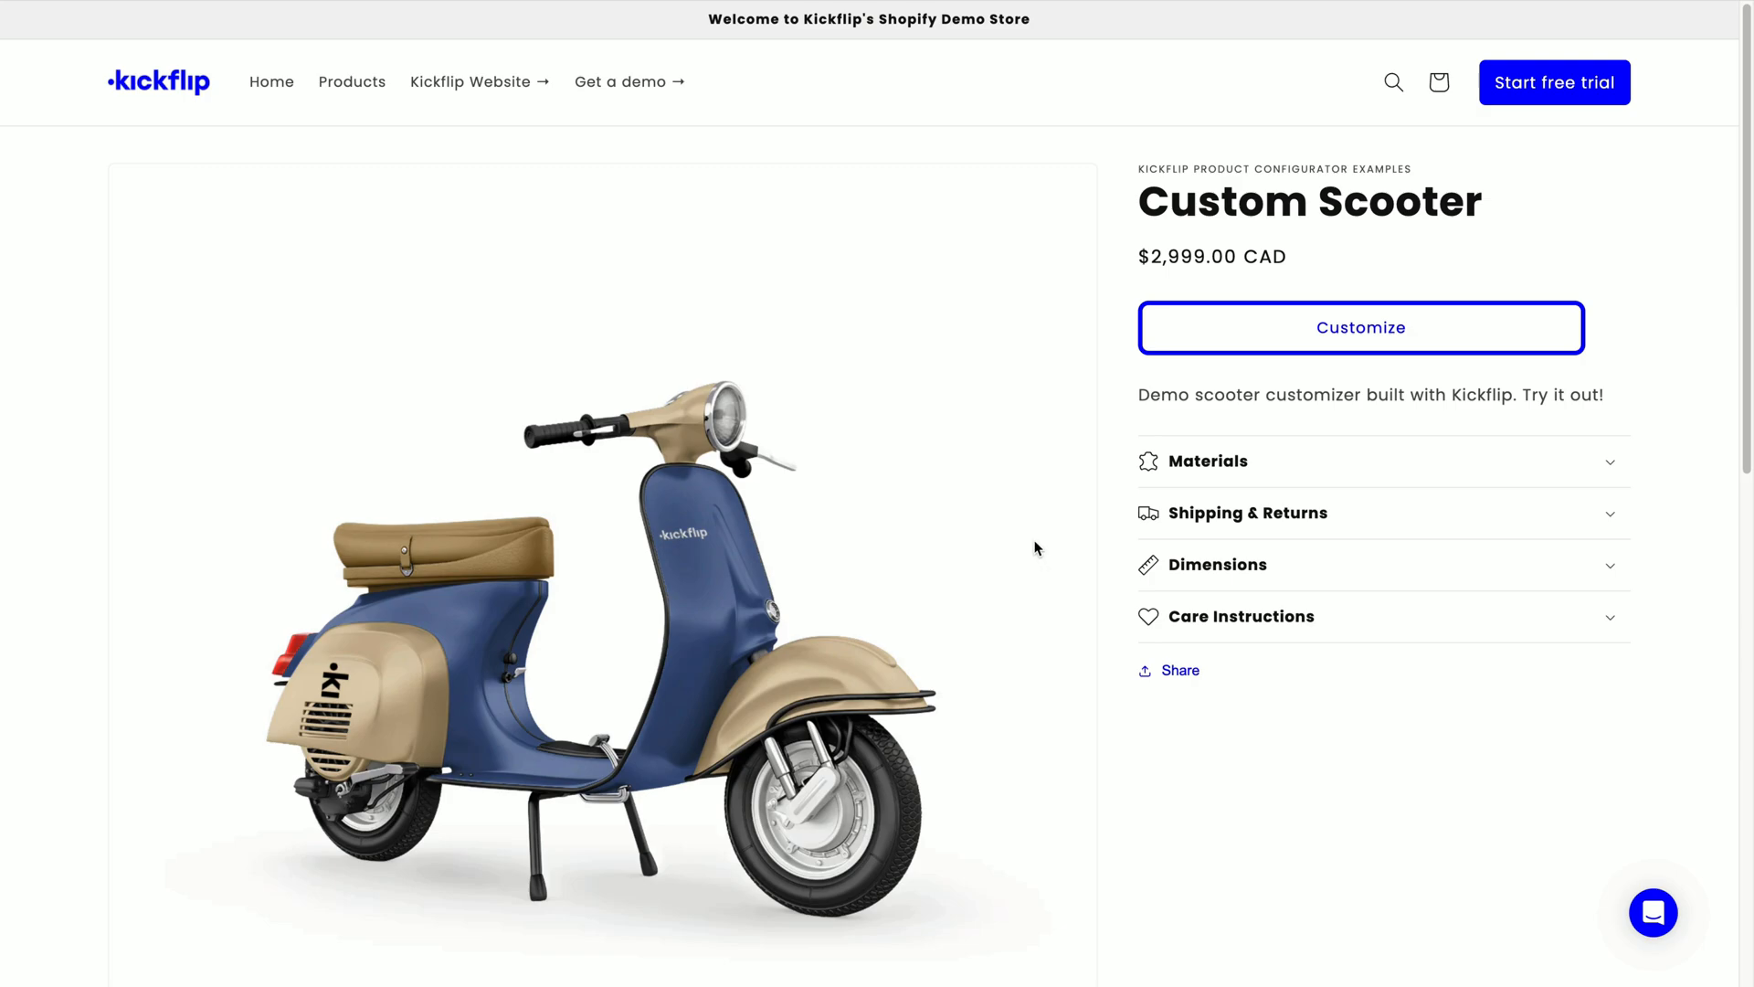
mouse_move(1598, 417)
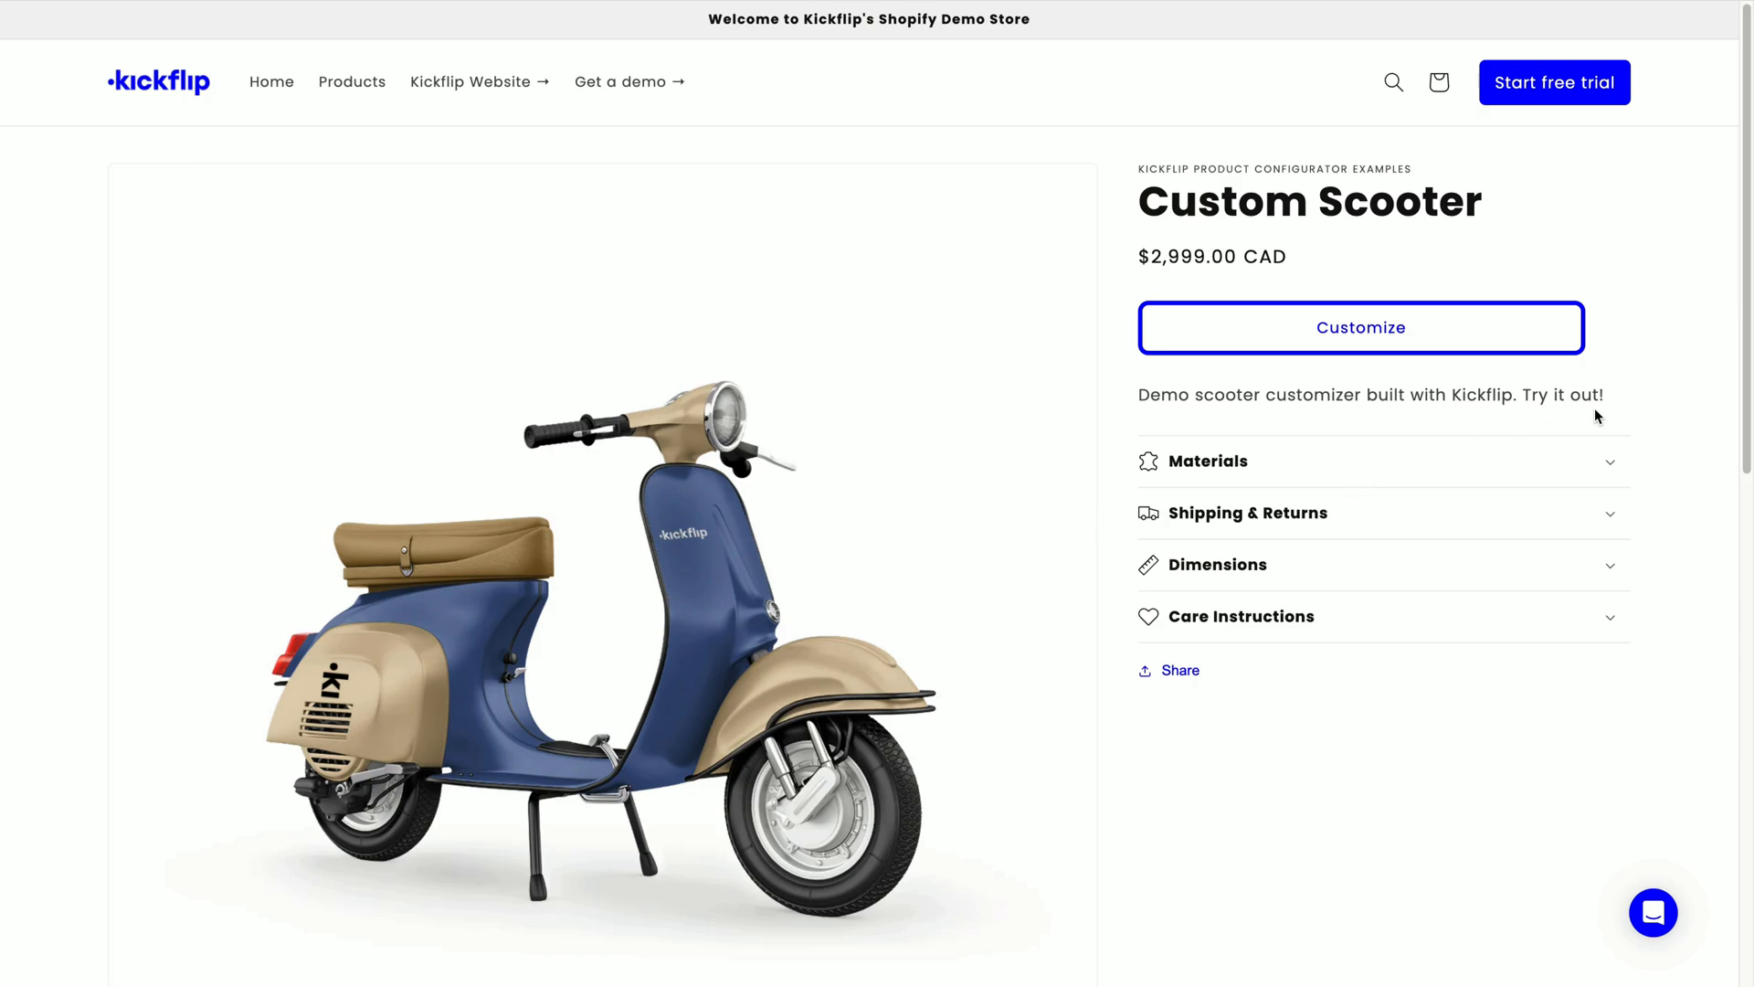
Open the scooter customizer, colour the base and front red, and scroll through the options.
click(1361, 328)
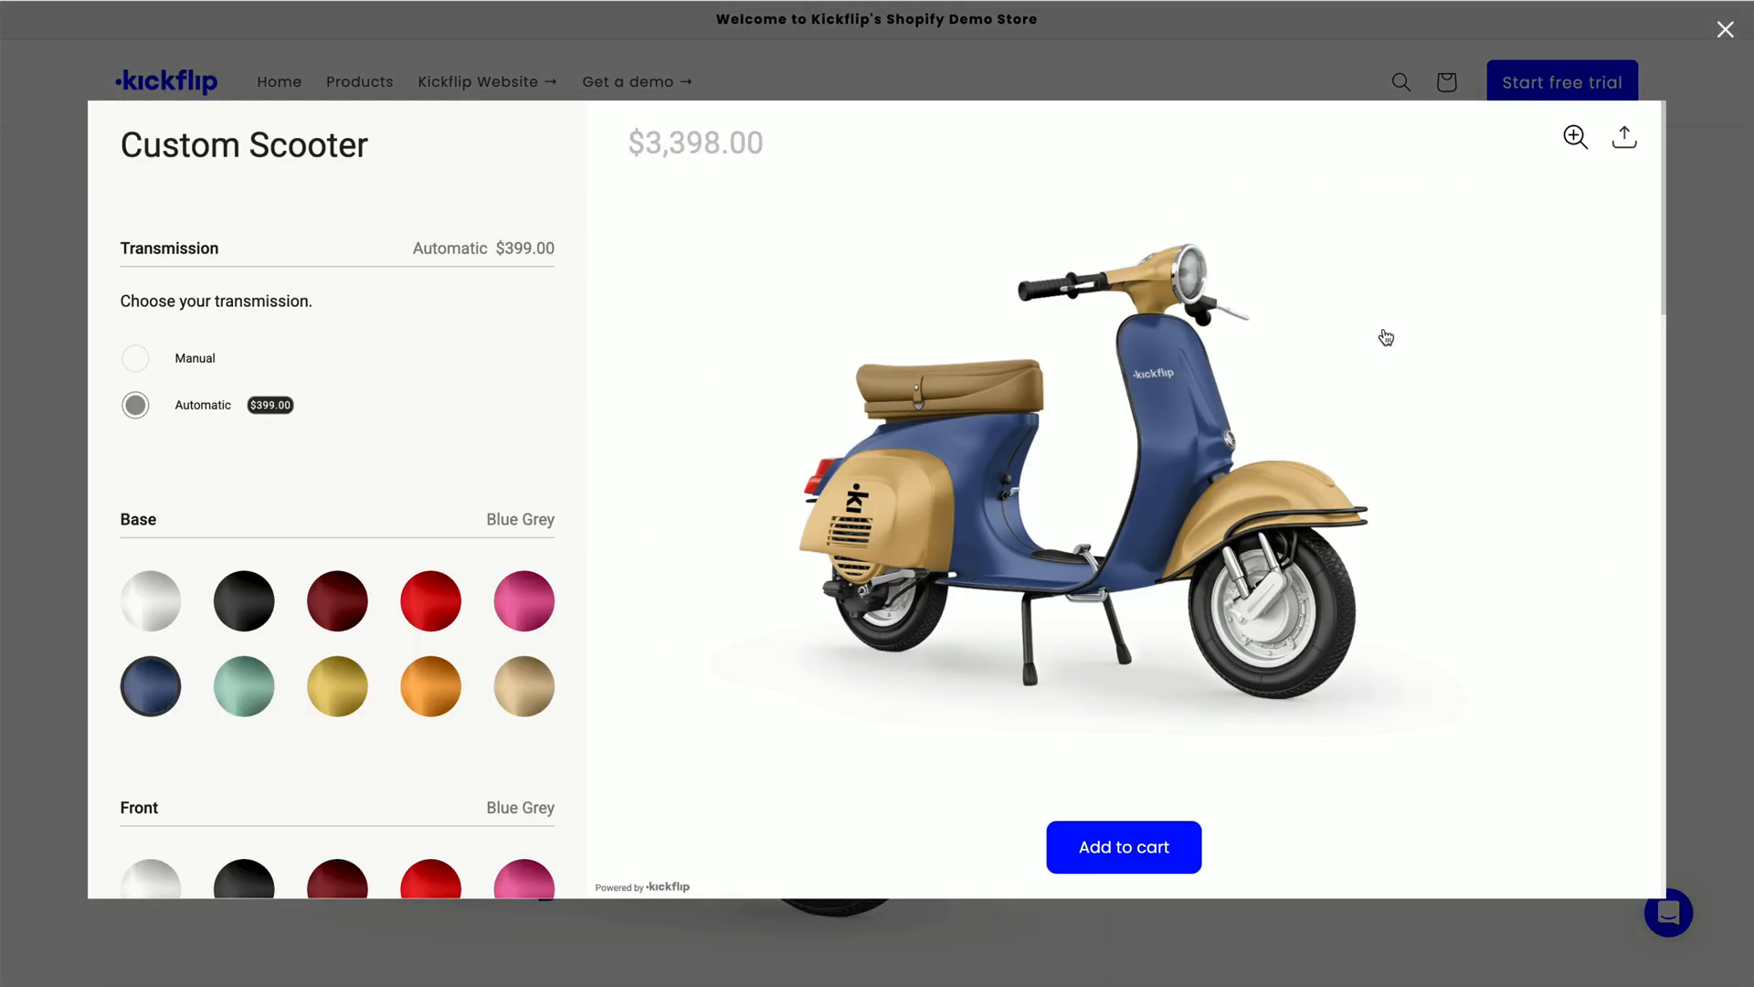
click(430, 601)
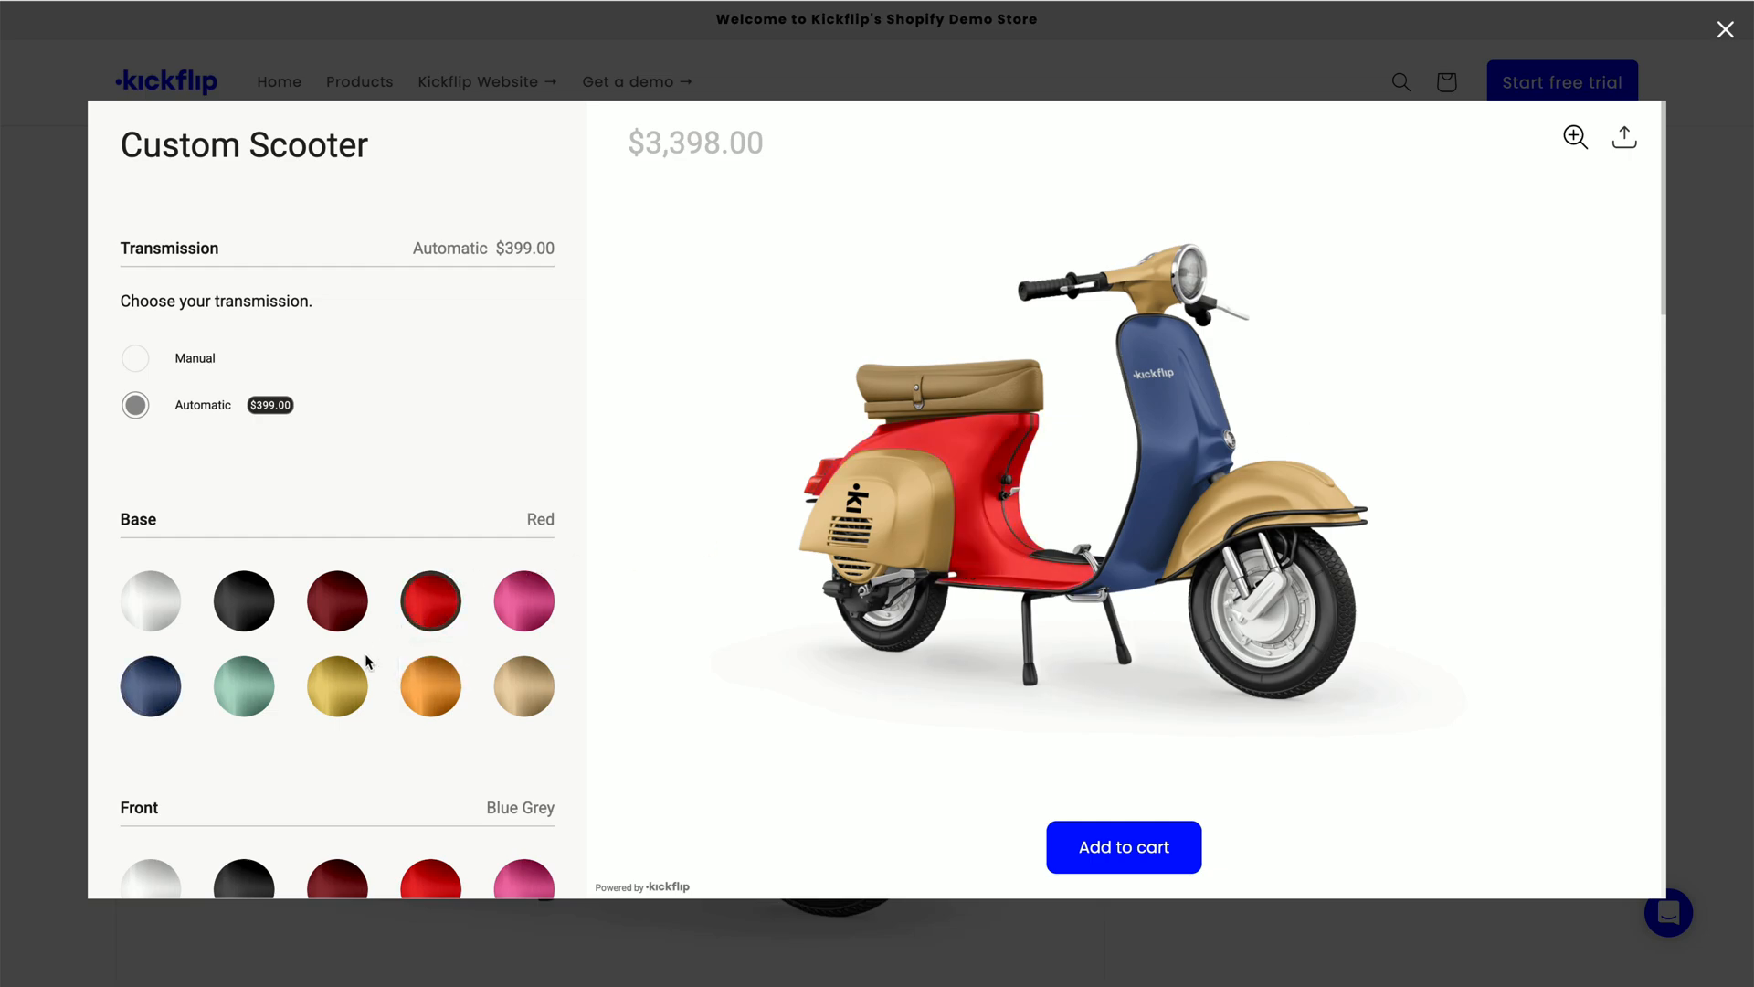
click(338, 601)
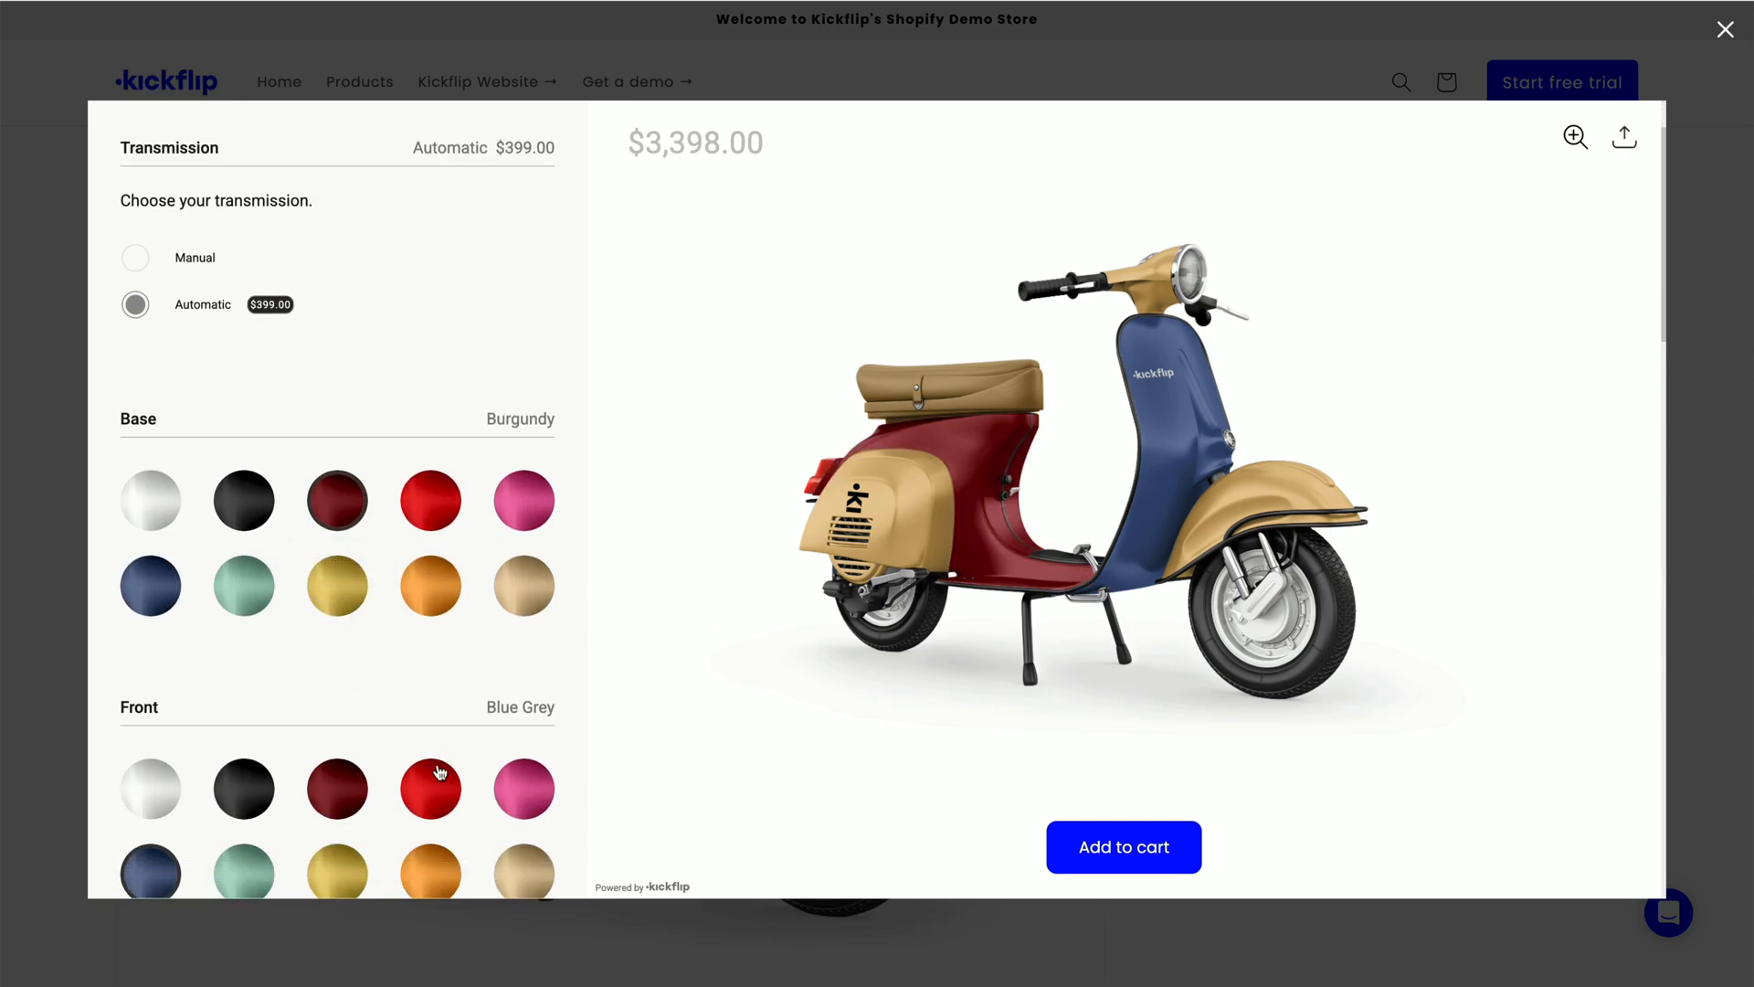
click(430, 788)
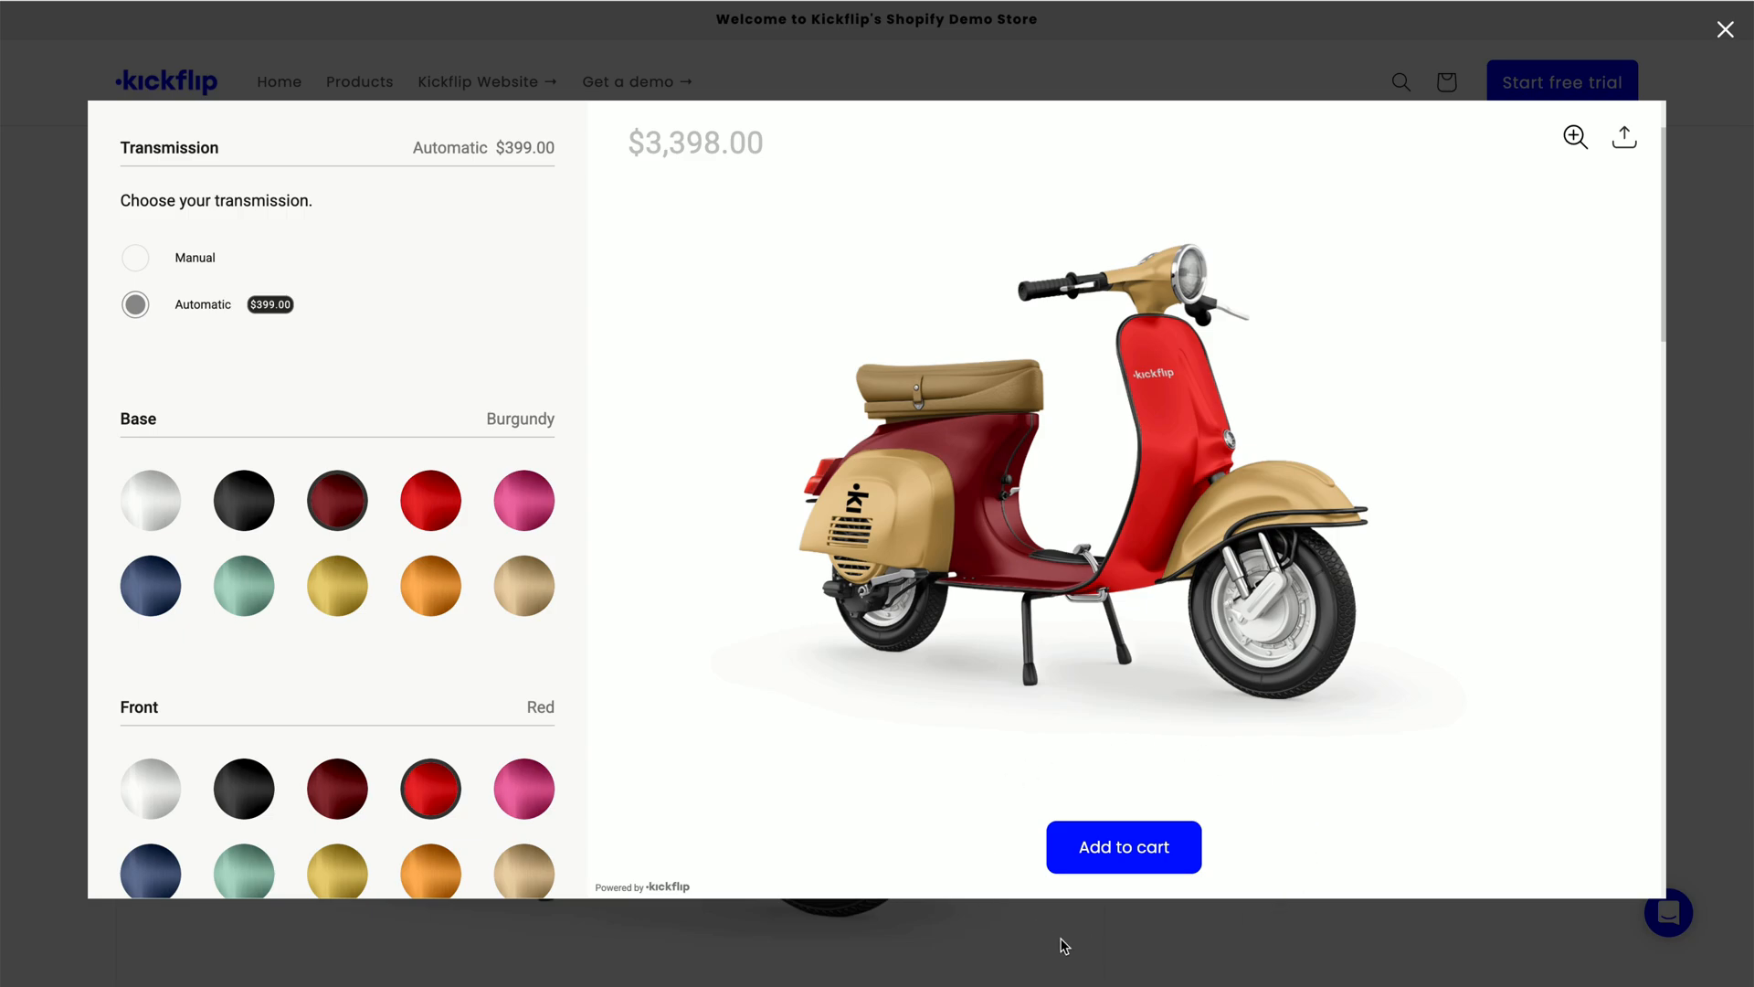
mouse_move(1152, 714)
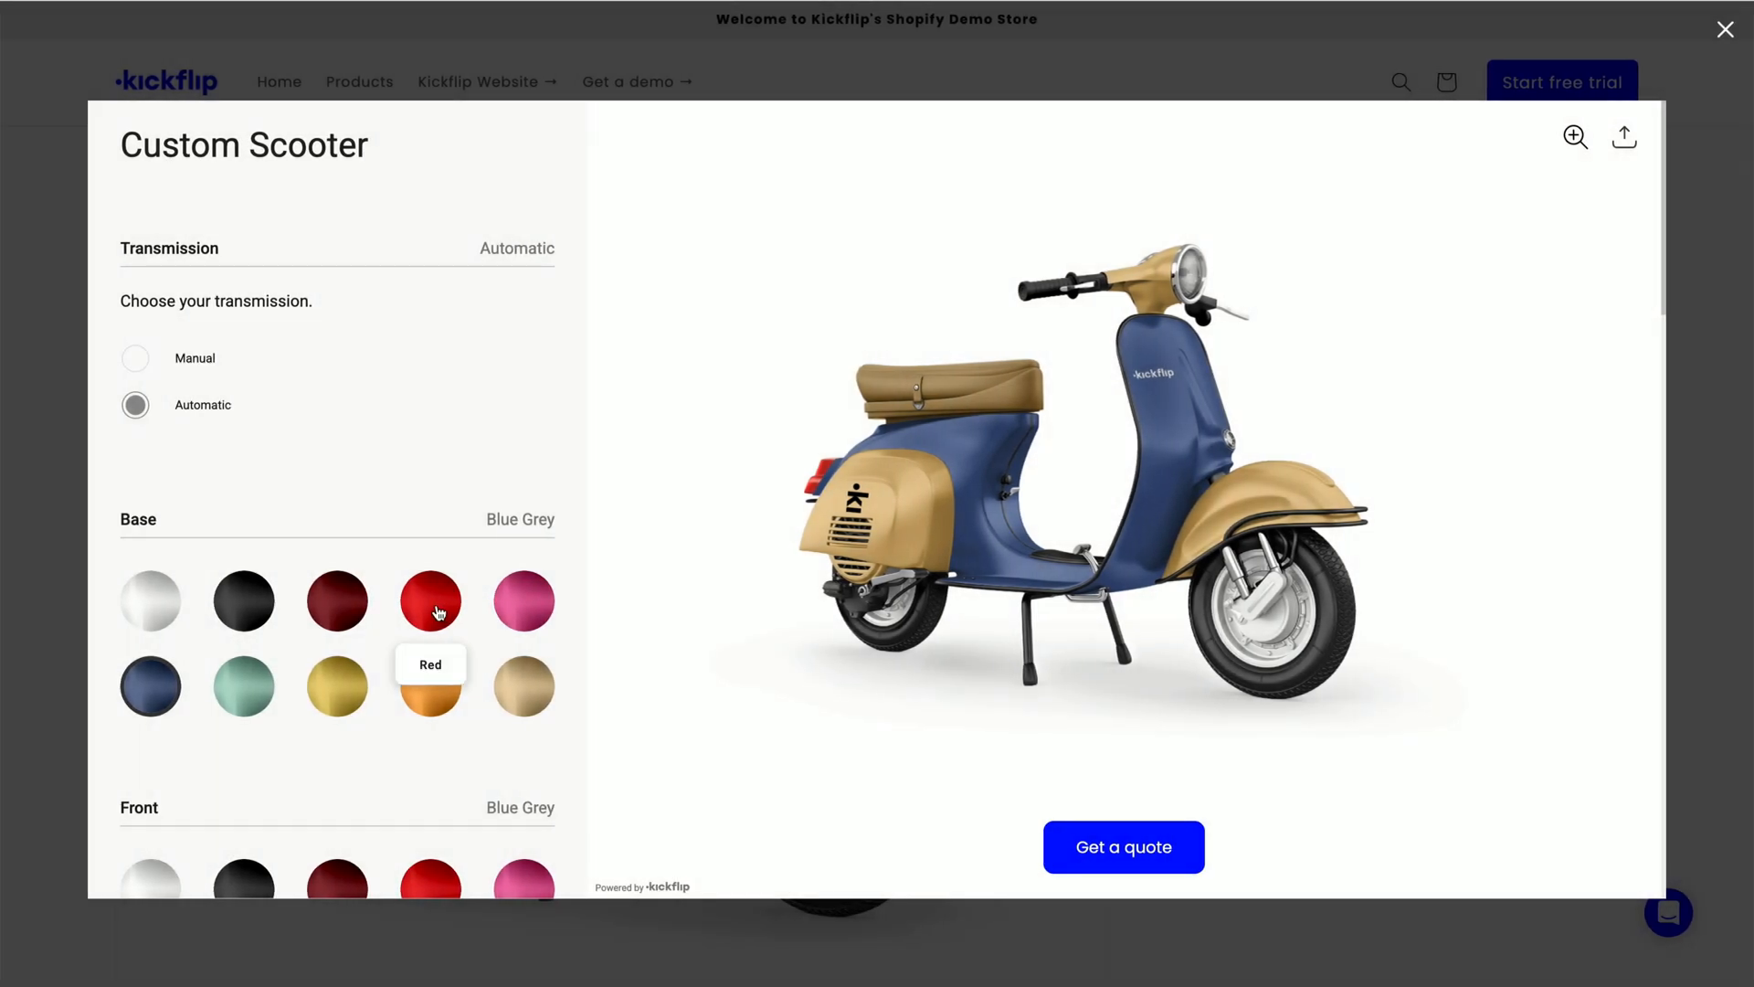
click(430, 600)
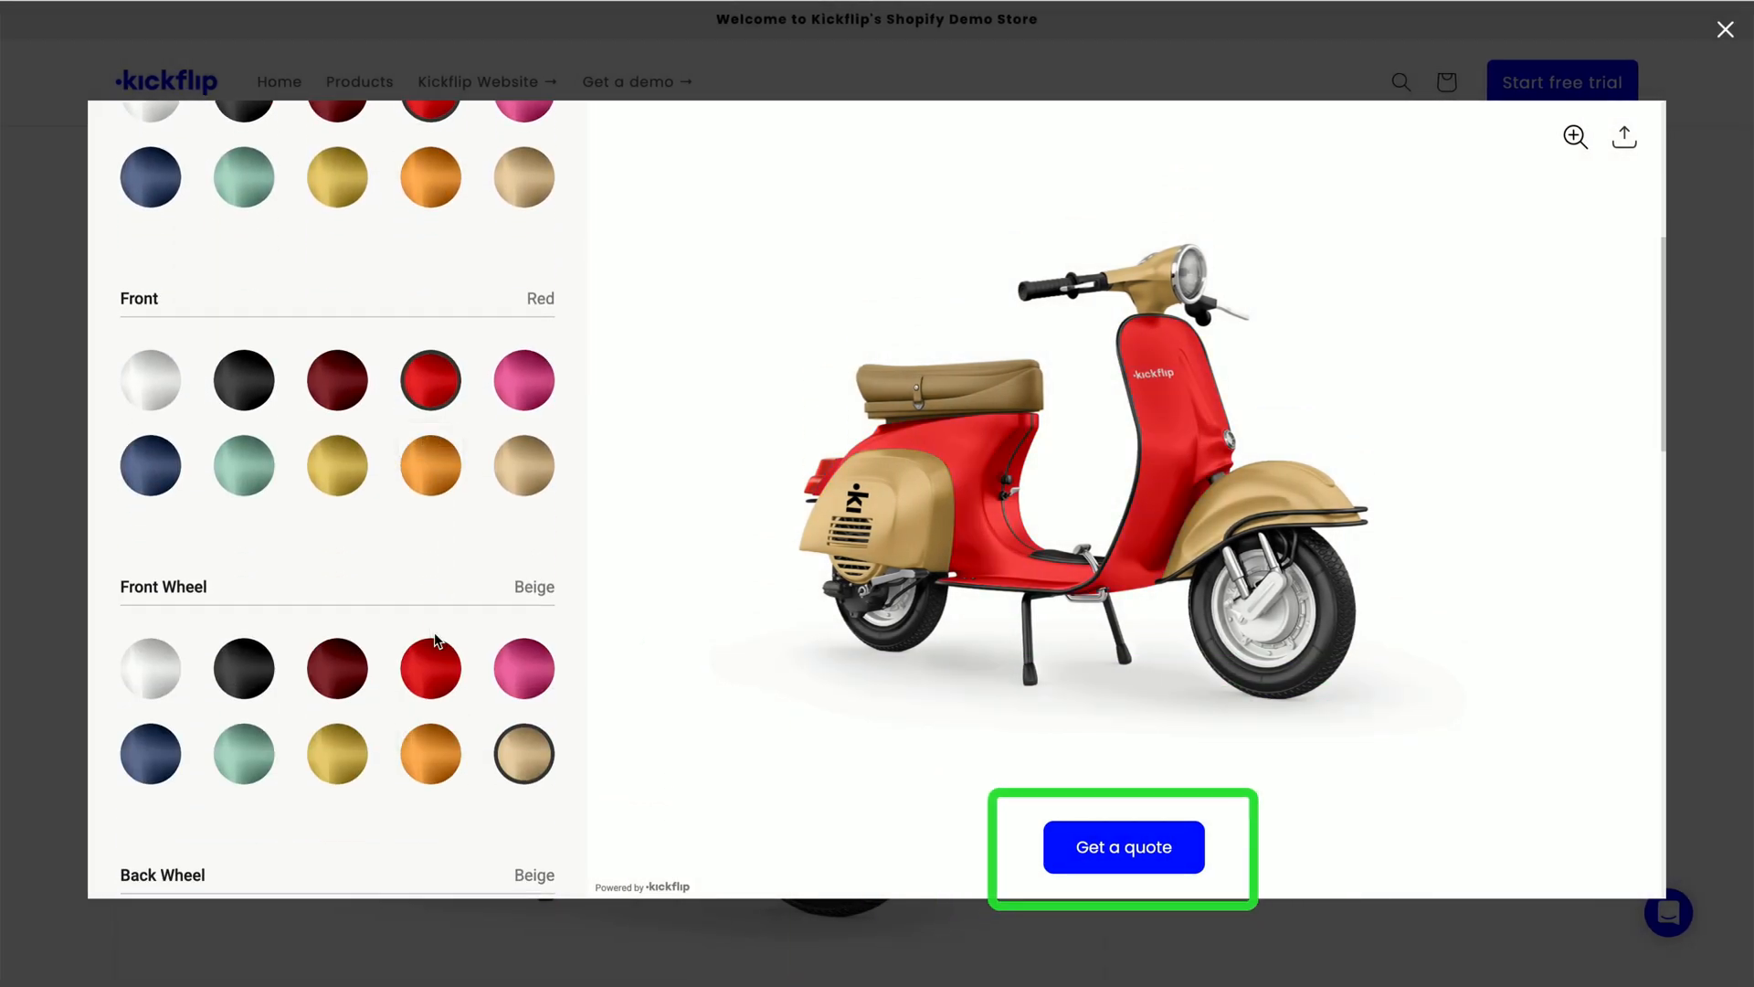
scroll(down, 3)
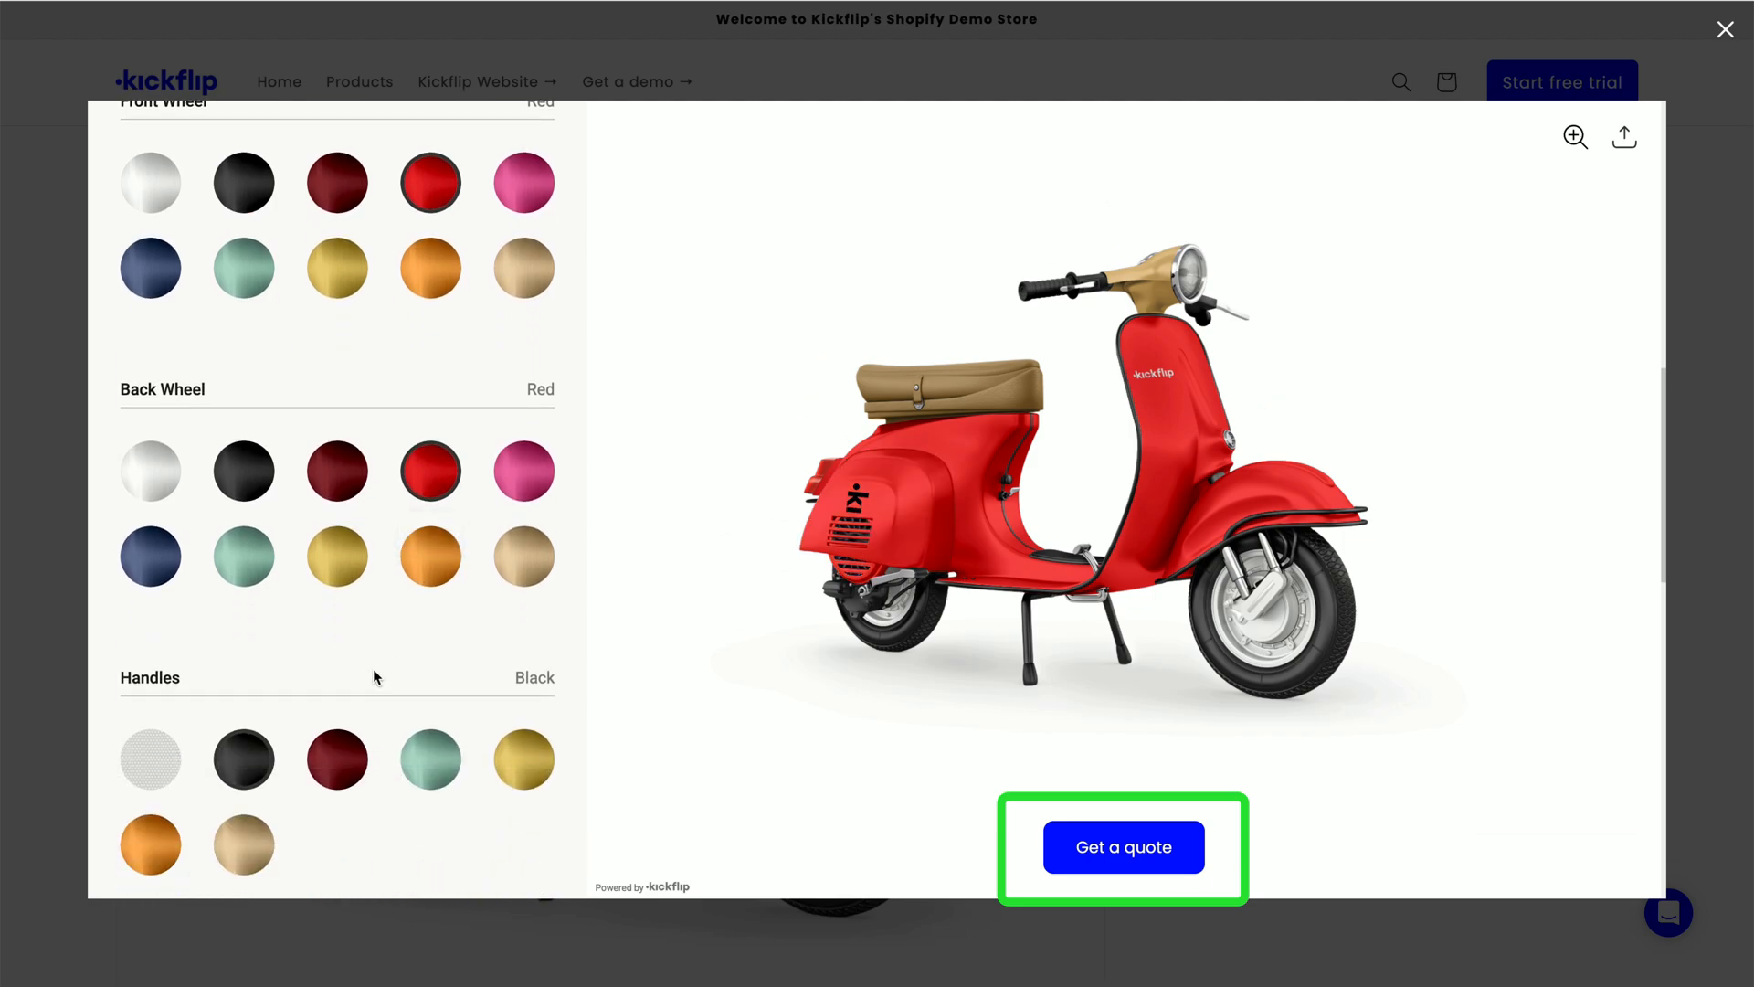
scroll(down, 3)
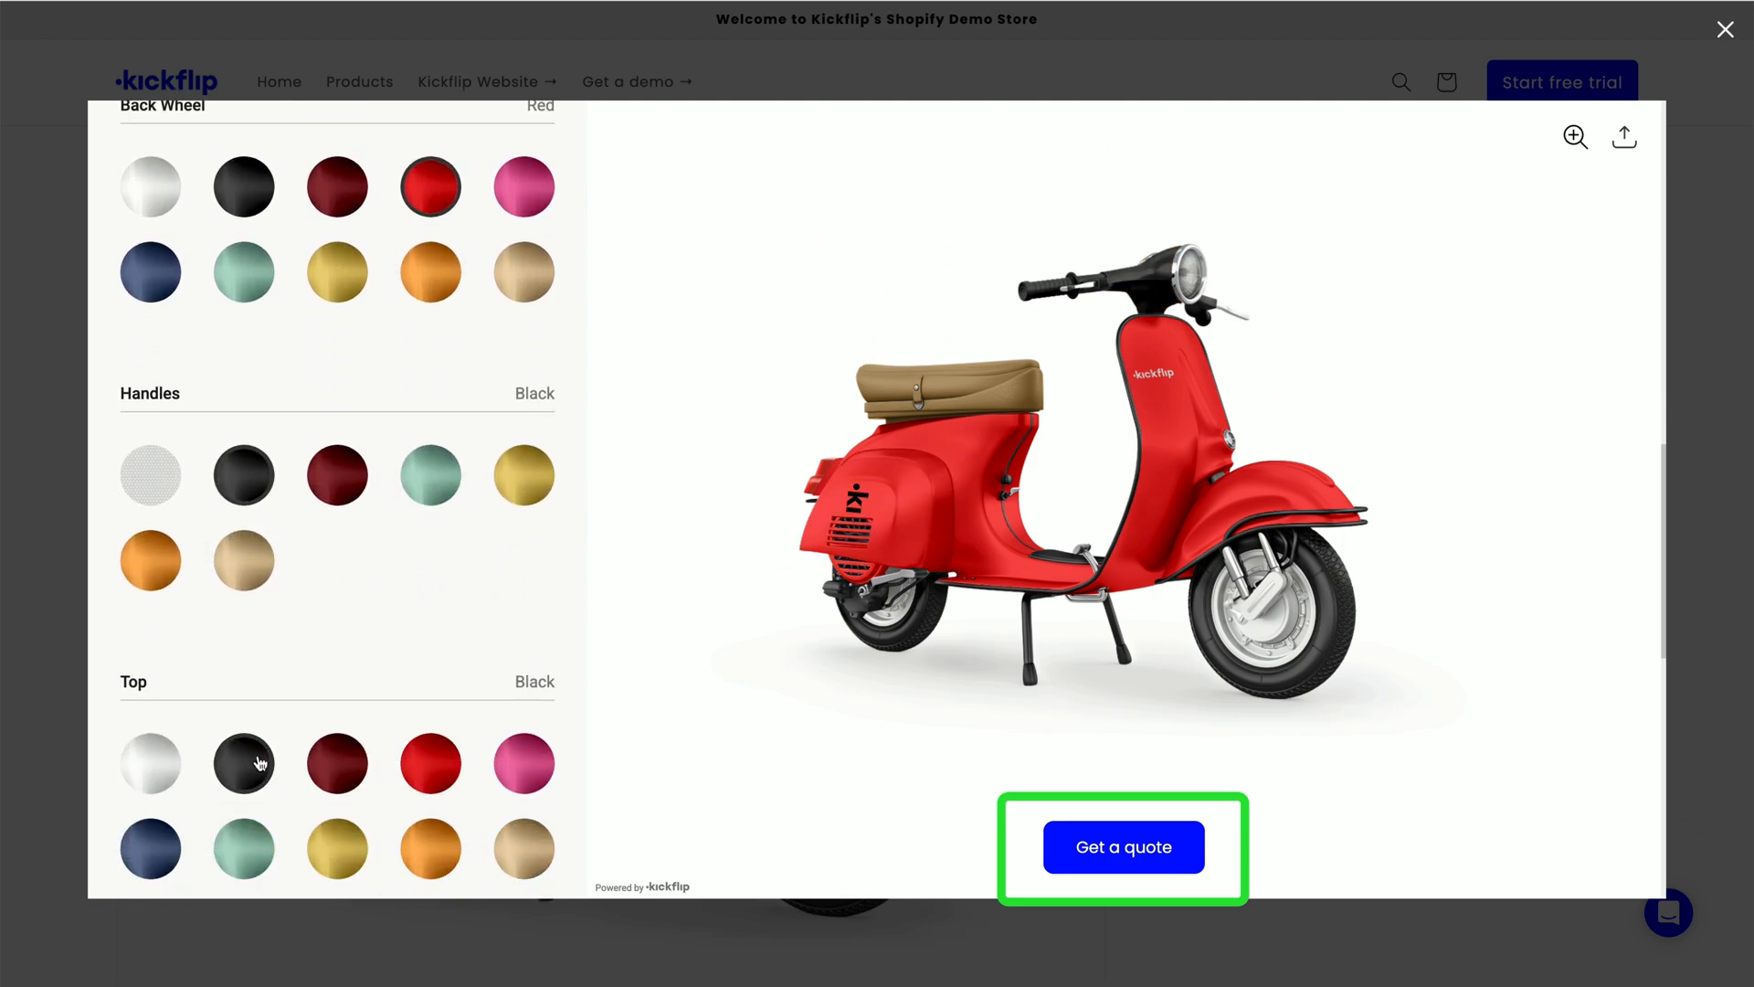
scroll(down, 3)
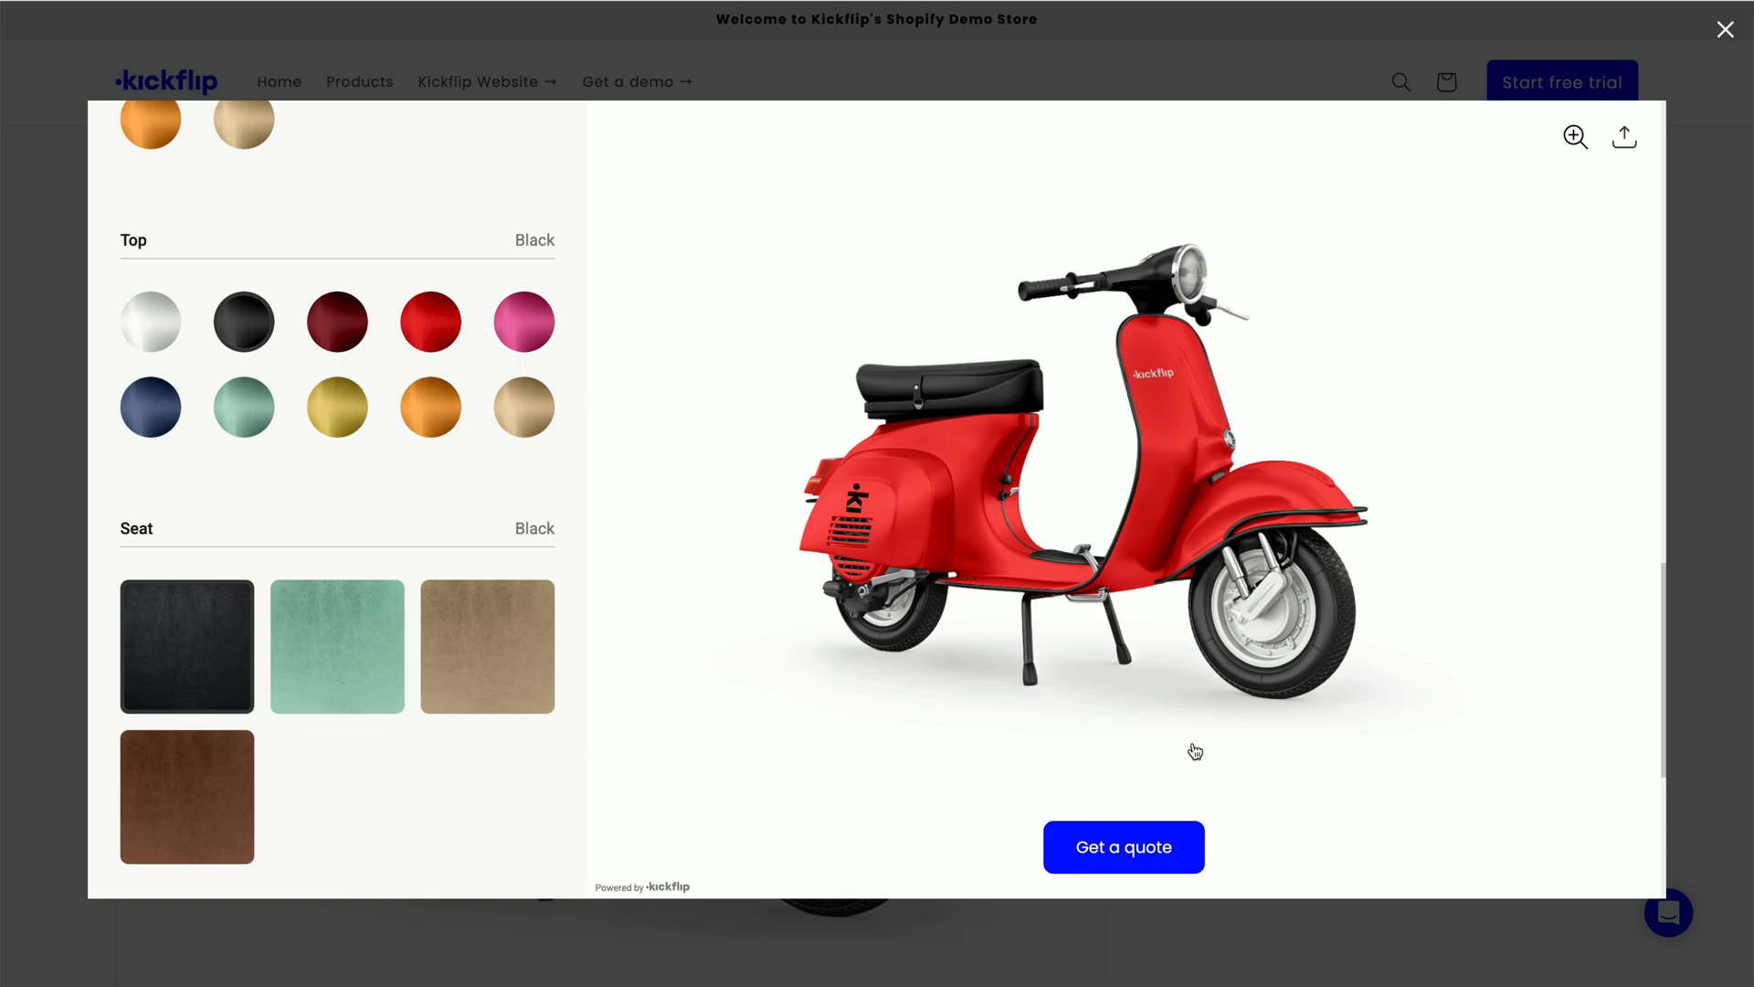
mouse_move(1247, 915)
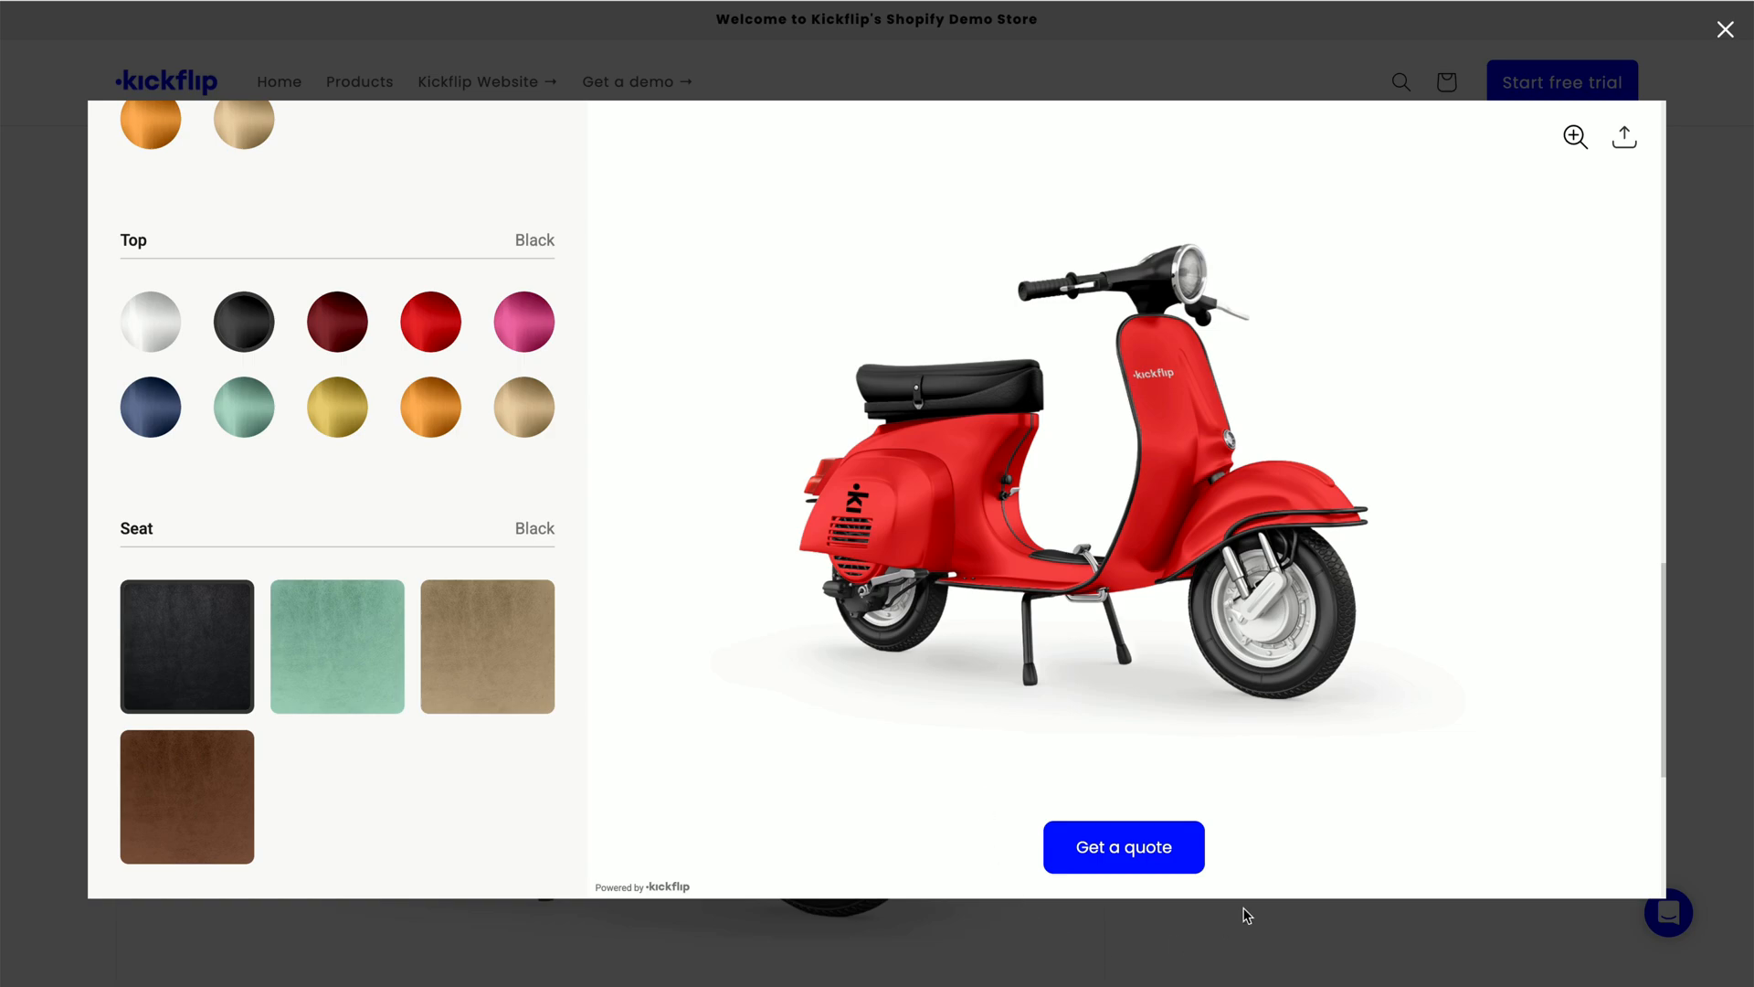
Request a quote as Emily Smith with message 'test order!' and select quote number QT14-1.
click(1122, 847)
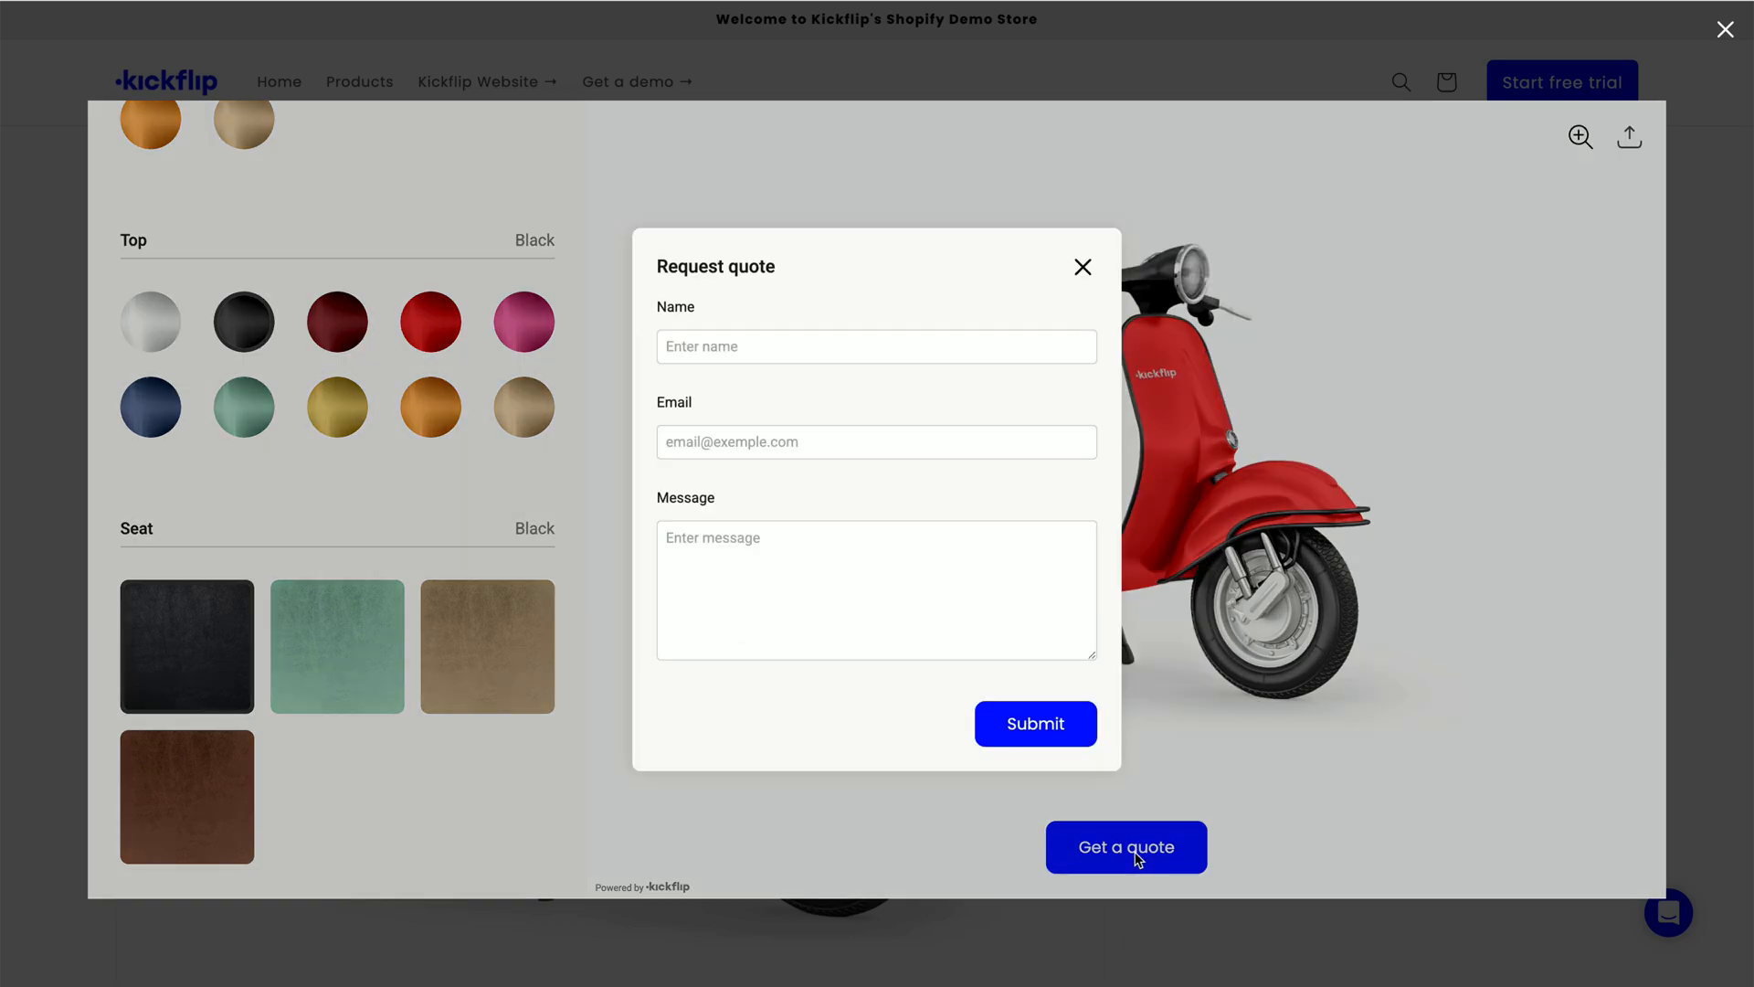
text(Emily Smith)
text(That's my)
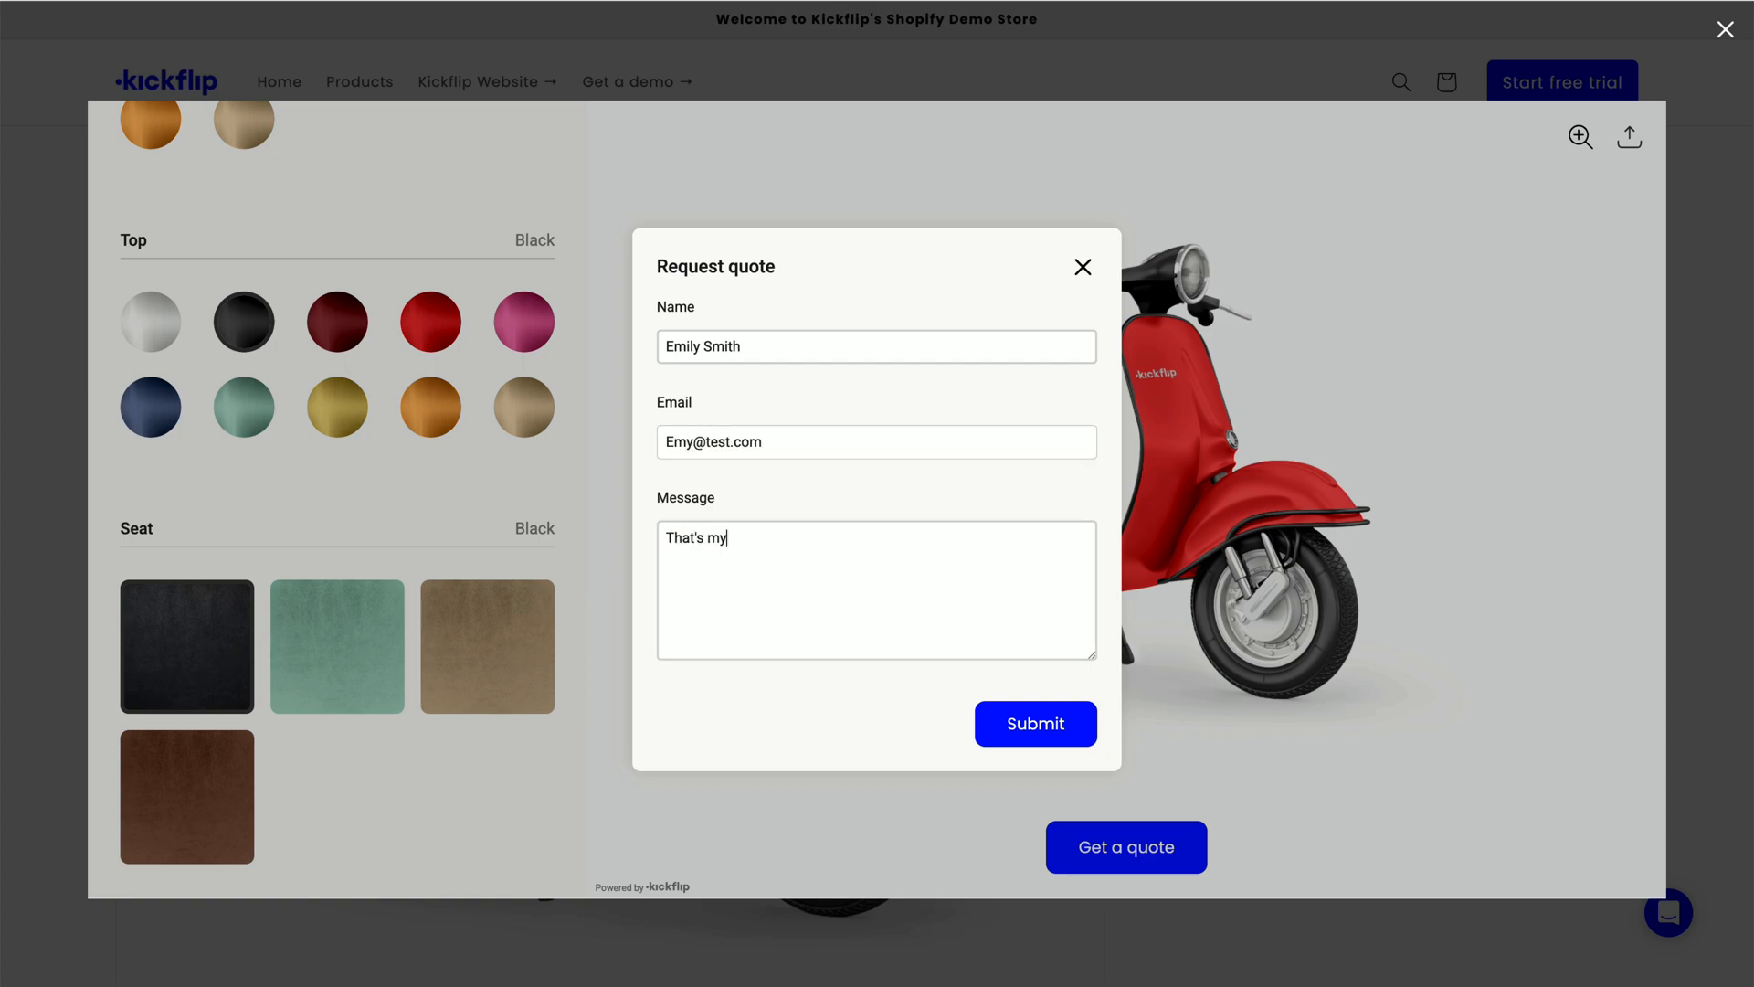
text(test order!)
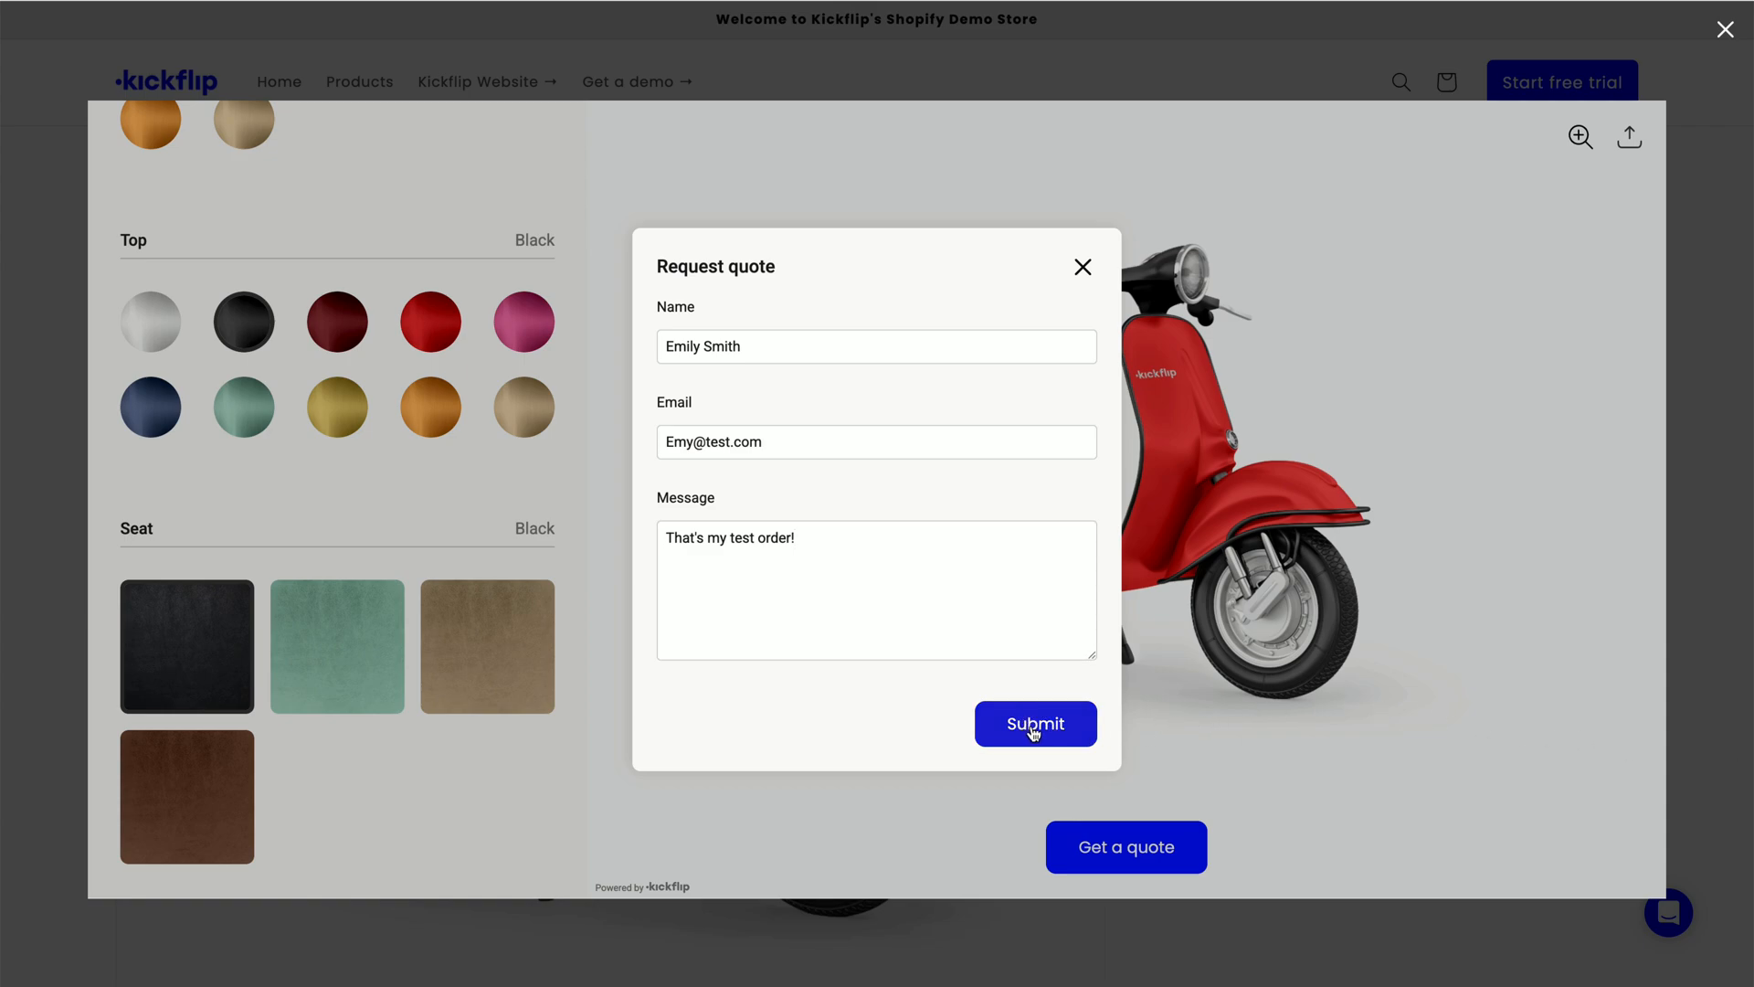
click(1033, 723)
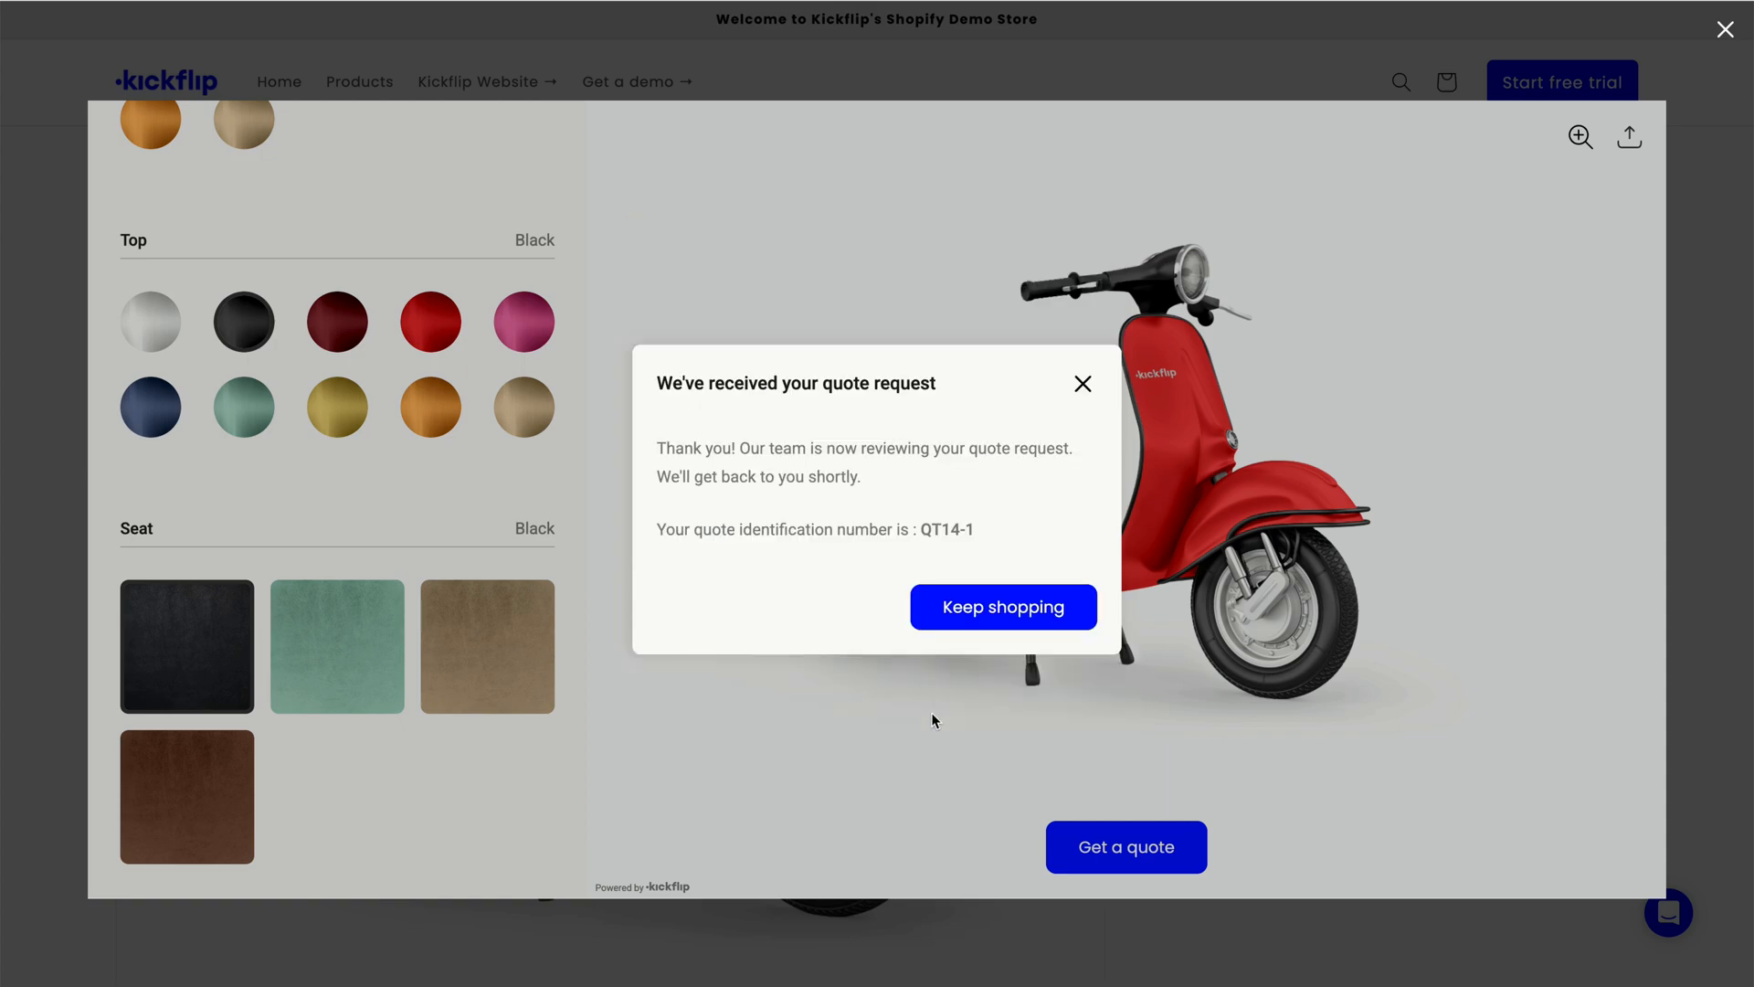
mouse_move(993, 424)
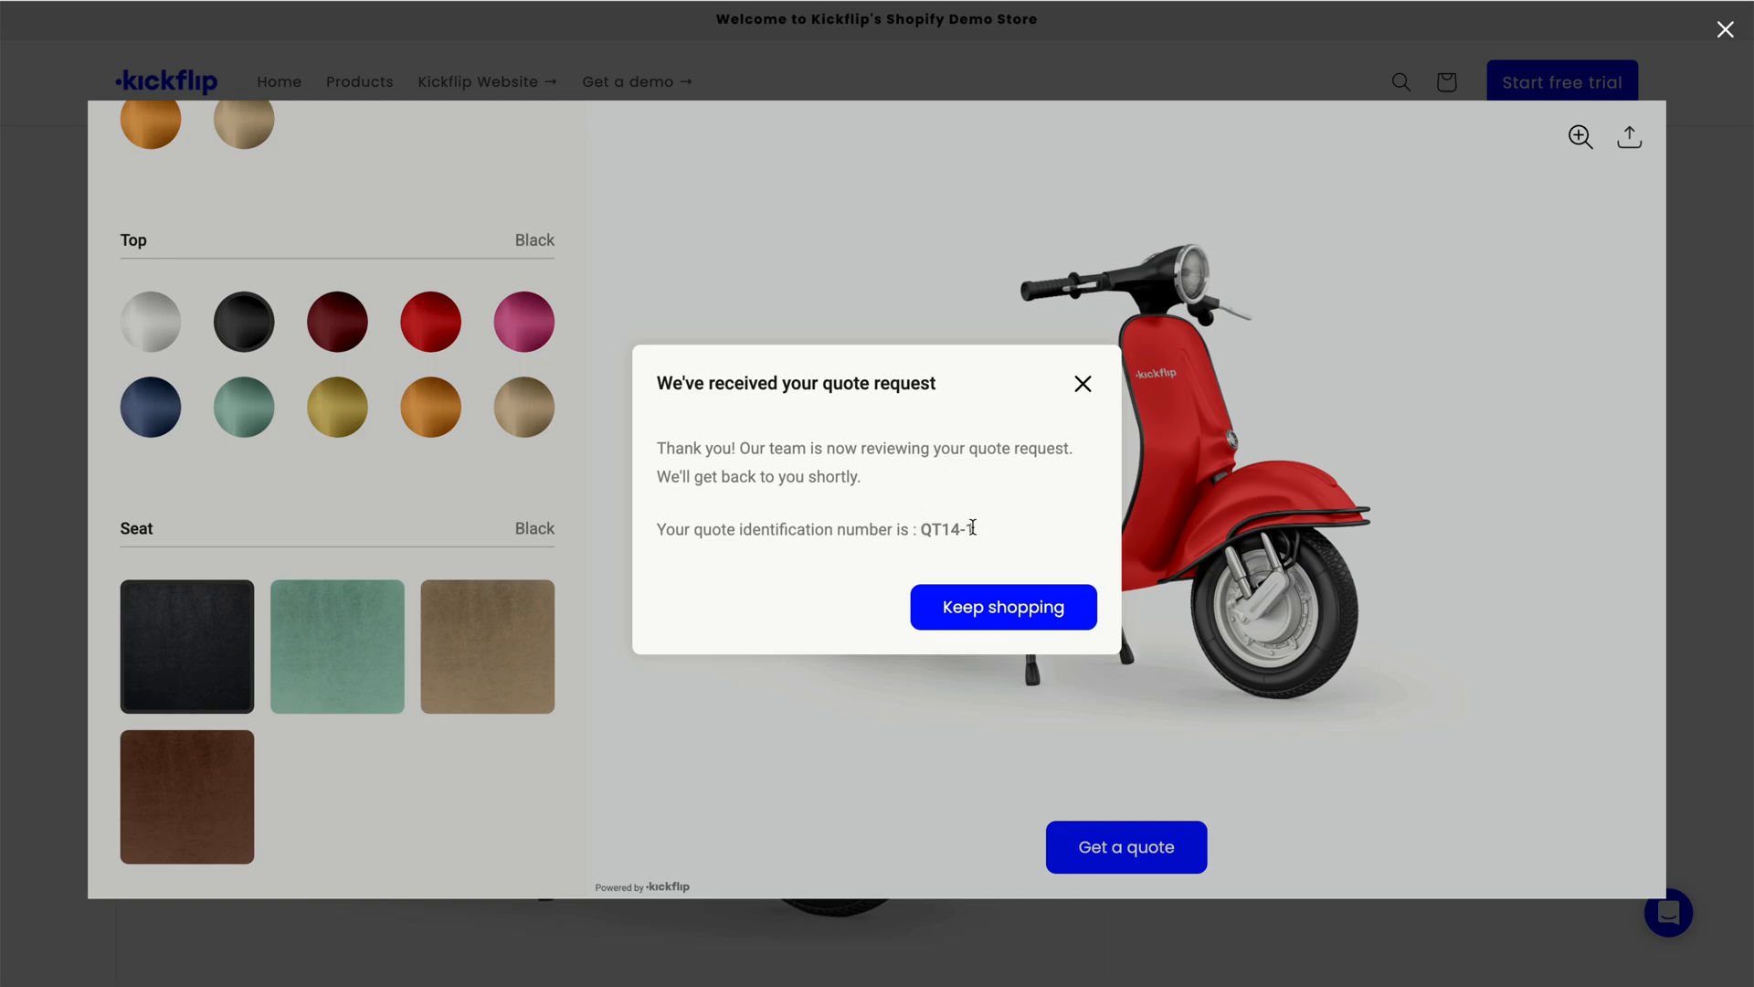
double_click(947, 529)
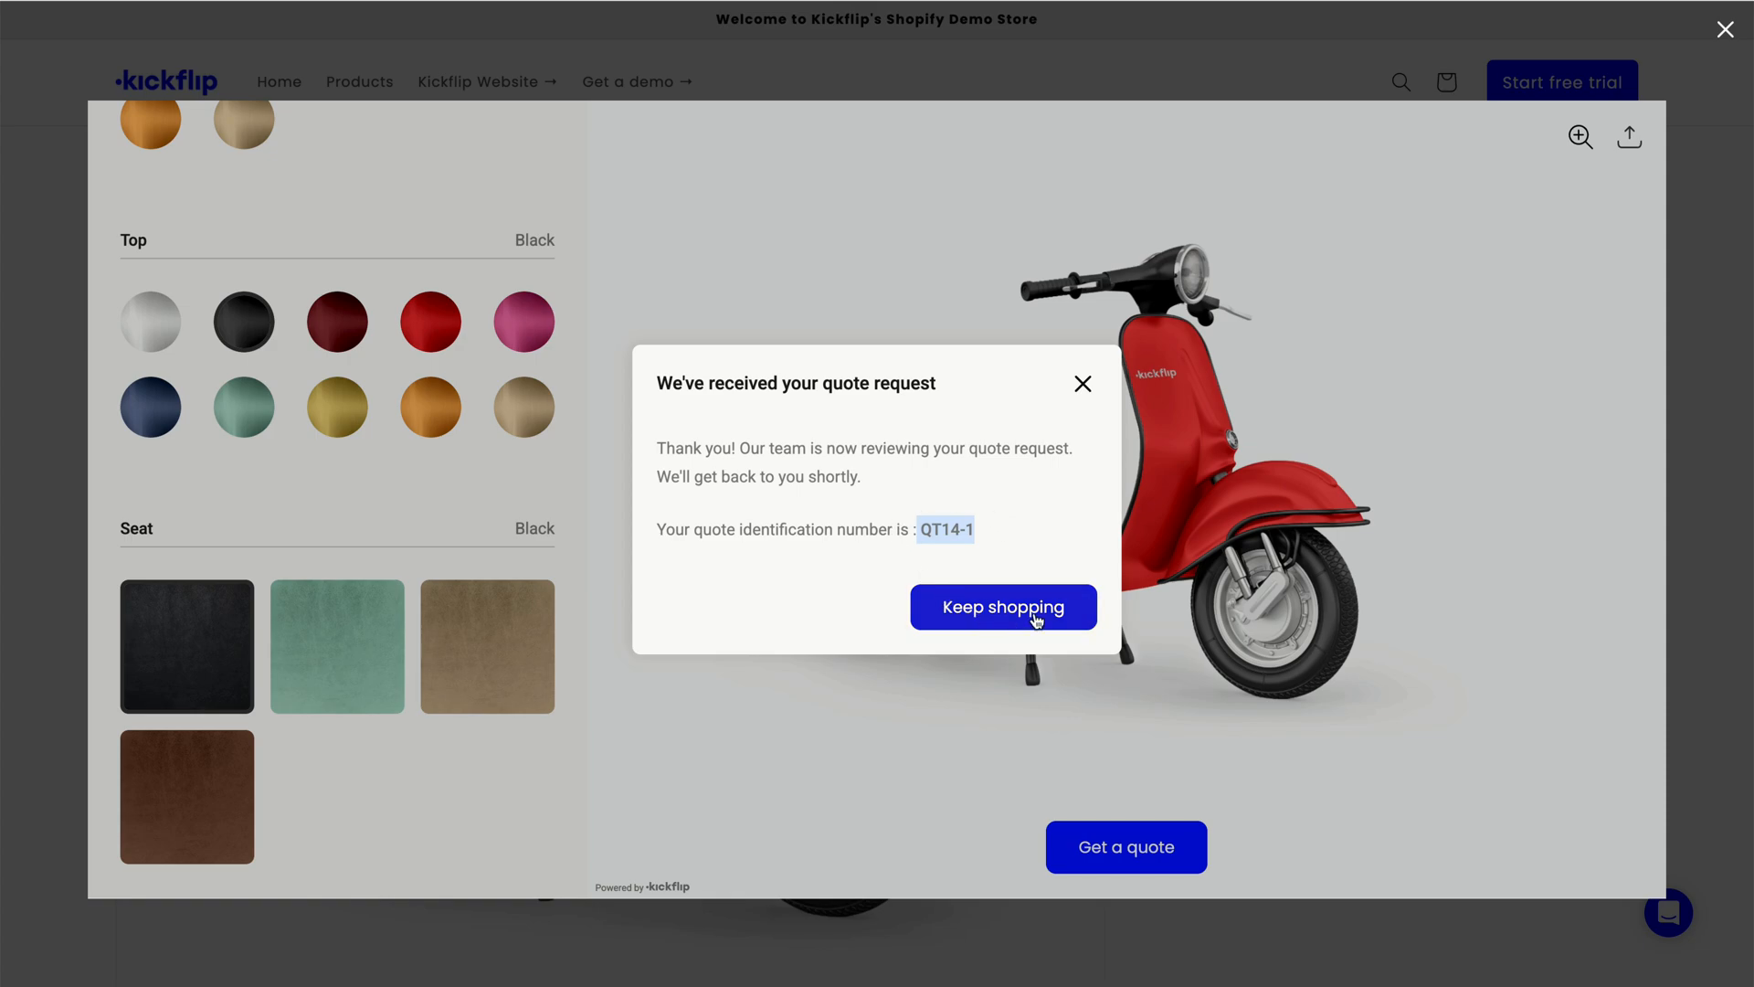
Dismiss the quote confirmation with Keep shopping to return to the store home page.
click(1002, 607)
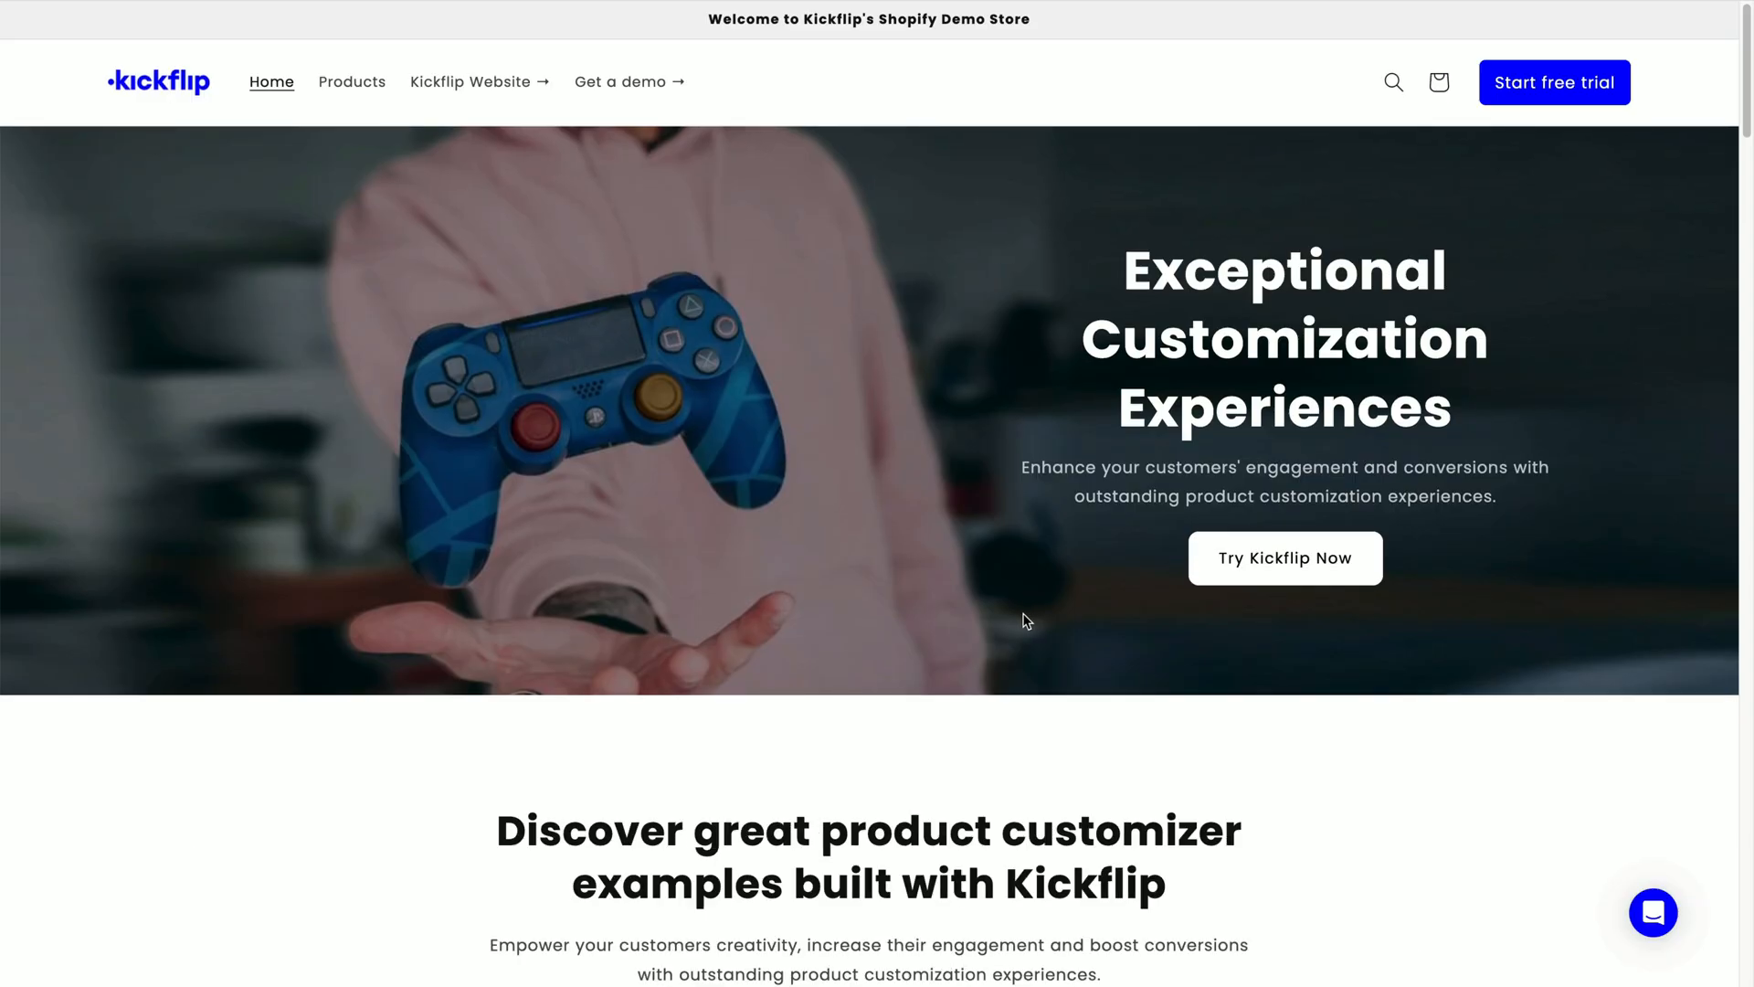
mouse_move(960, 624)
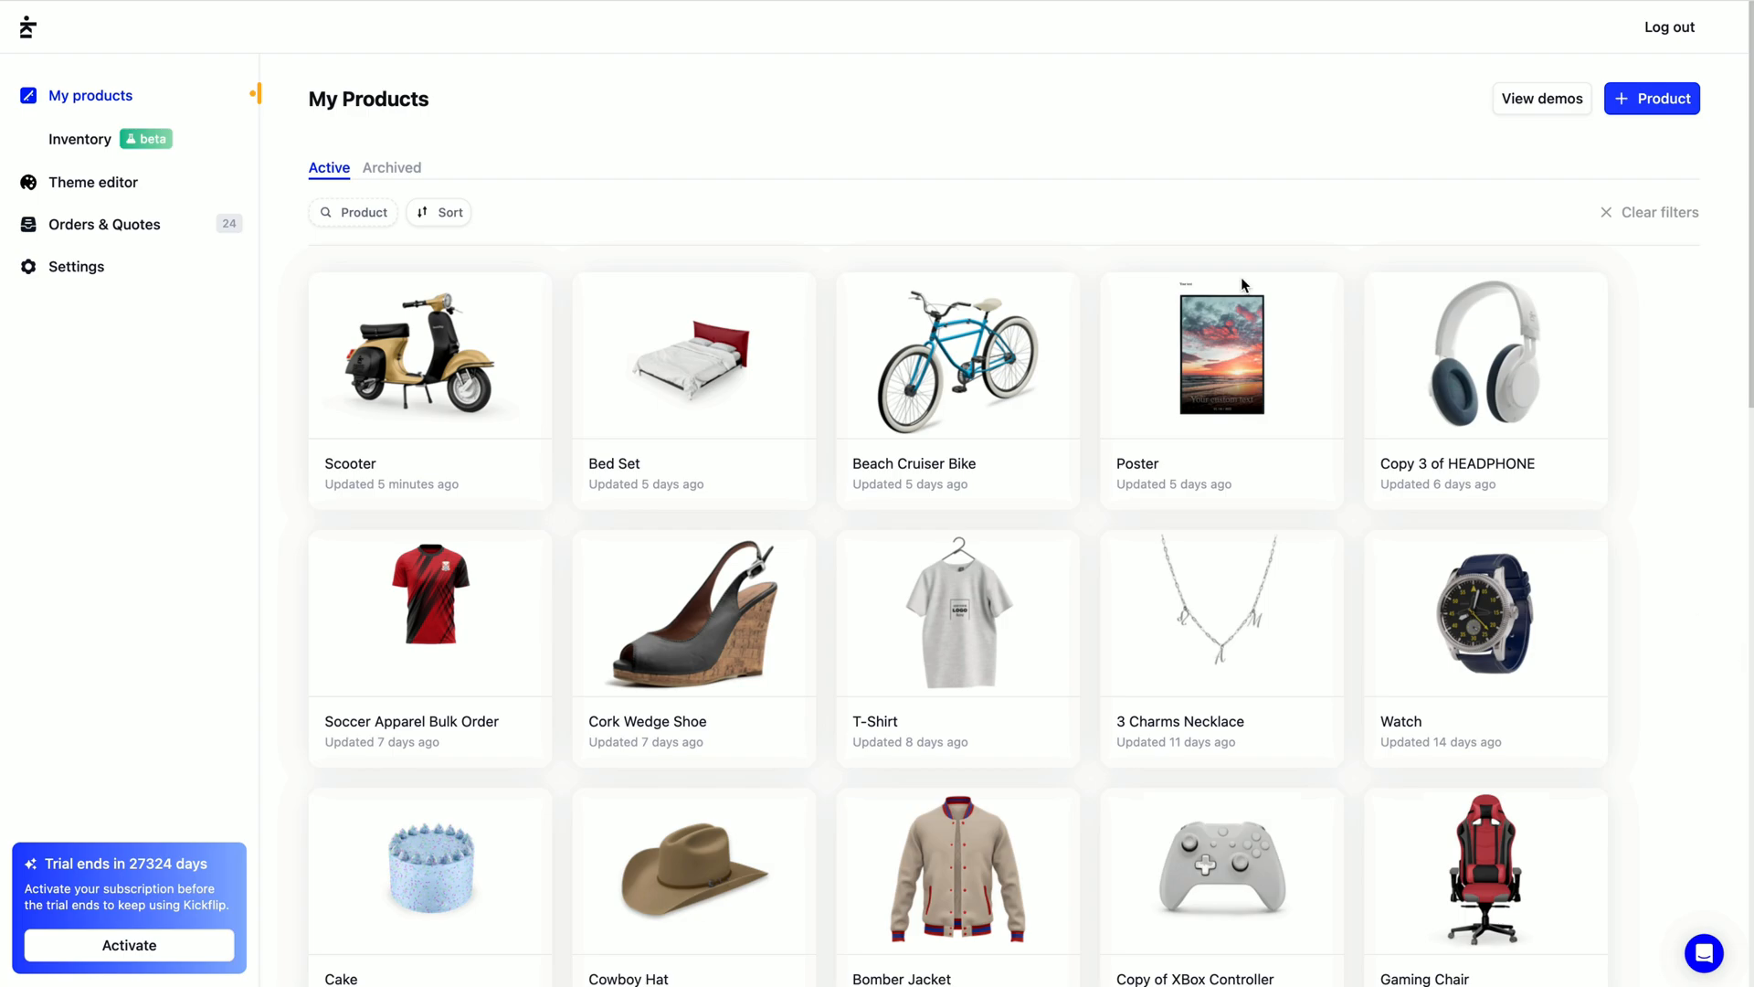
mouse_move(901, 176)
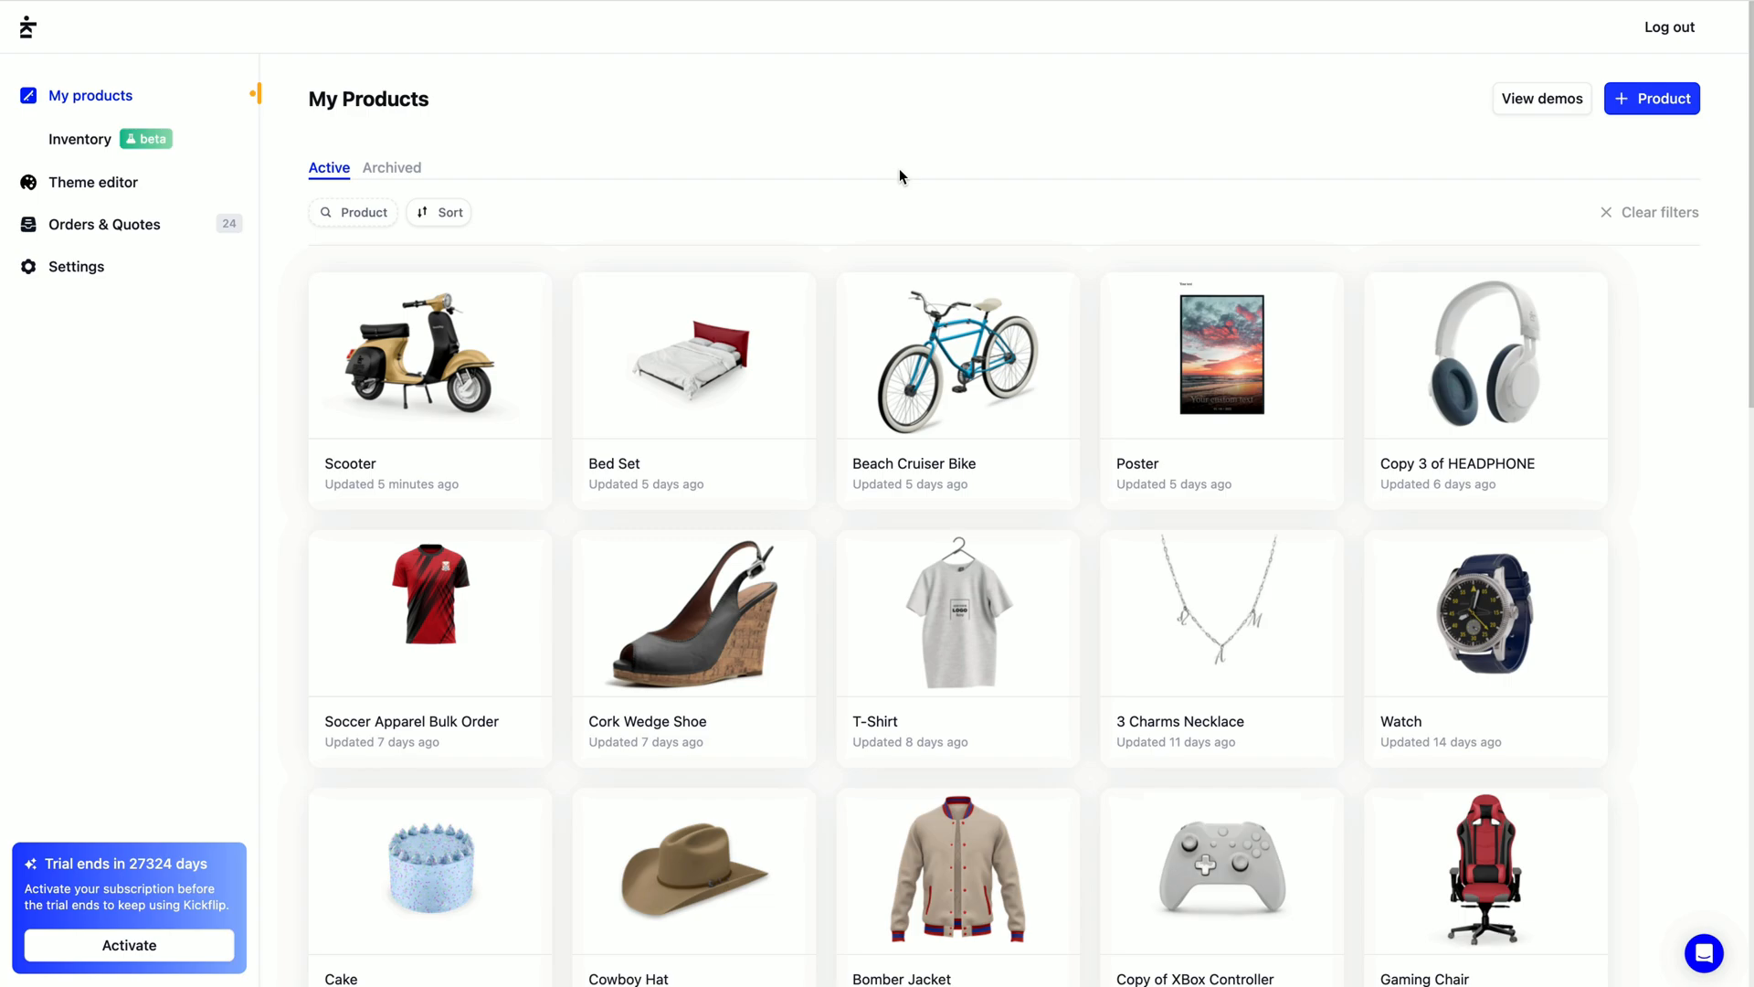
mouse_move(549, 261)
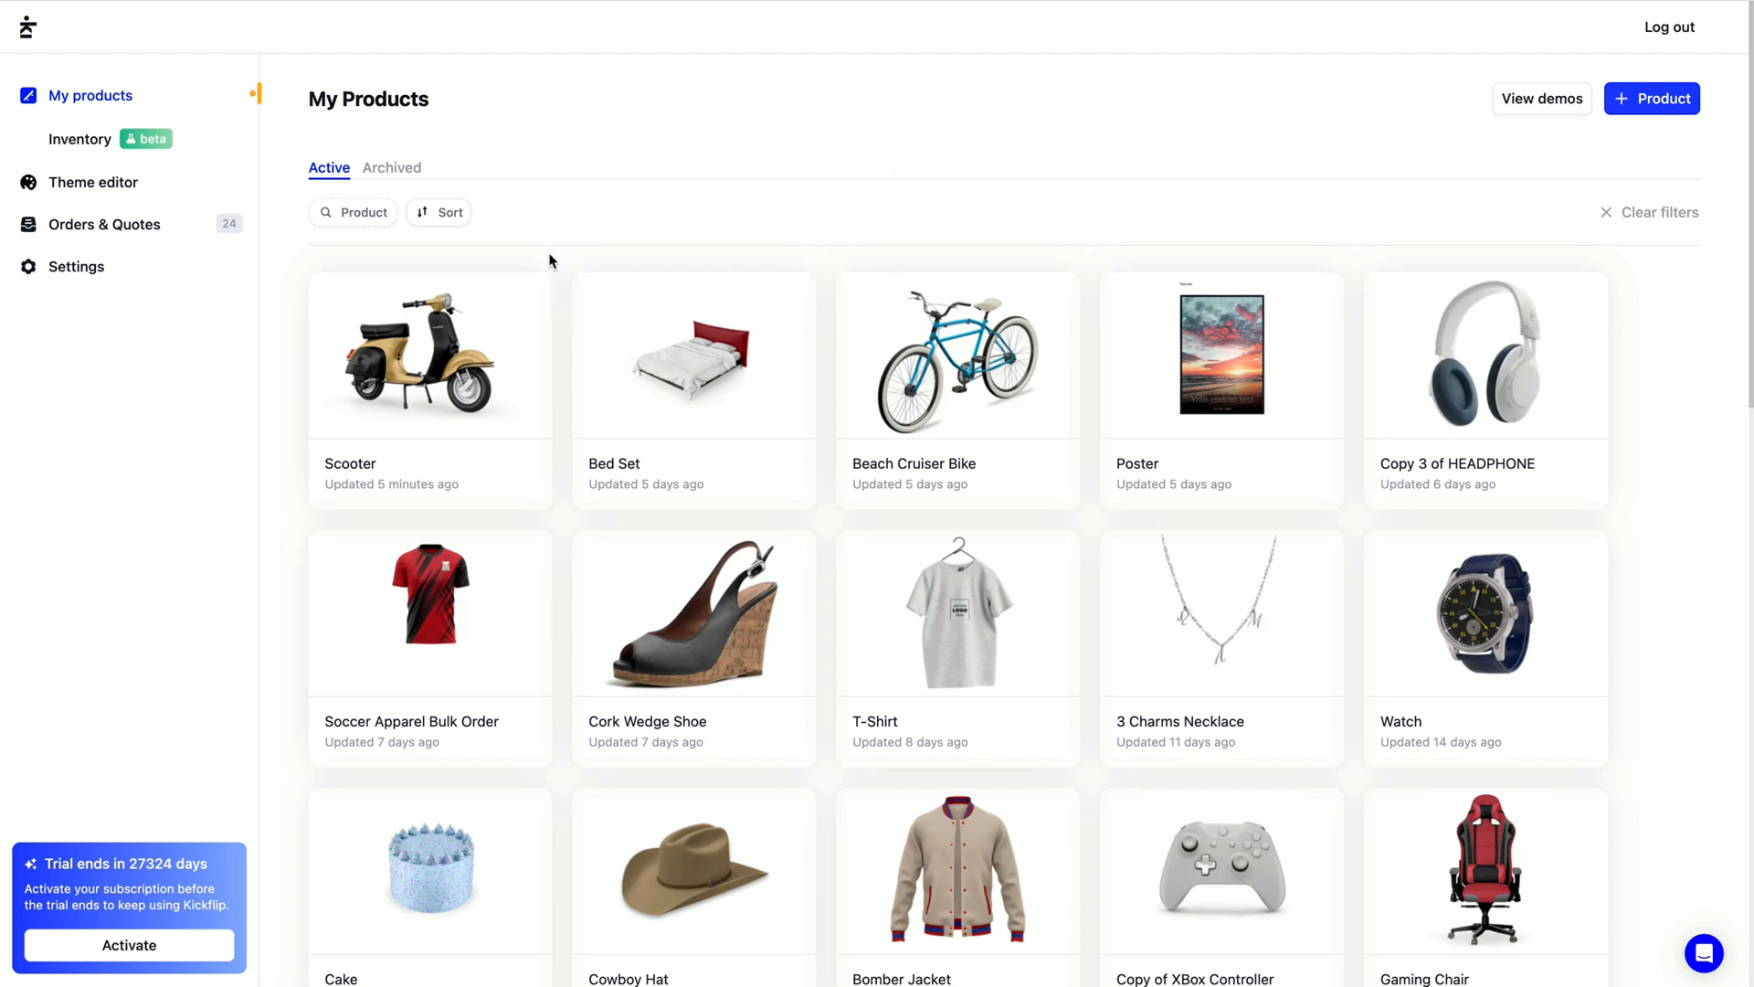
Set the Scooter product's submit action to Get a quote and preview the request form.
click(429, 354)
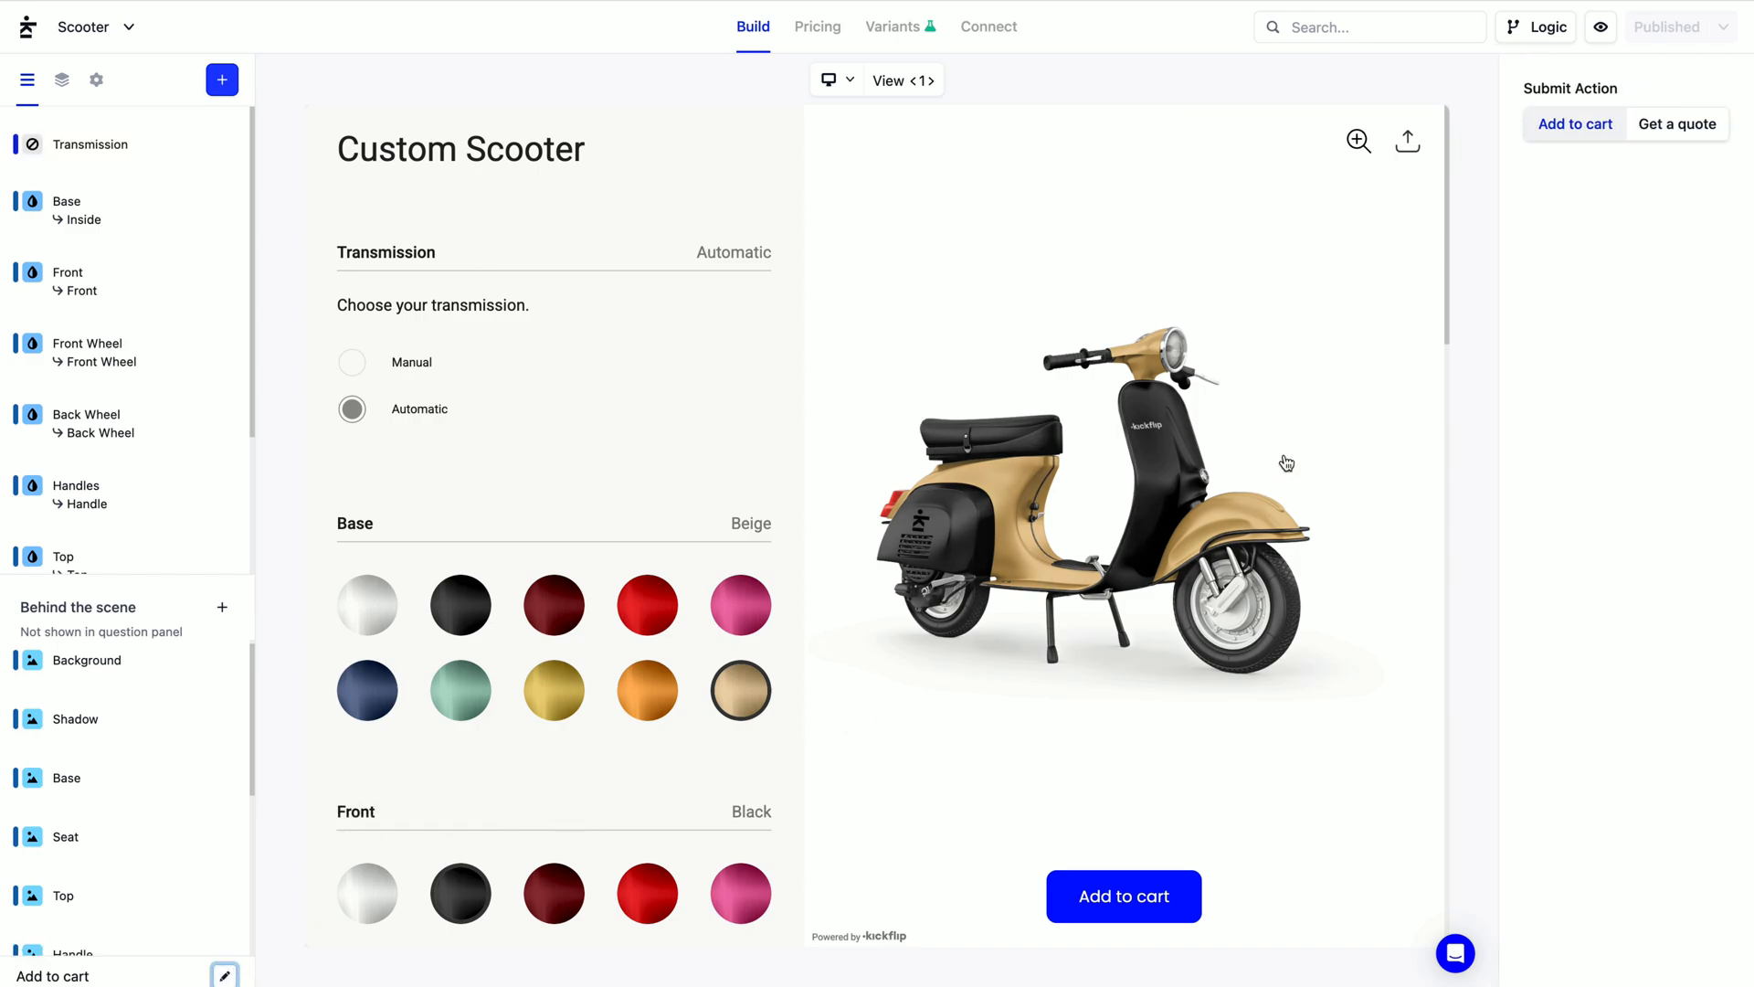
mouse_move(1677, 123)
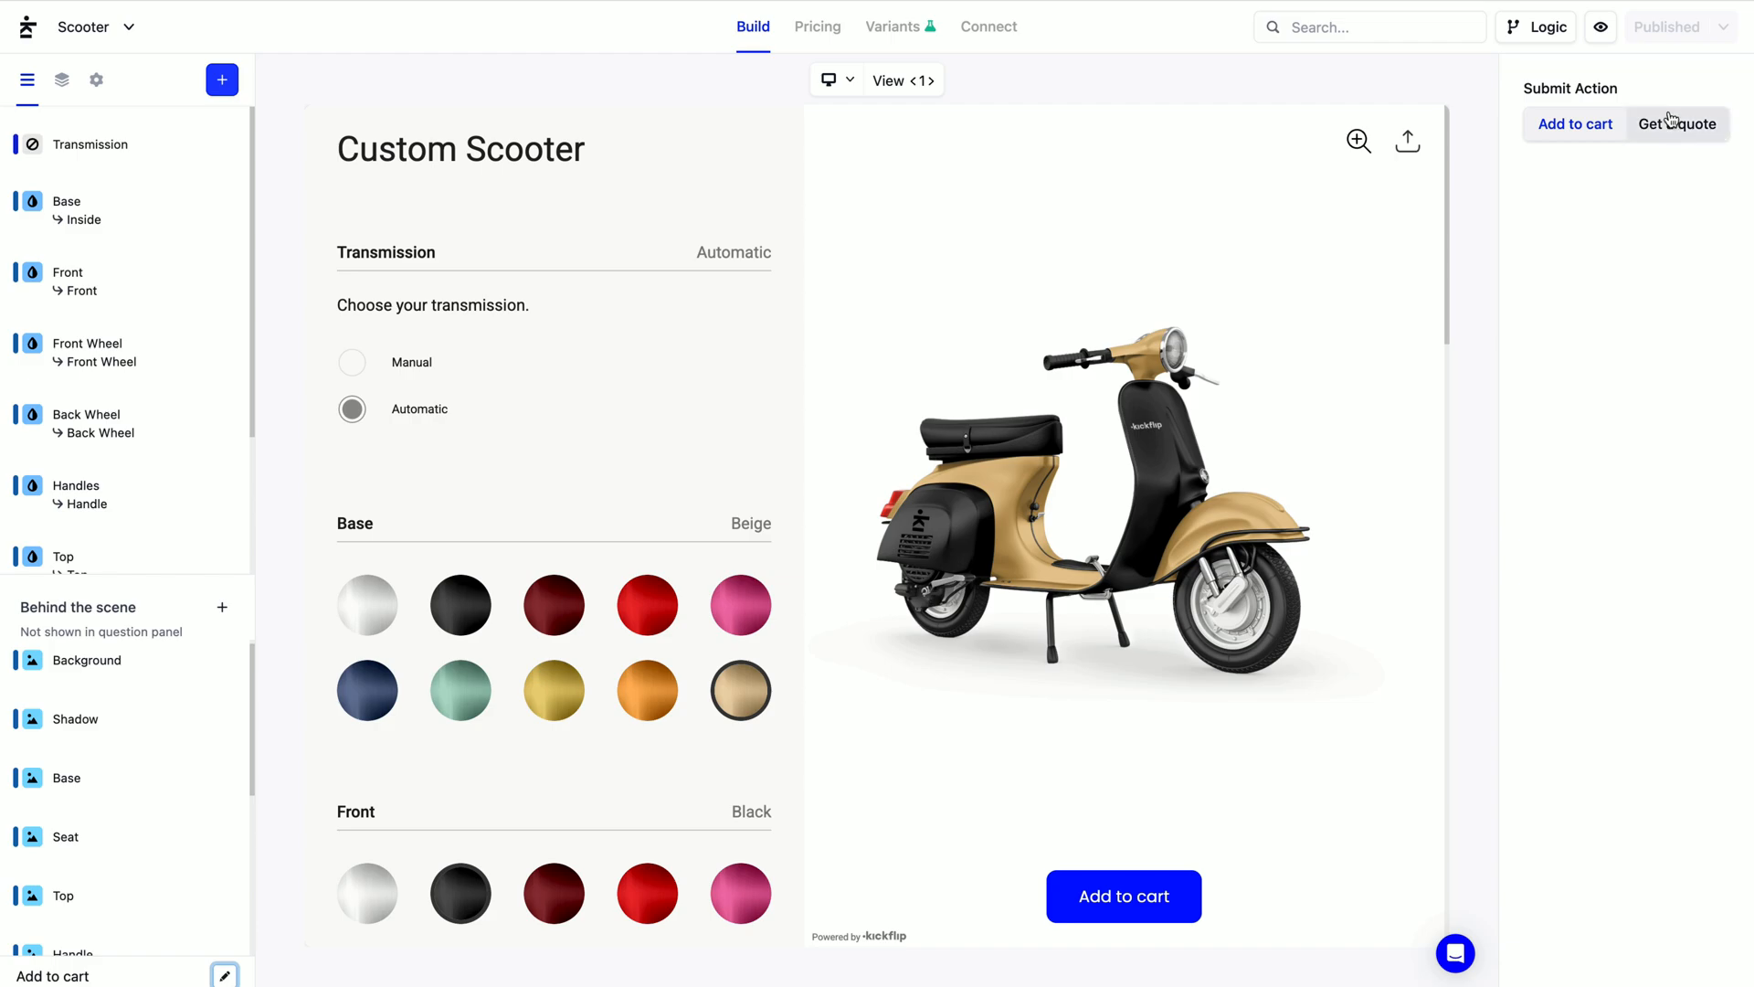
mouse_move(1714, 101)
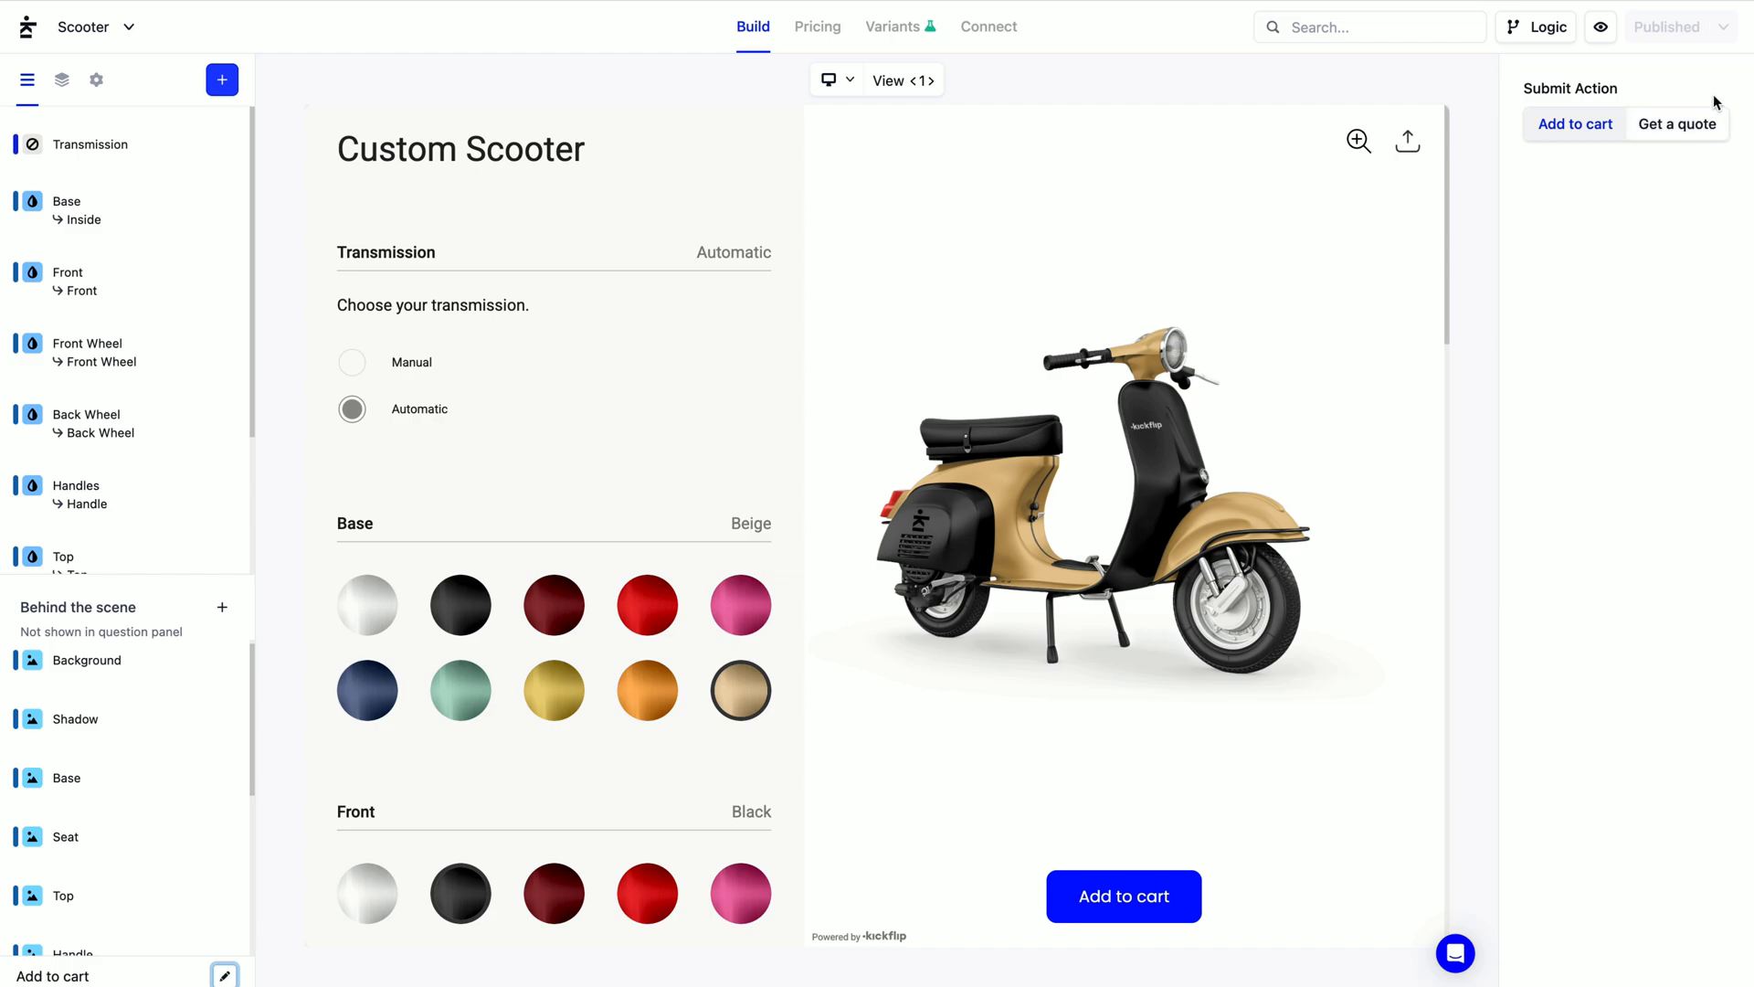
click(1678, 124)
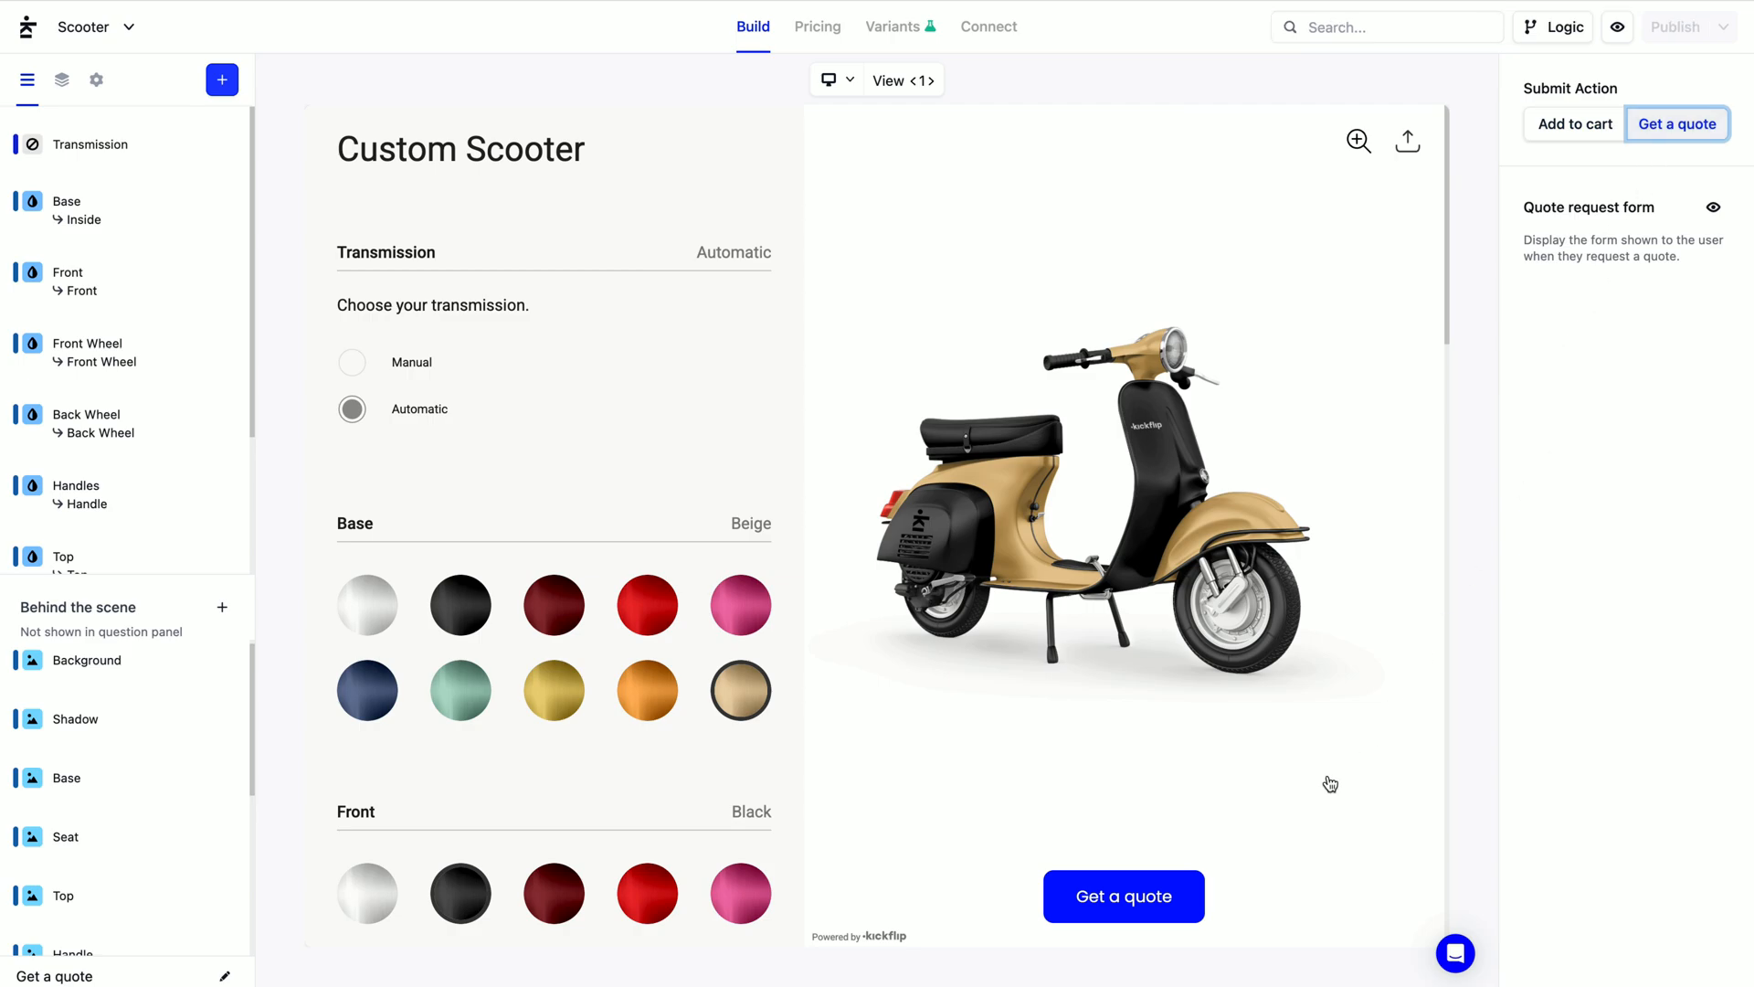
click(1122, 896)
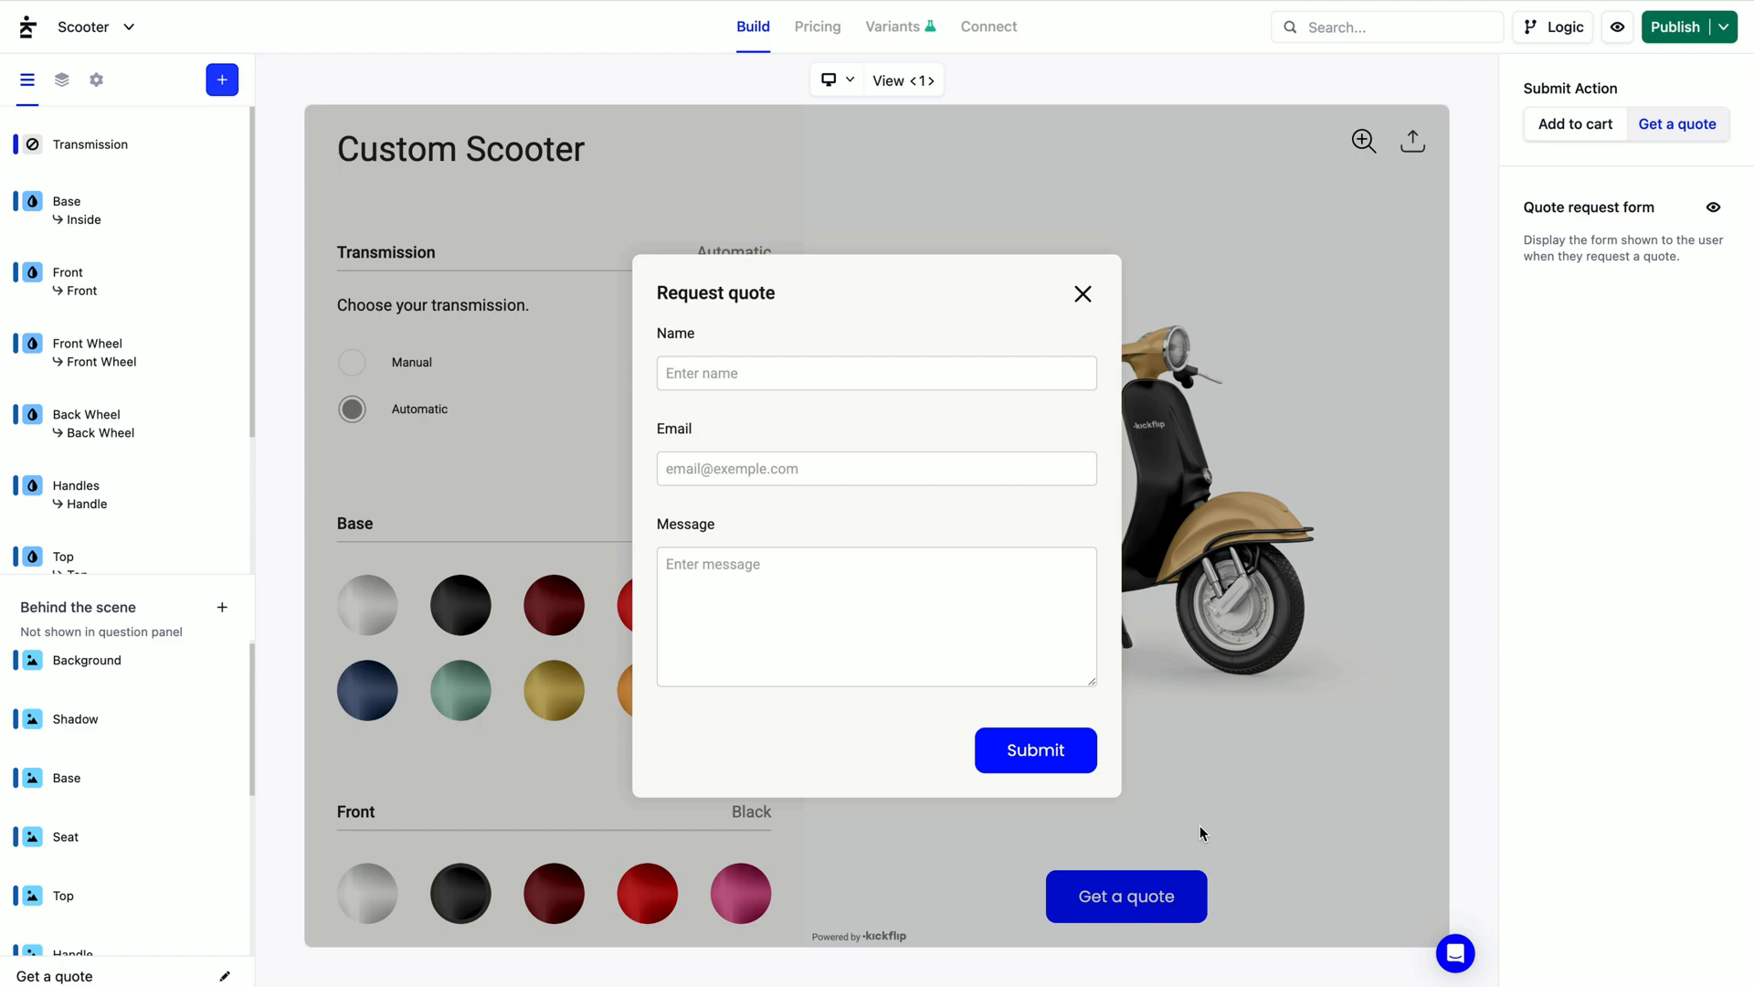
mouse_move(1249, 556)
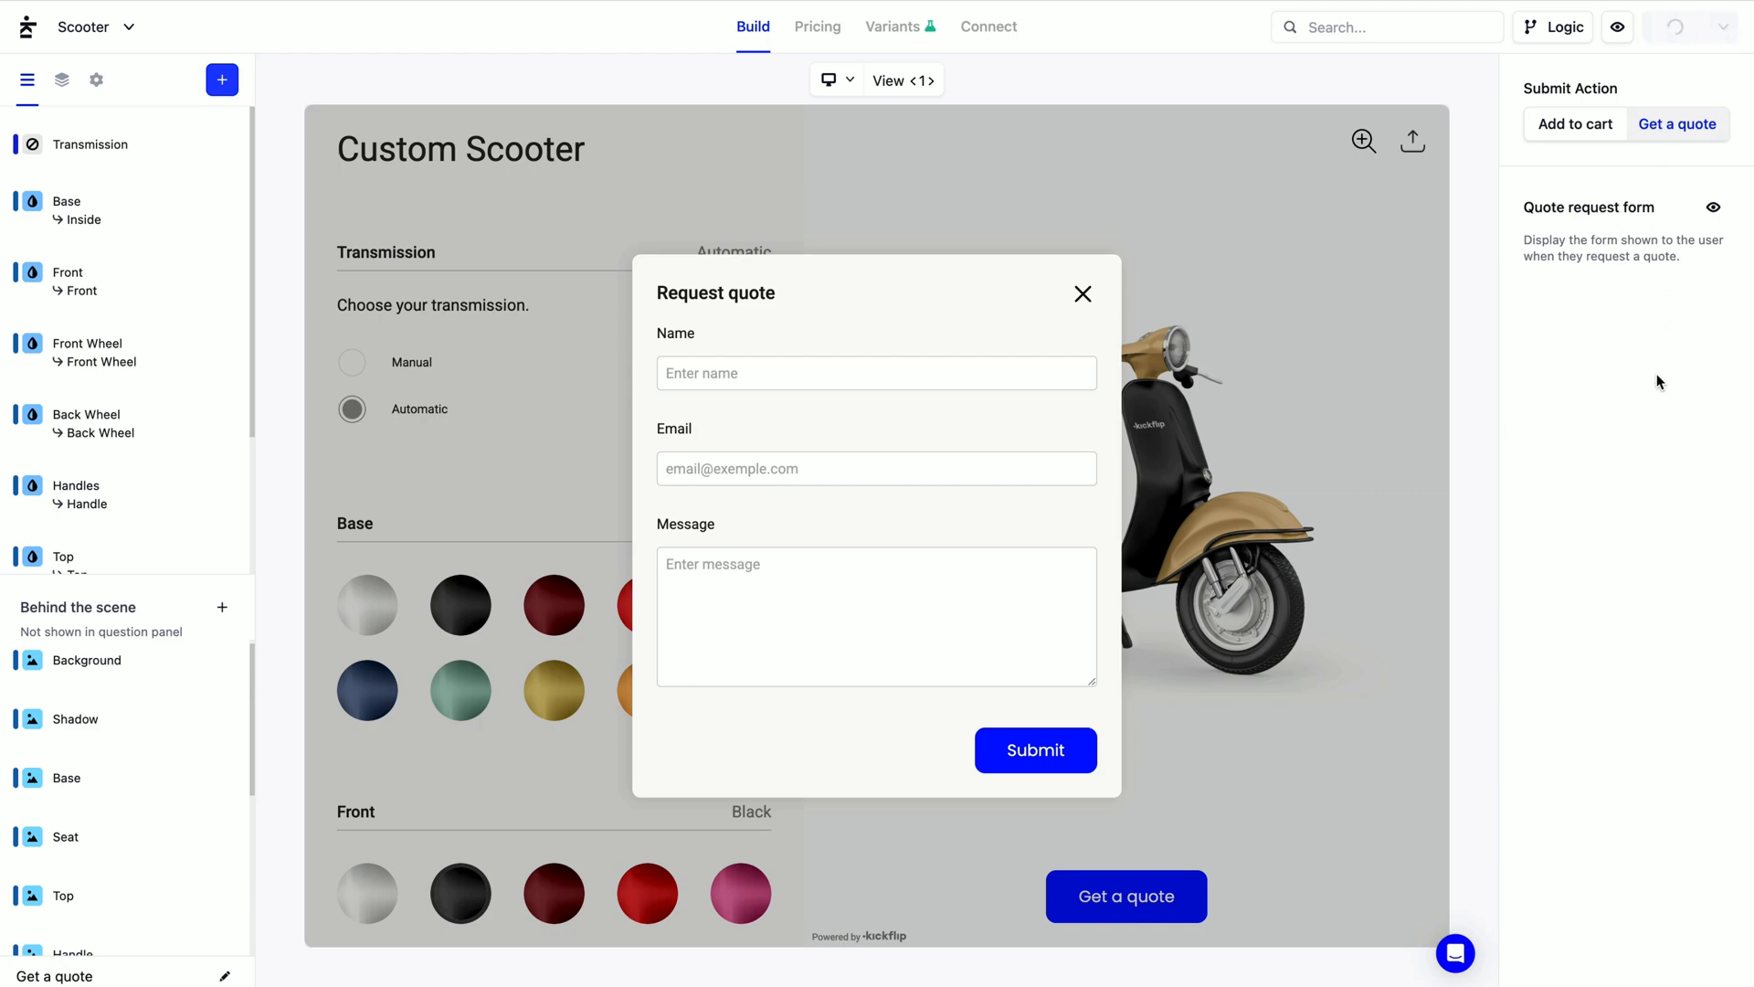
Exit the Scooter builder to My products and open the Quotes list.
click(1675, 25)
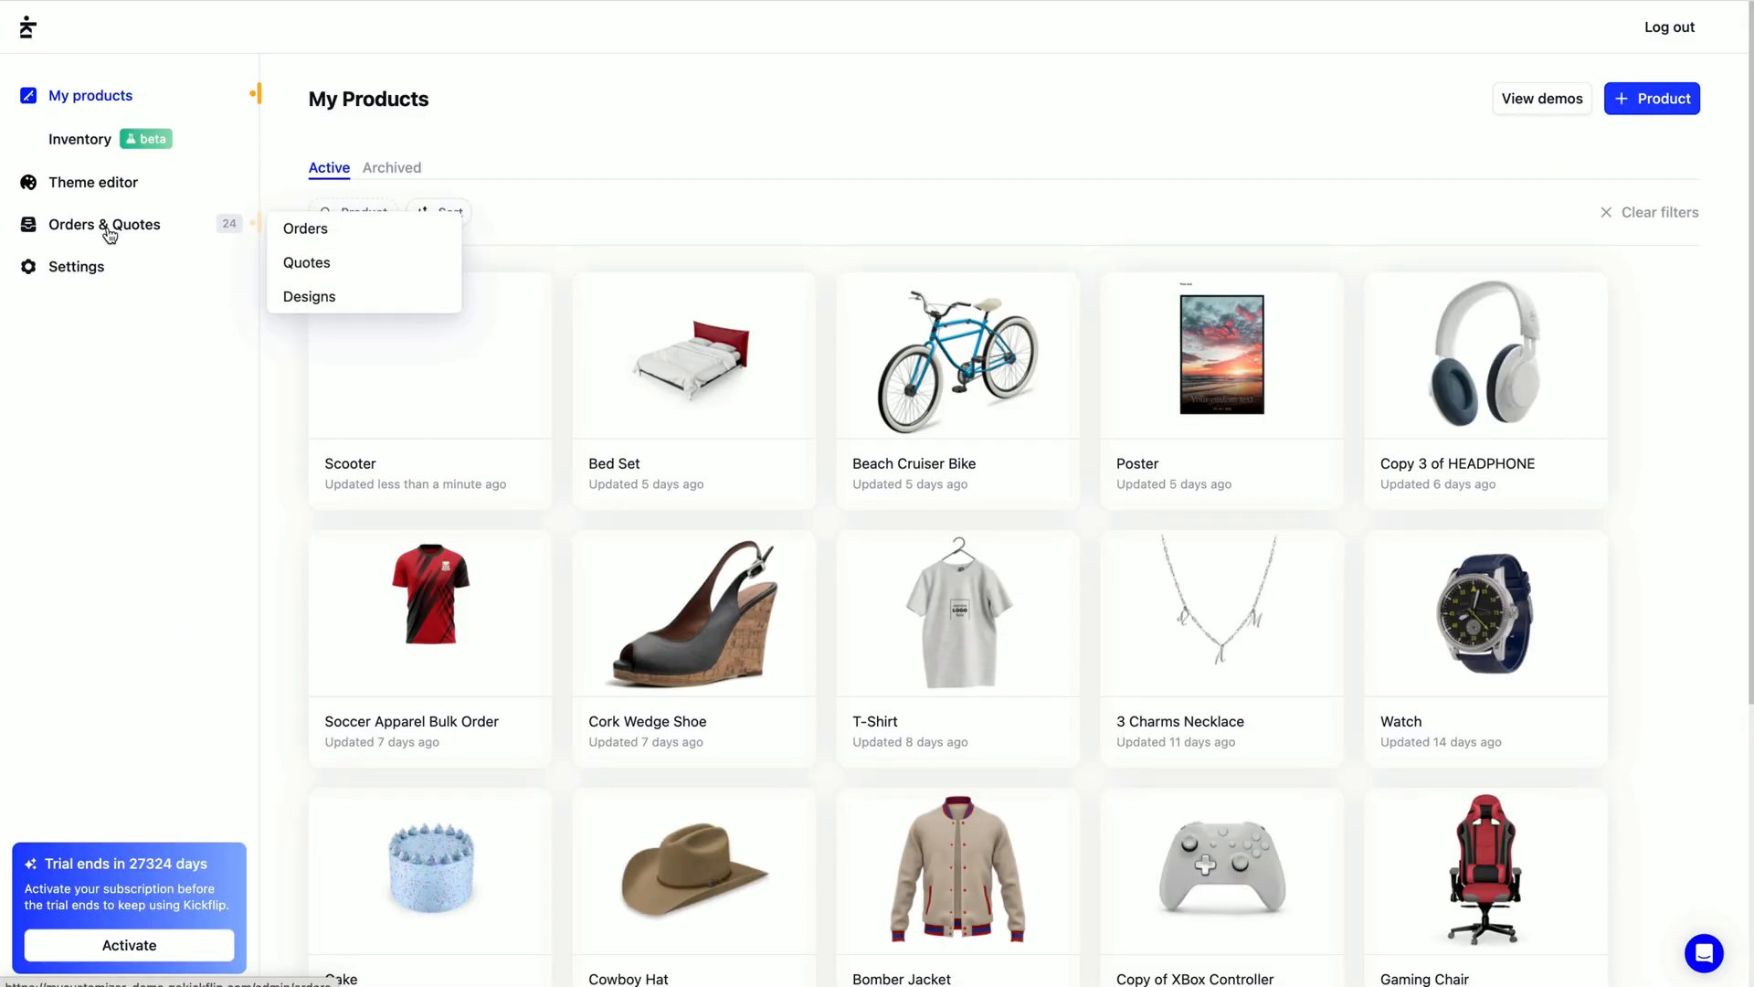
click(307, 262)
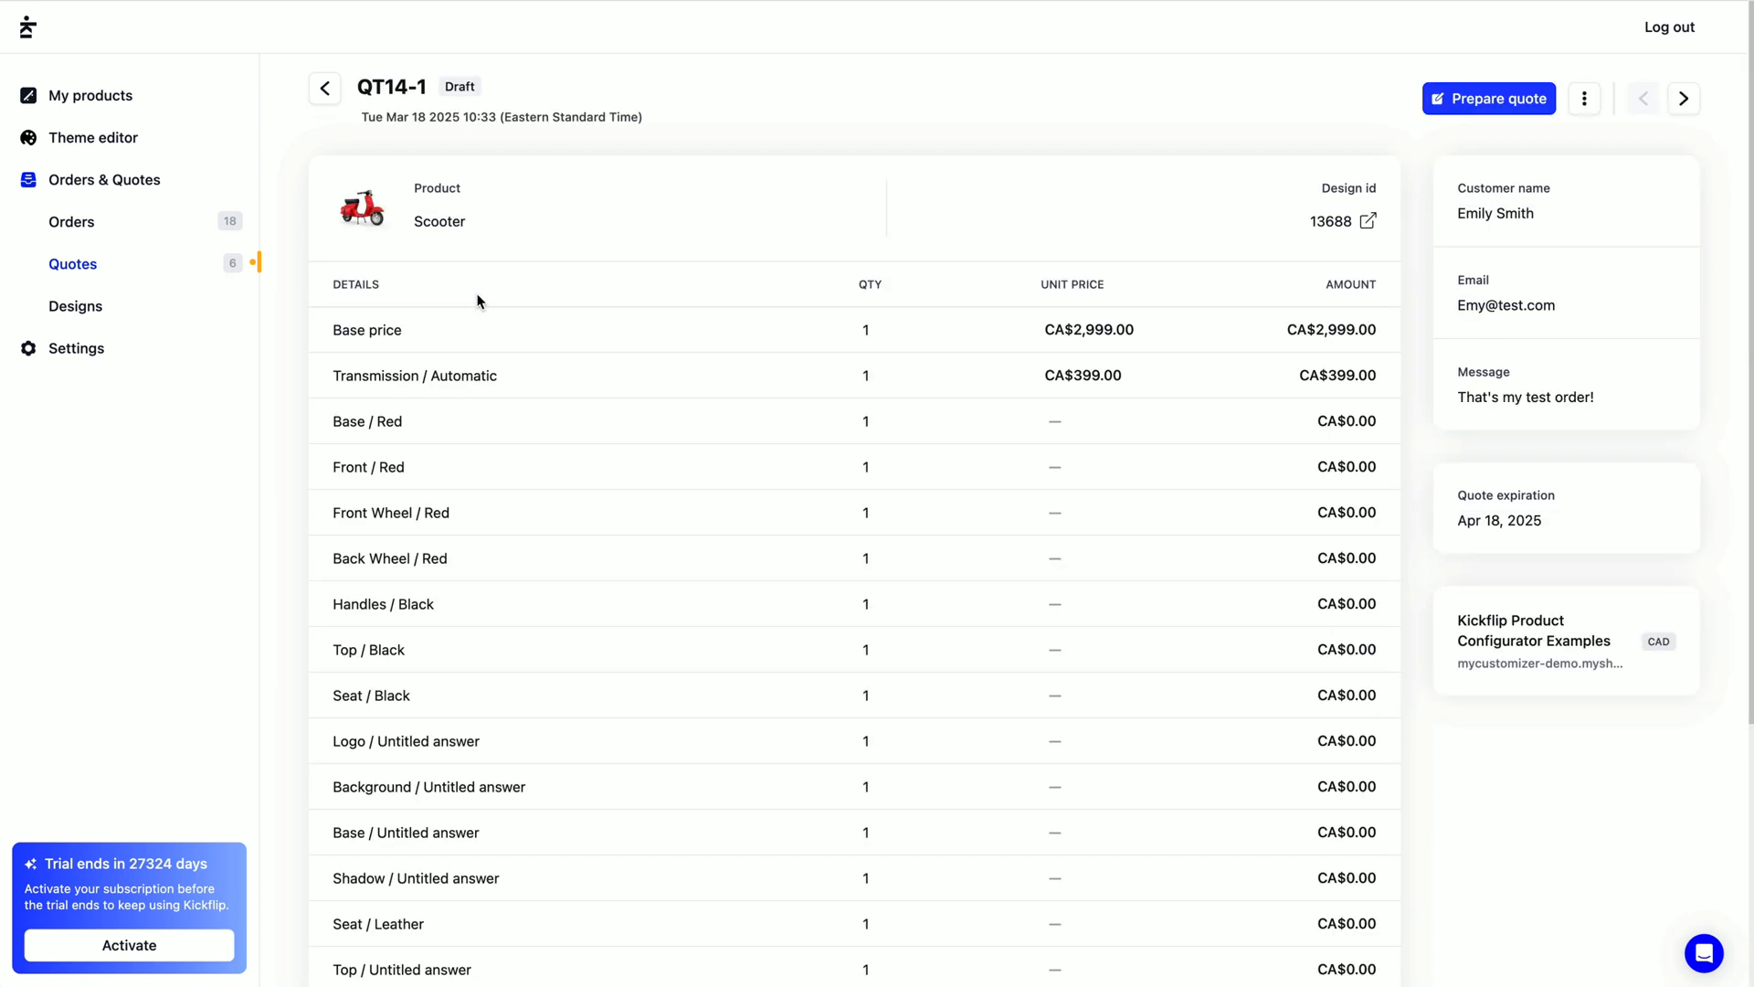
mouse_move(487, 144)
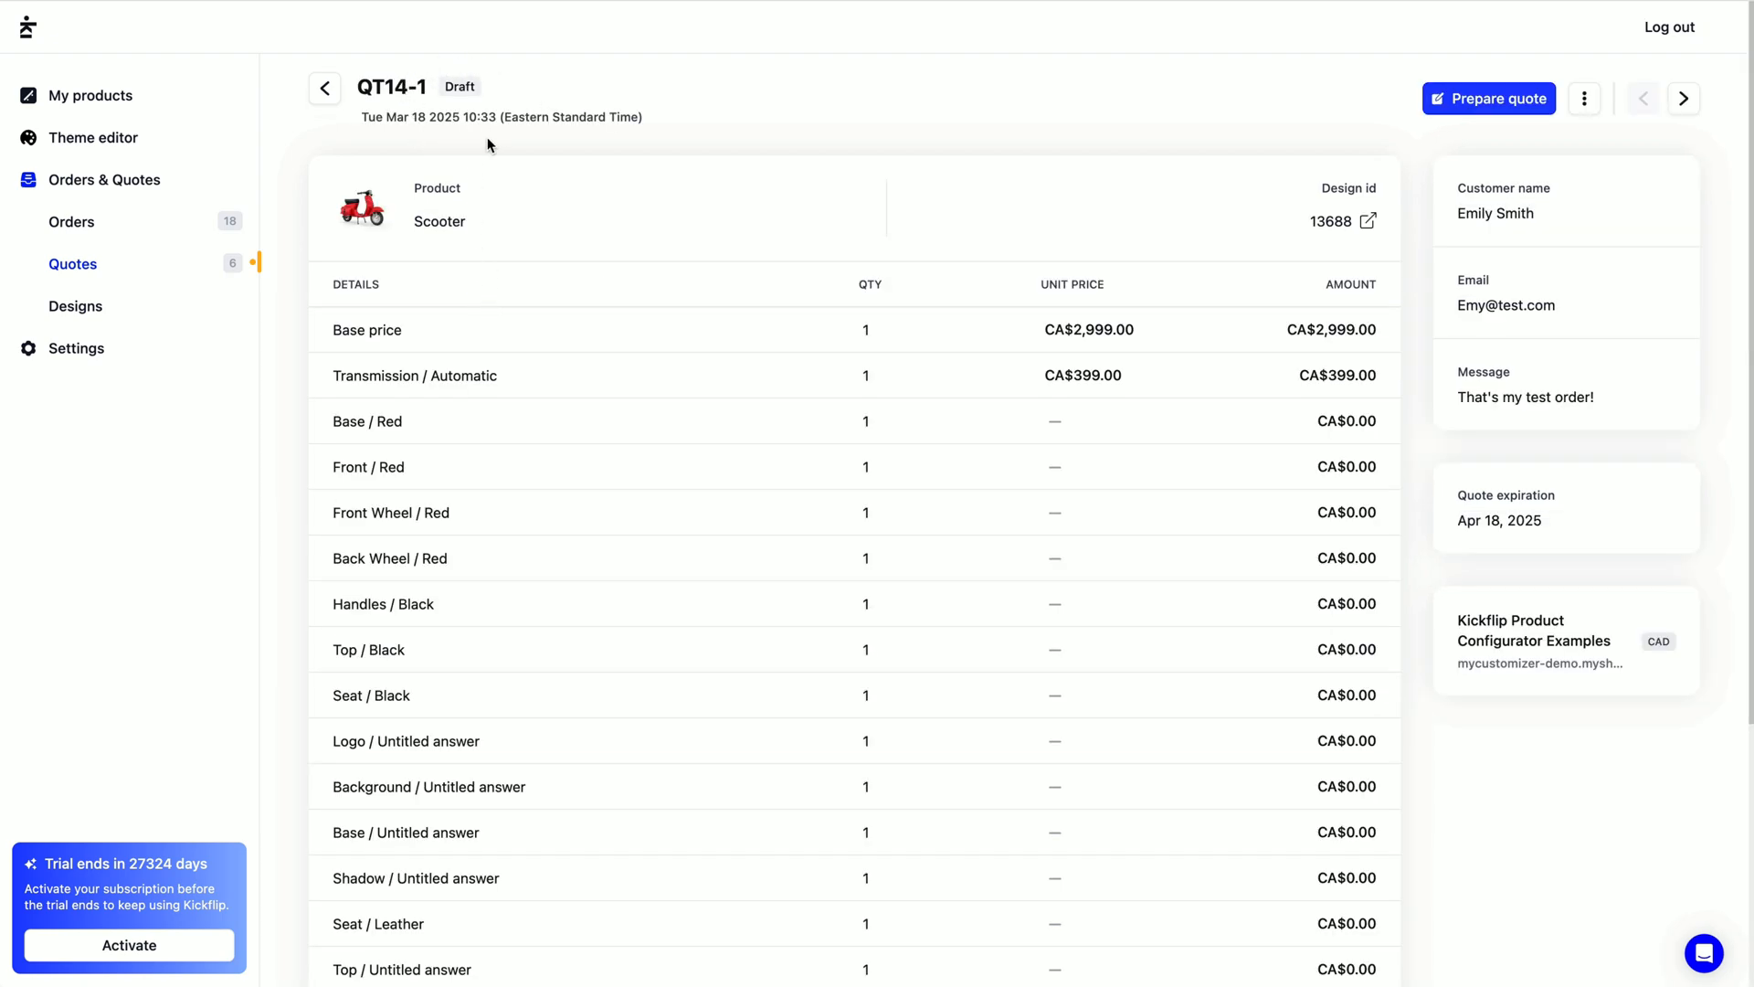
double_click(392, 87)
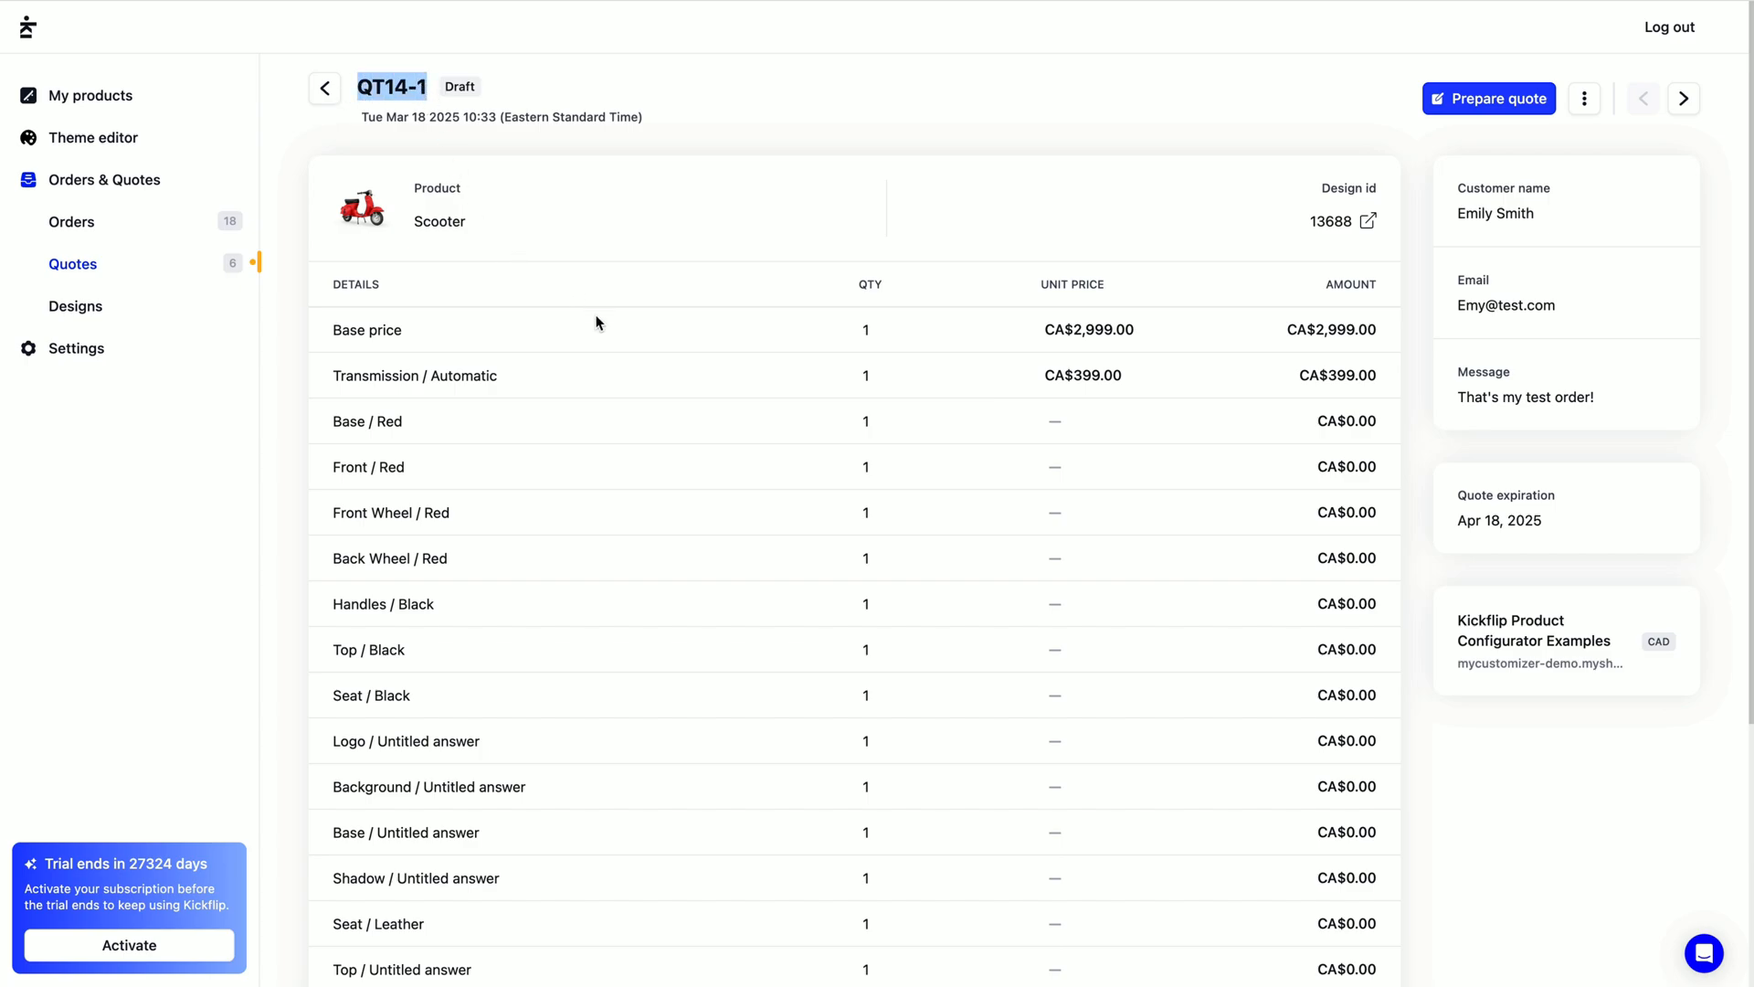
scroll(down, 3)
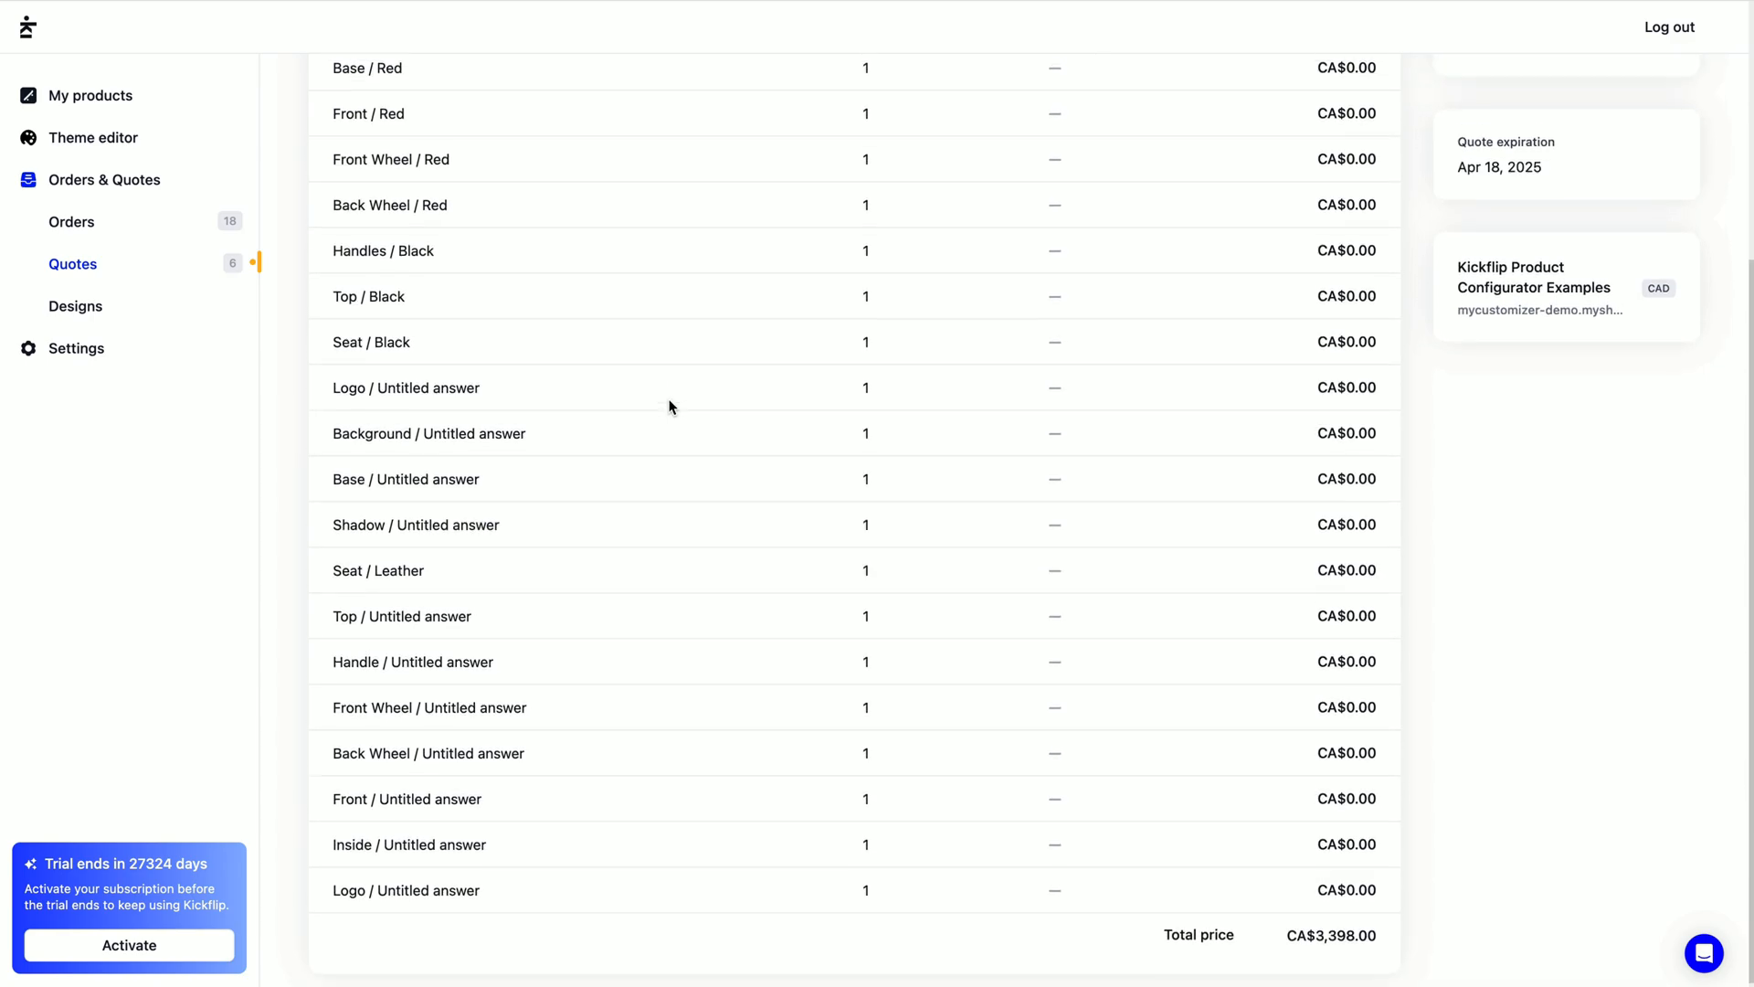
scroll(up, 3)
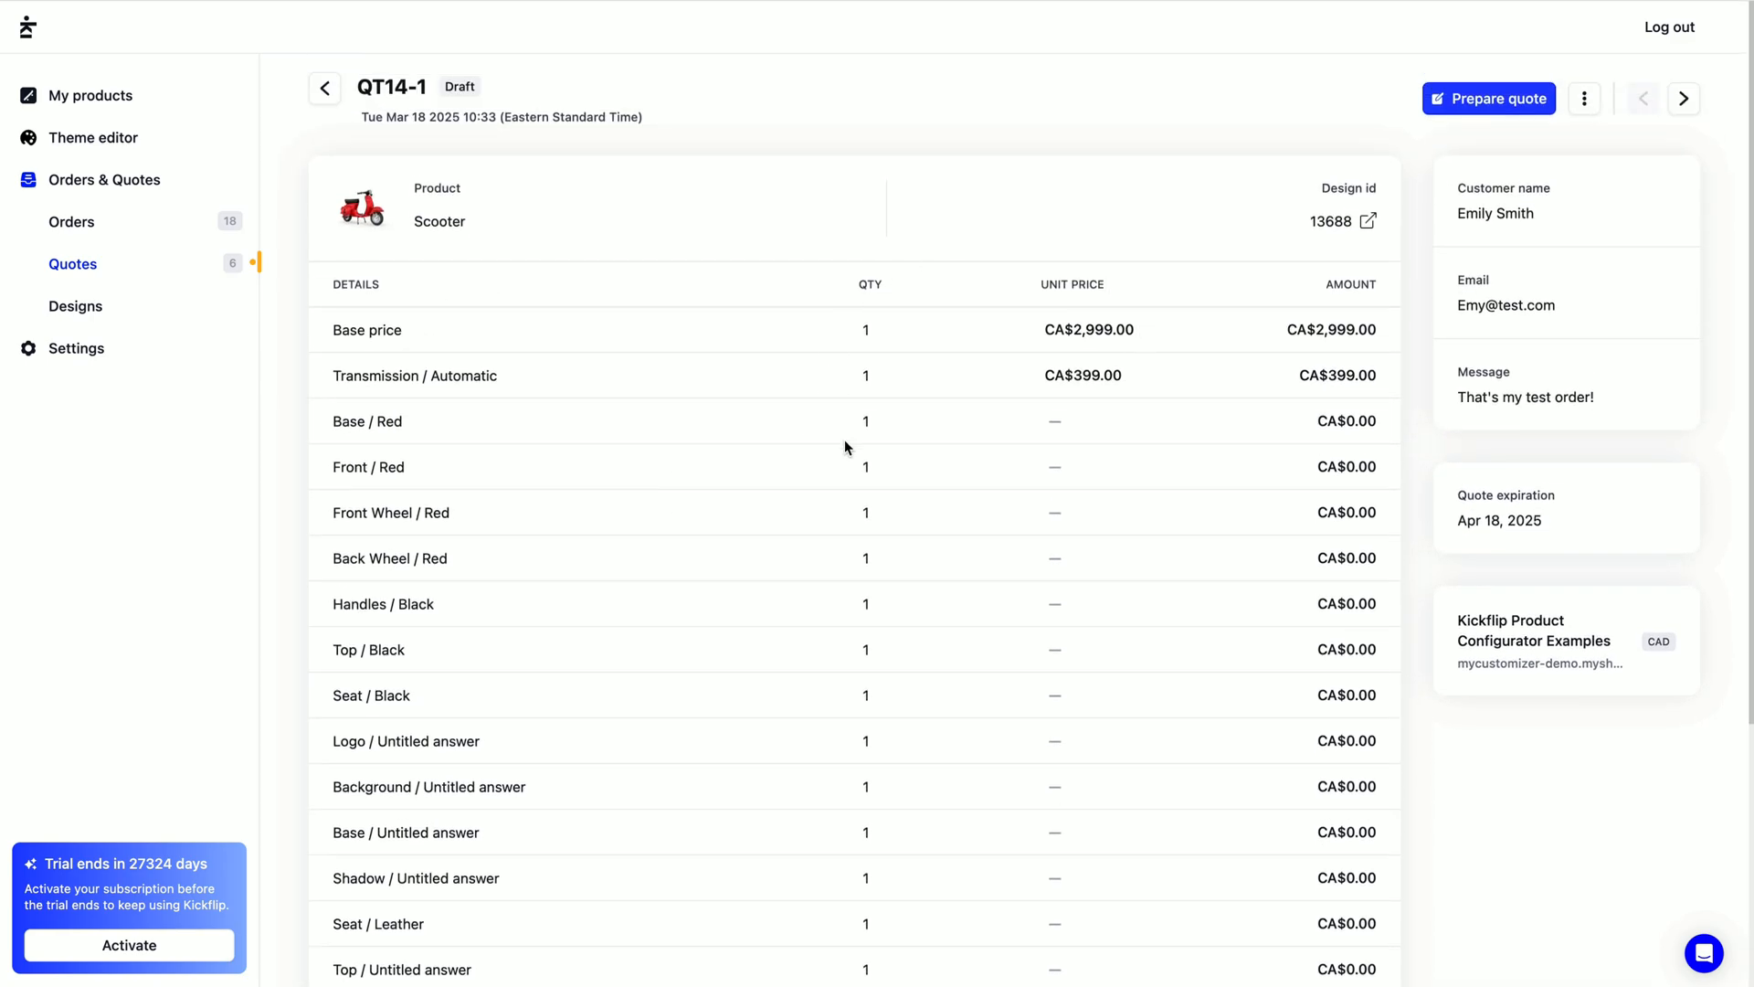
mouse_move(1430, 166)
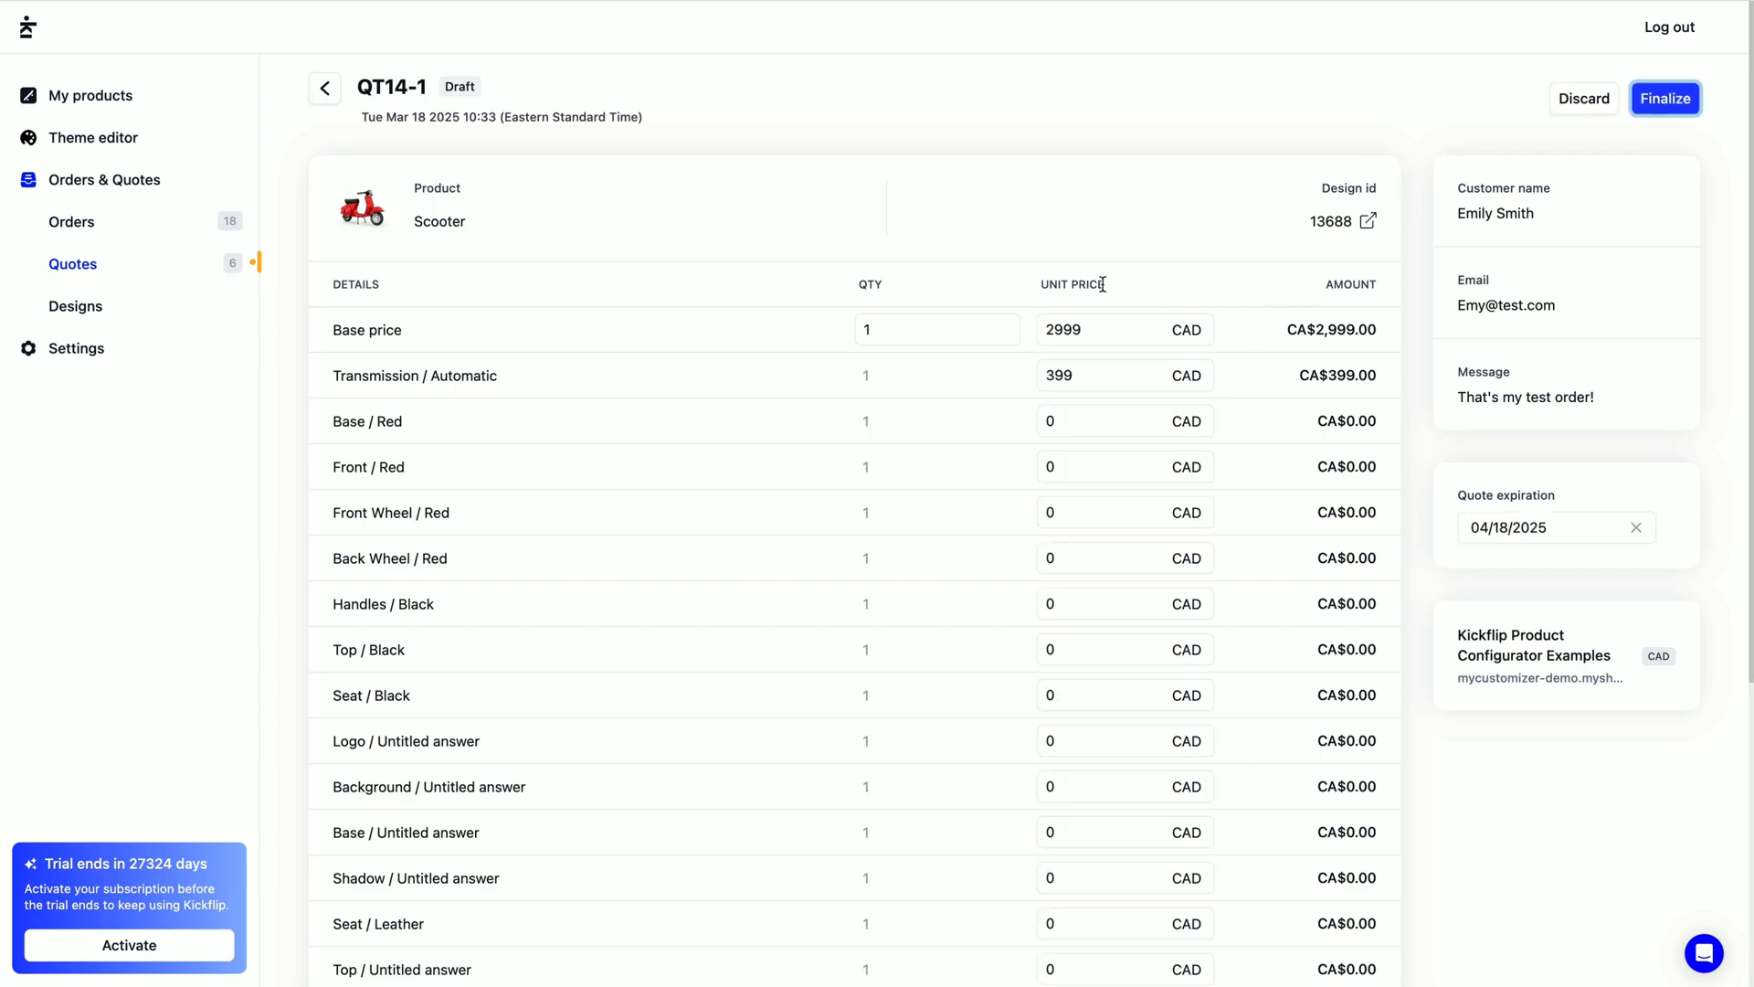
Add a price to QT14-1 with tax calculation enabled at a 15% tax rate.
scroll(down, 3)
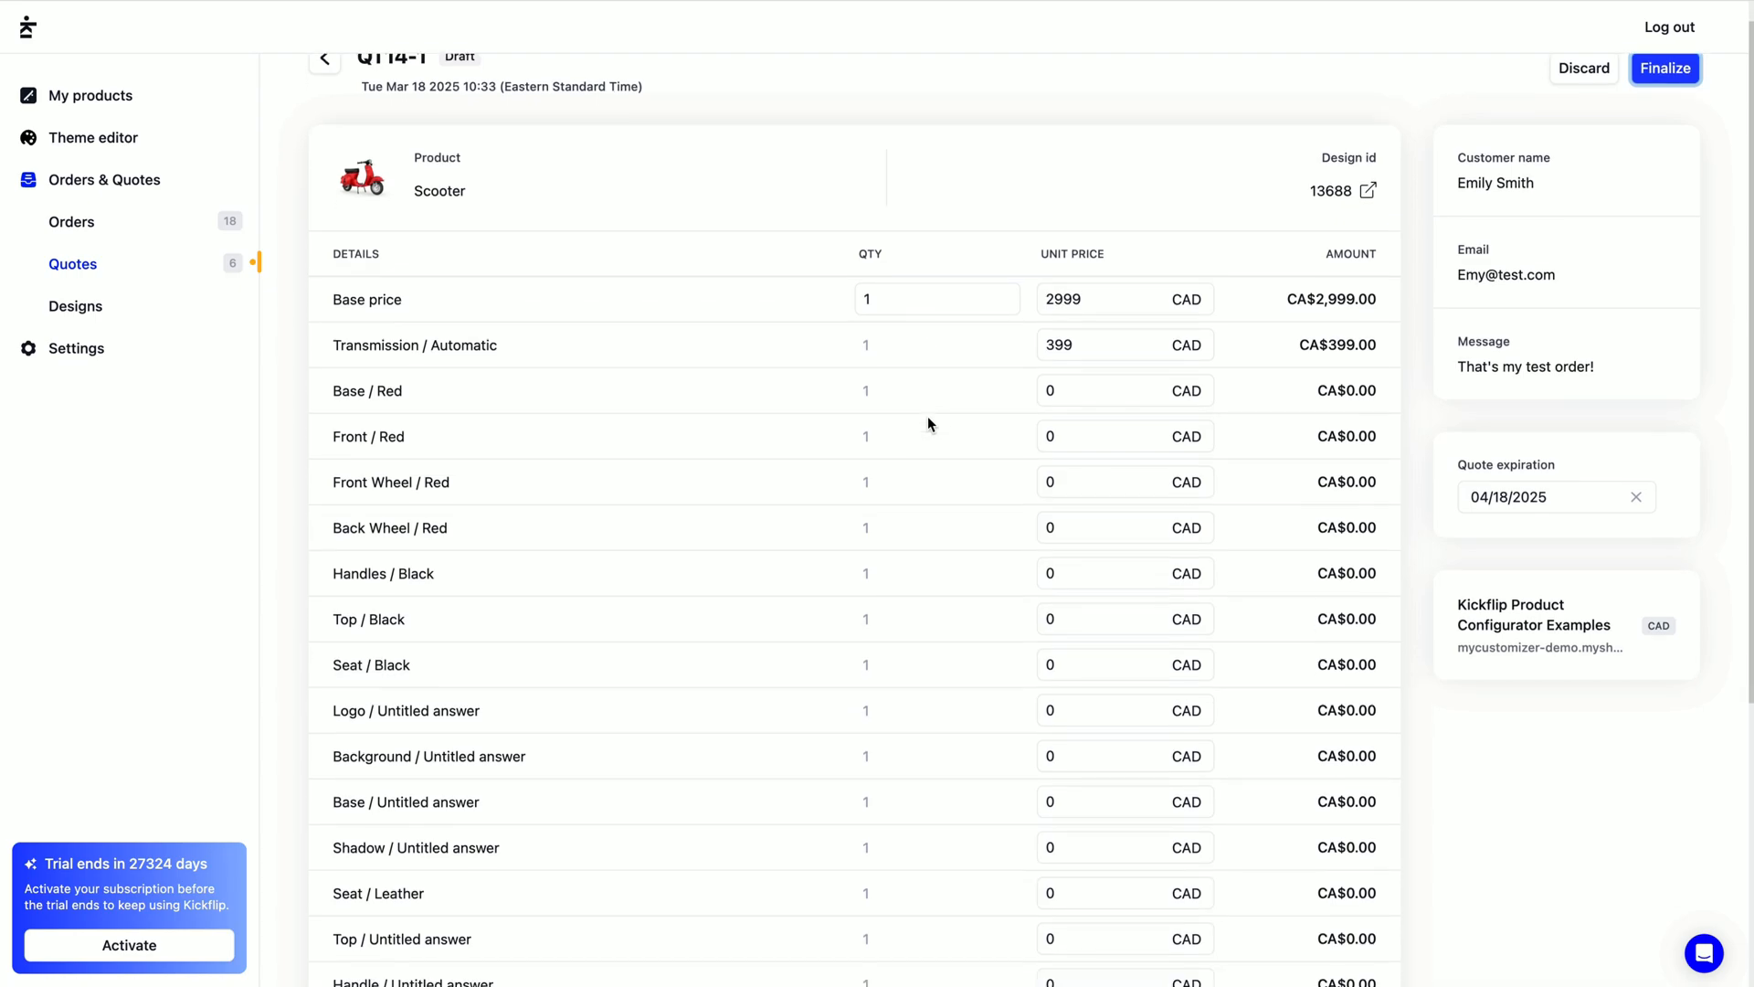
scroll(down, 3)
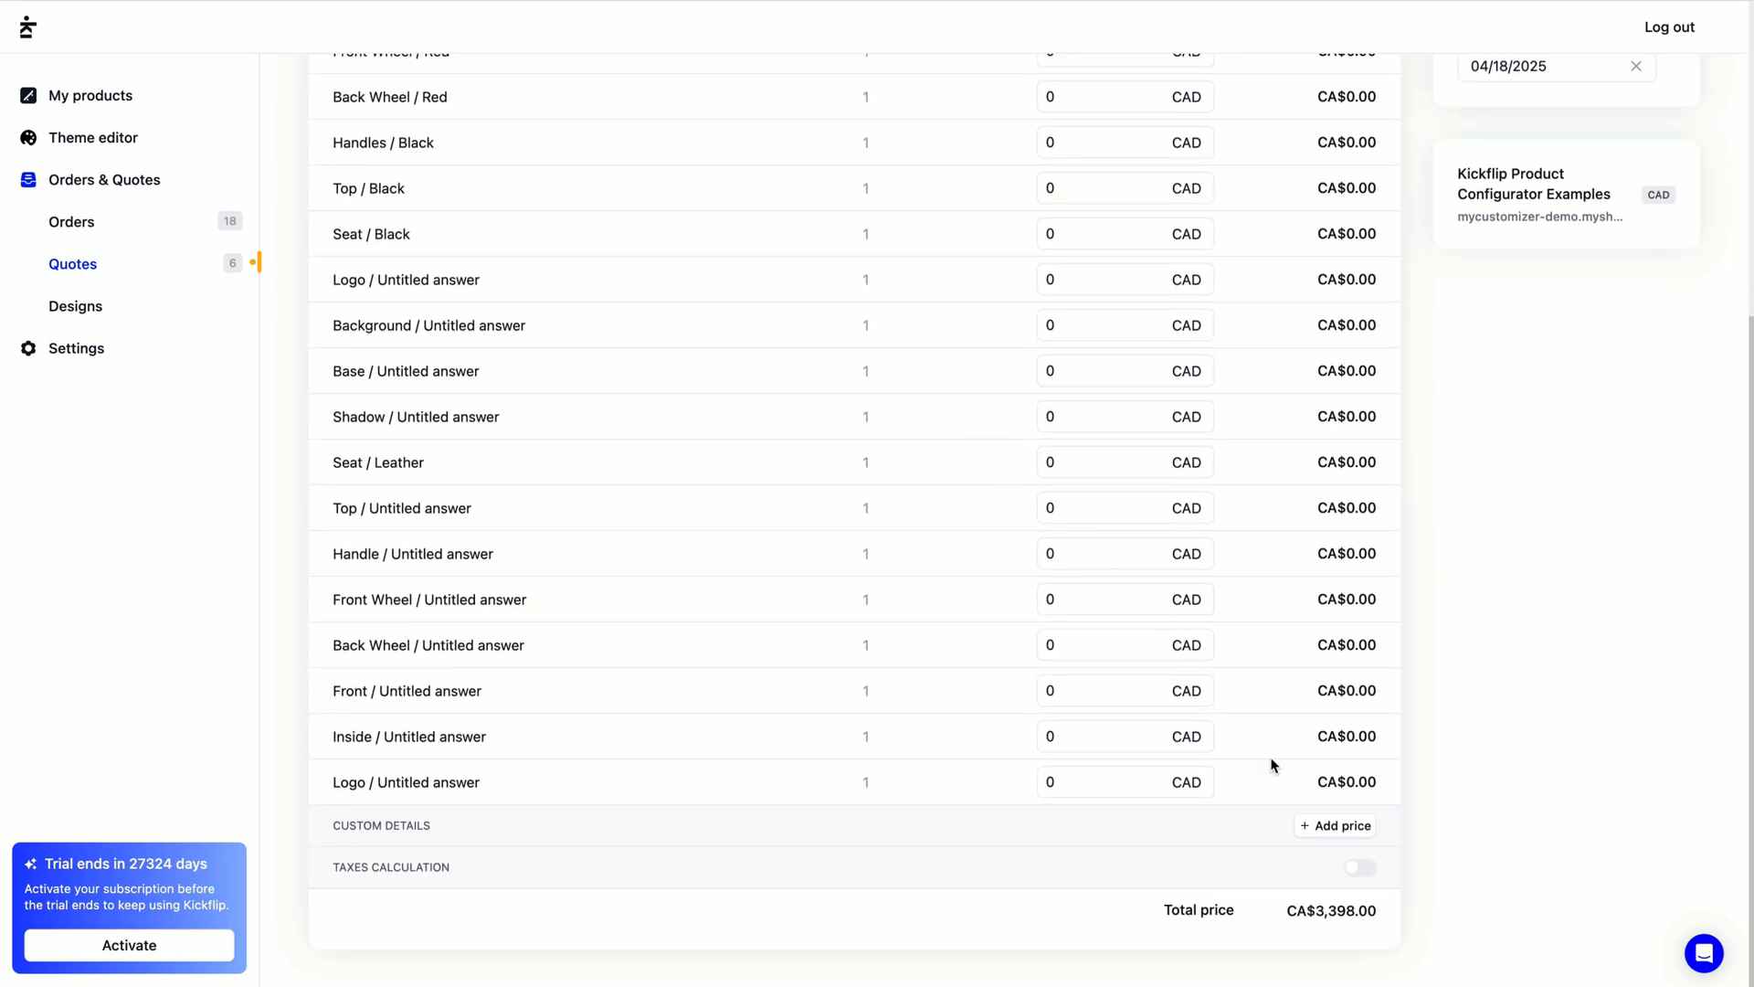
click(1334, 826)
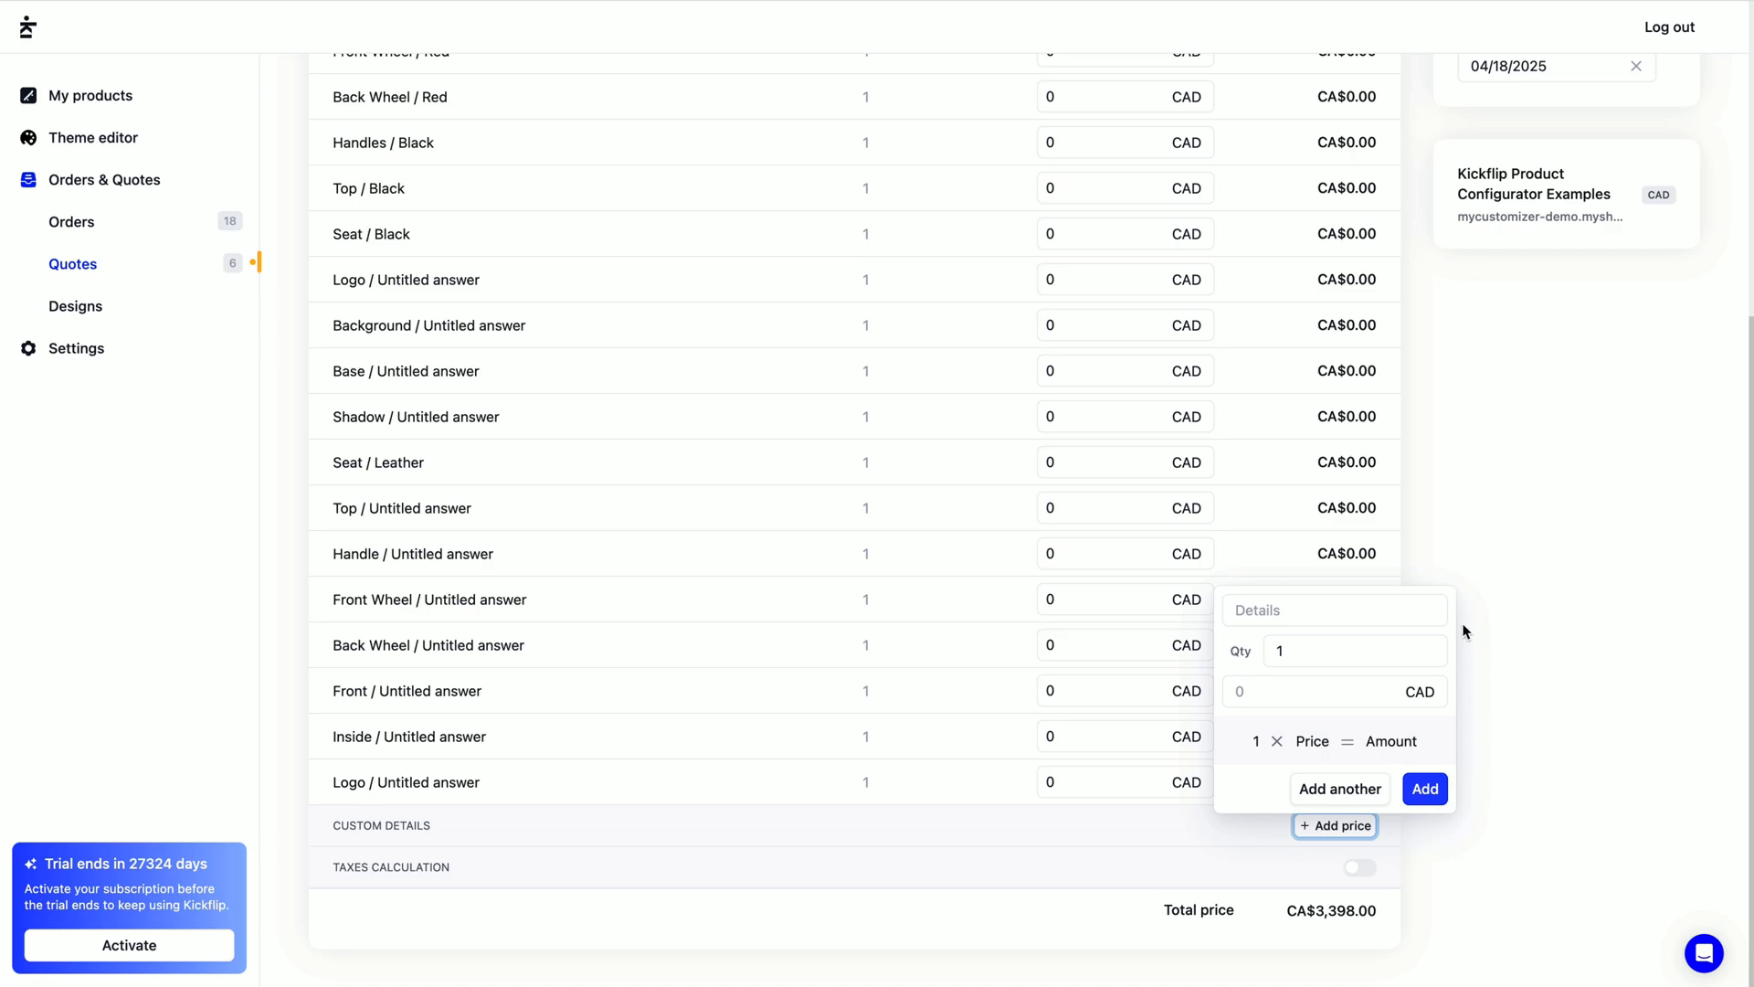
click(1360, 868)
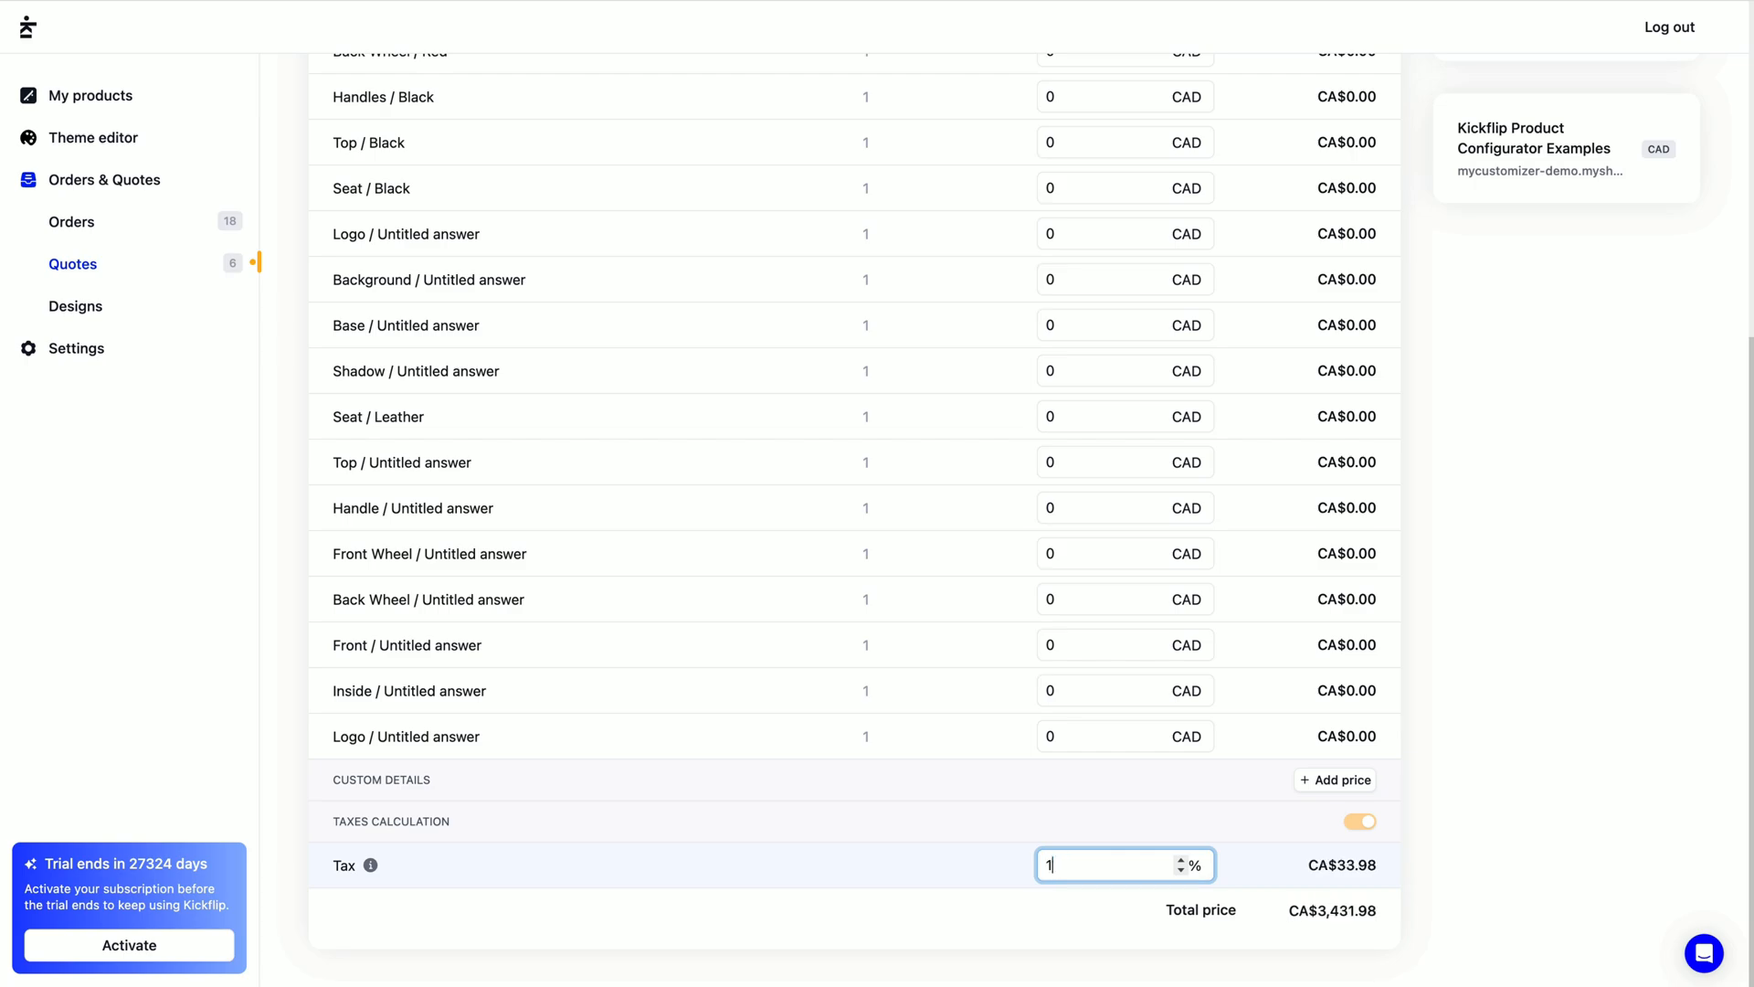
text(15)
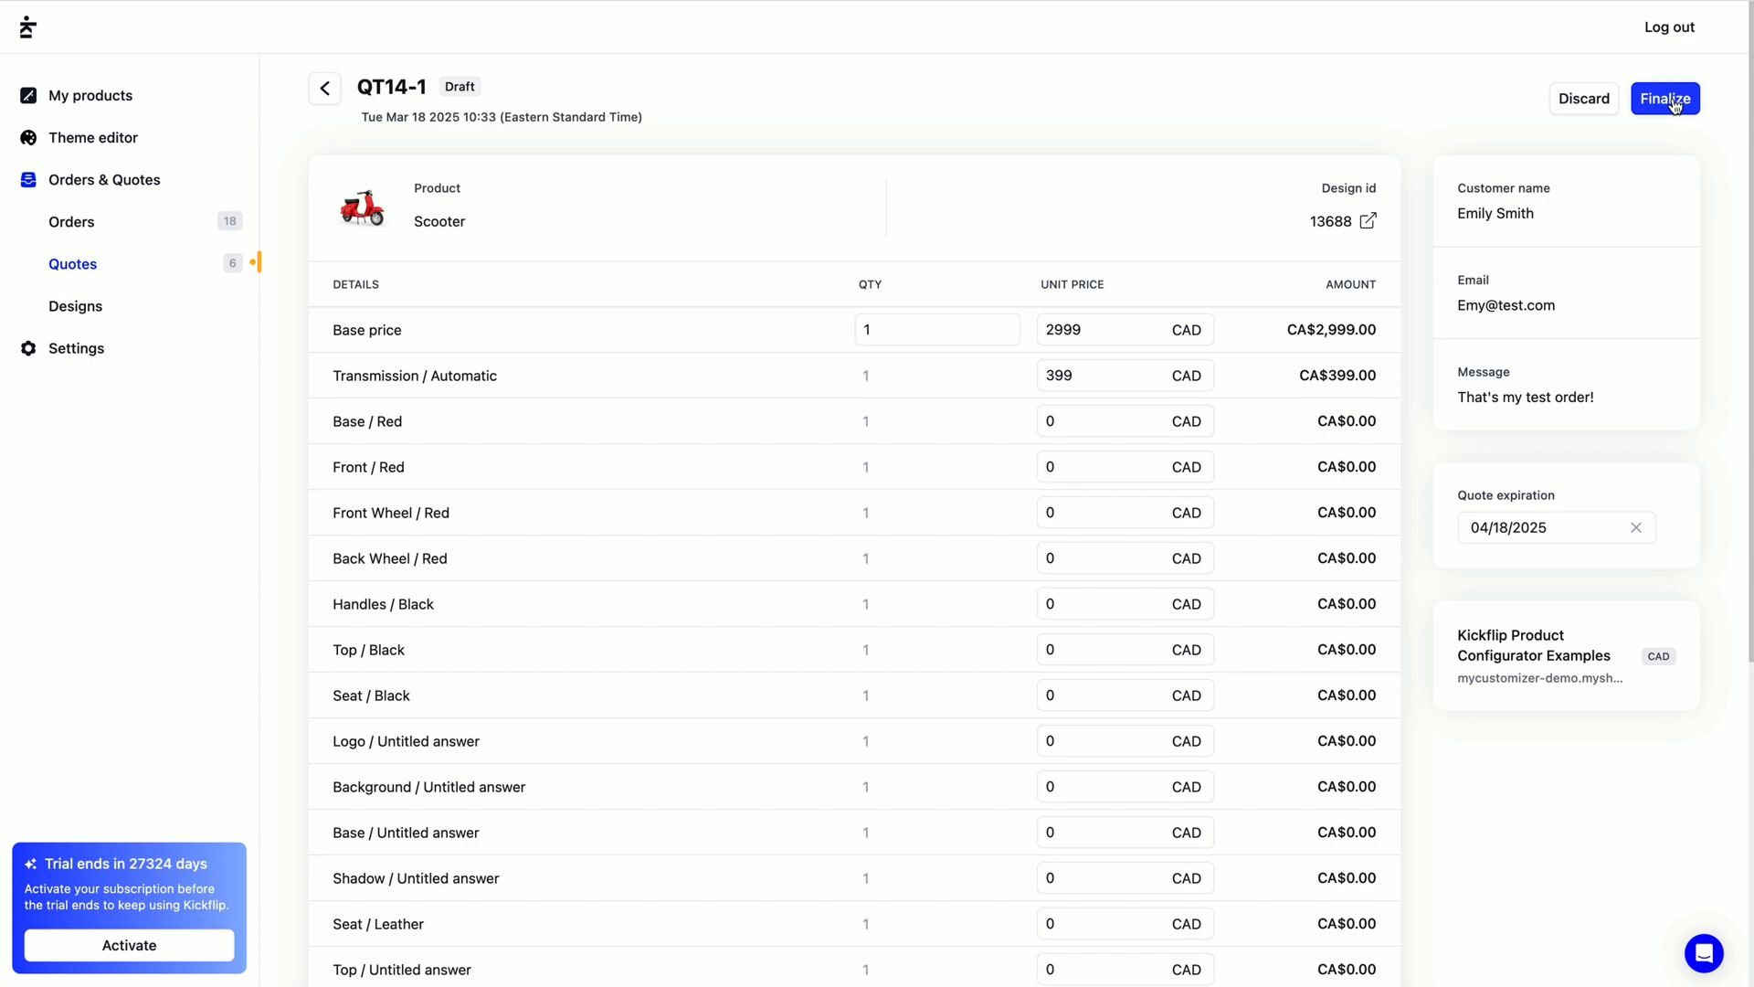
Finalize QT14-1, then choose Mark as sent from the more-actions menu.
click(1665, 98)
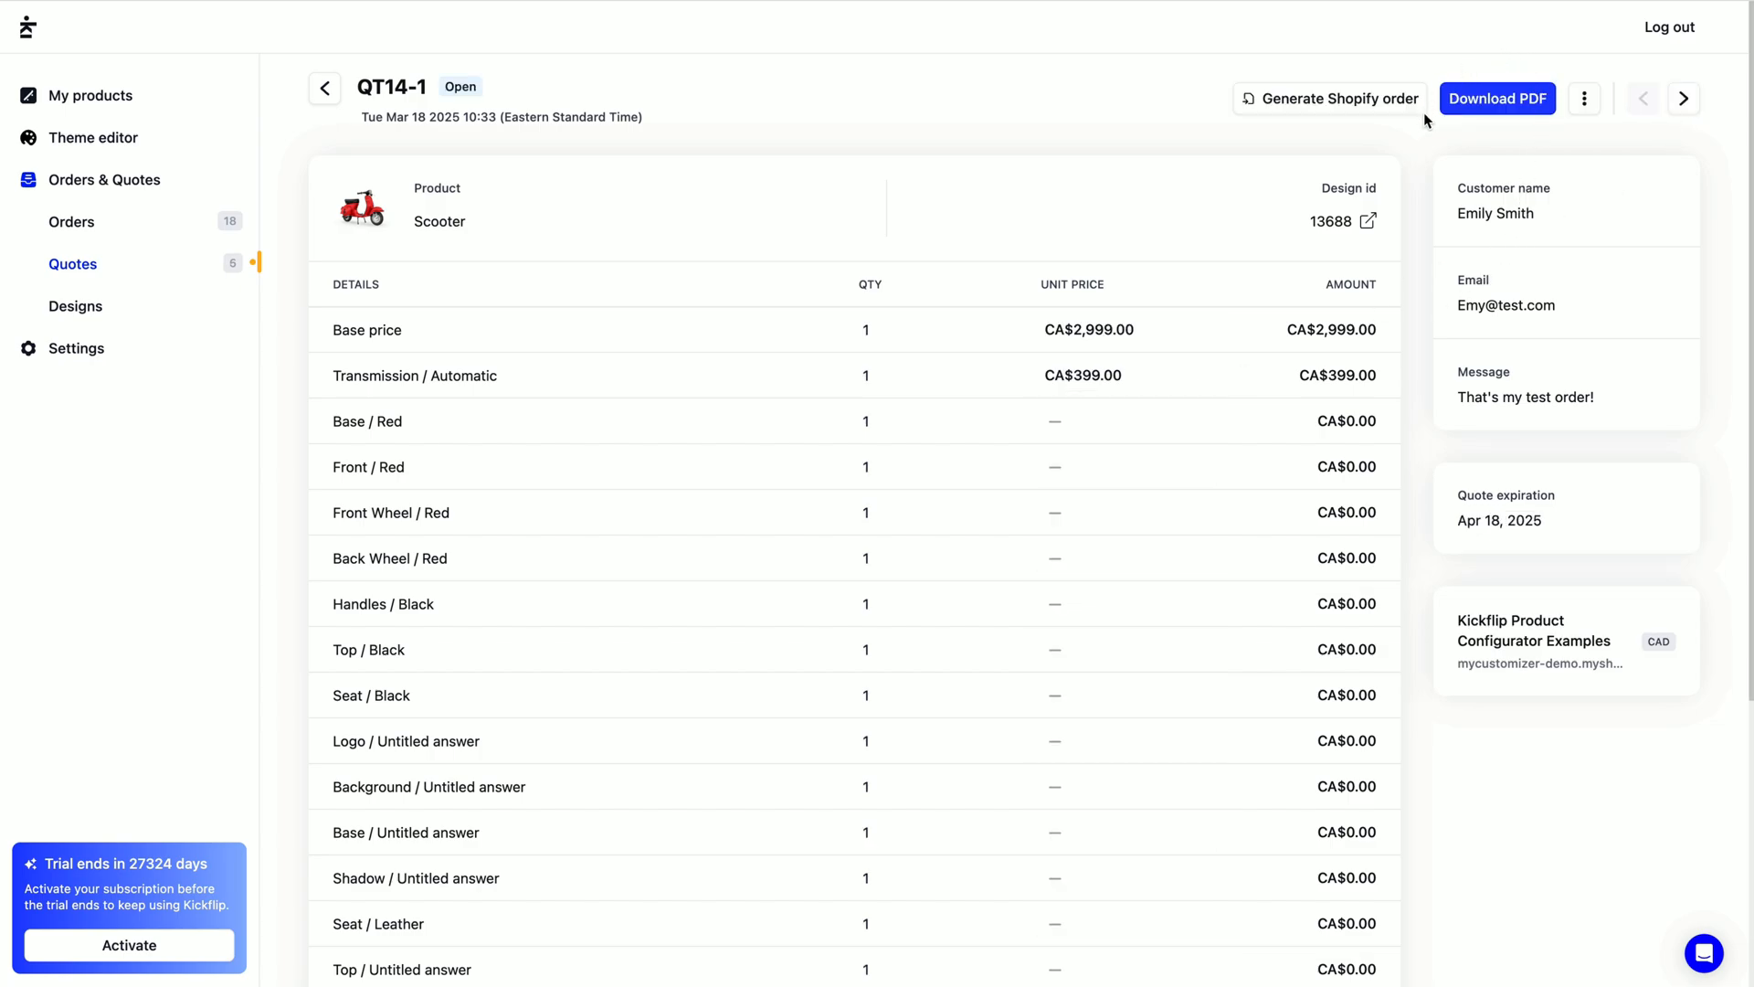
mouse_move(1527, 164)
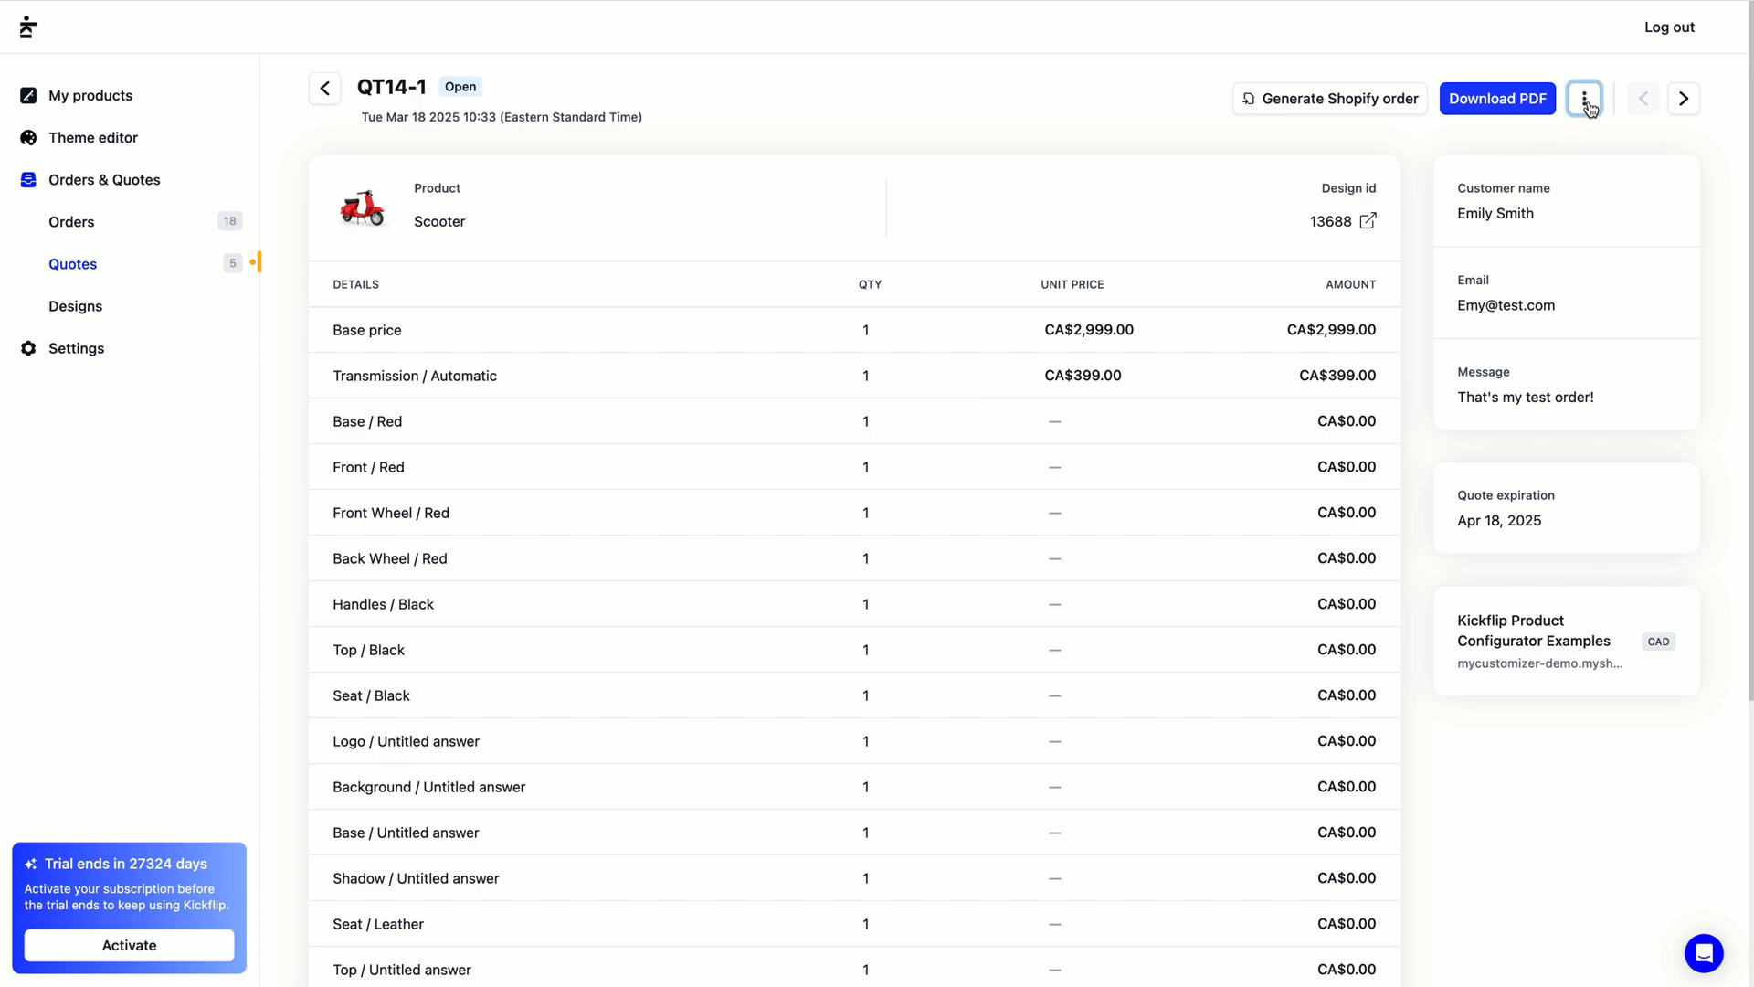
click(1584, 98)
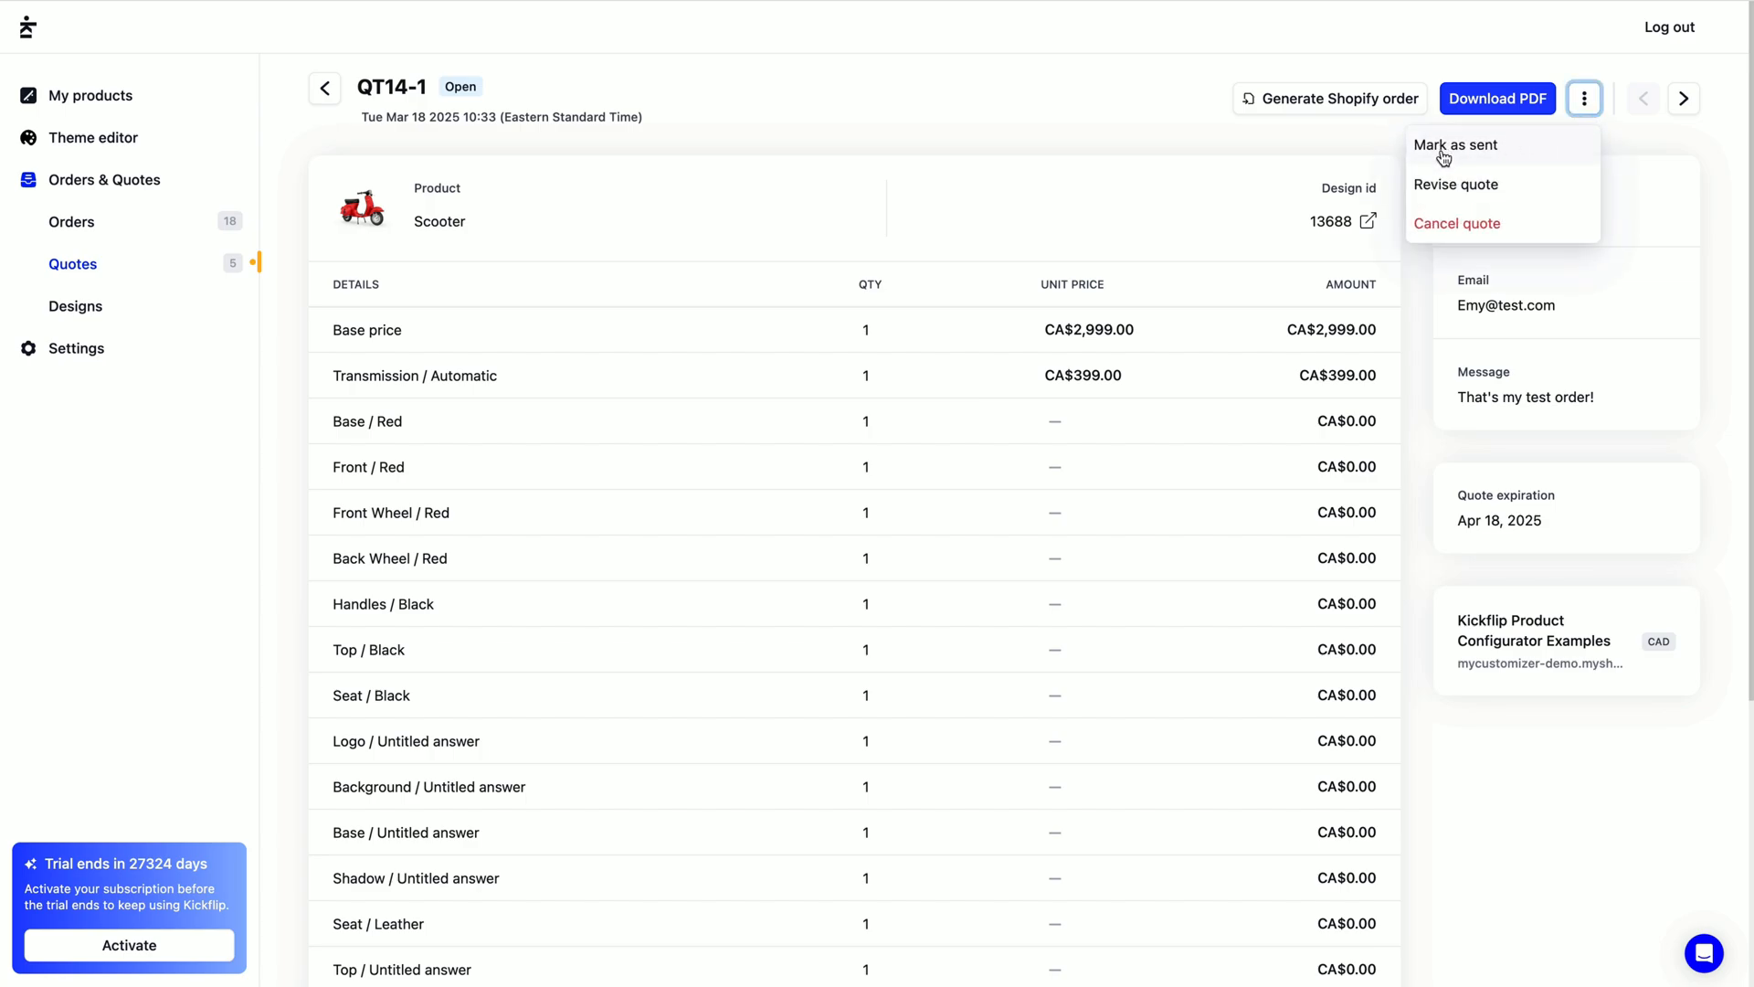
click(1455, 145)
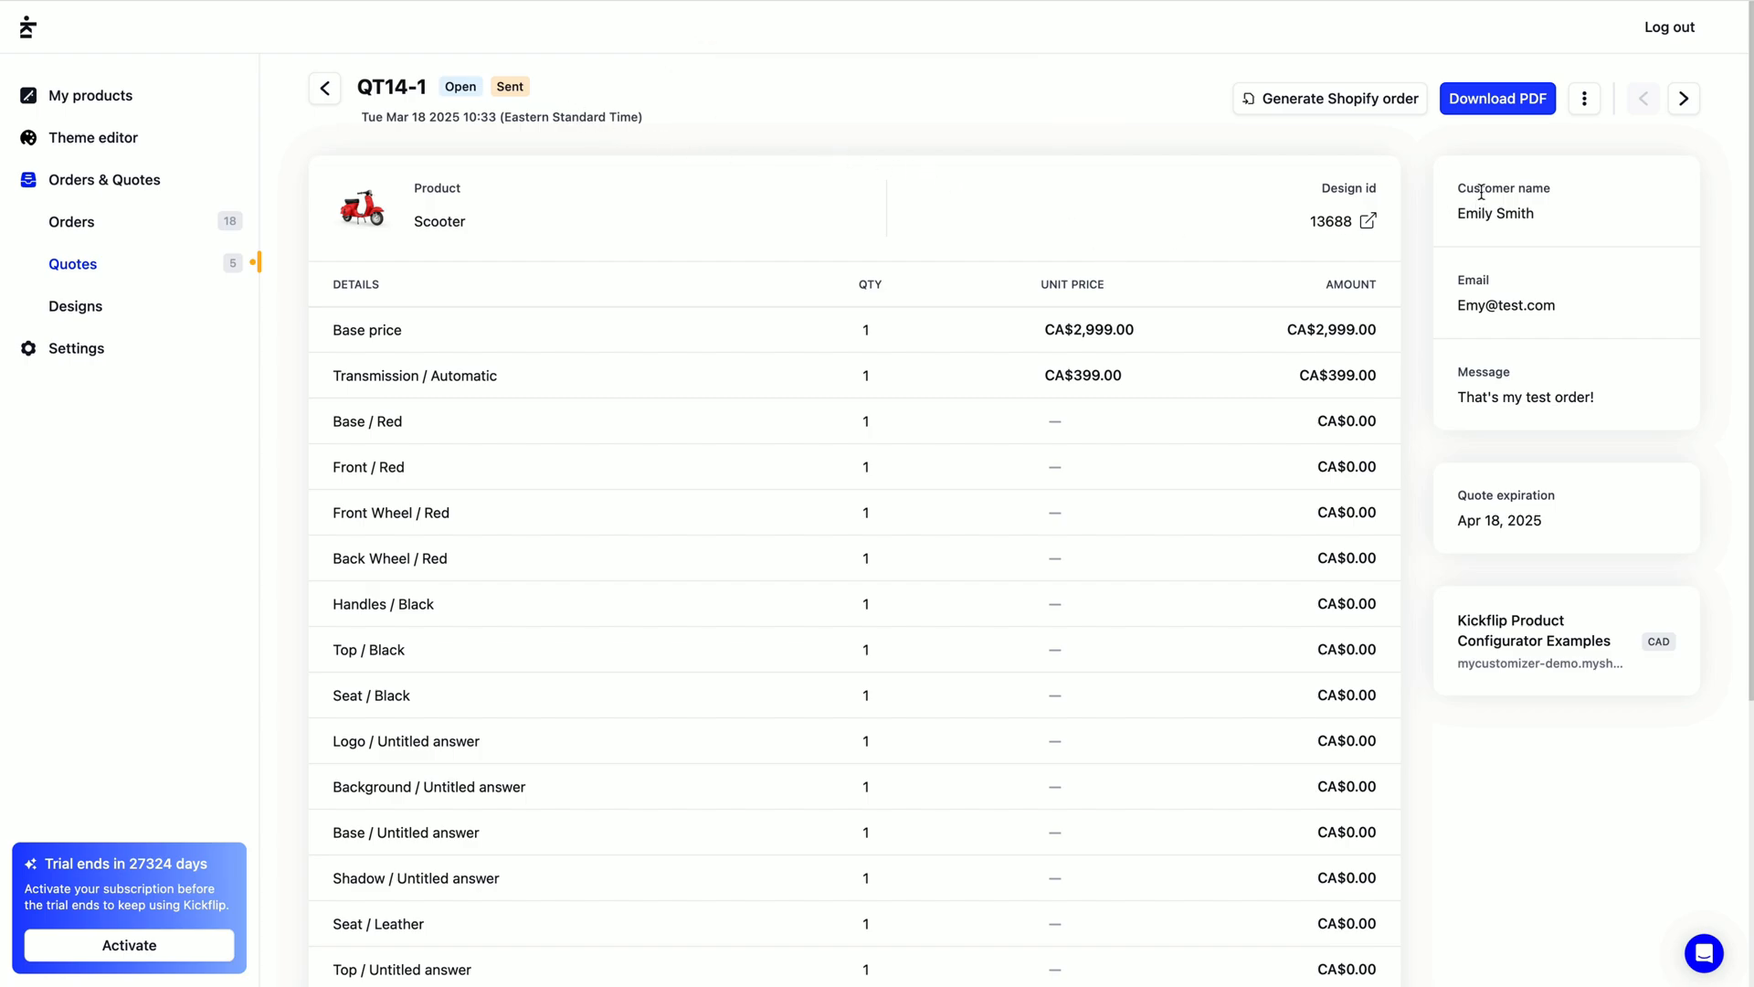
Download and save the QT14-1 PDF, then review the Business settings.
click(1497, 98)
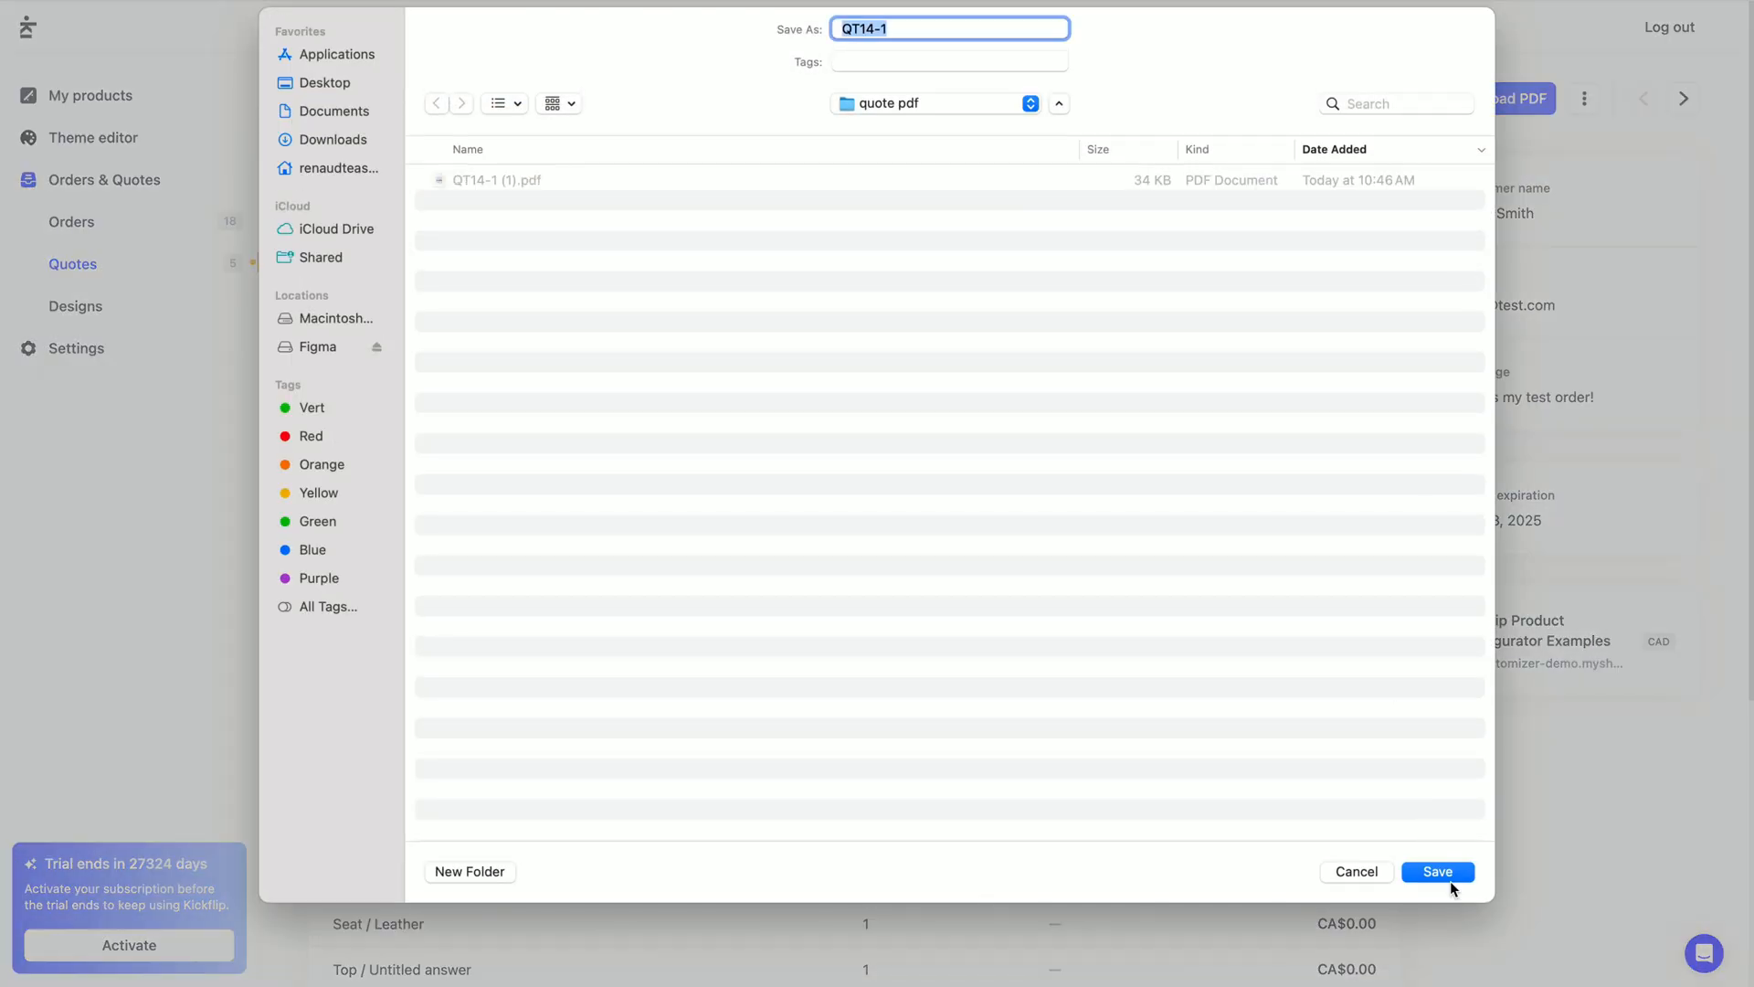
click(1437, 872)
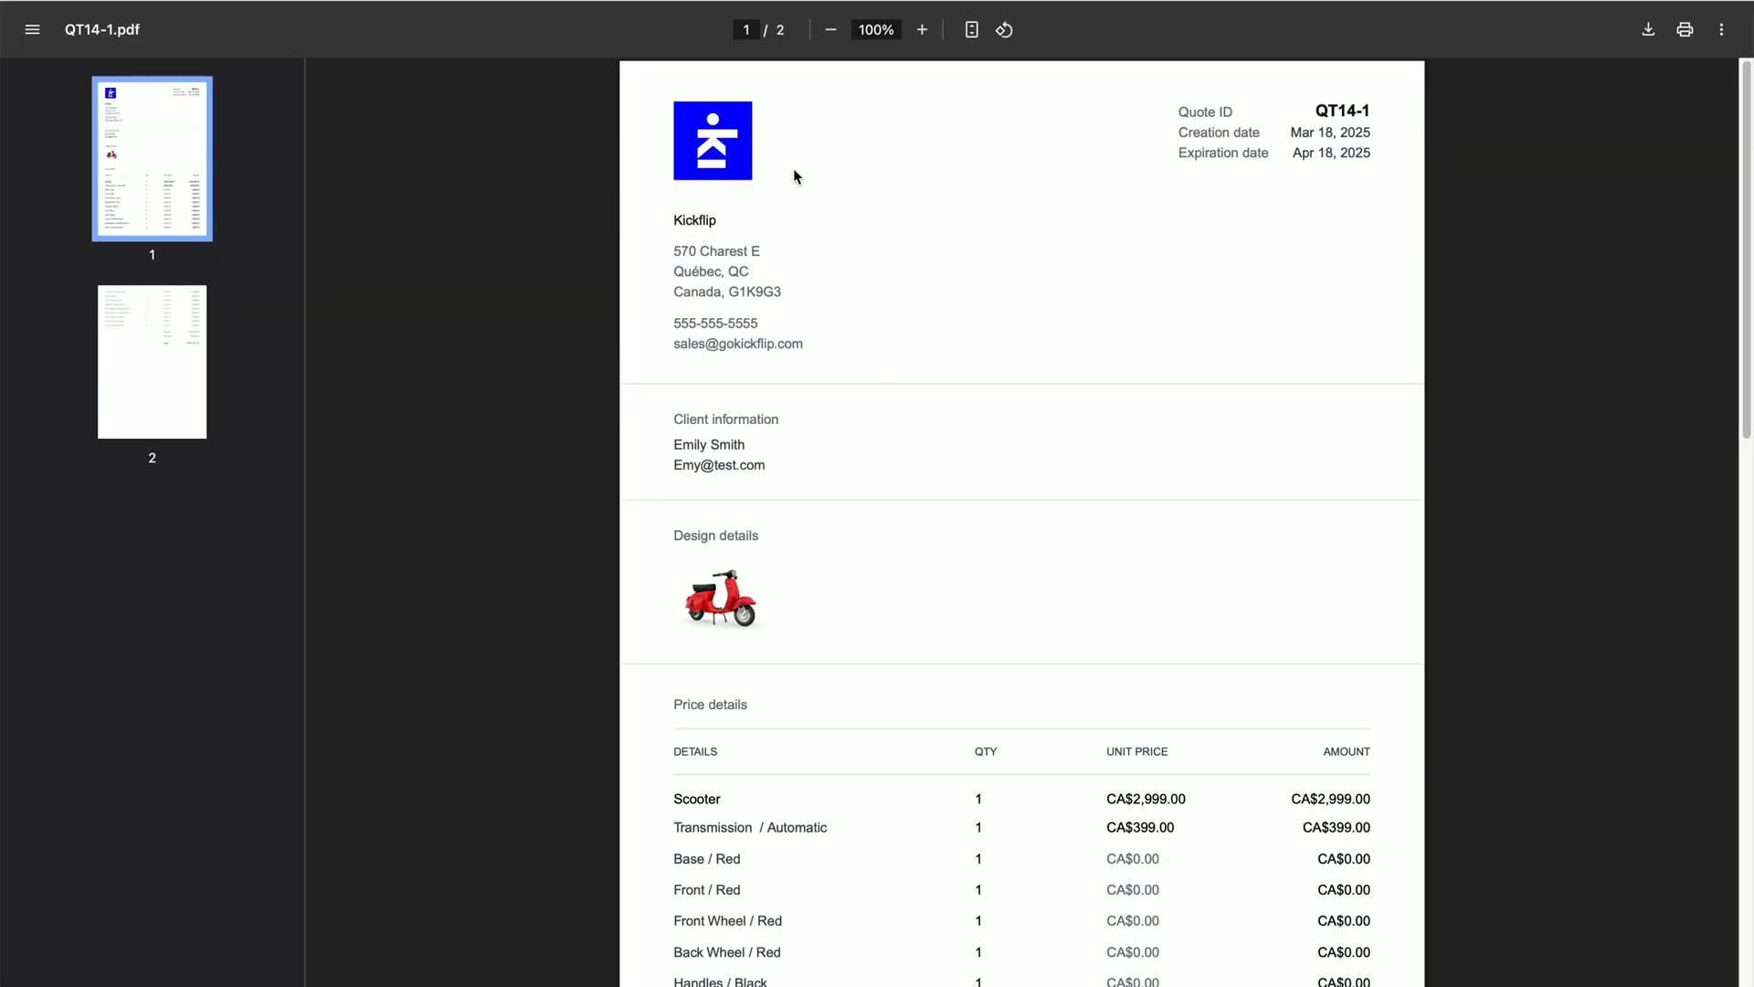
mouse_move(636, 334)
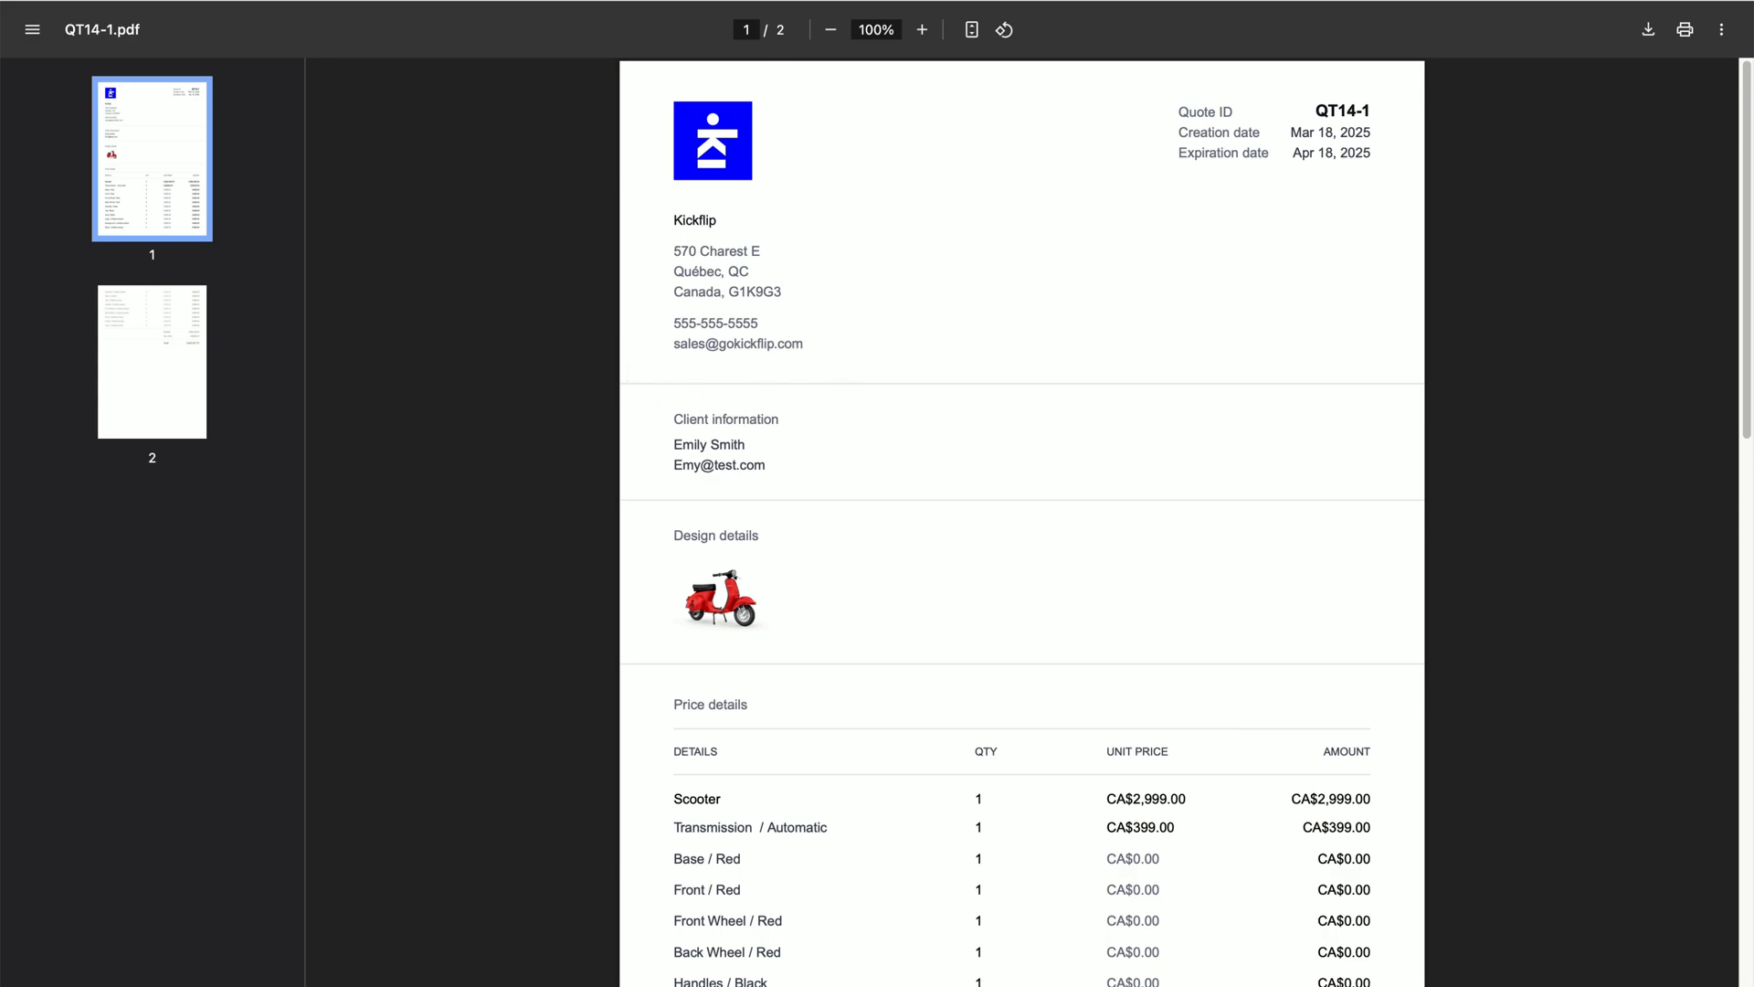
click(66, 185)
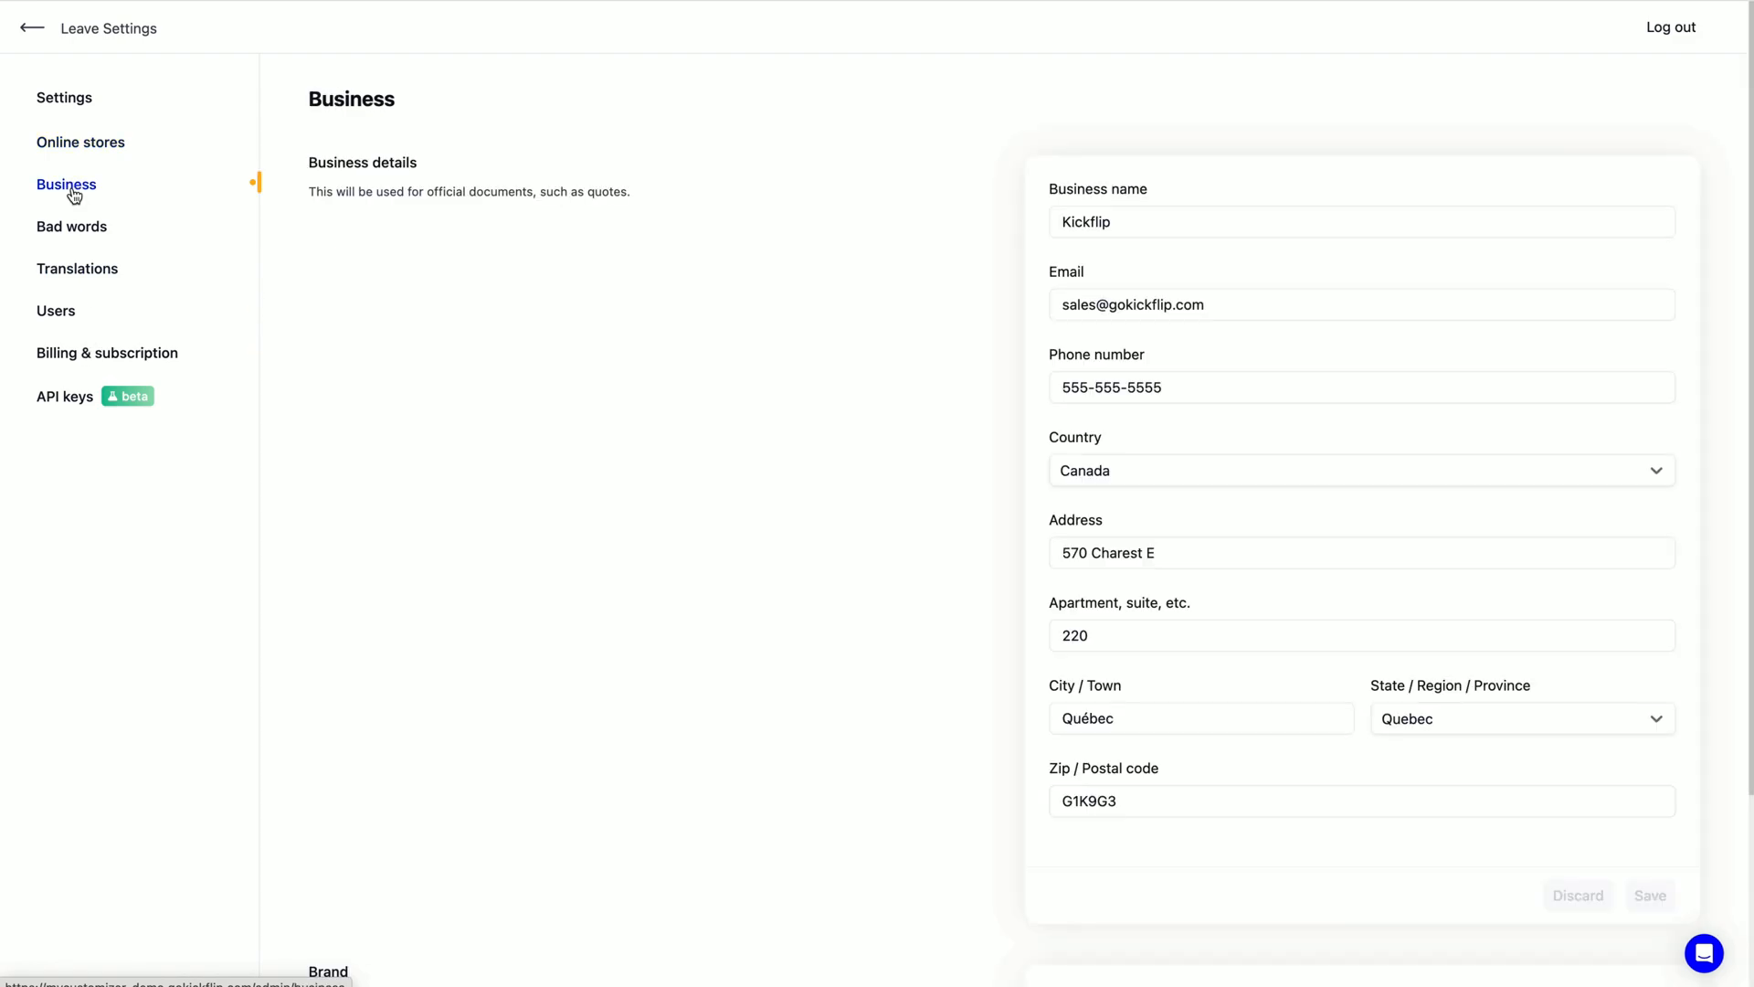
scroll(down, 3)
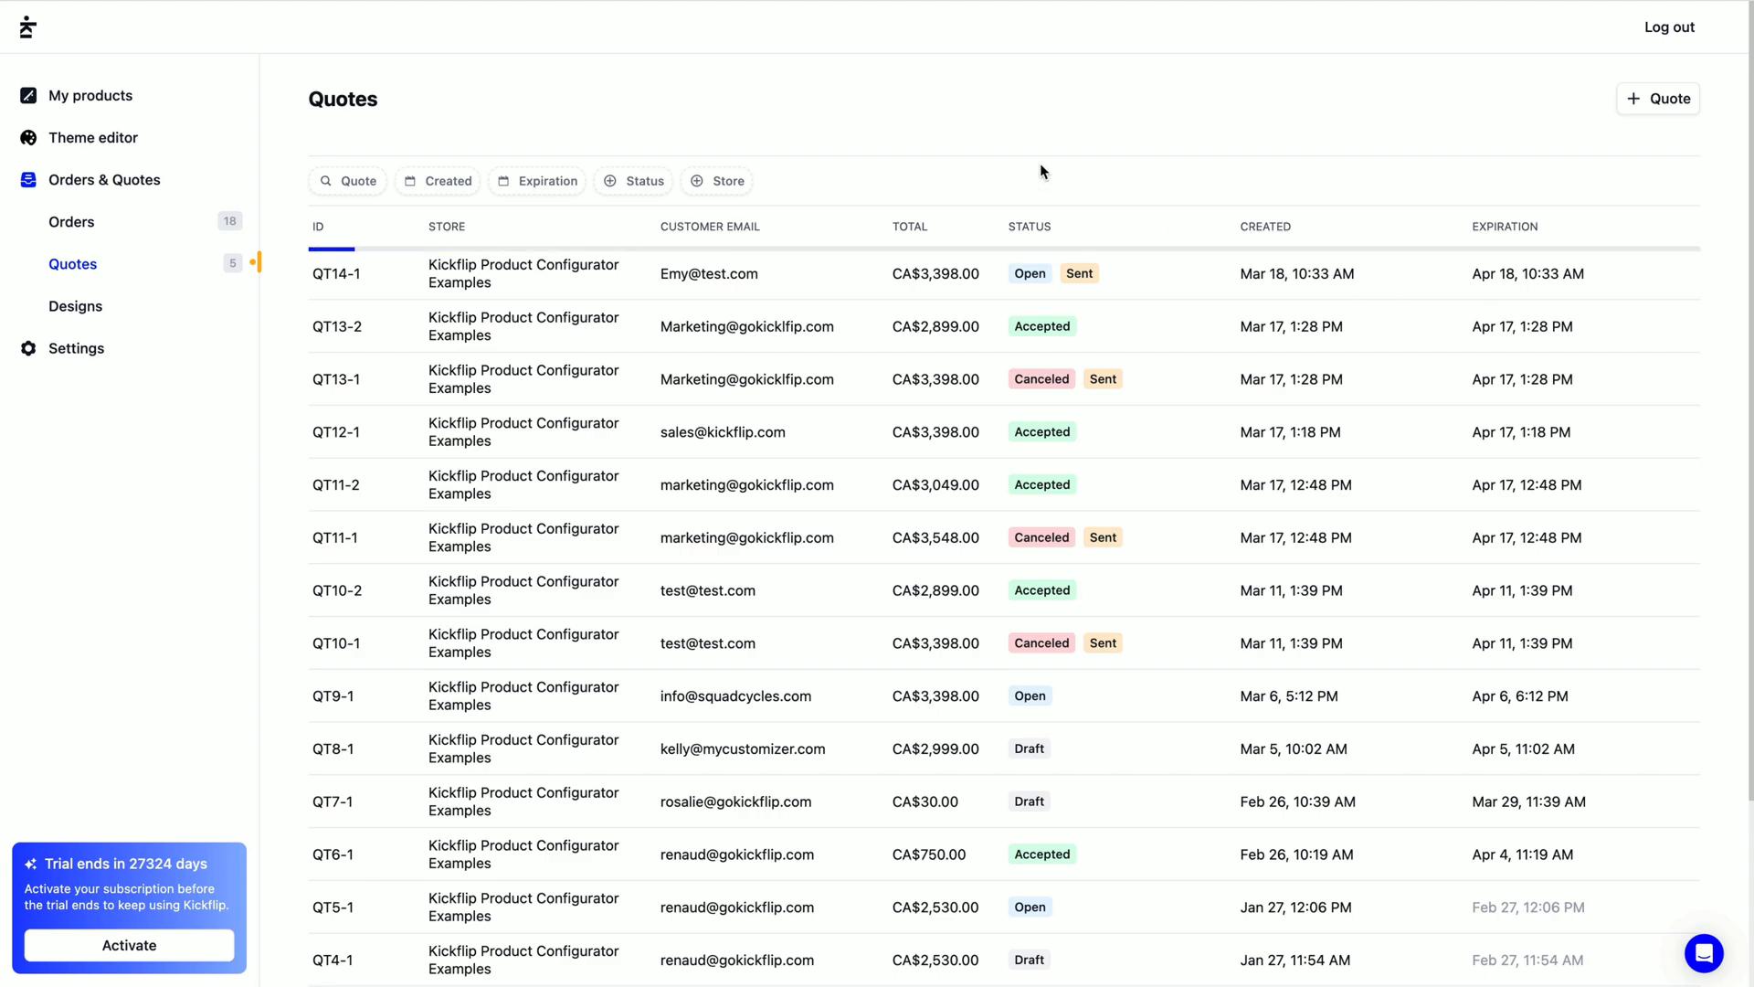
mouse_move(602, 289)
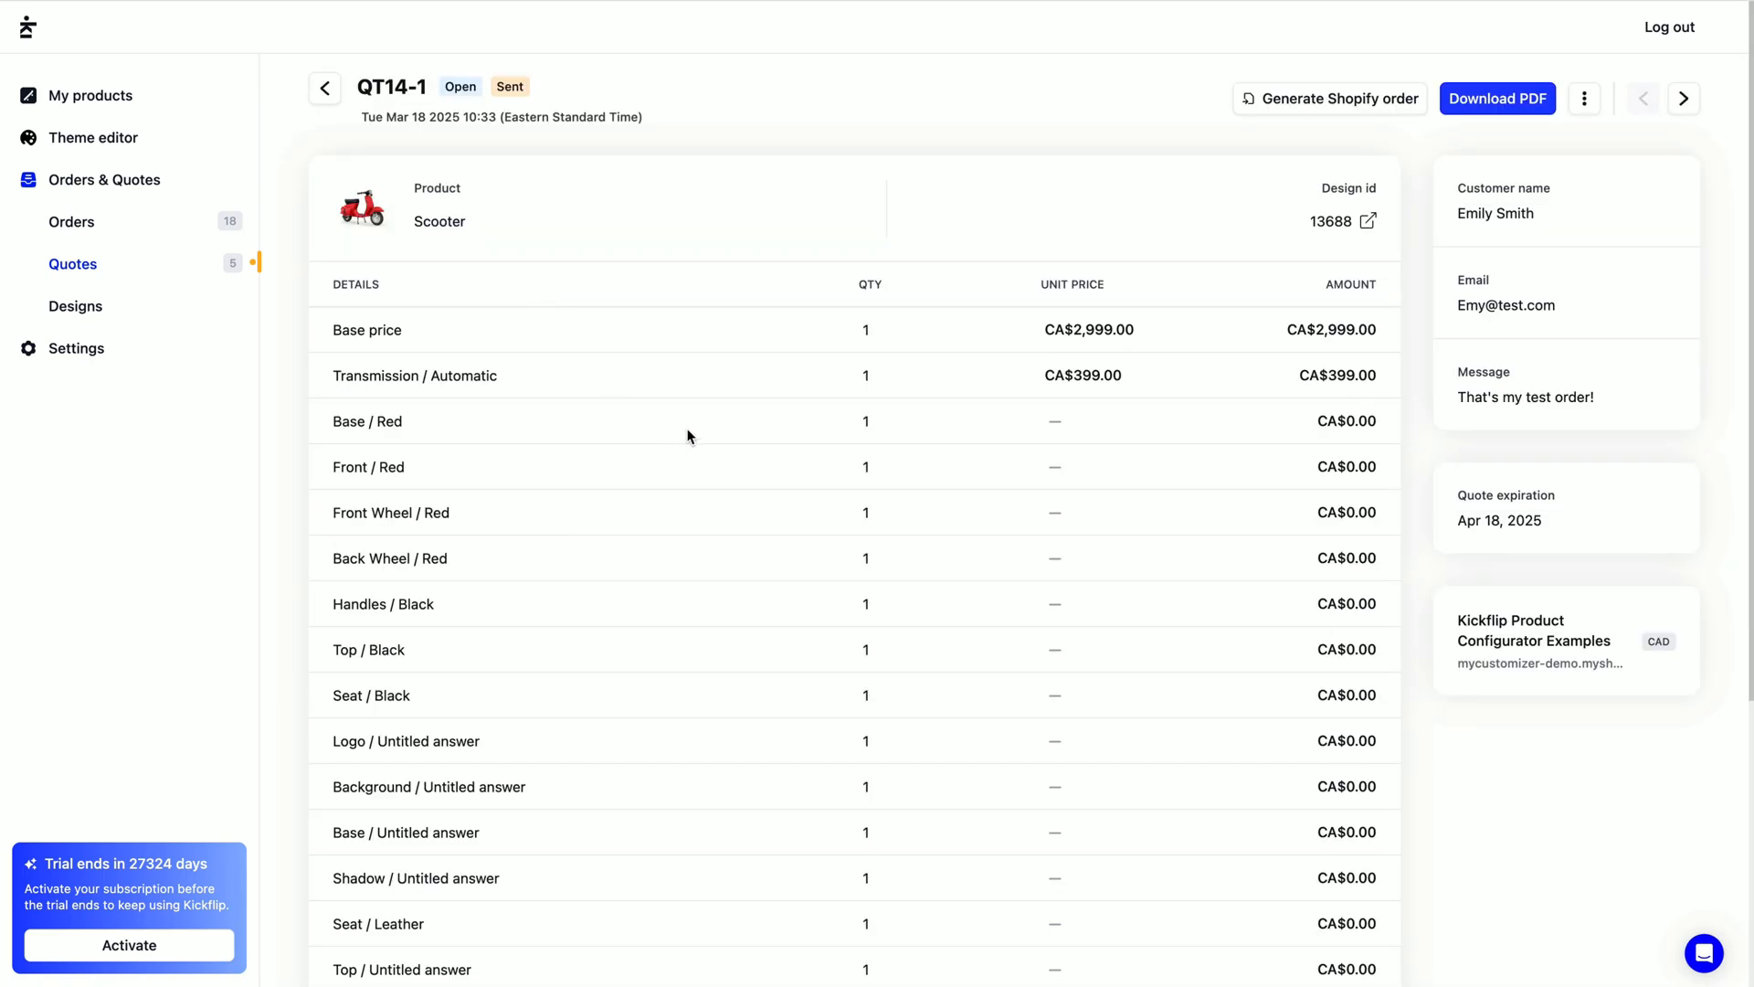
mouse_move(1256, 596)
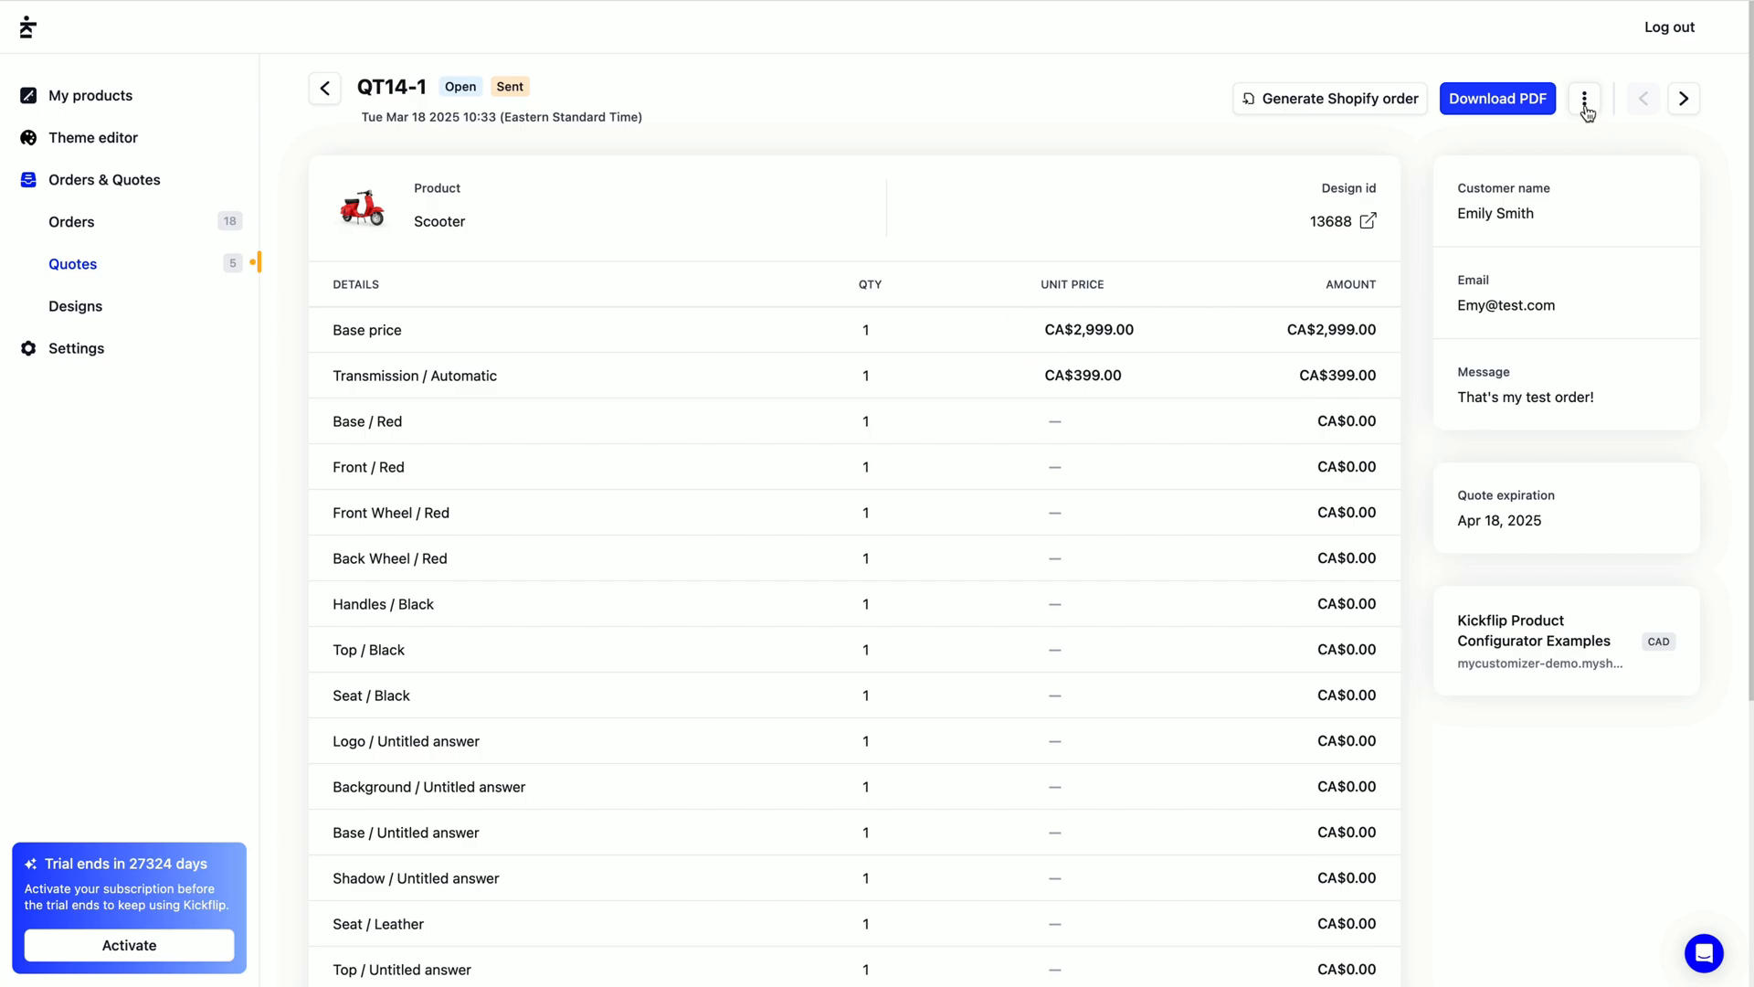
Revise QT14-1, finalize the revised quote QT14-2, and go back to the quotes list.
click(1583, 99)
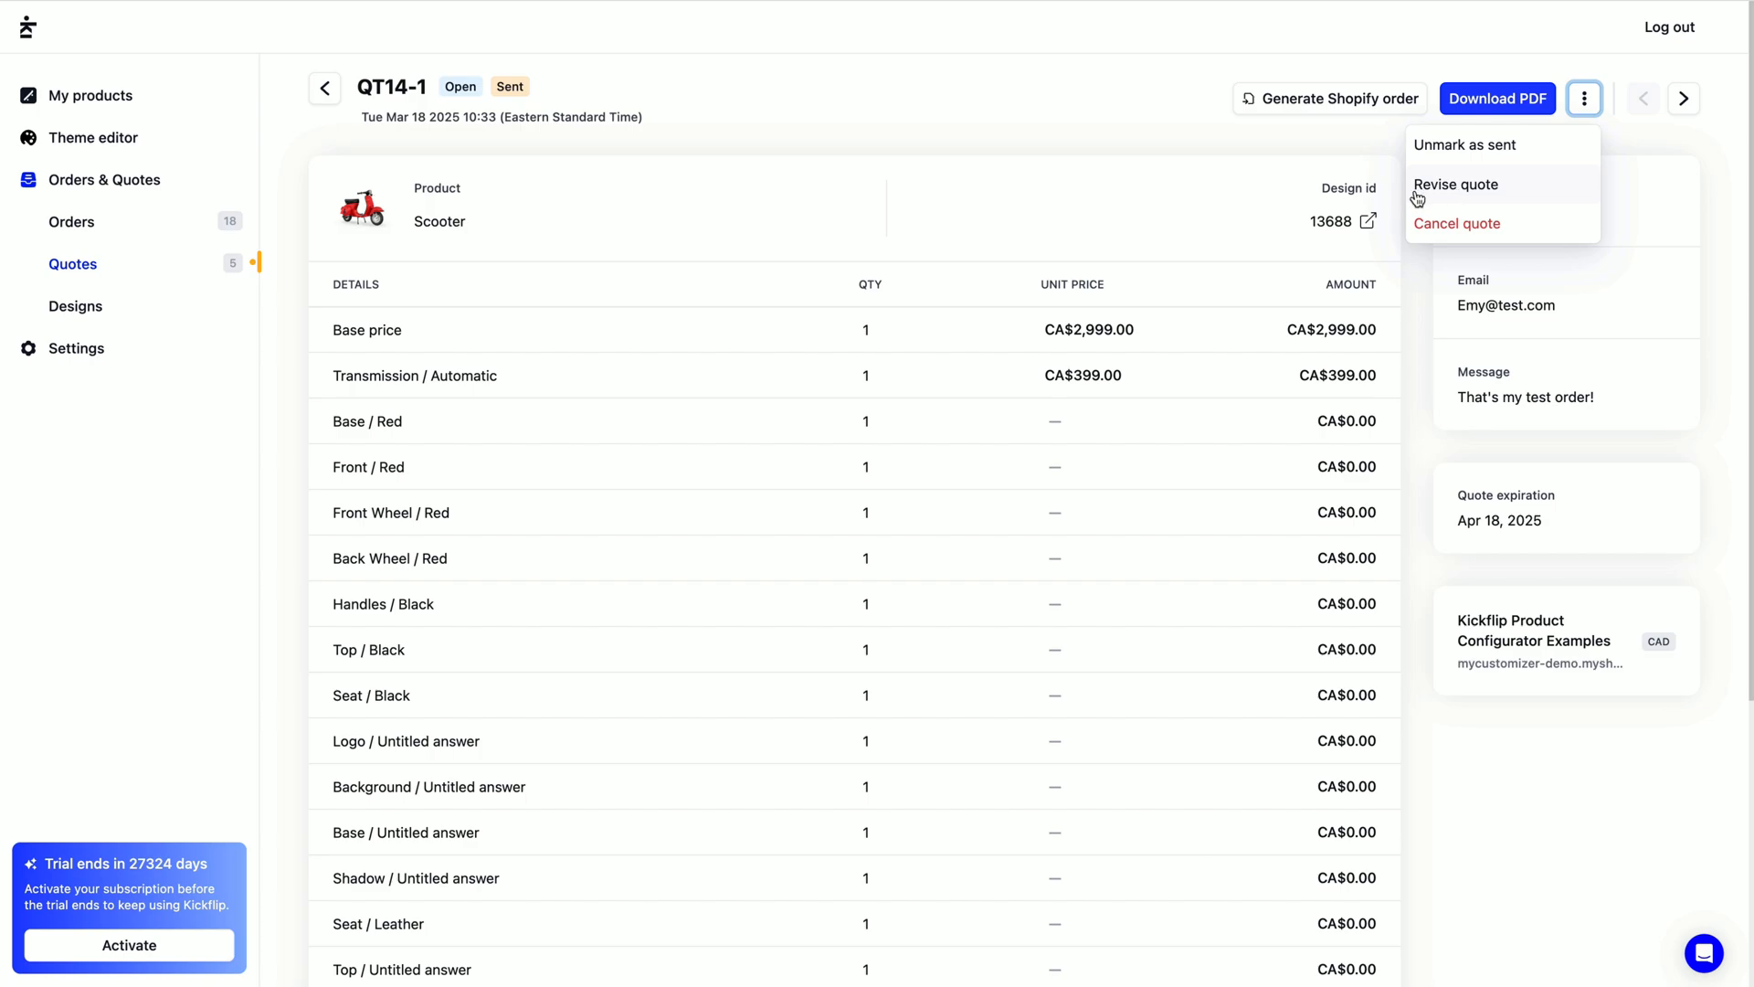
mouse_move(1536, 194)
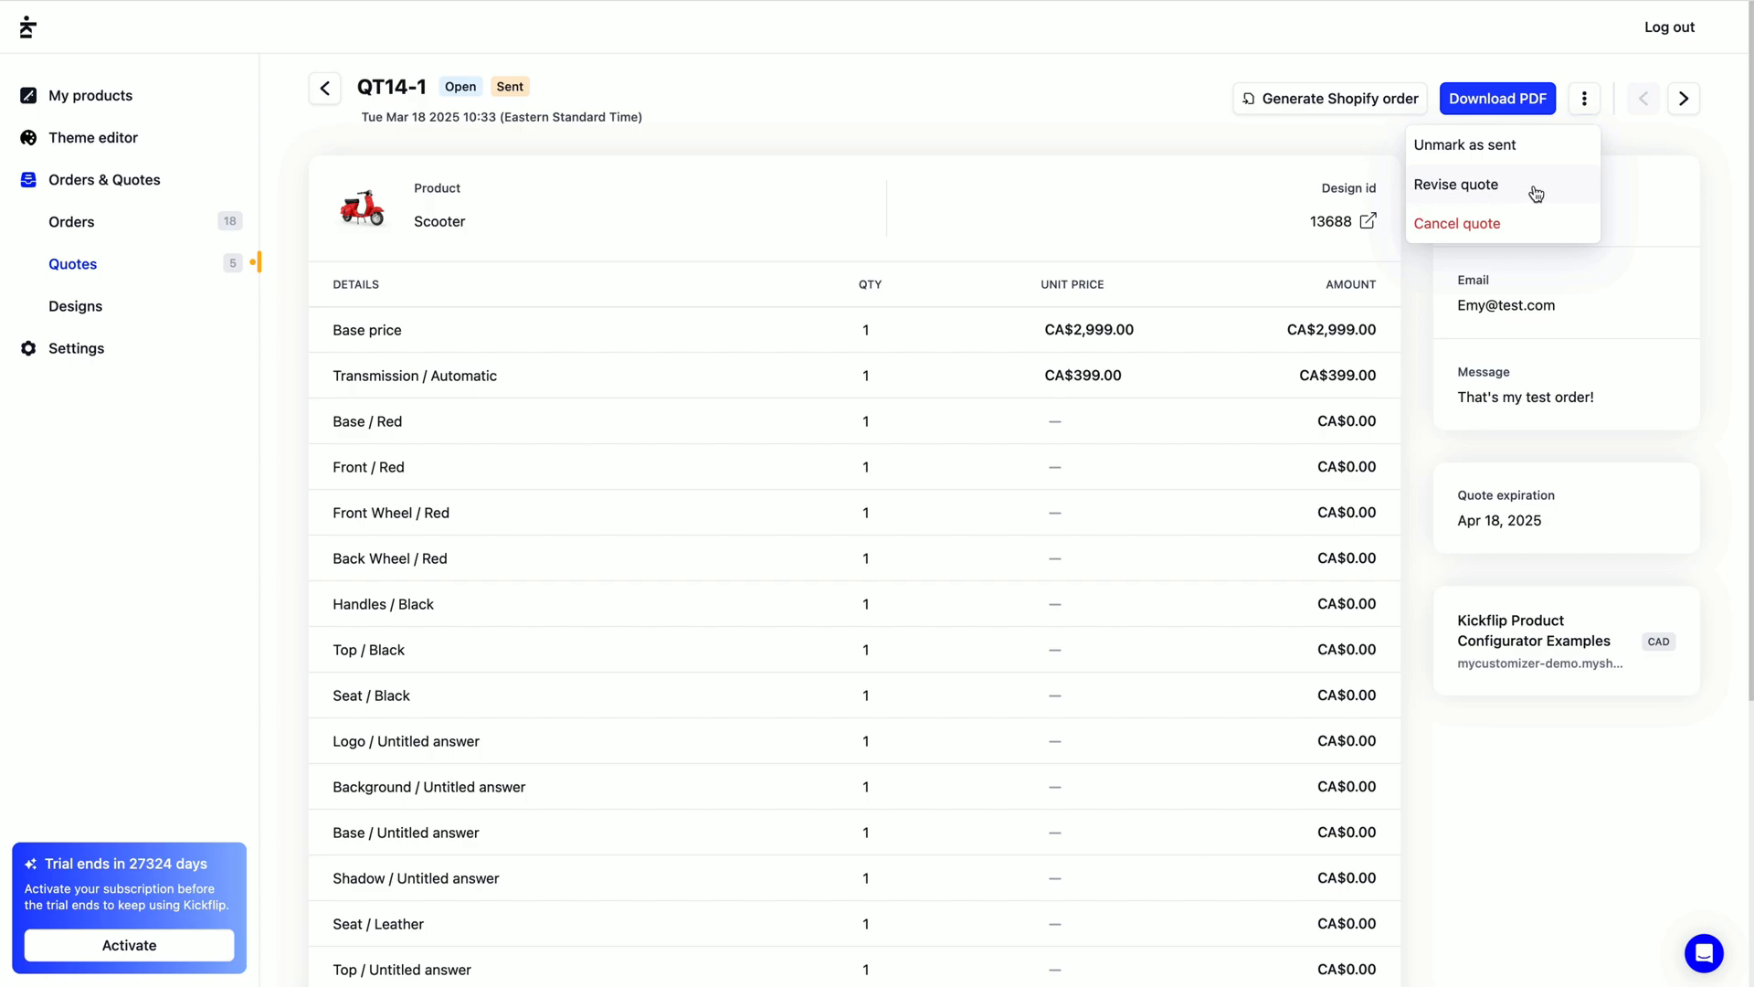
click(1455, 184)
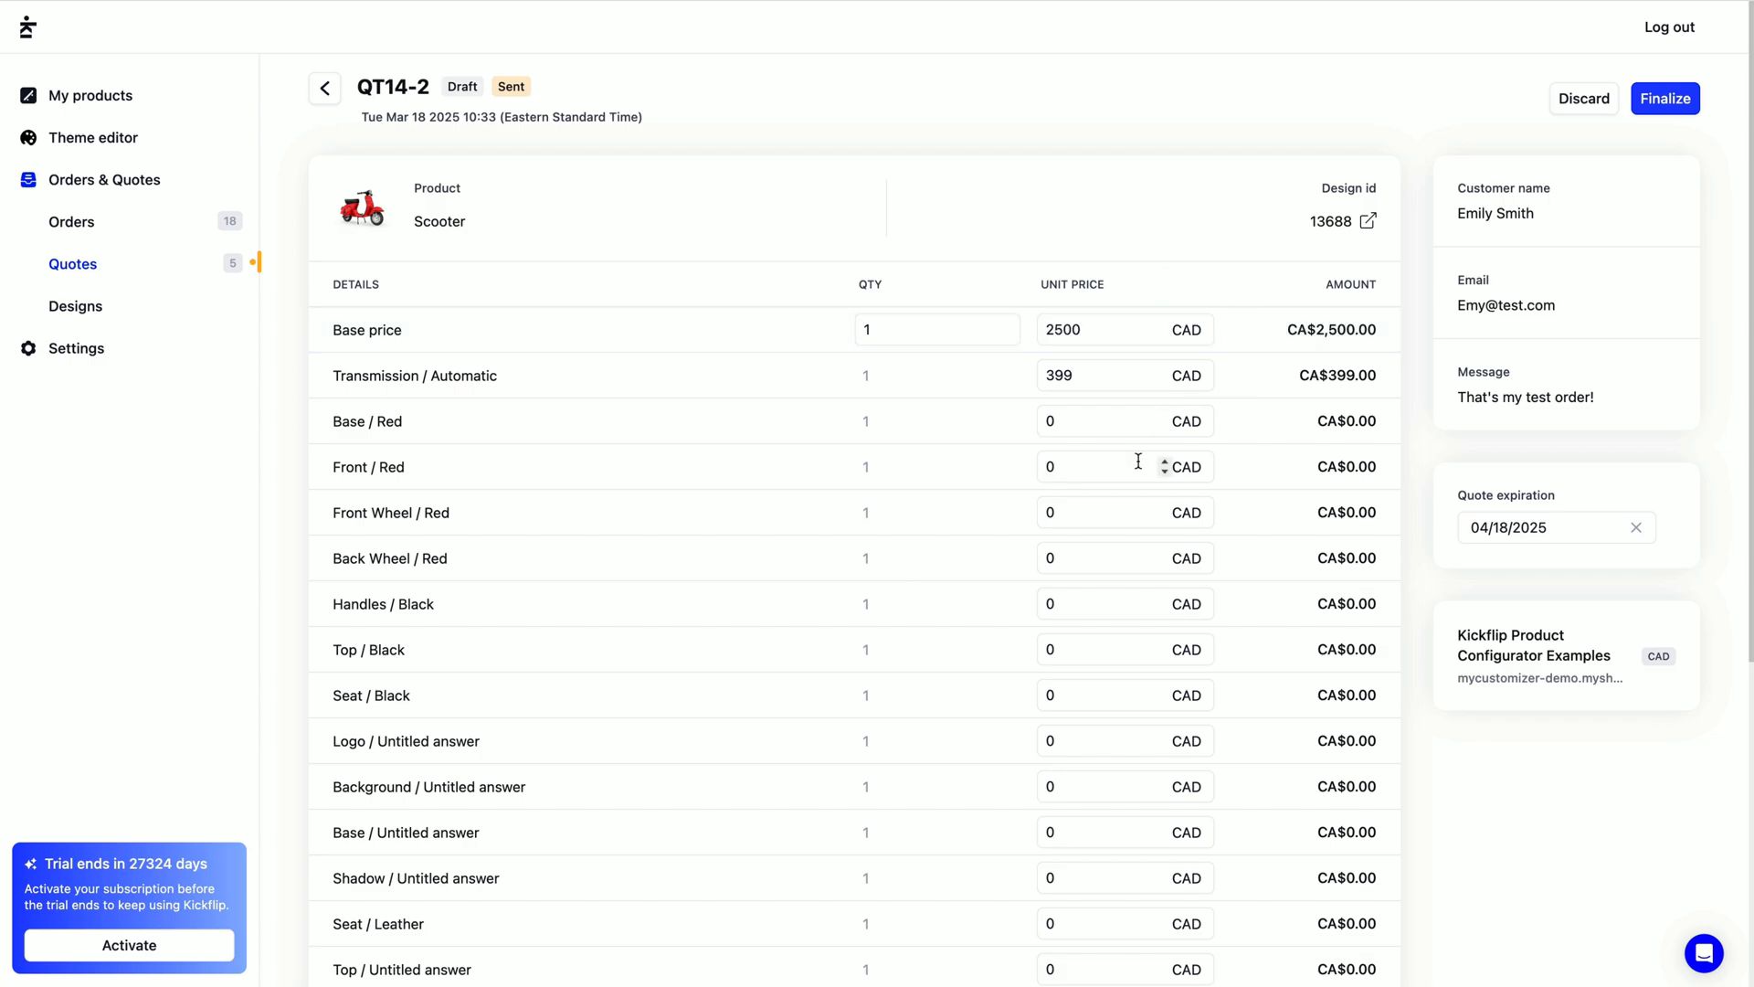
click(1665, 99)
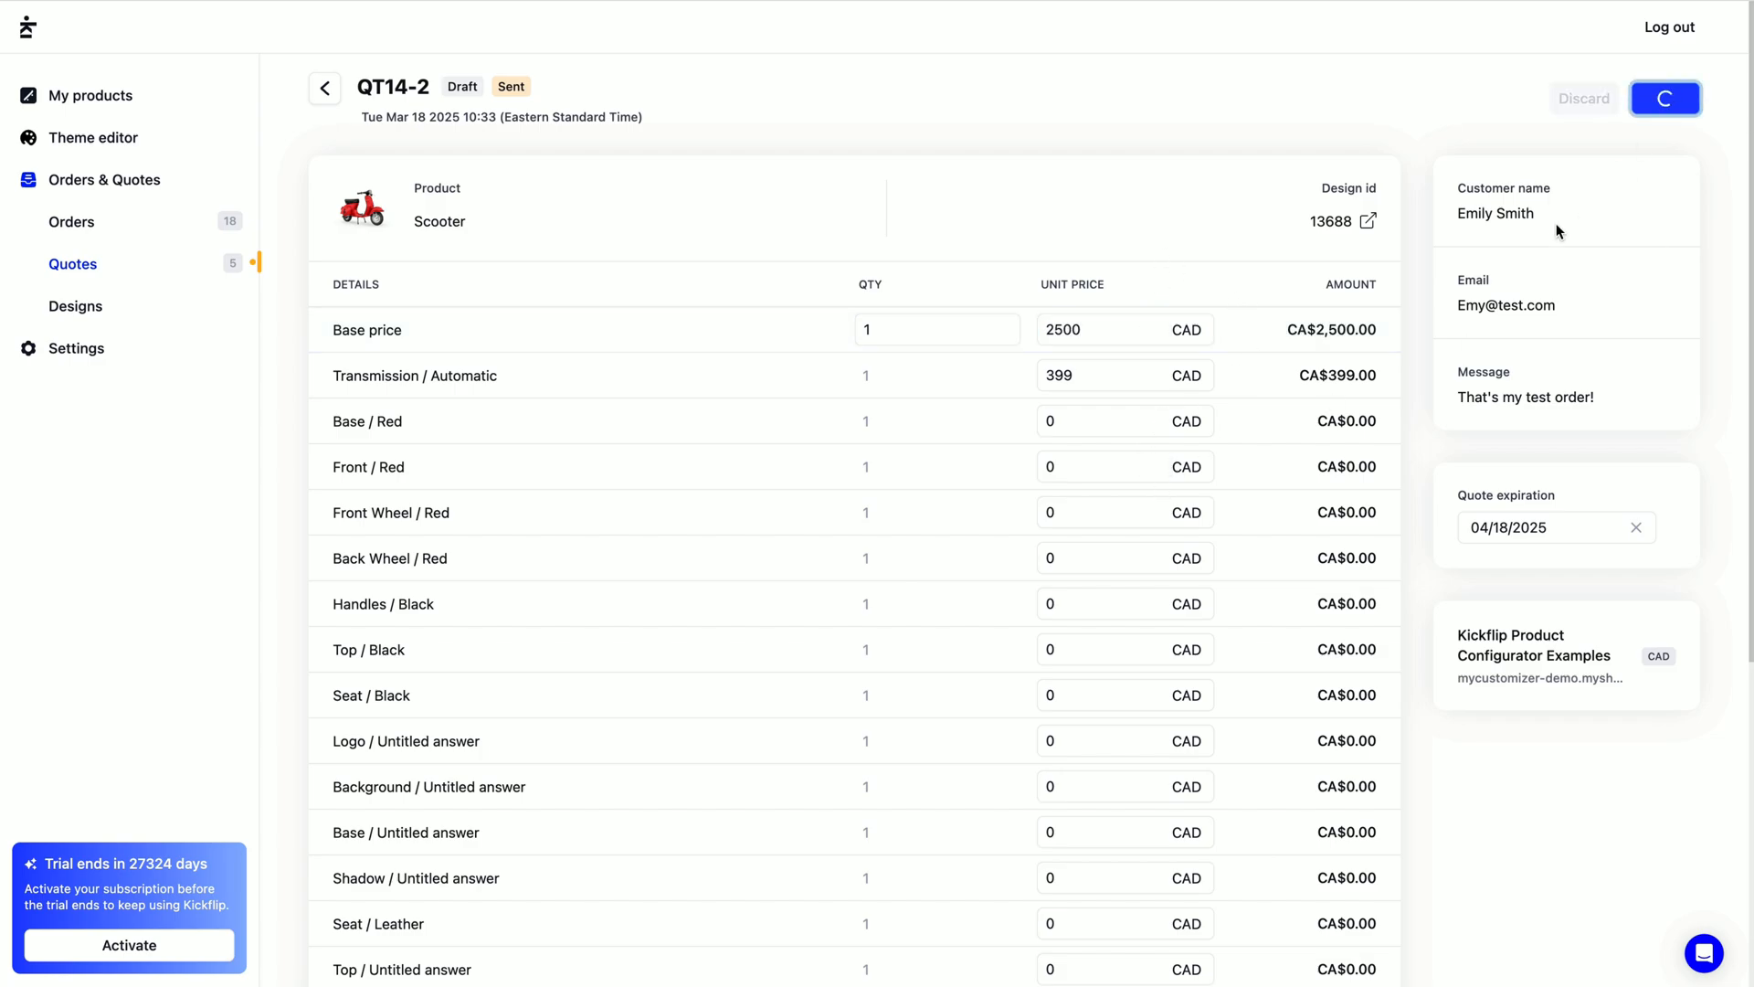
click(324, 88)
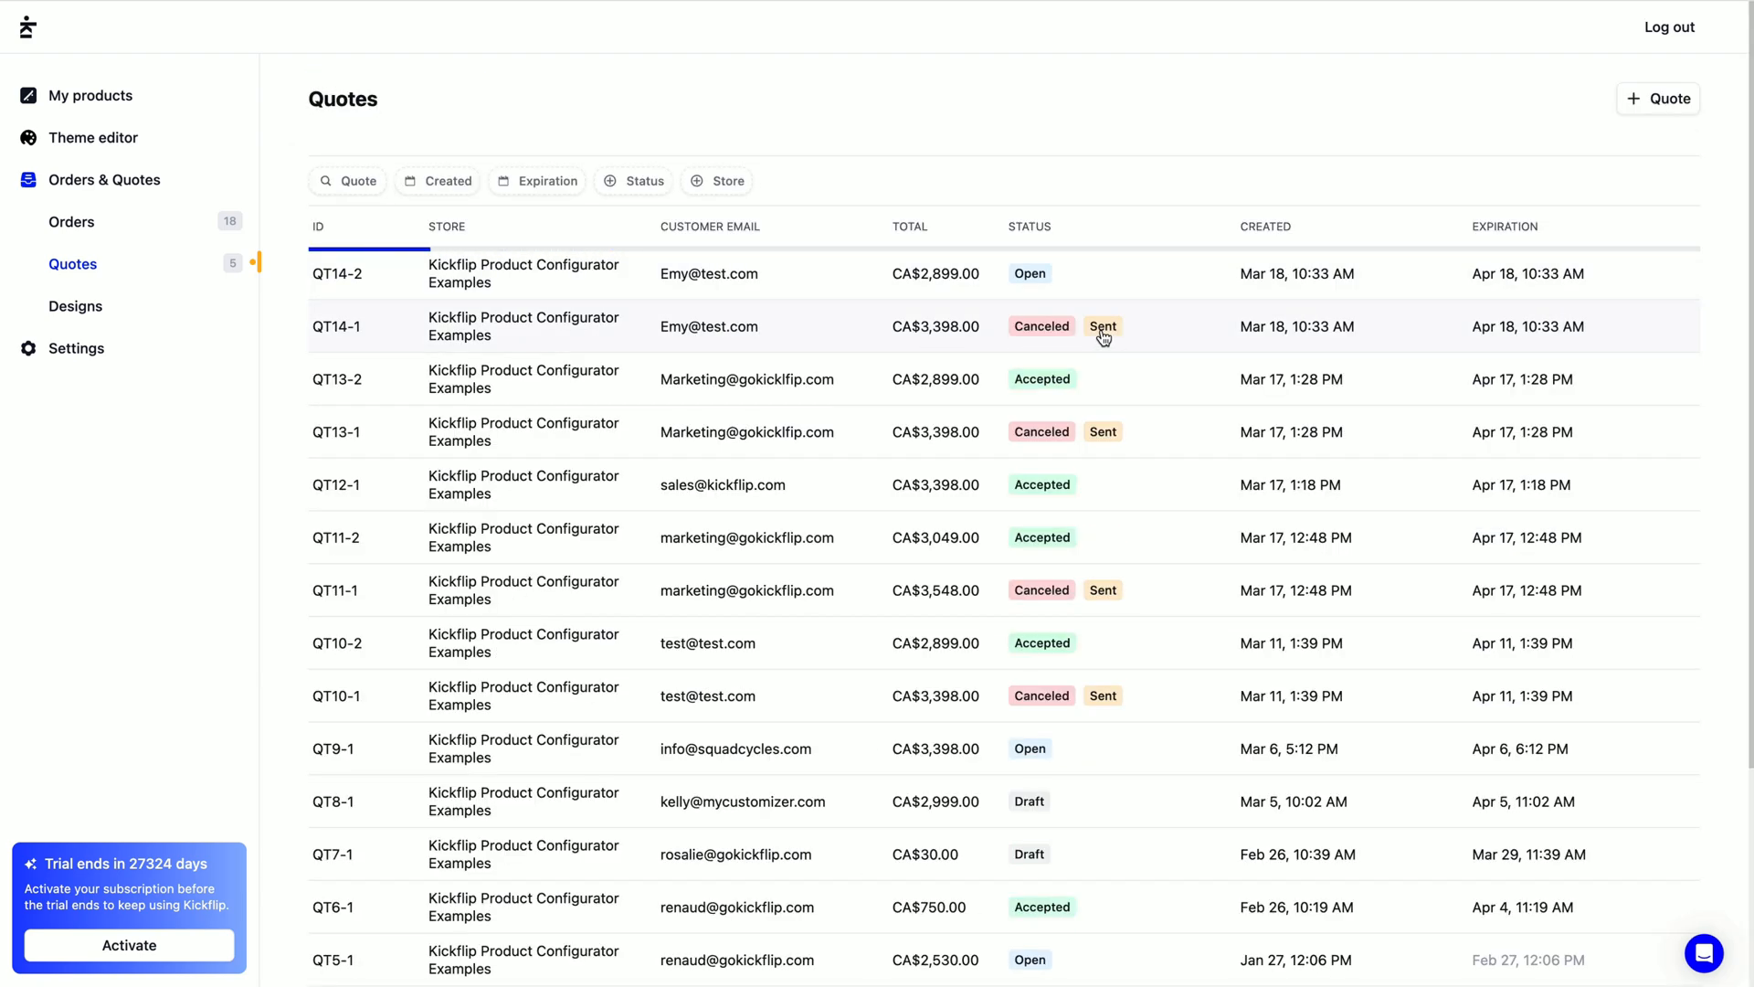
mouse_move(895, 314)
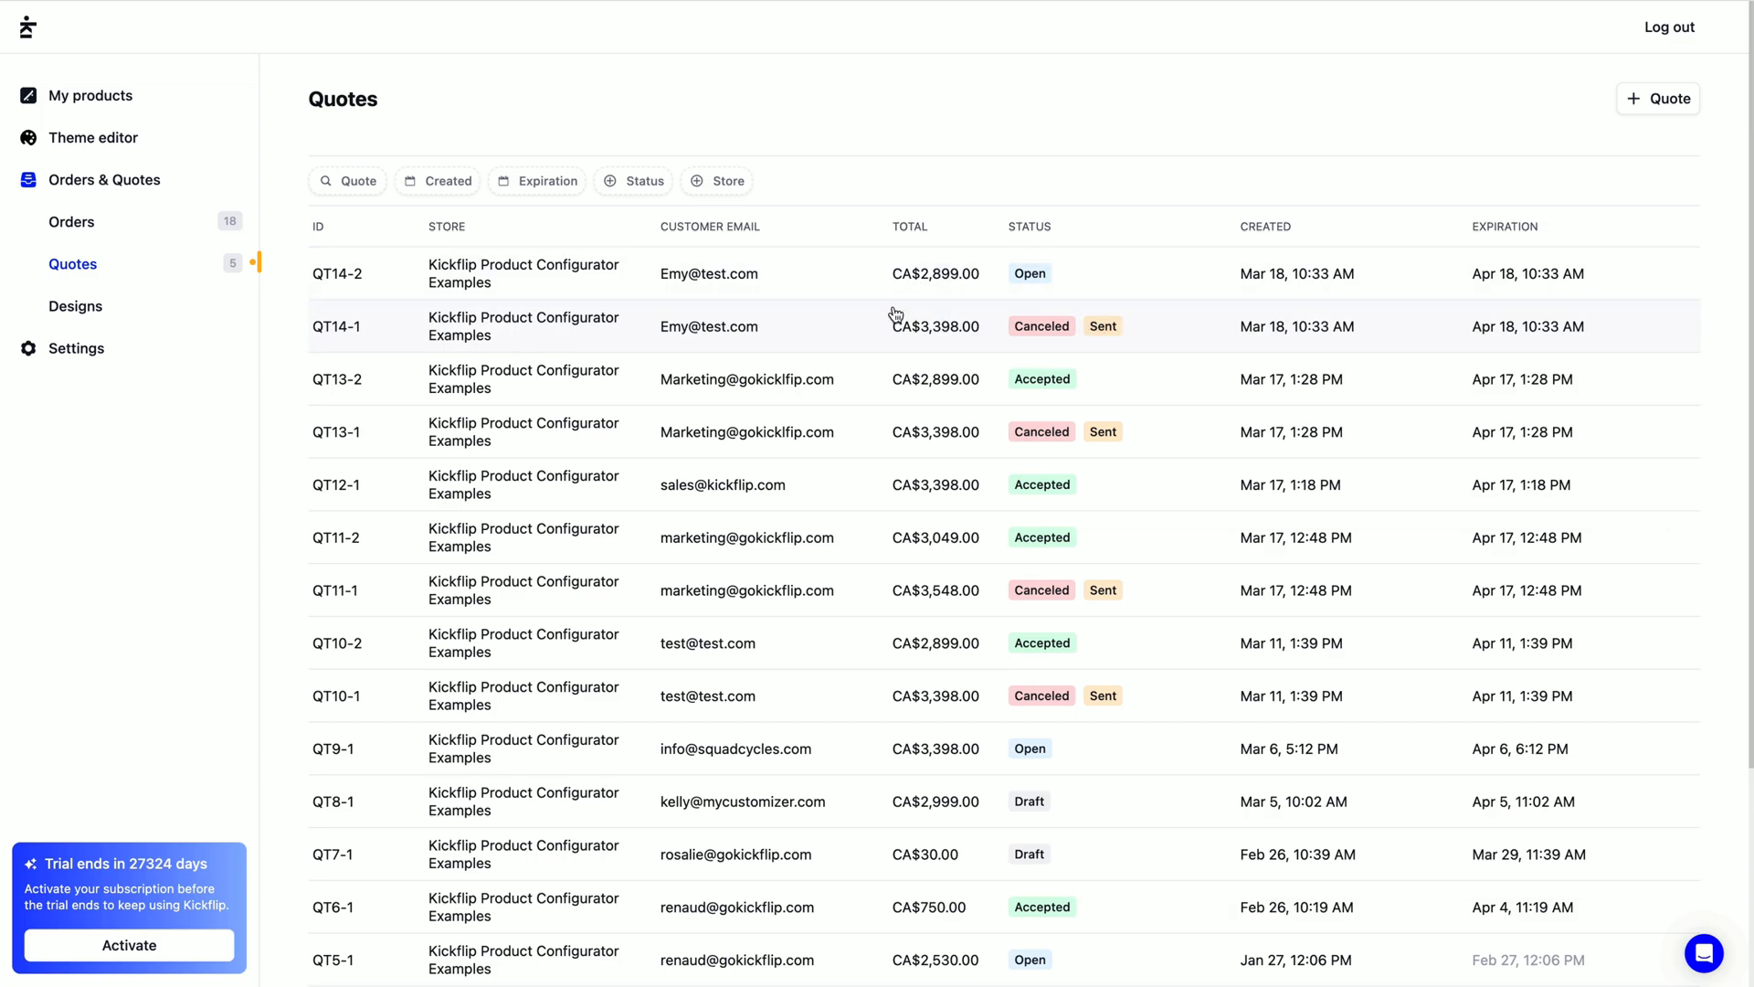
mouse_move(894, 286)
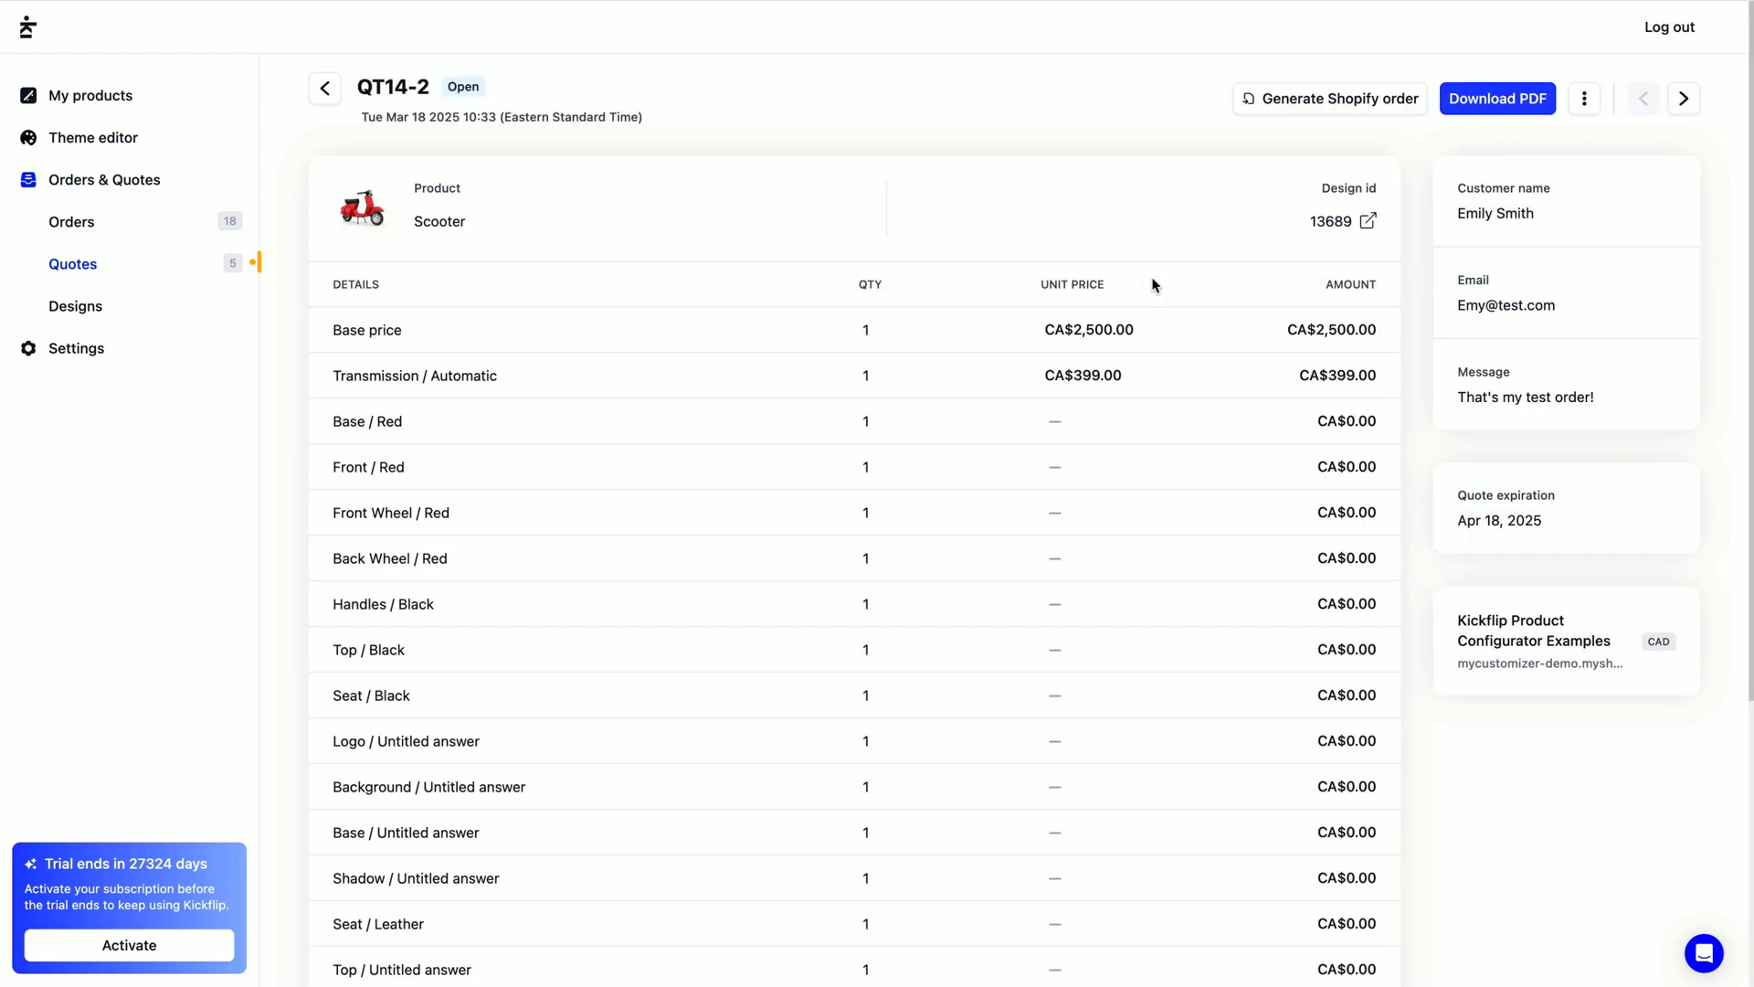
mouse_move(1200, 308)
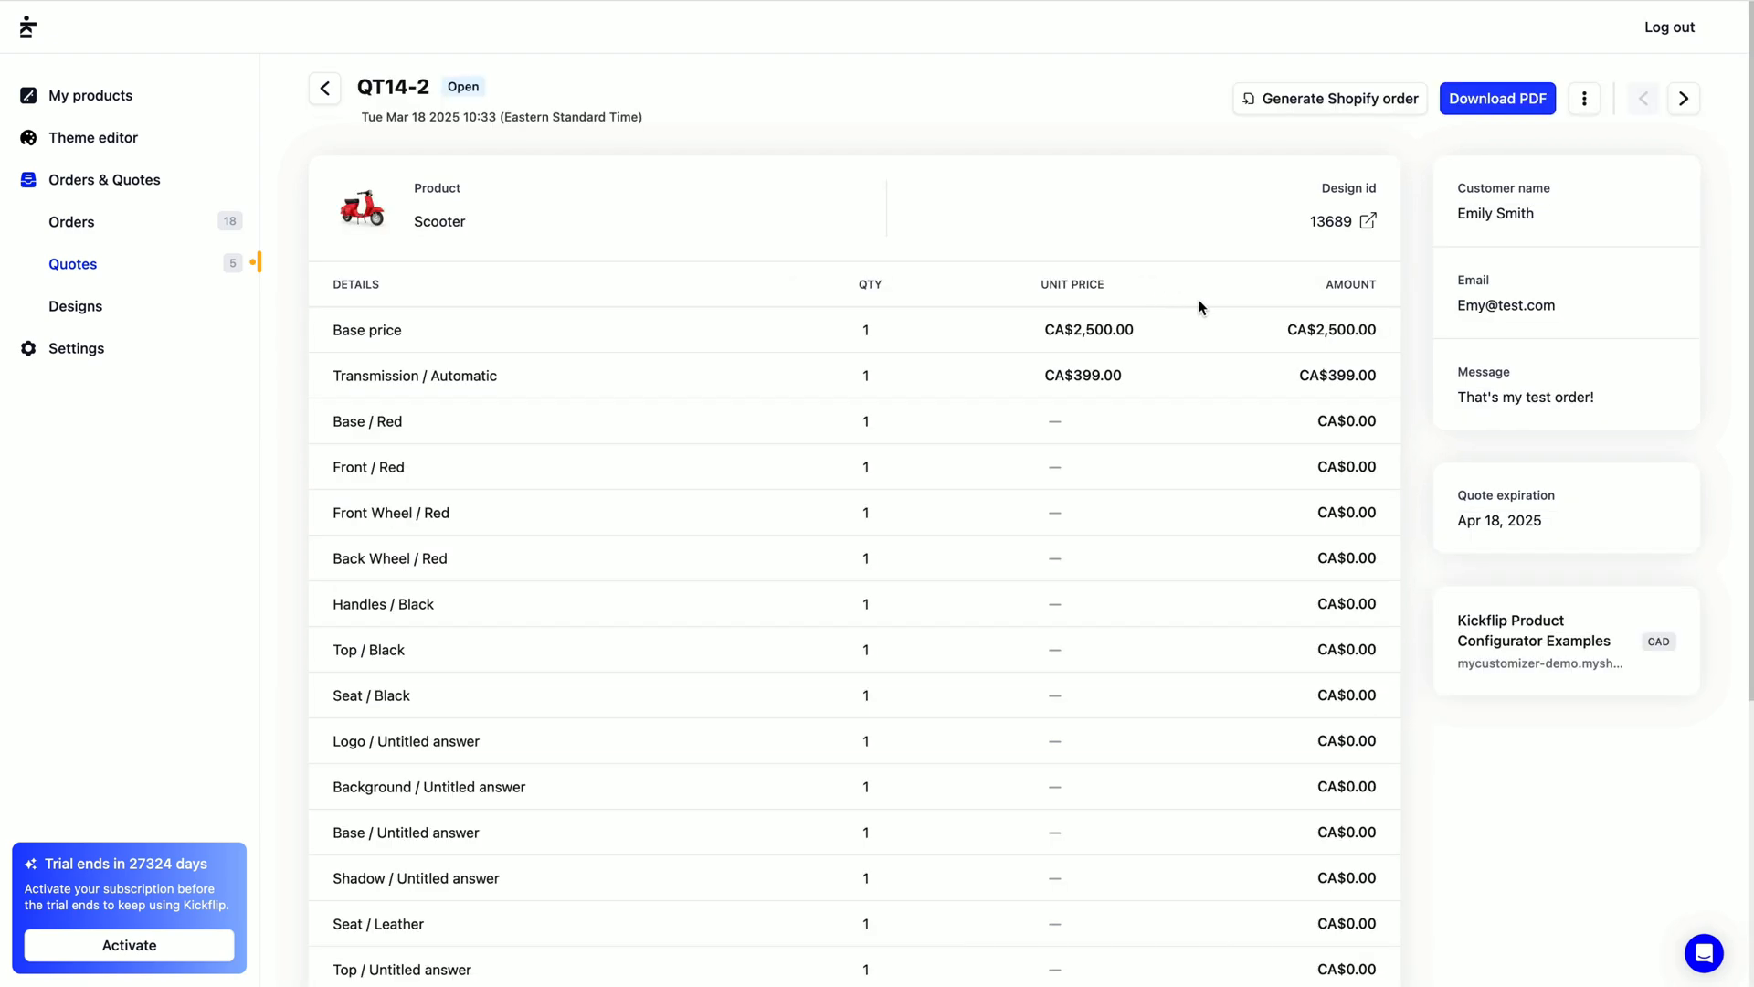
mouse_move(1328, 285)
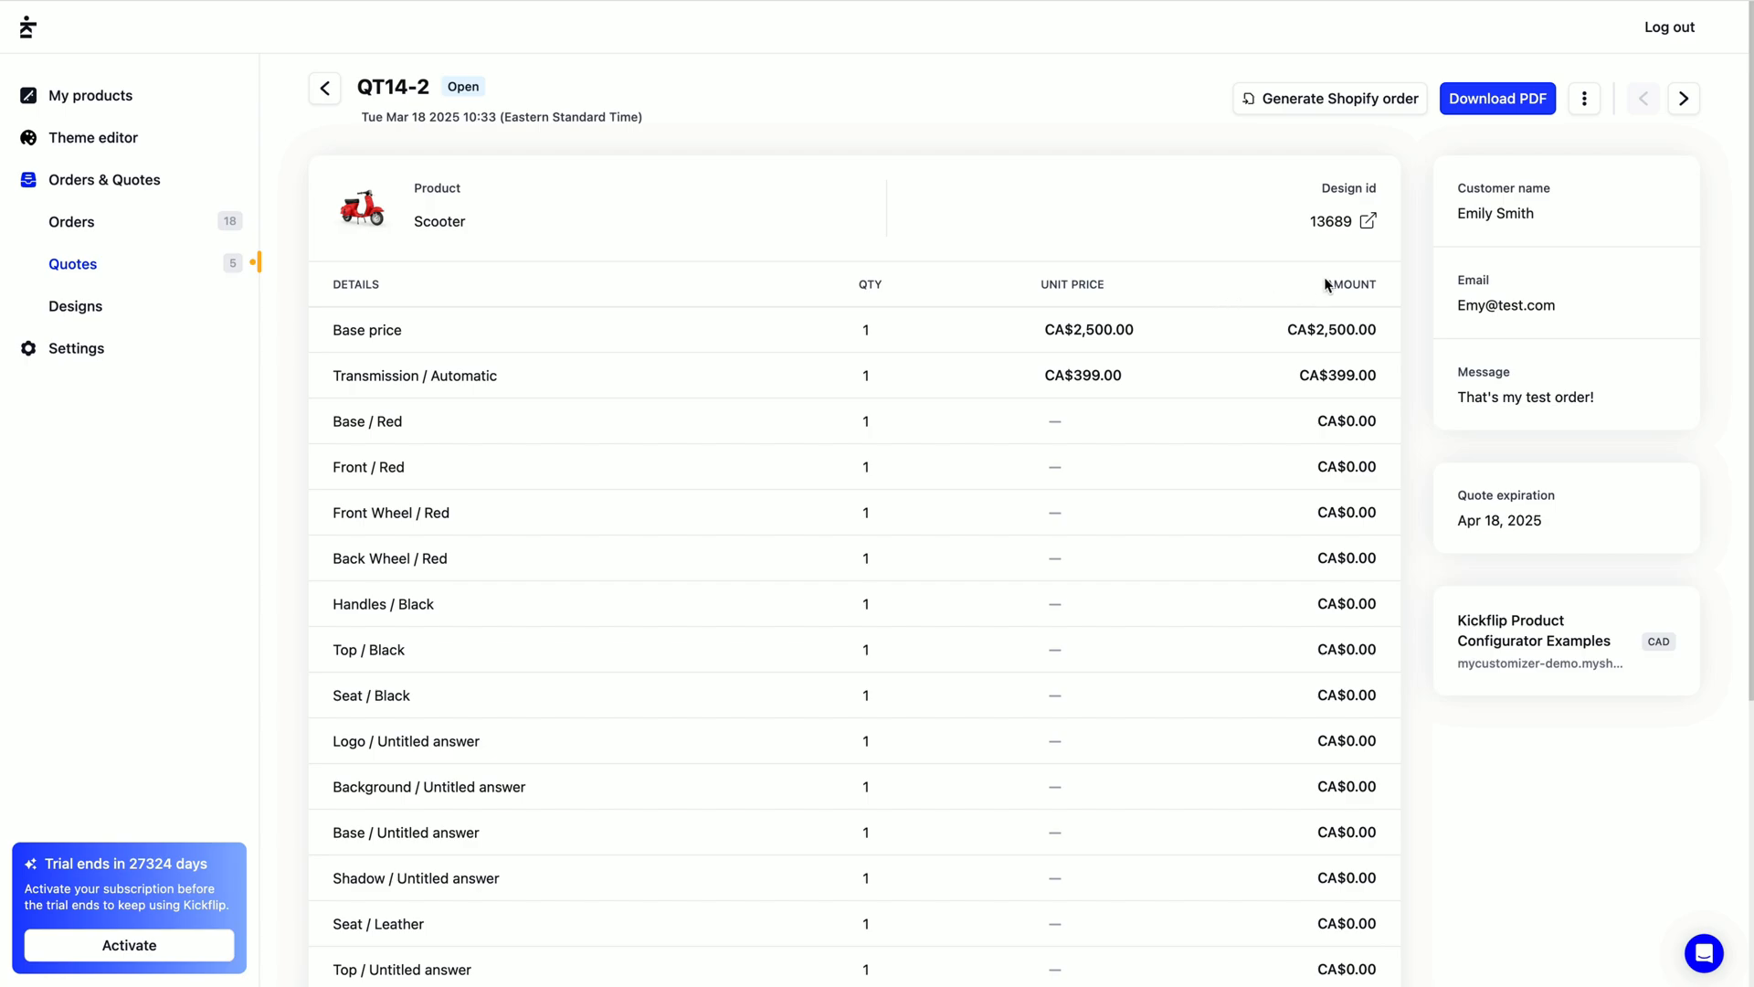
mouse_move(1236, 83)
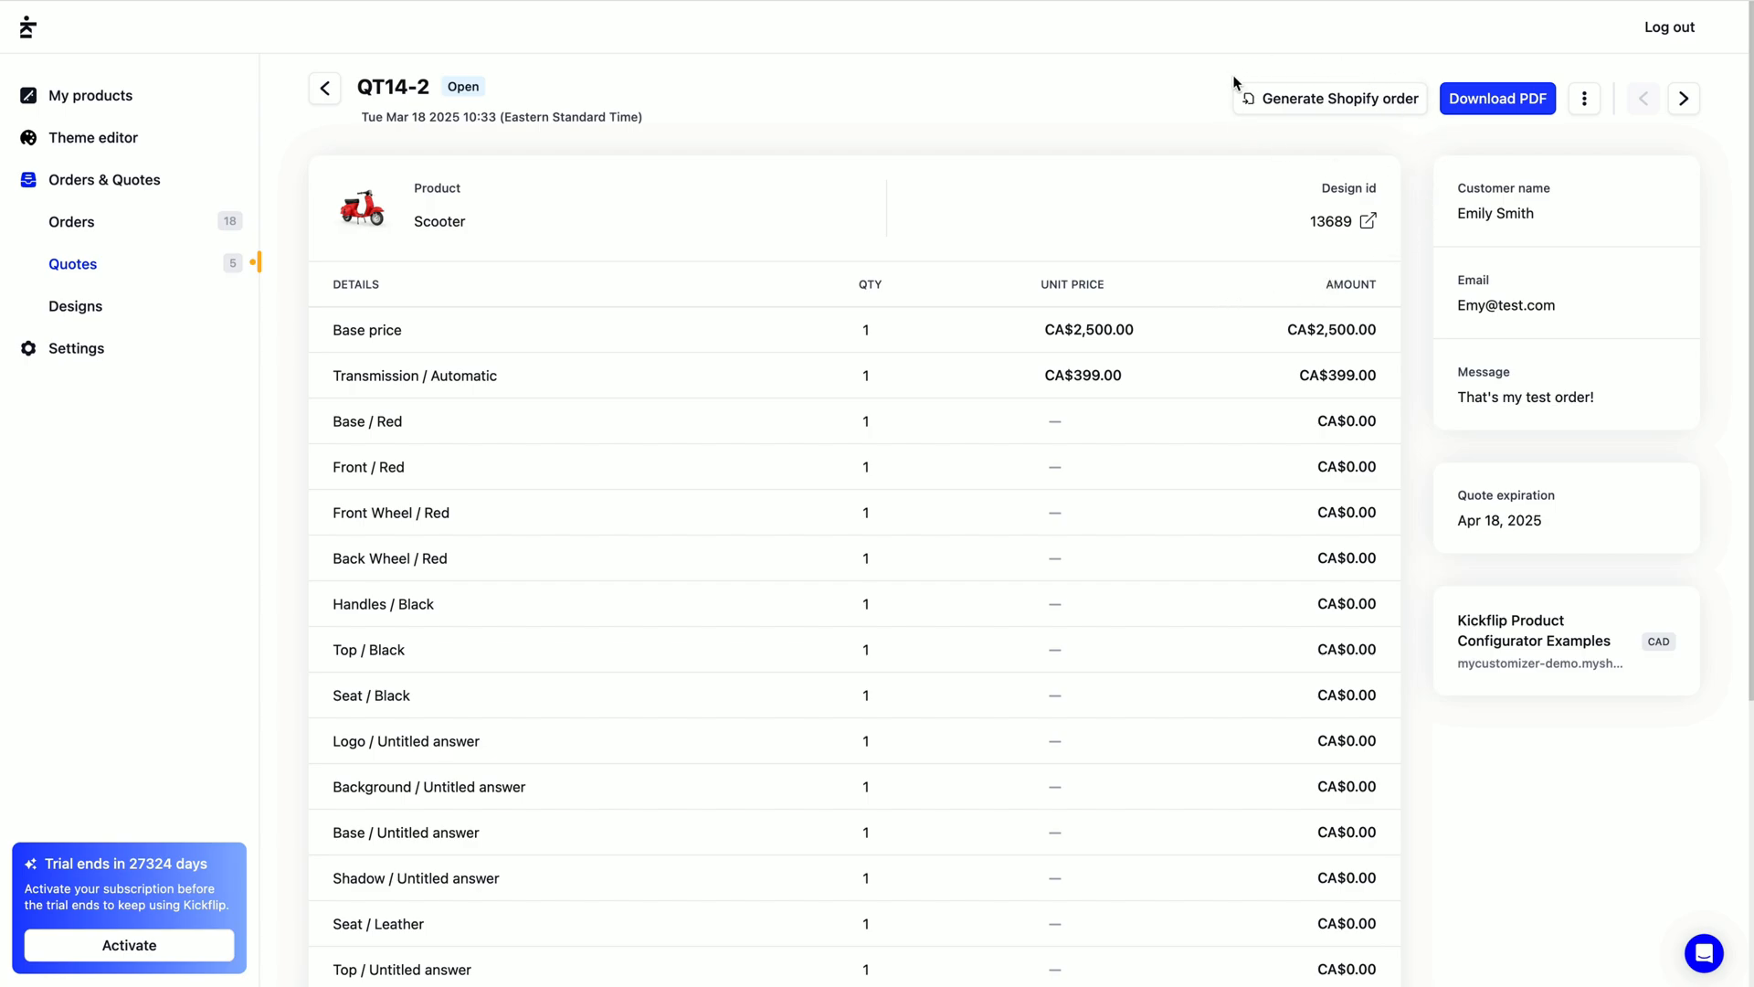
mouse_move(1318, 165)
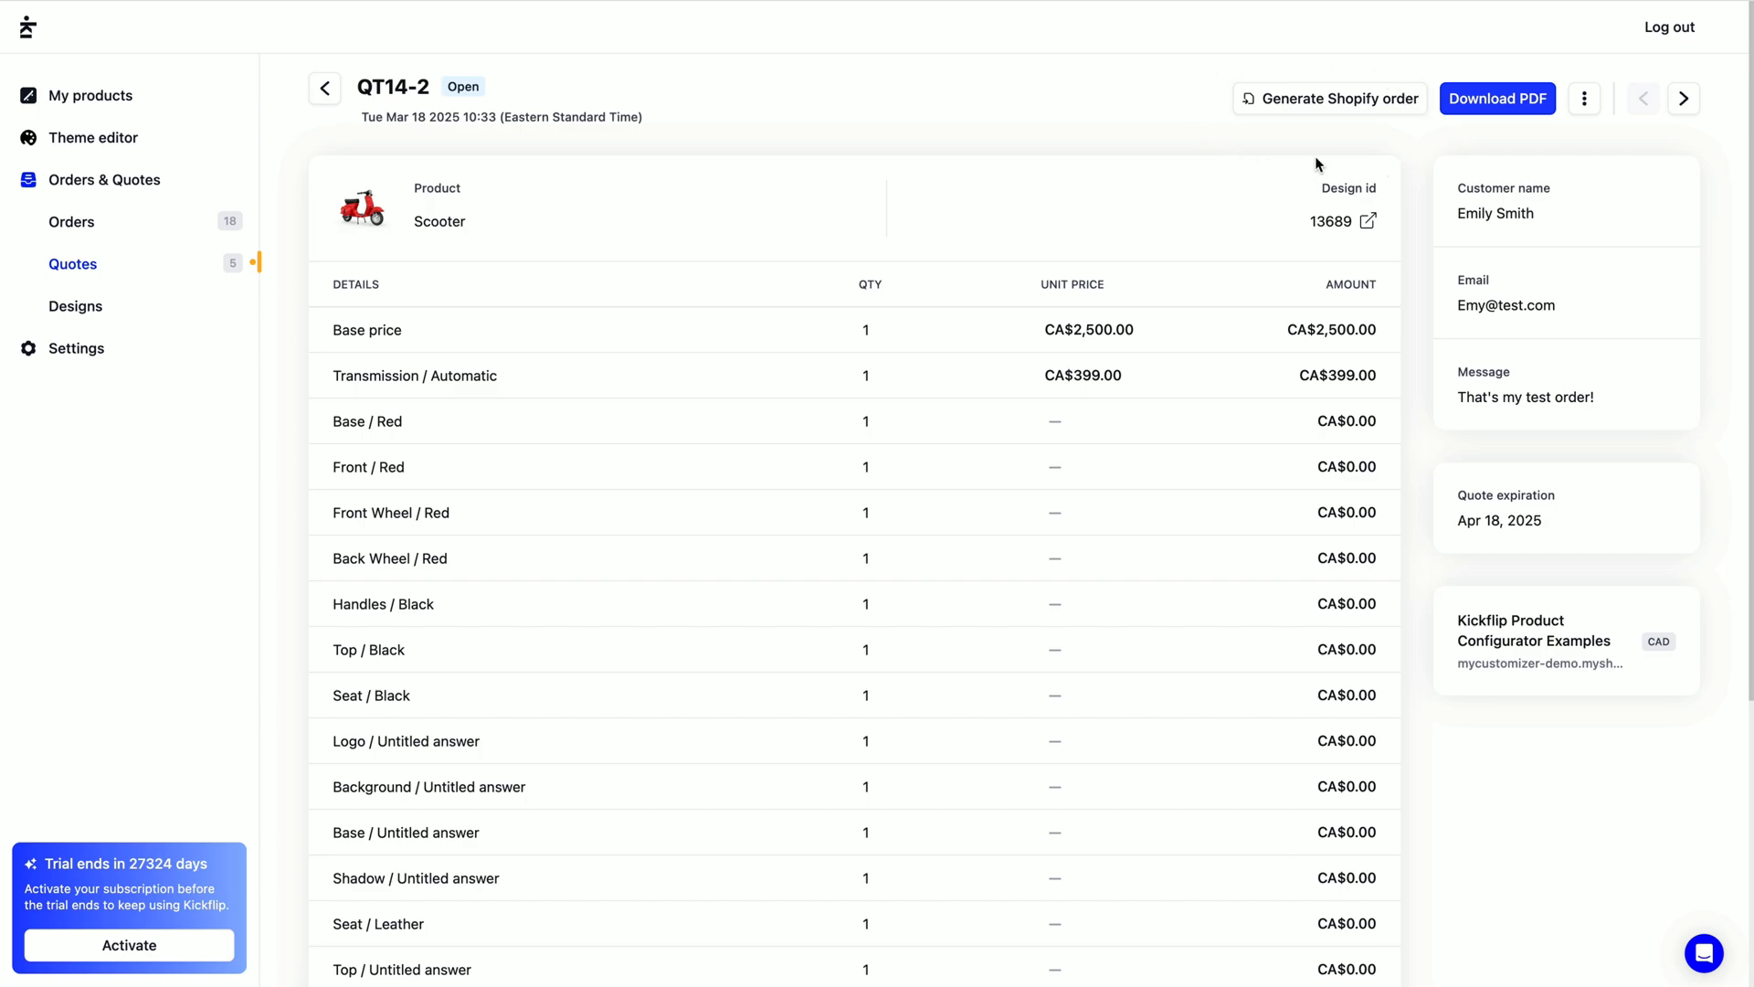
mouse_move(1329, 99)
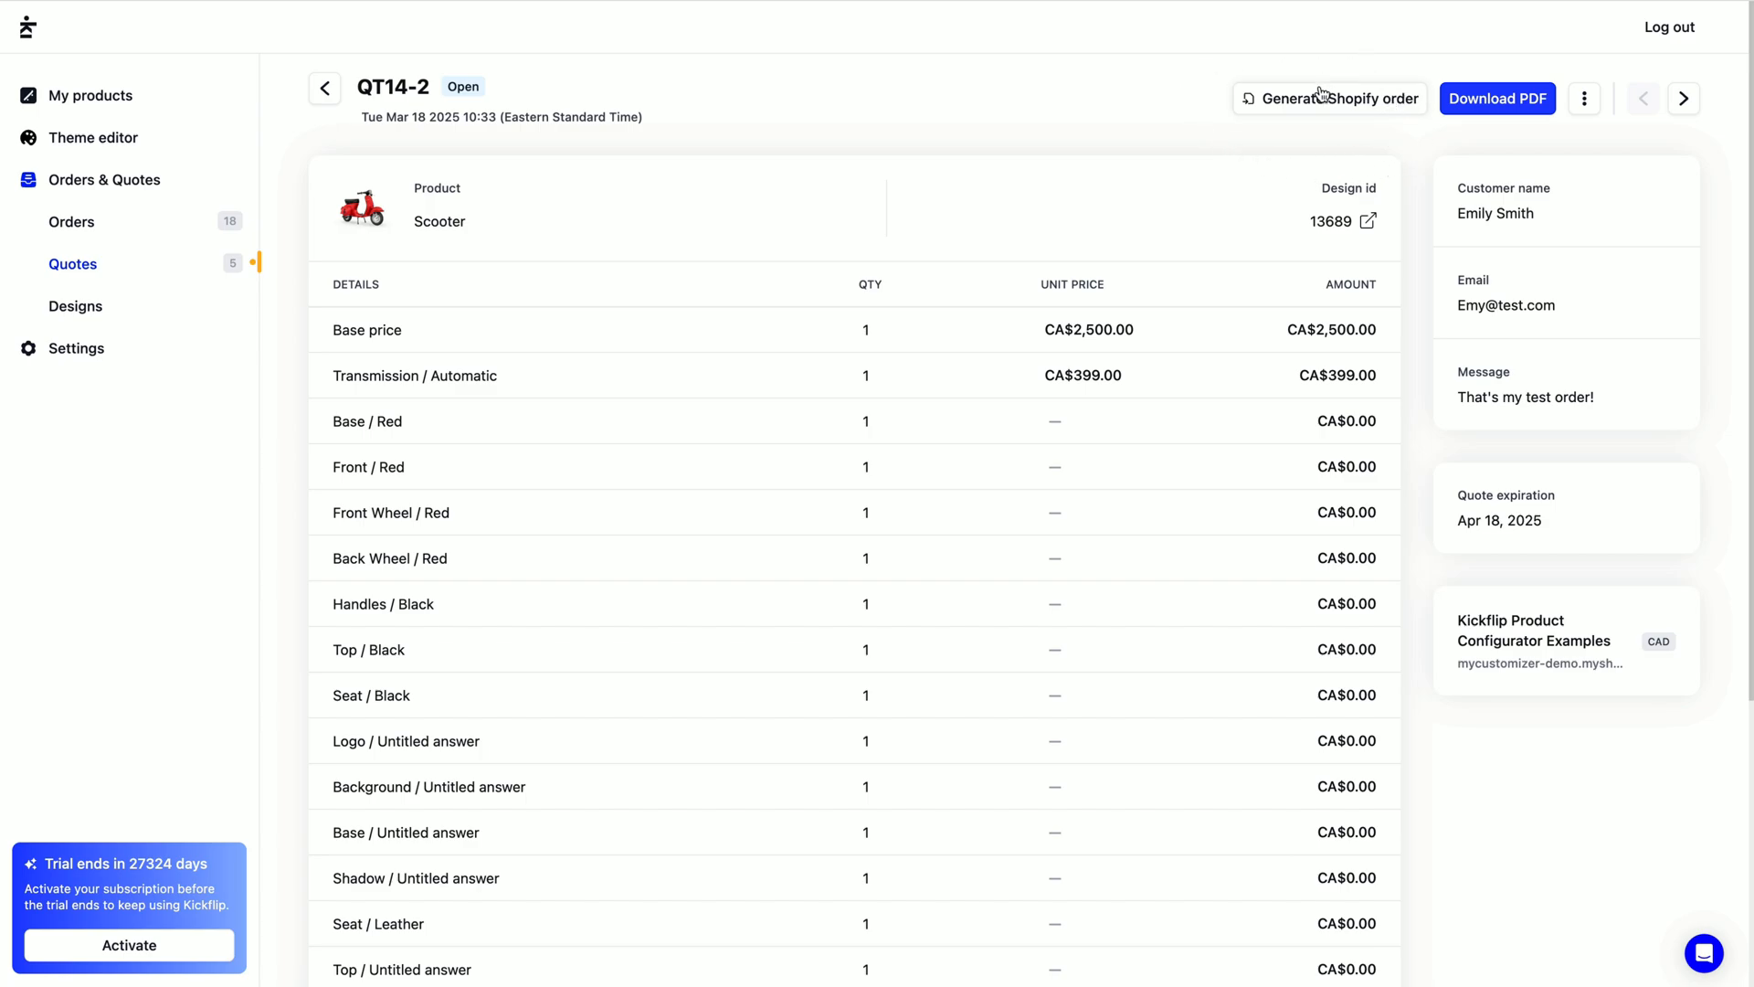
mouse_move(1340, 115)
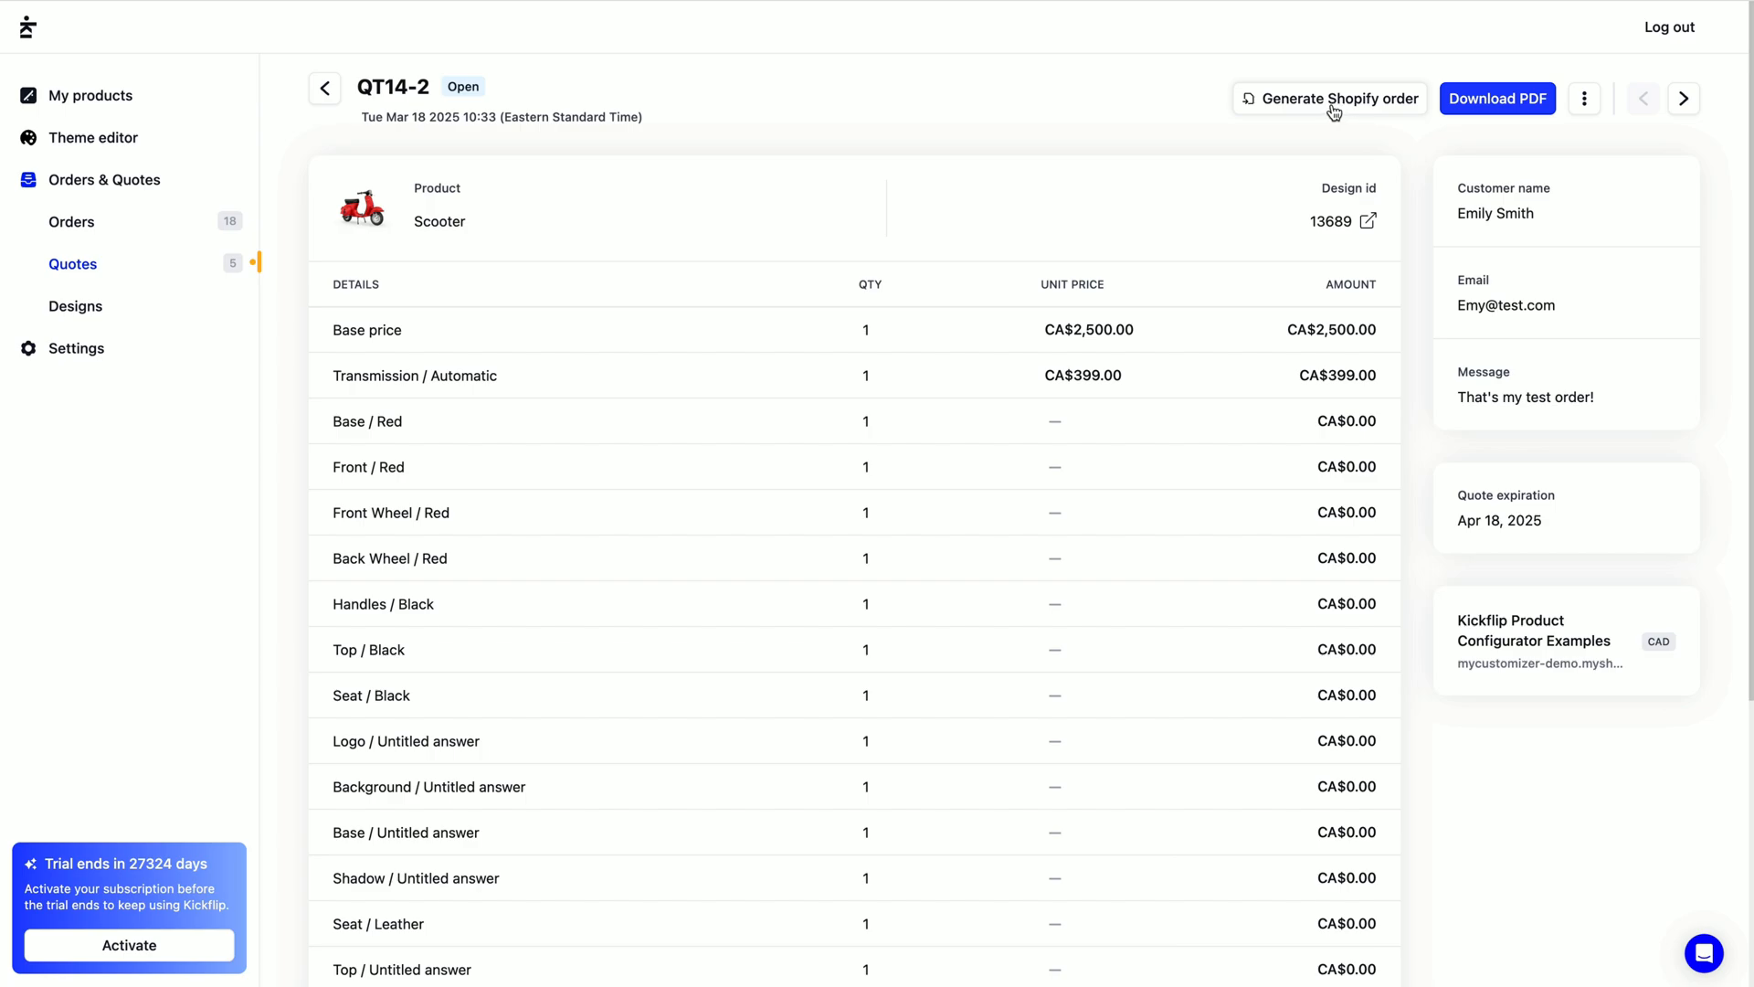
mouse_move(1334, 119)
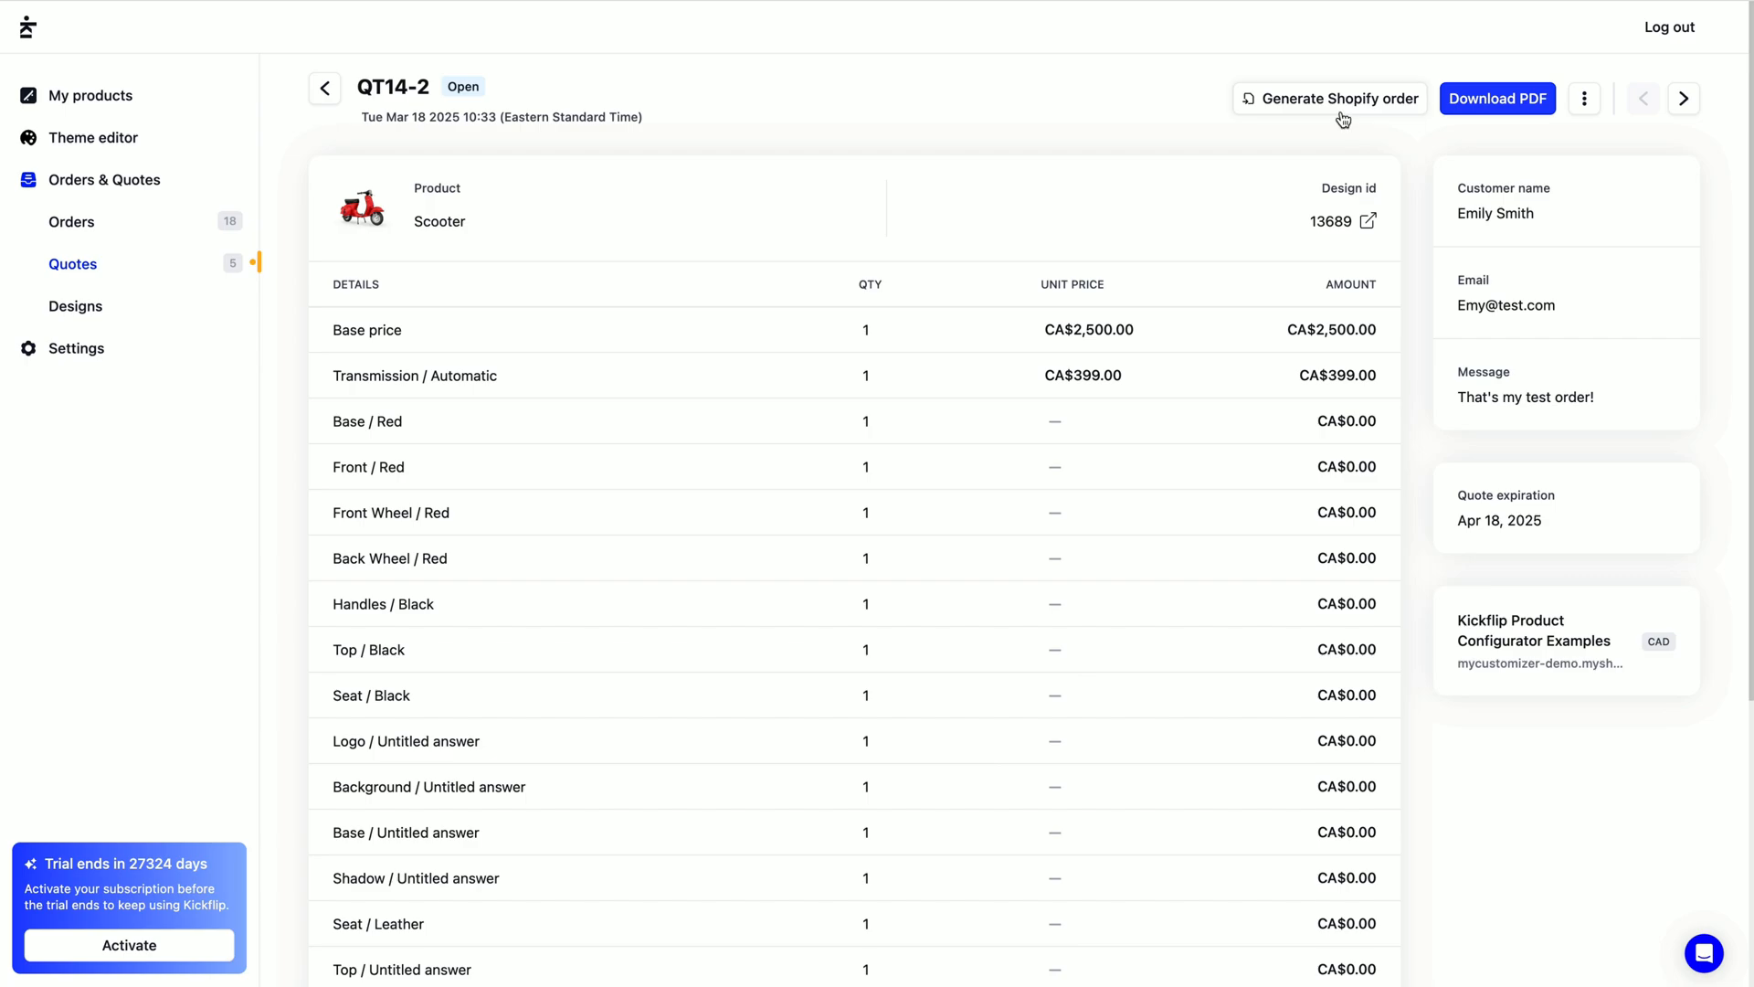
Generate a Shopify order from QT14-2 and follow the #D7 draft order link into Shopify.
click(1331, 99)
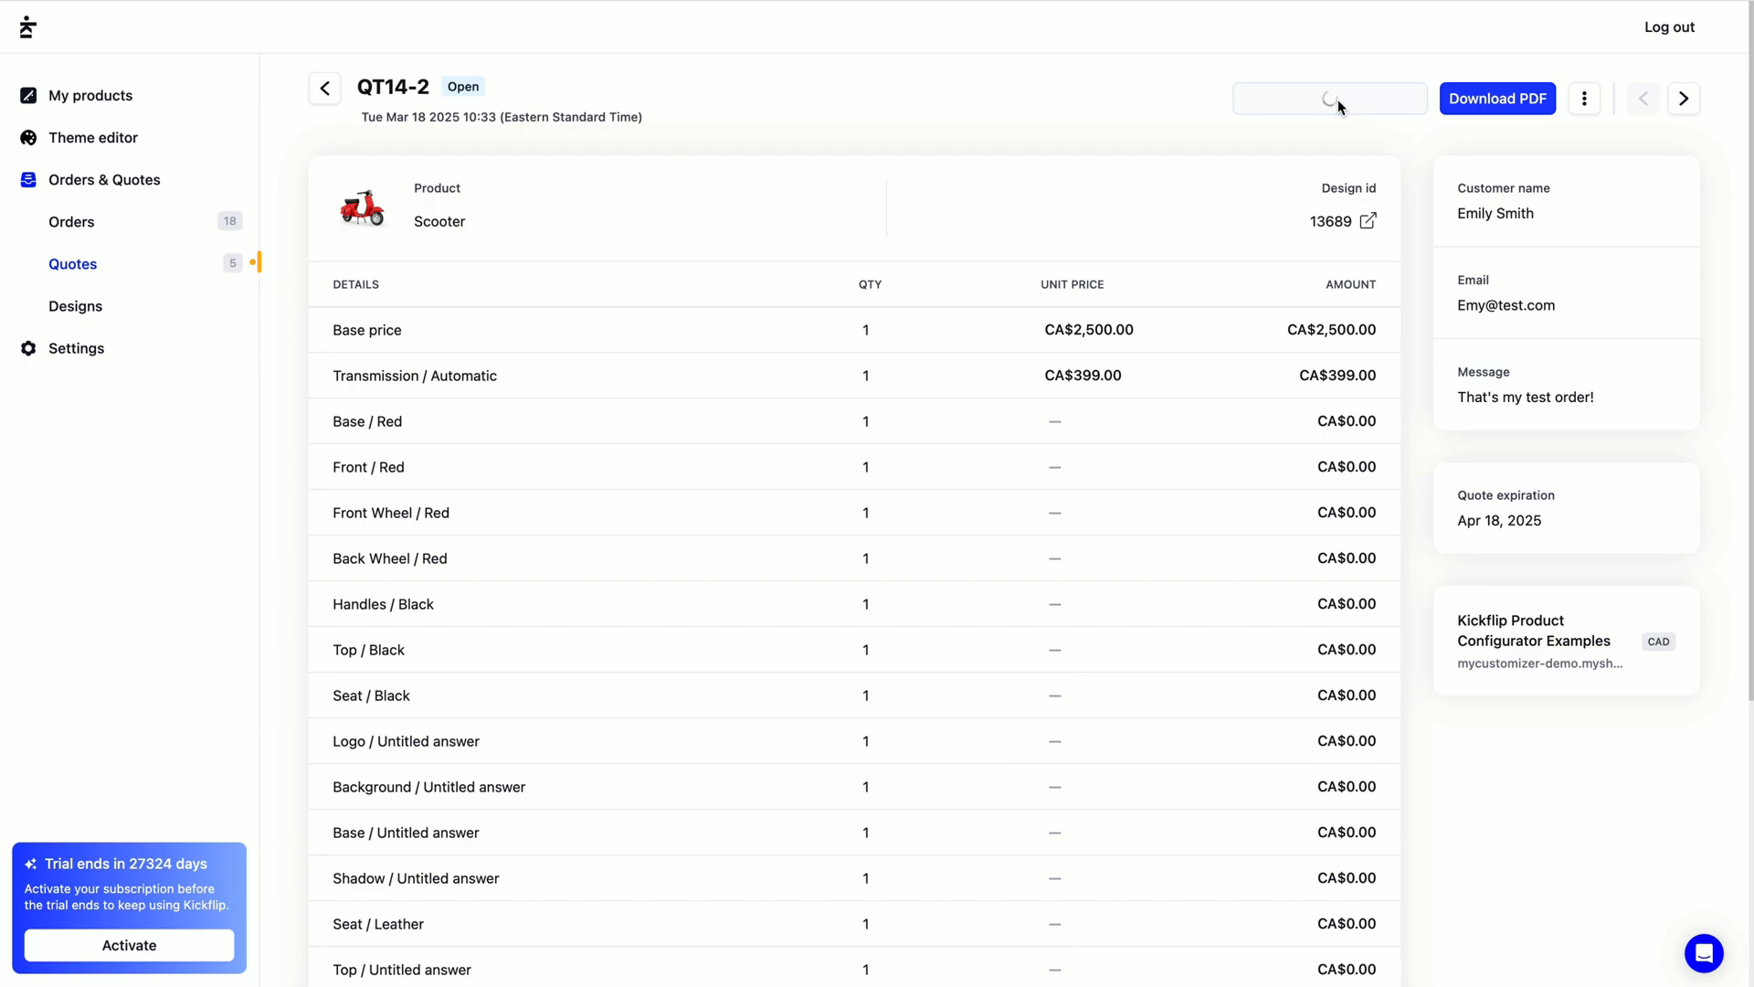
click(1330, 99)
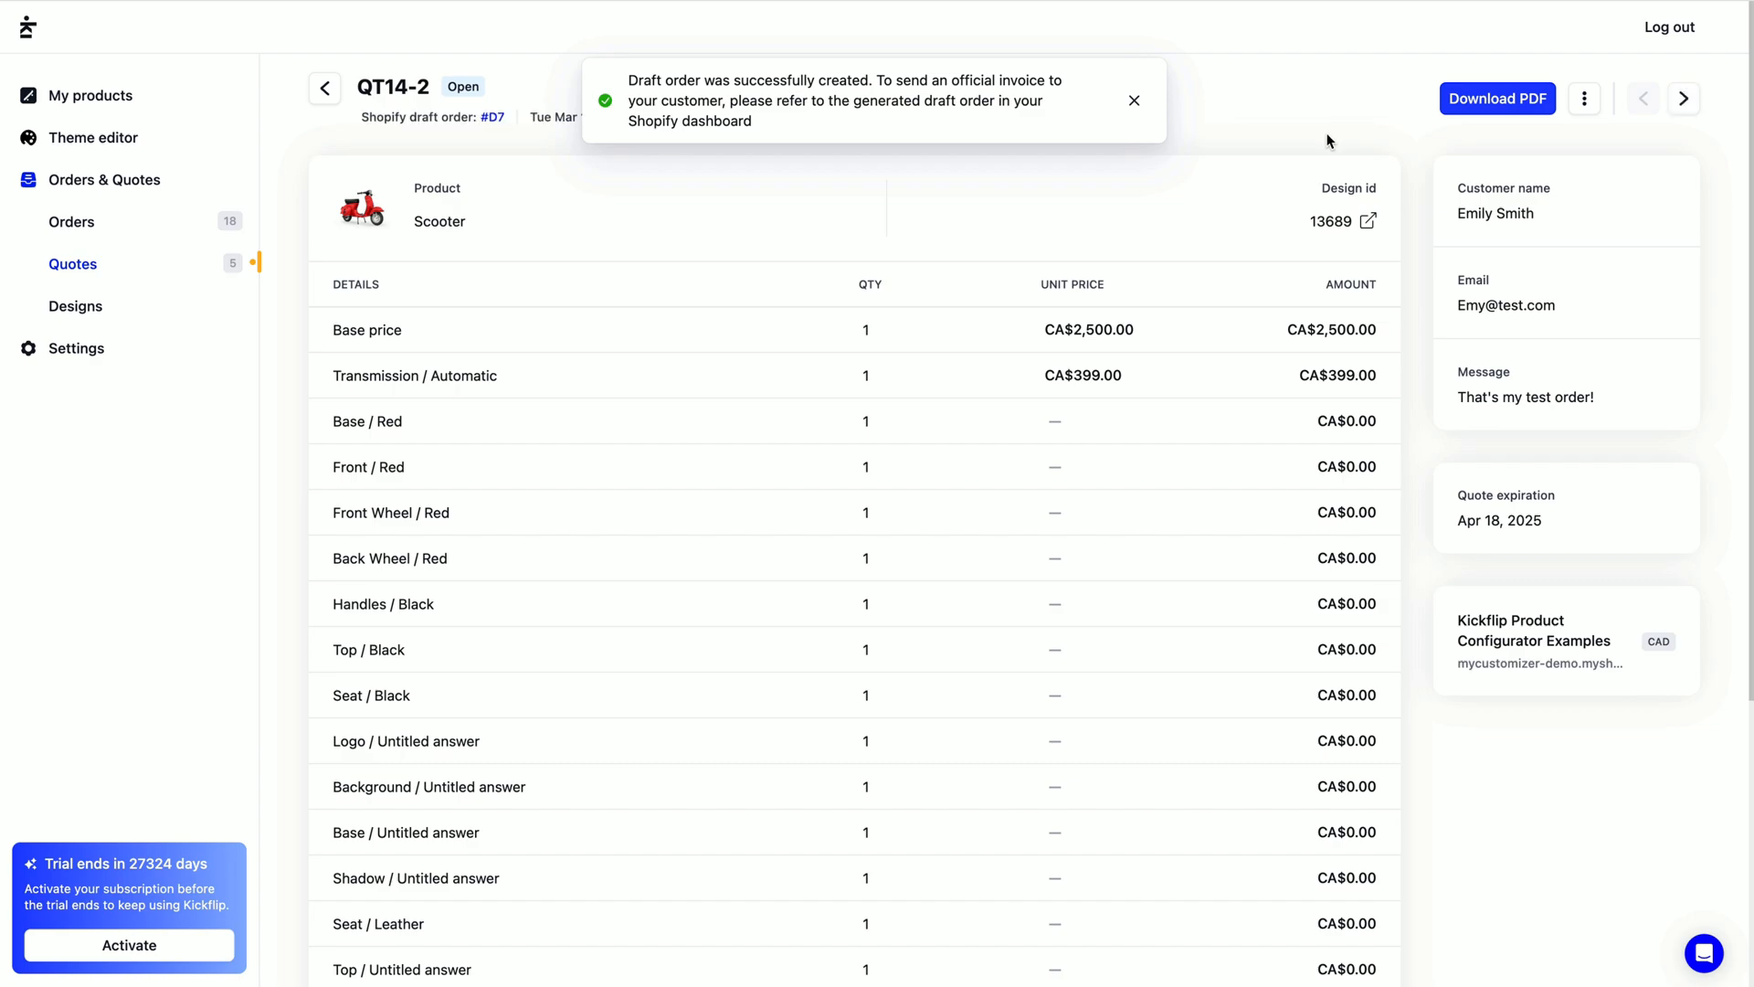
mouse_move(548, 225)
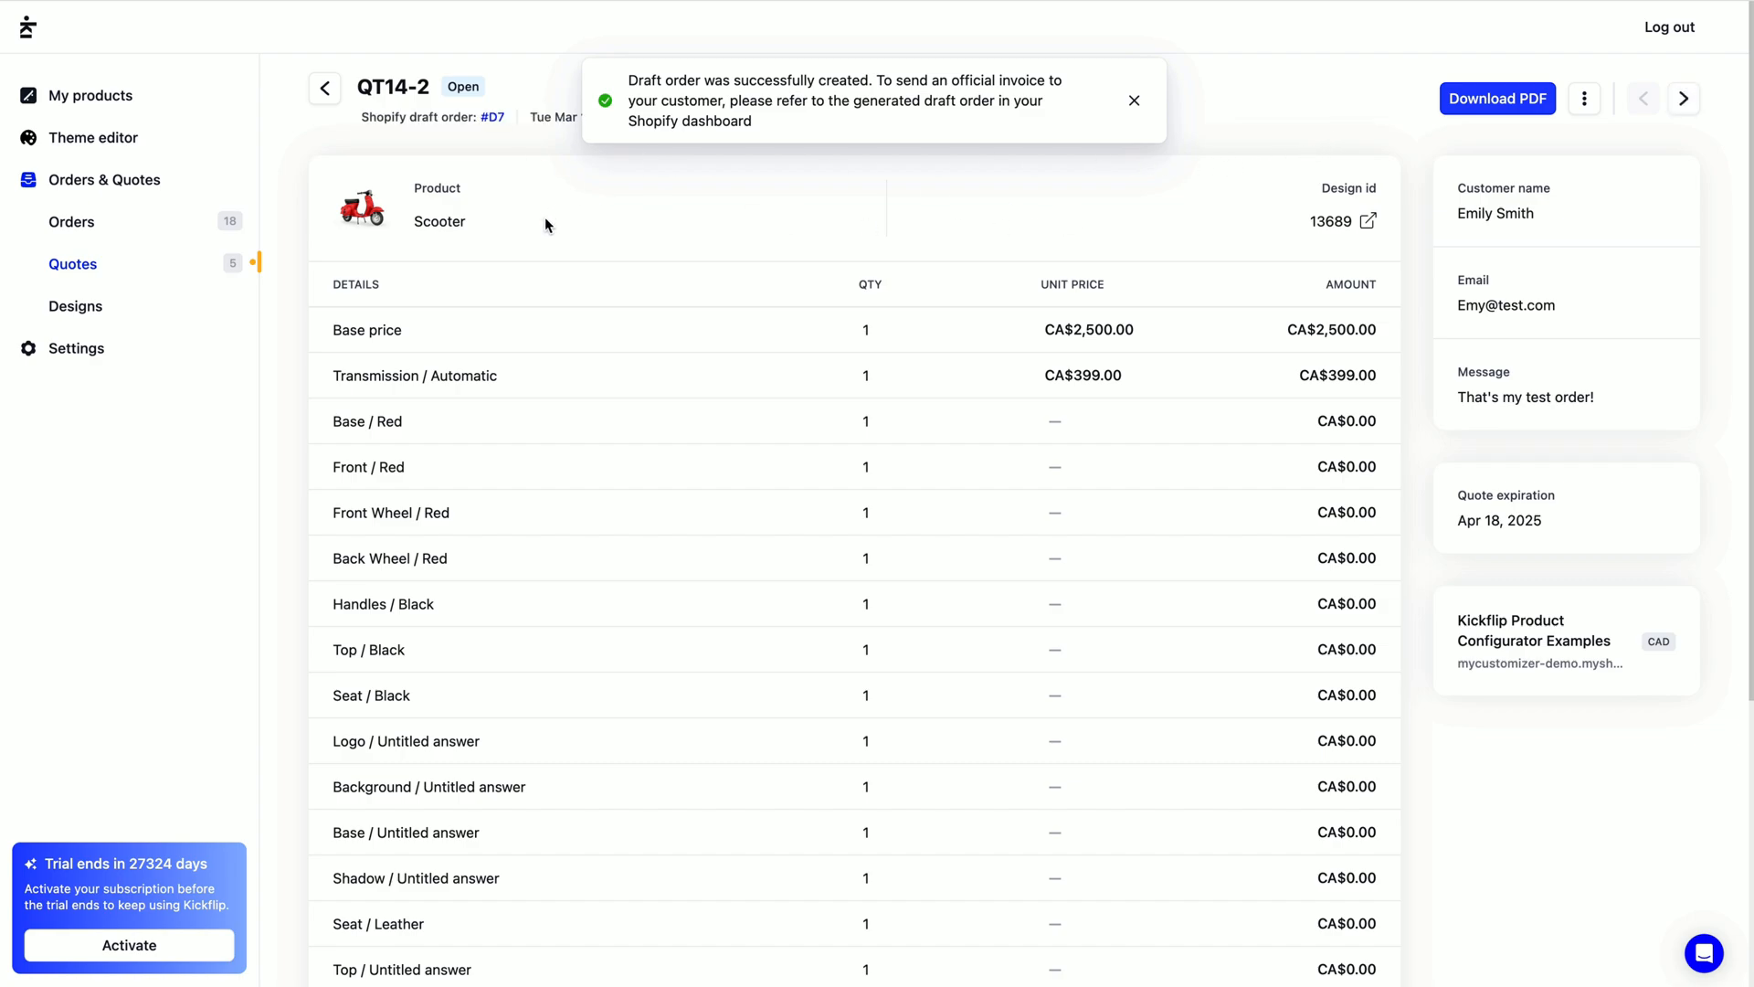
mouse_move(532, 90)
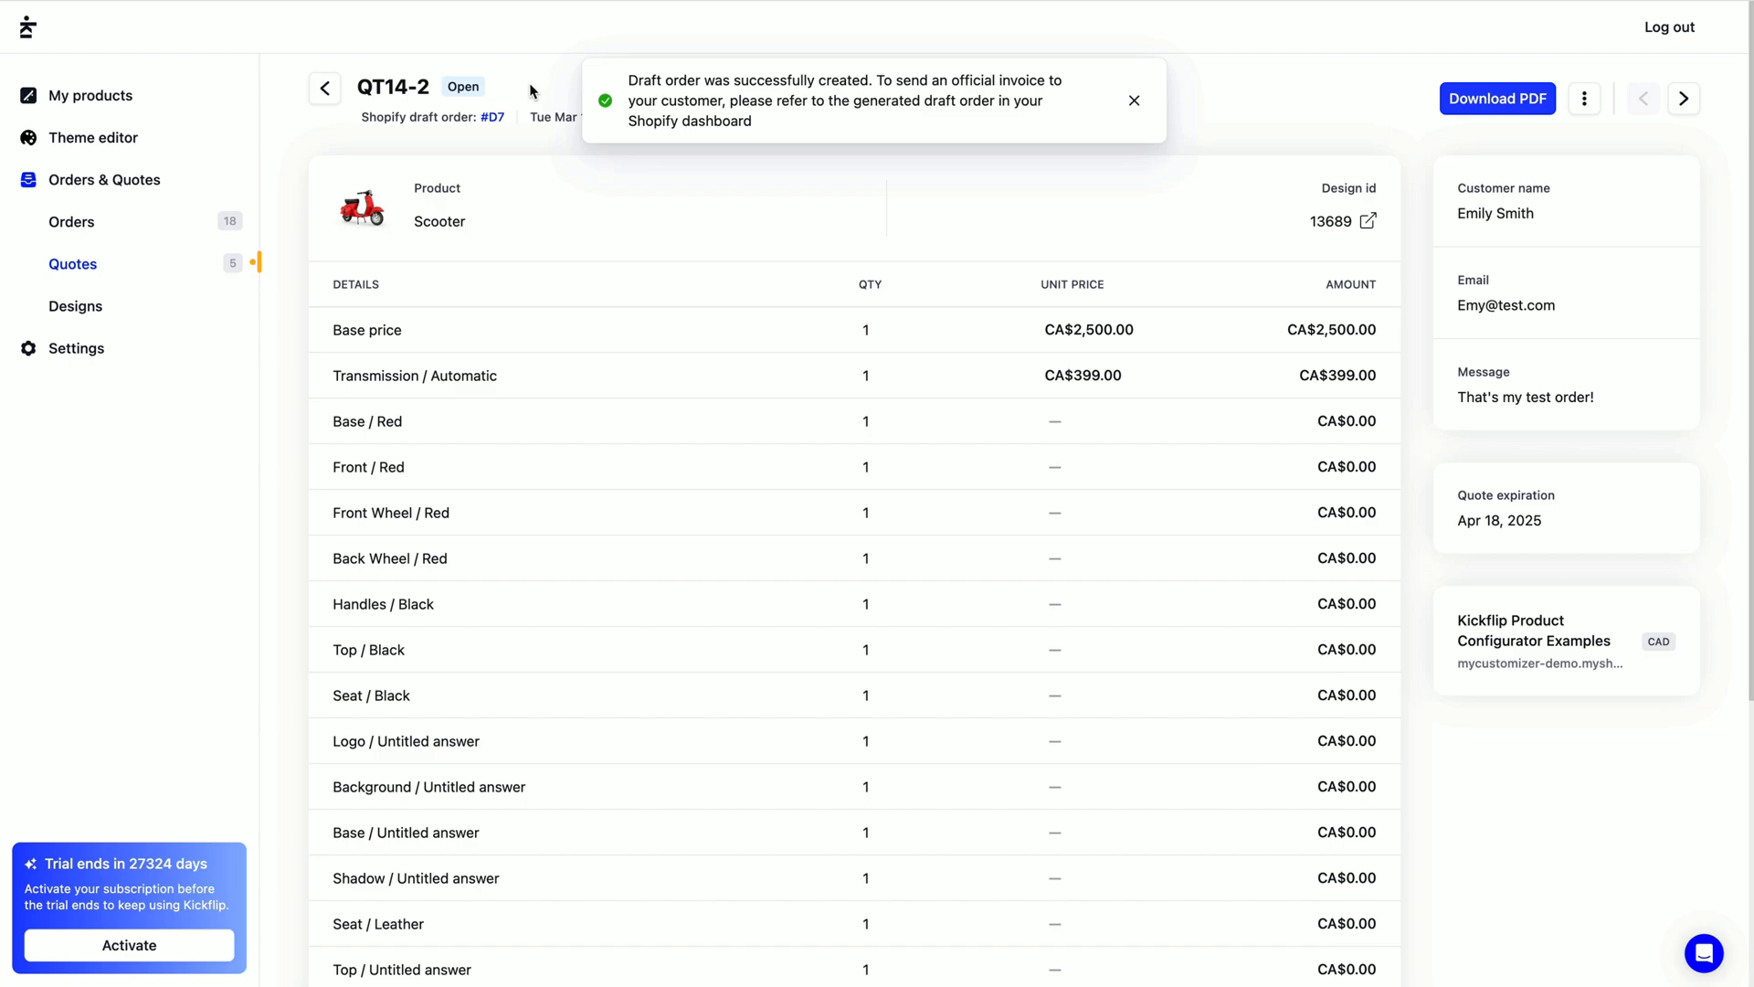
mouse_move(369, 153)
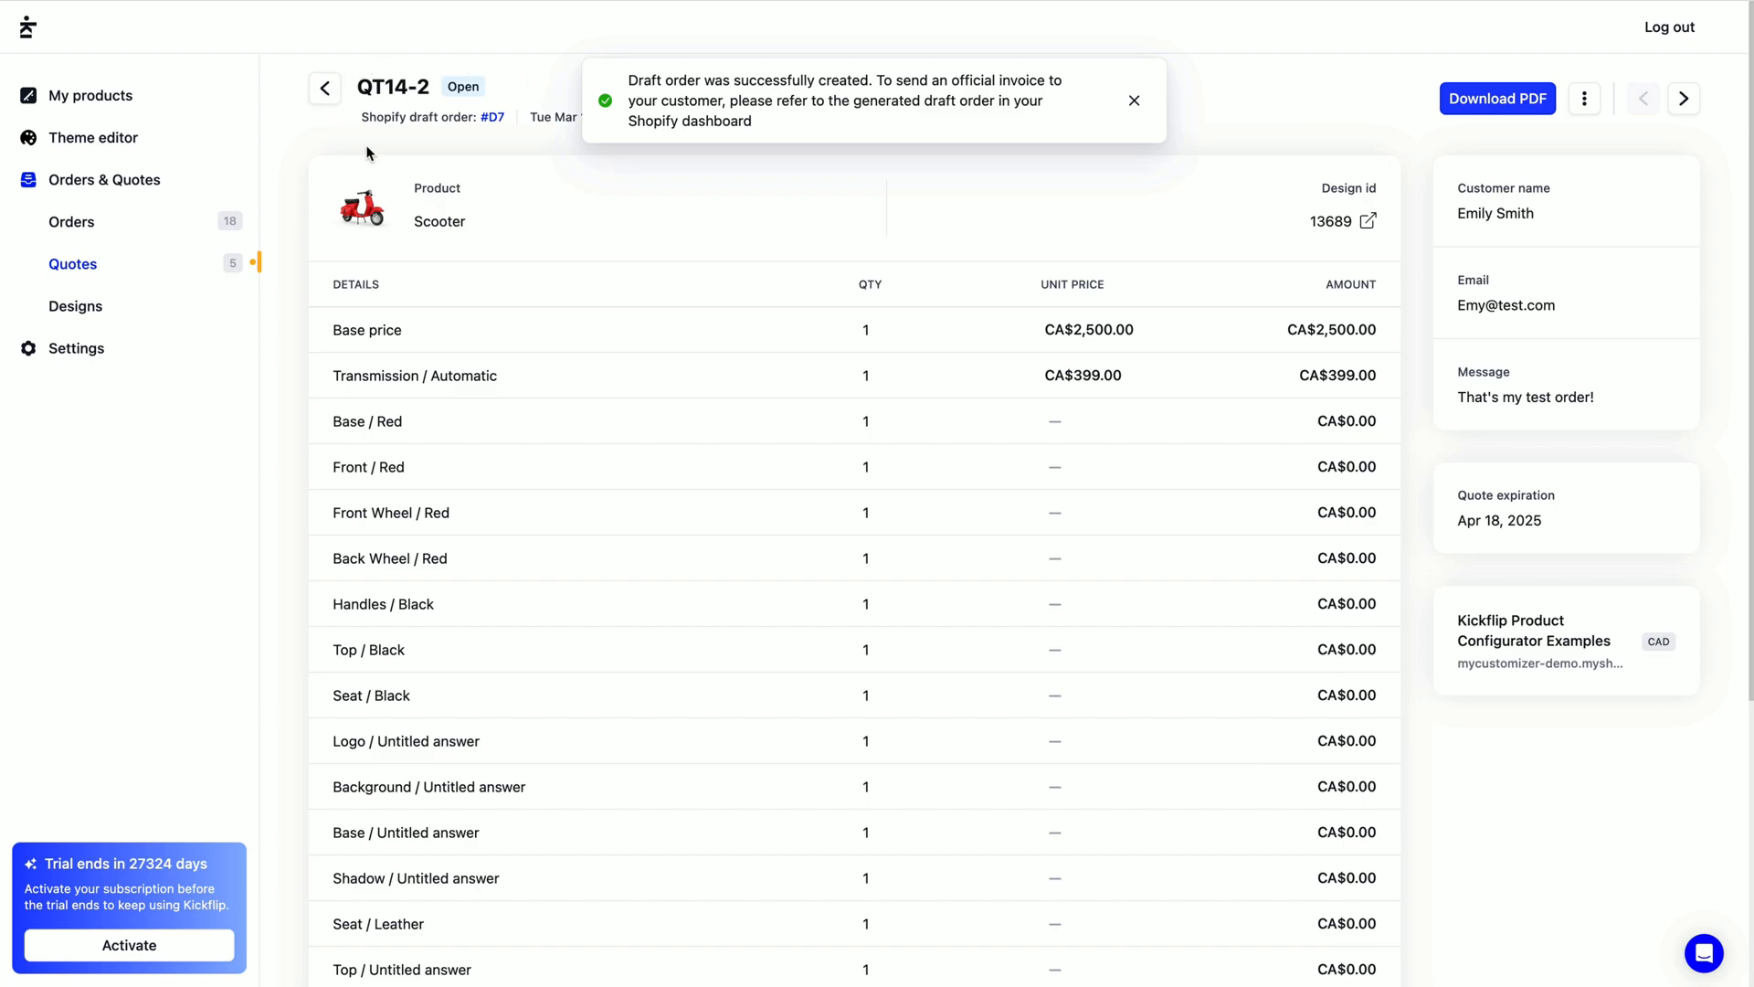
click(1133, 101)
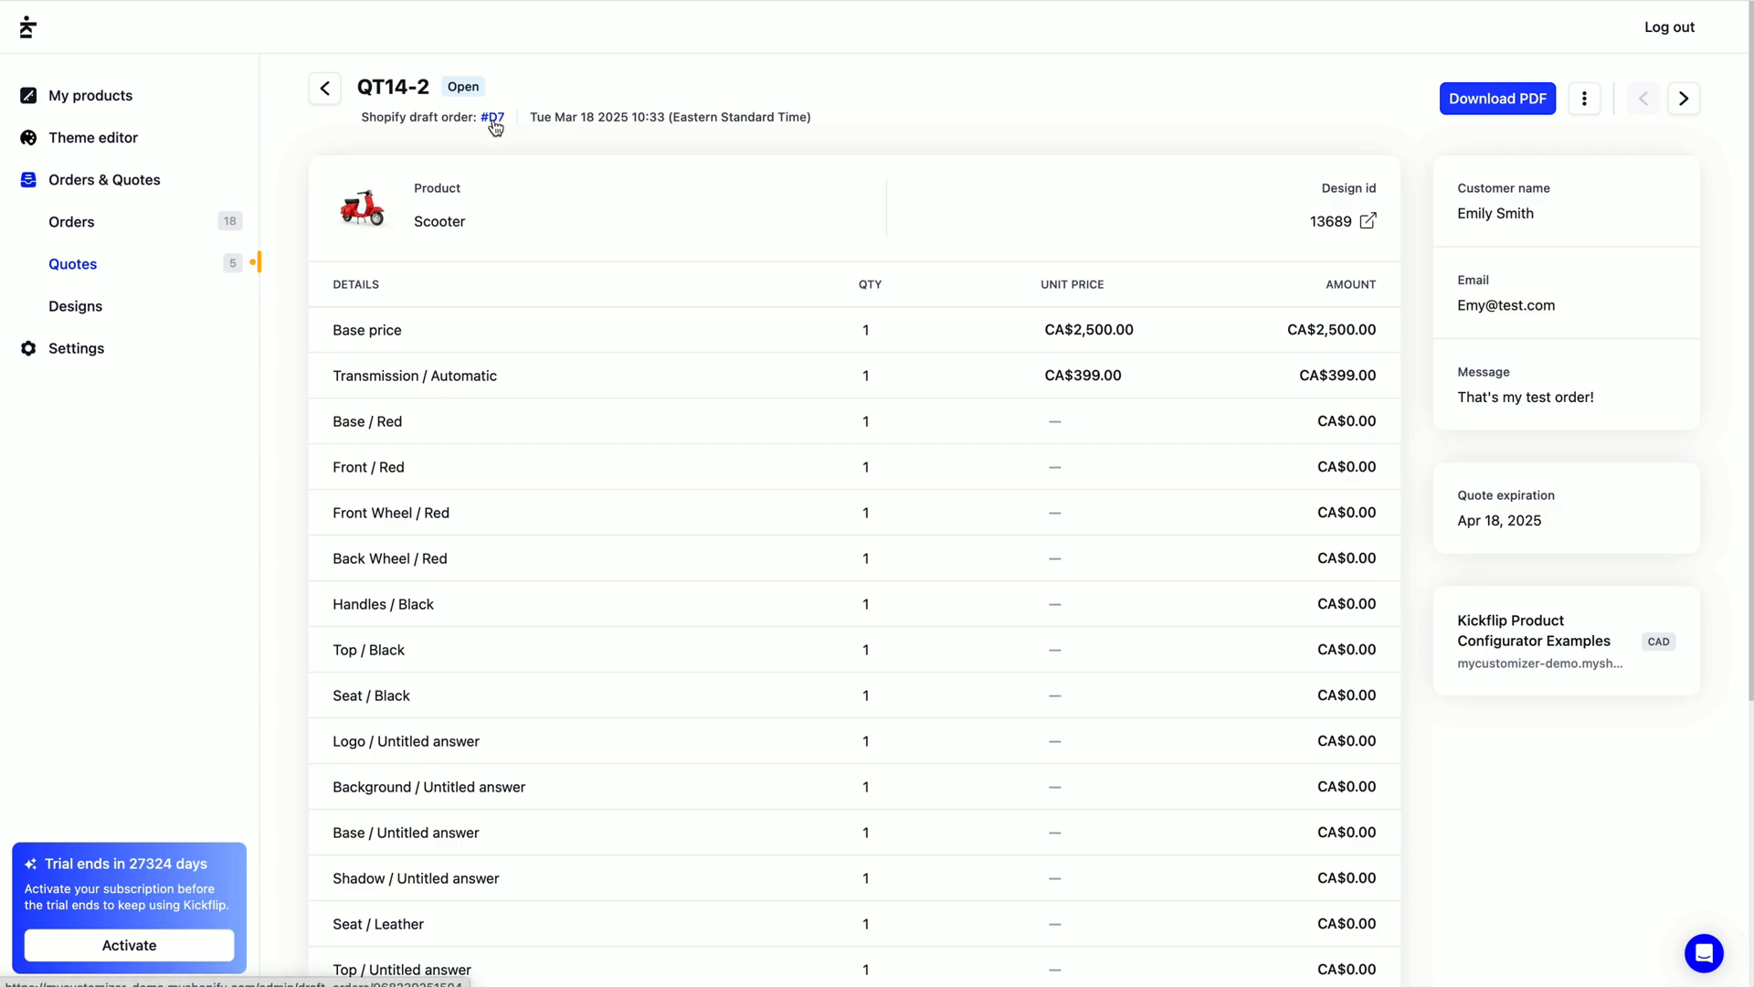
click(488, 116)
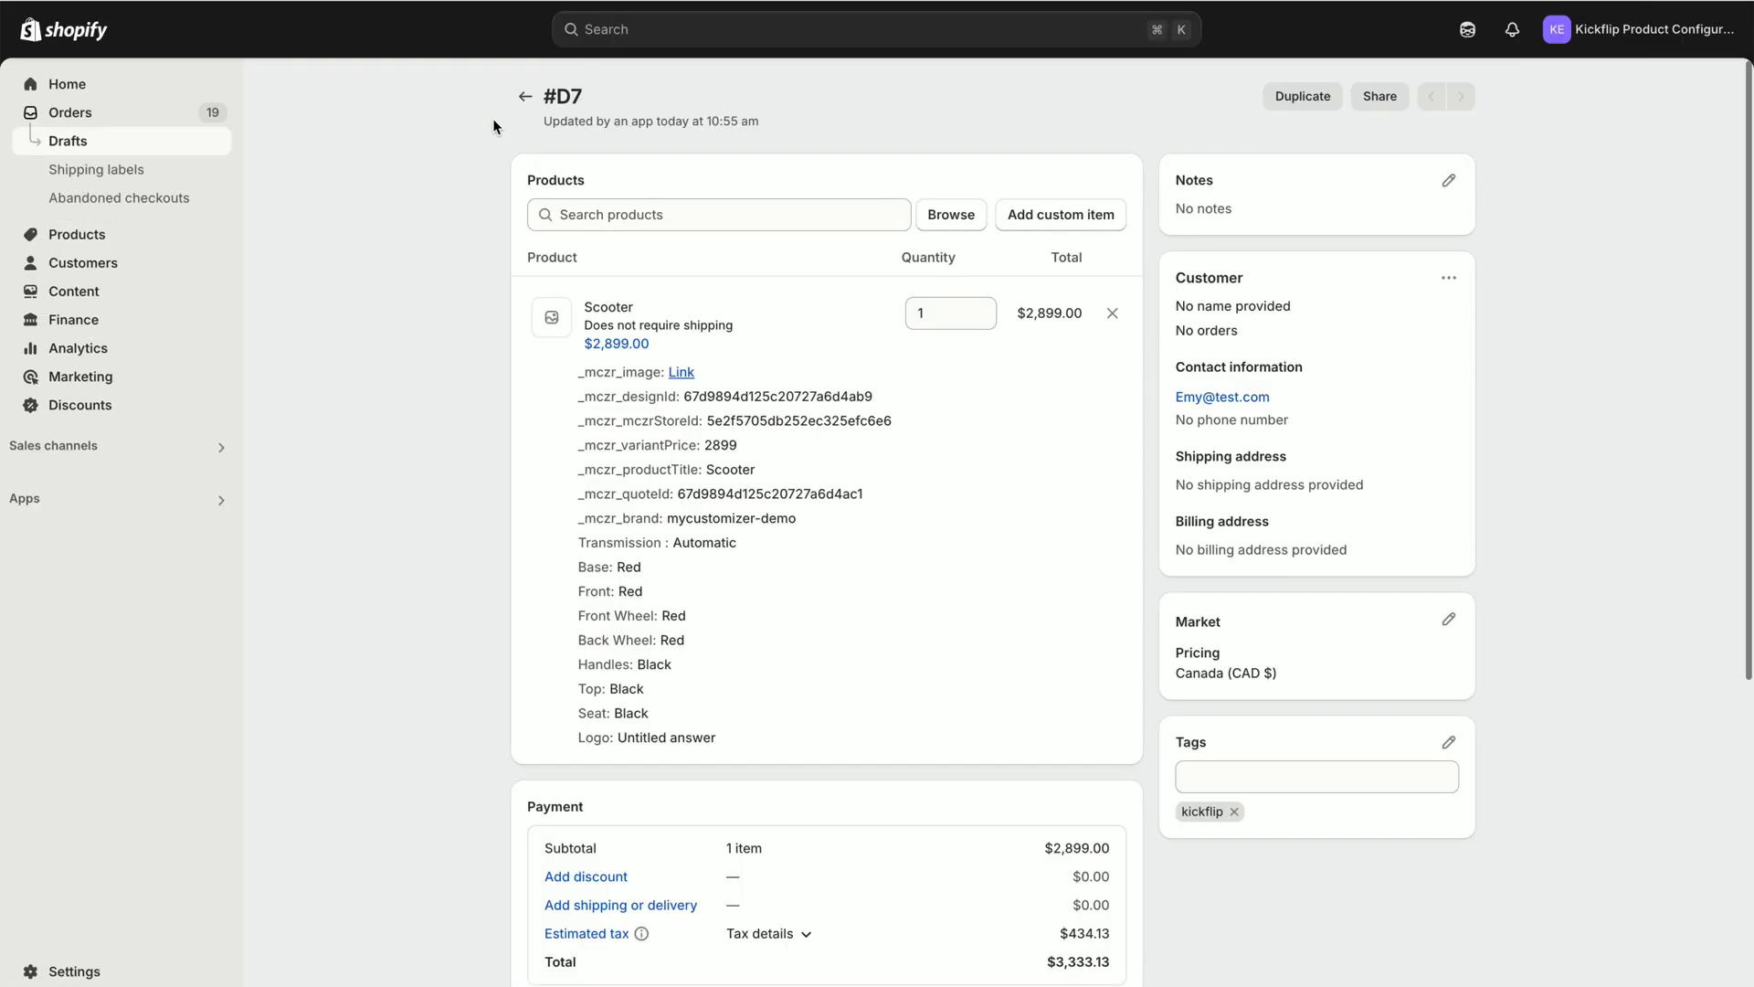
mouse_move(475, 241)
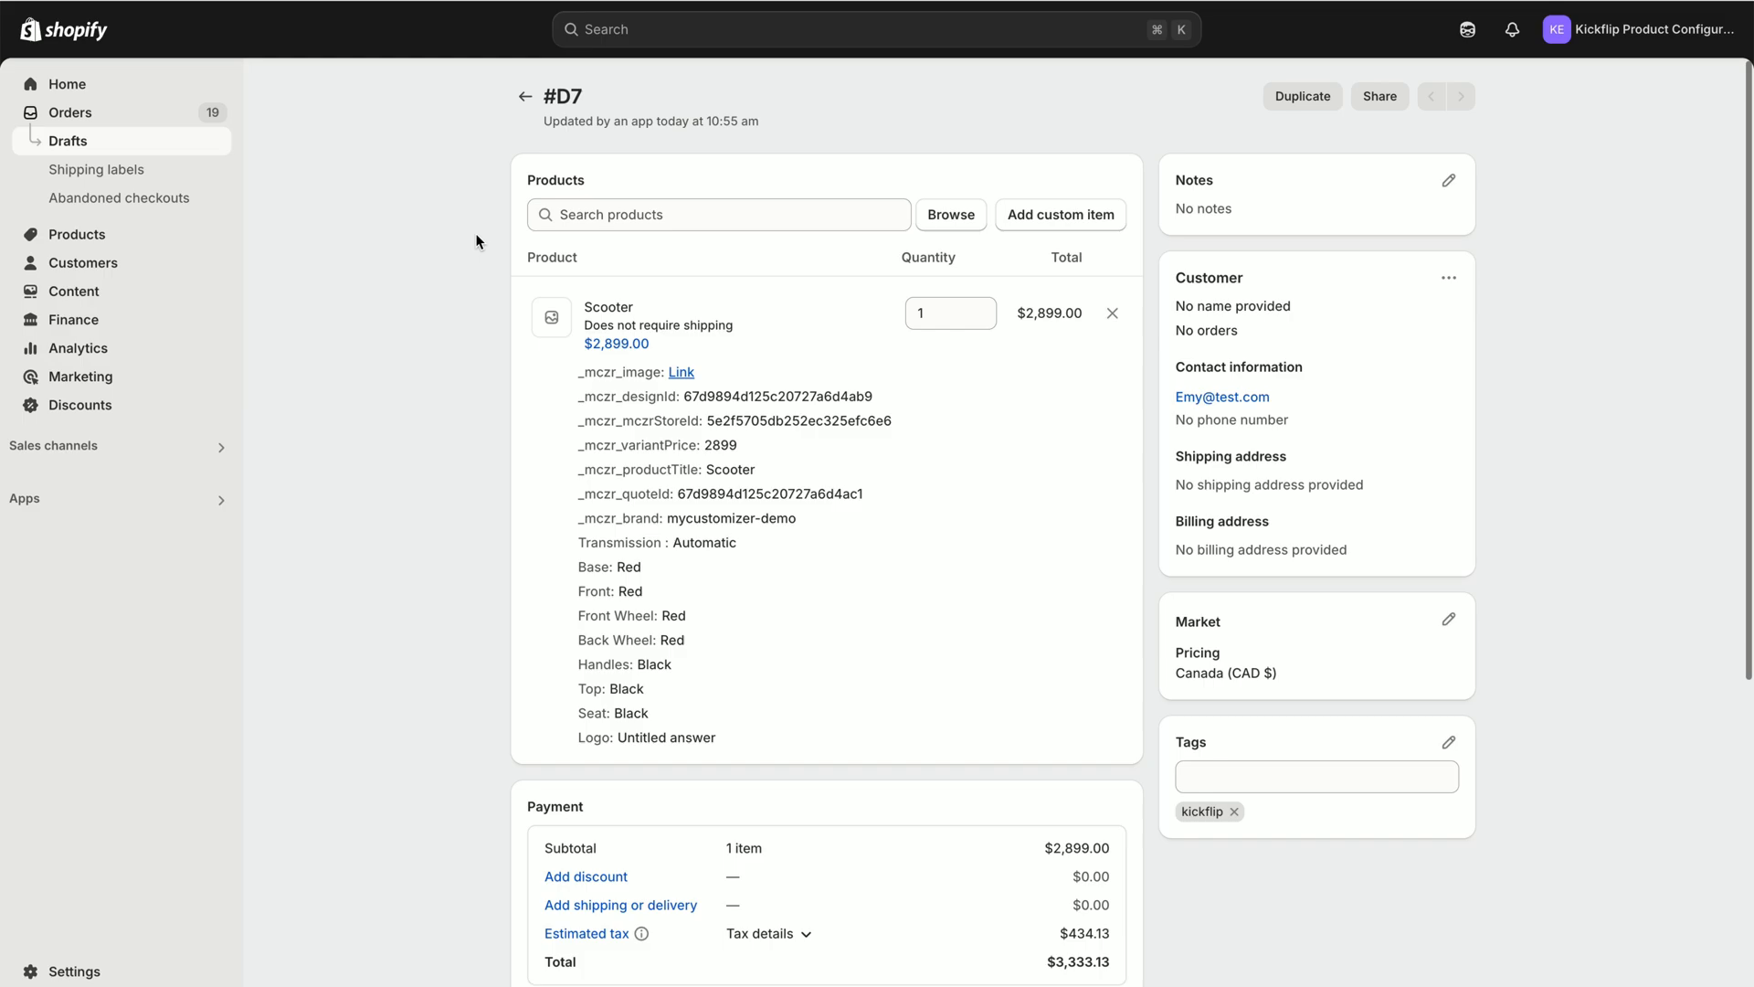
Check the card payment option for draft #D7 without paying, then view the $3,333.13 total.
scroll(down, 3)
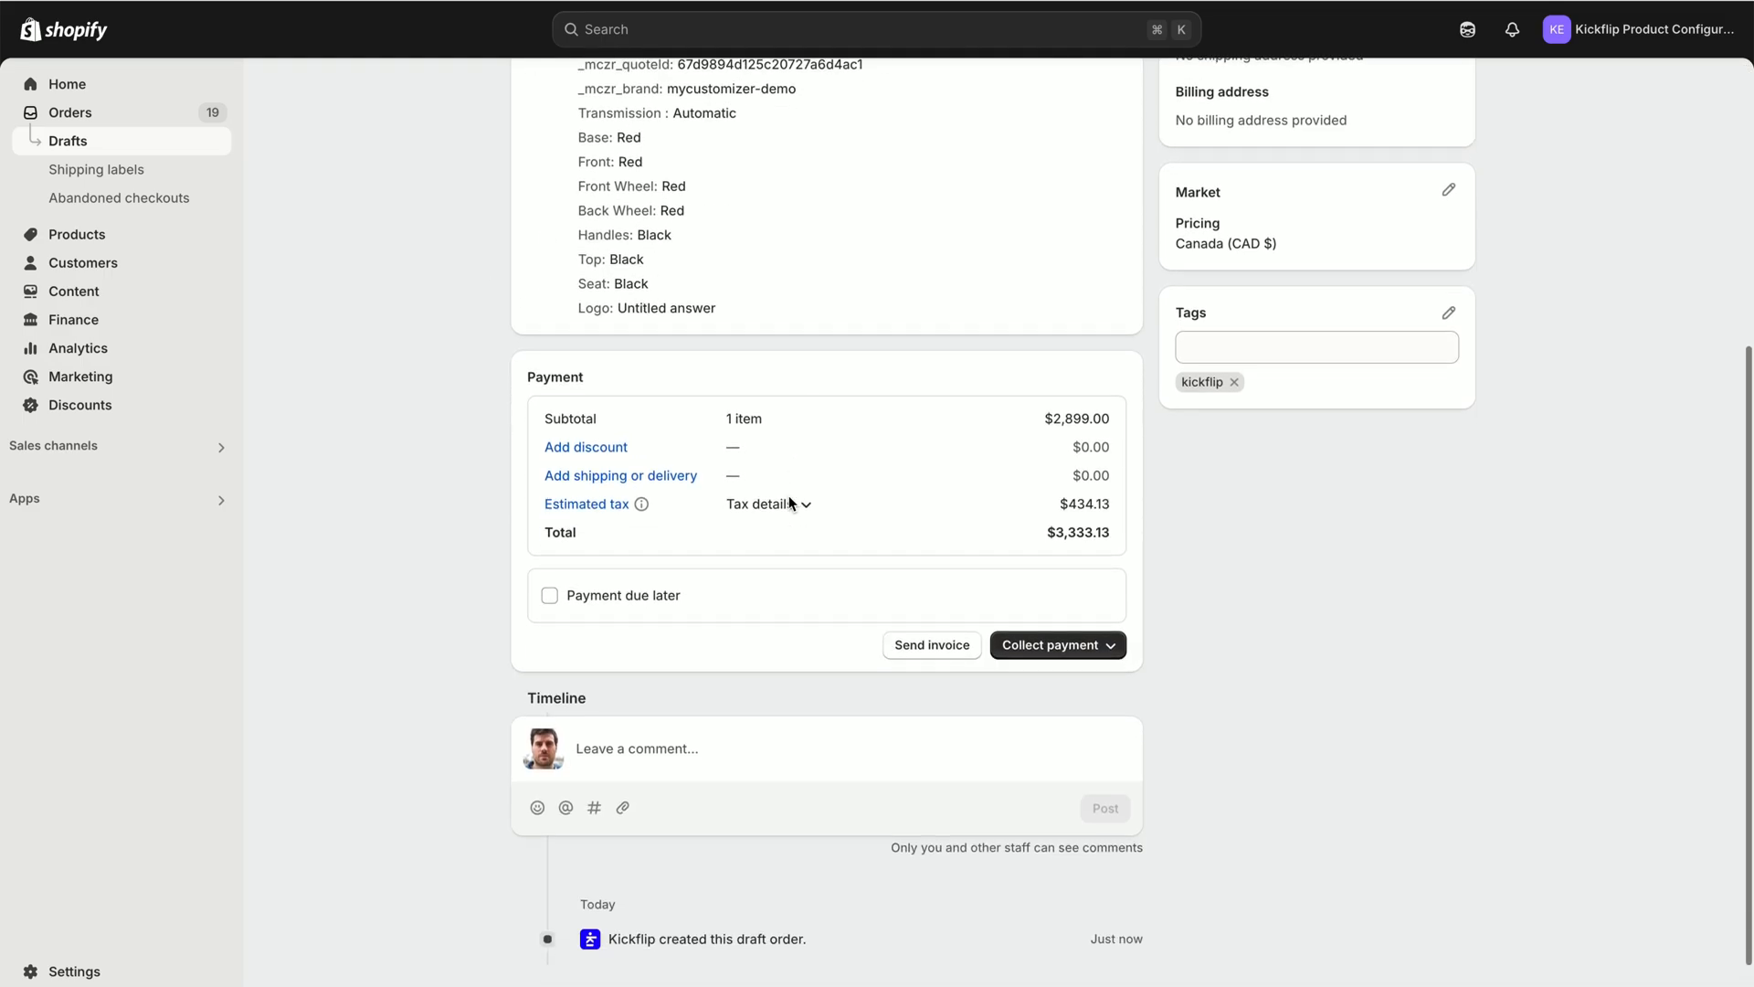
scroll(up, 3)
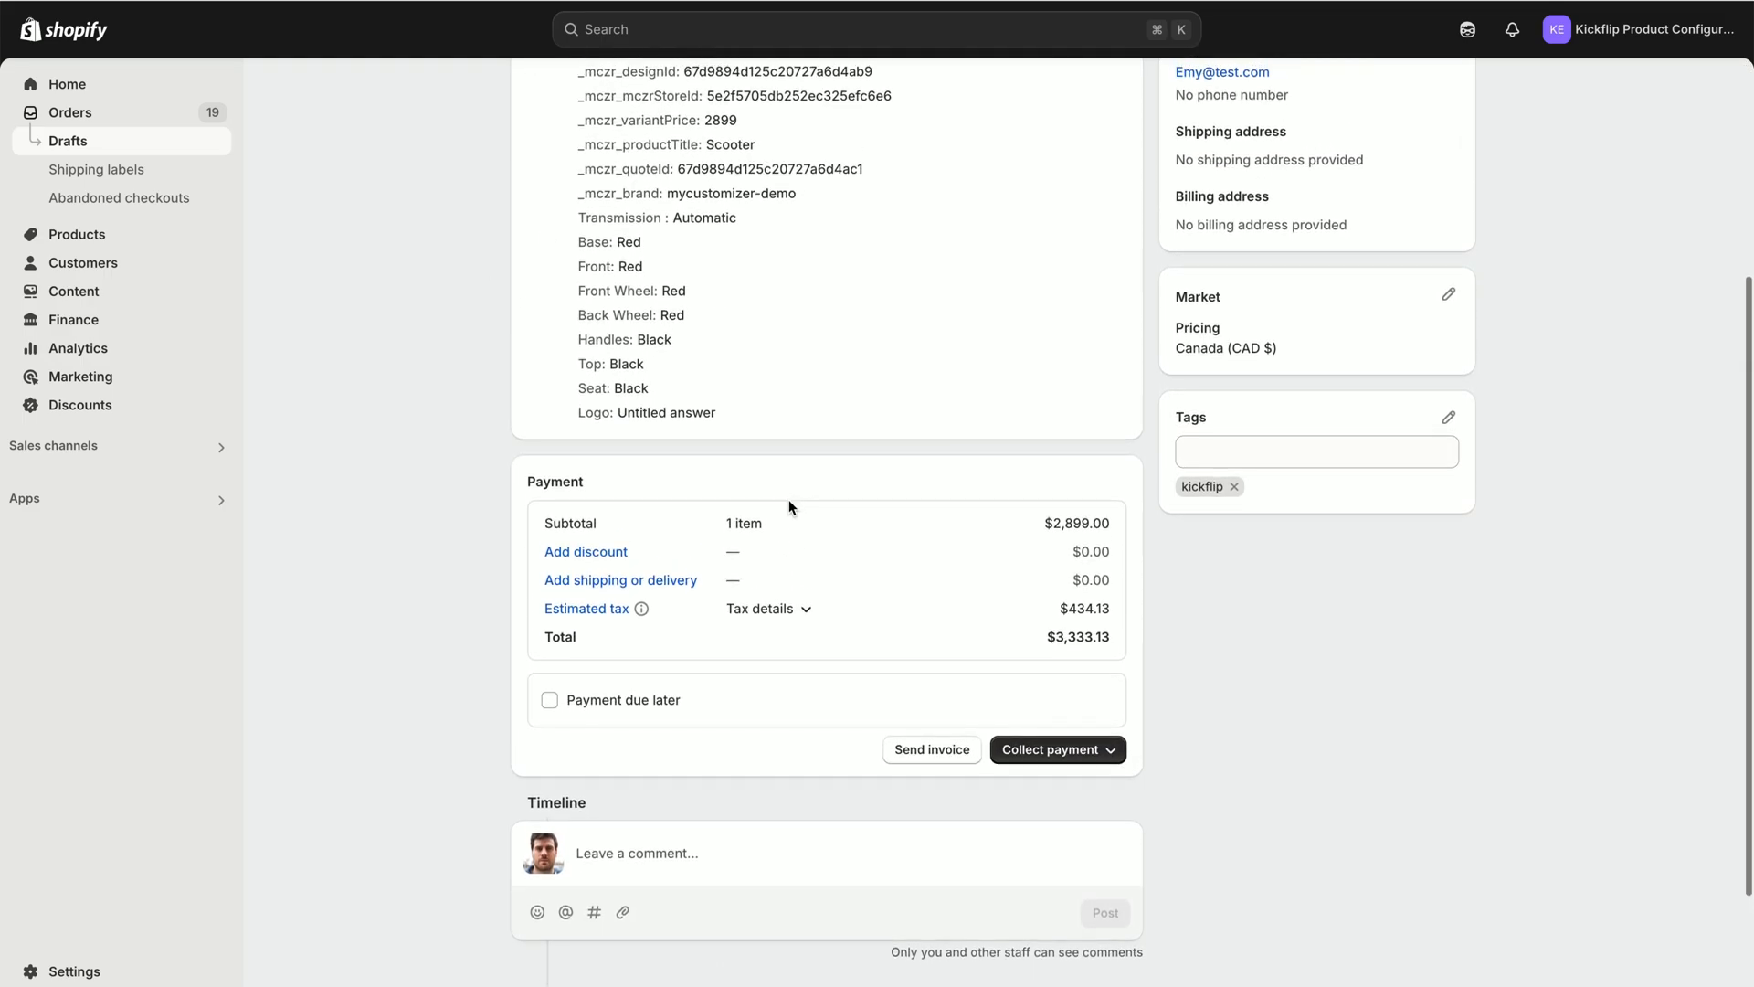
click(1057, 749)
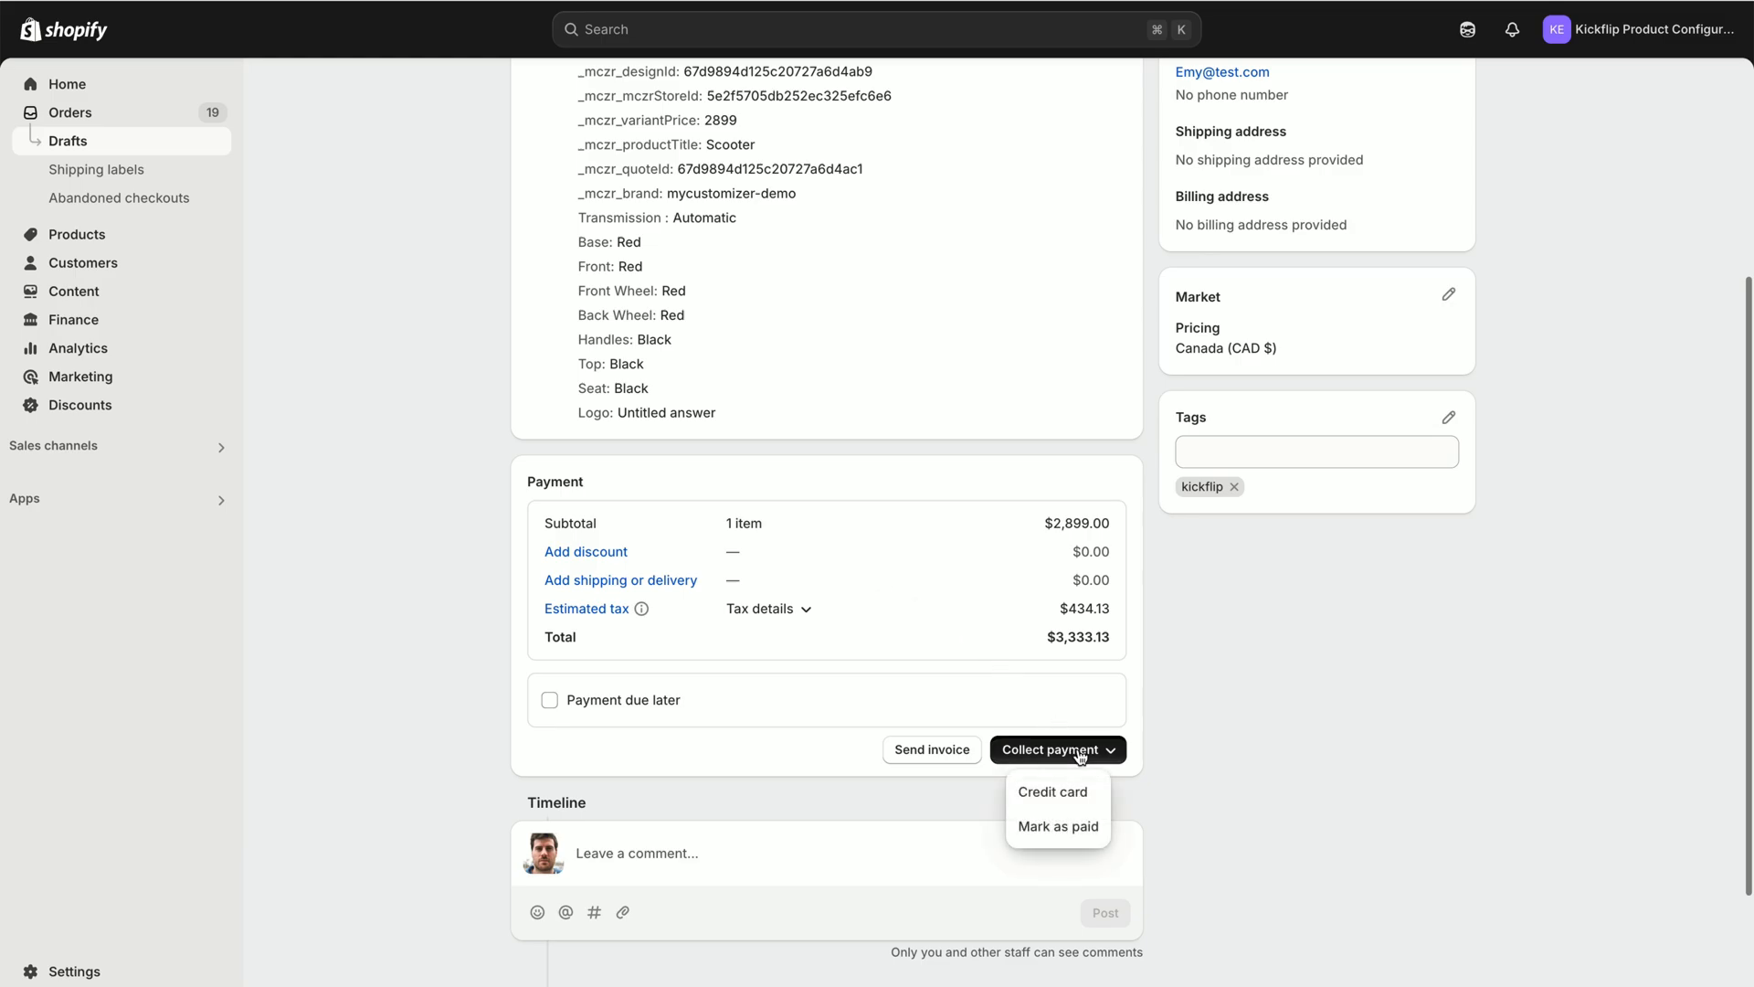
click(1051, 791)
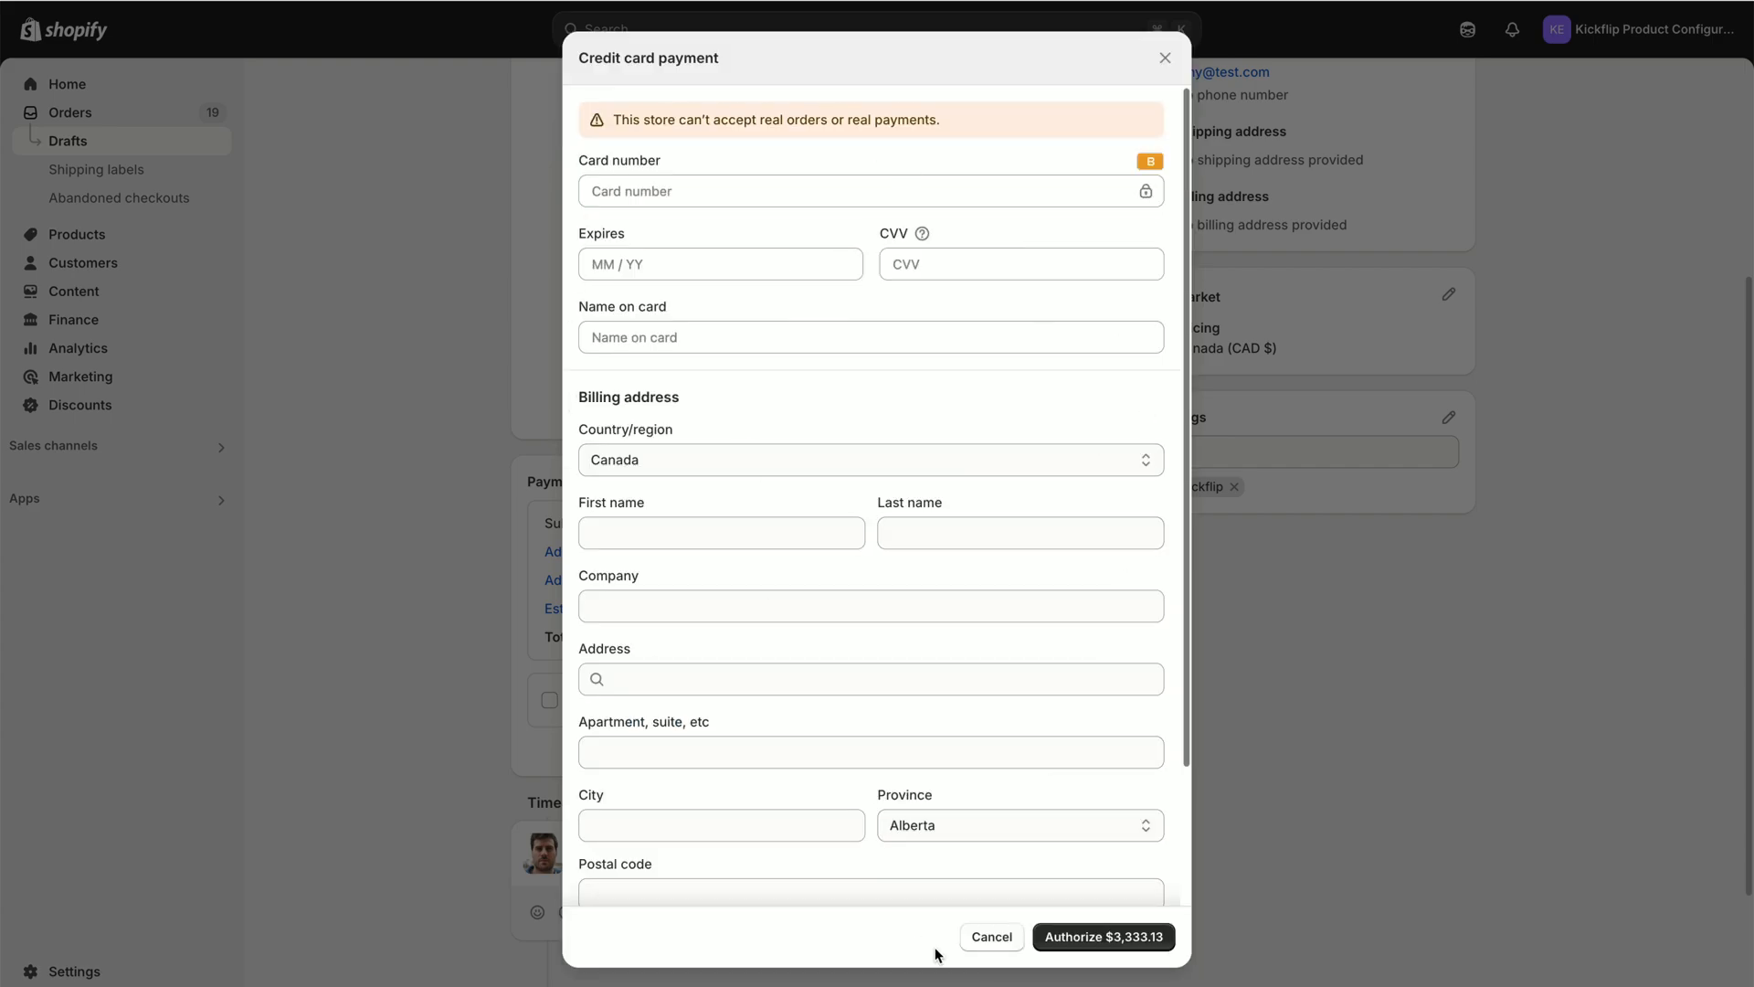
click(990, 936)
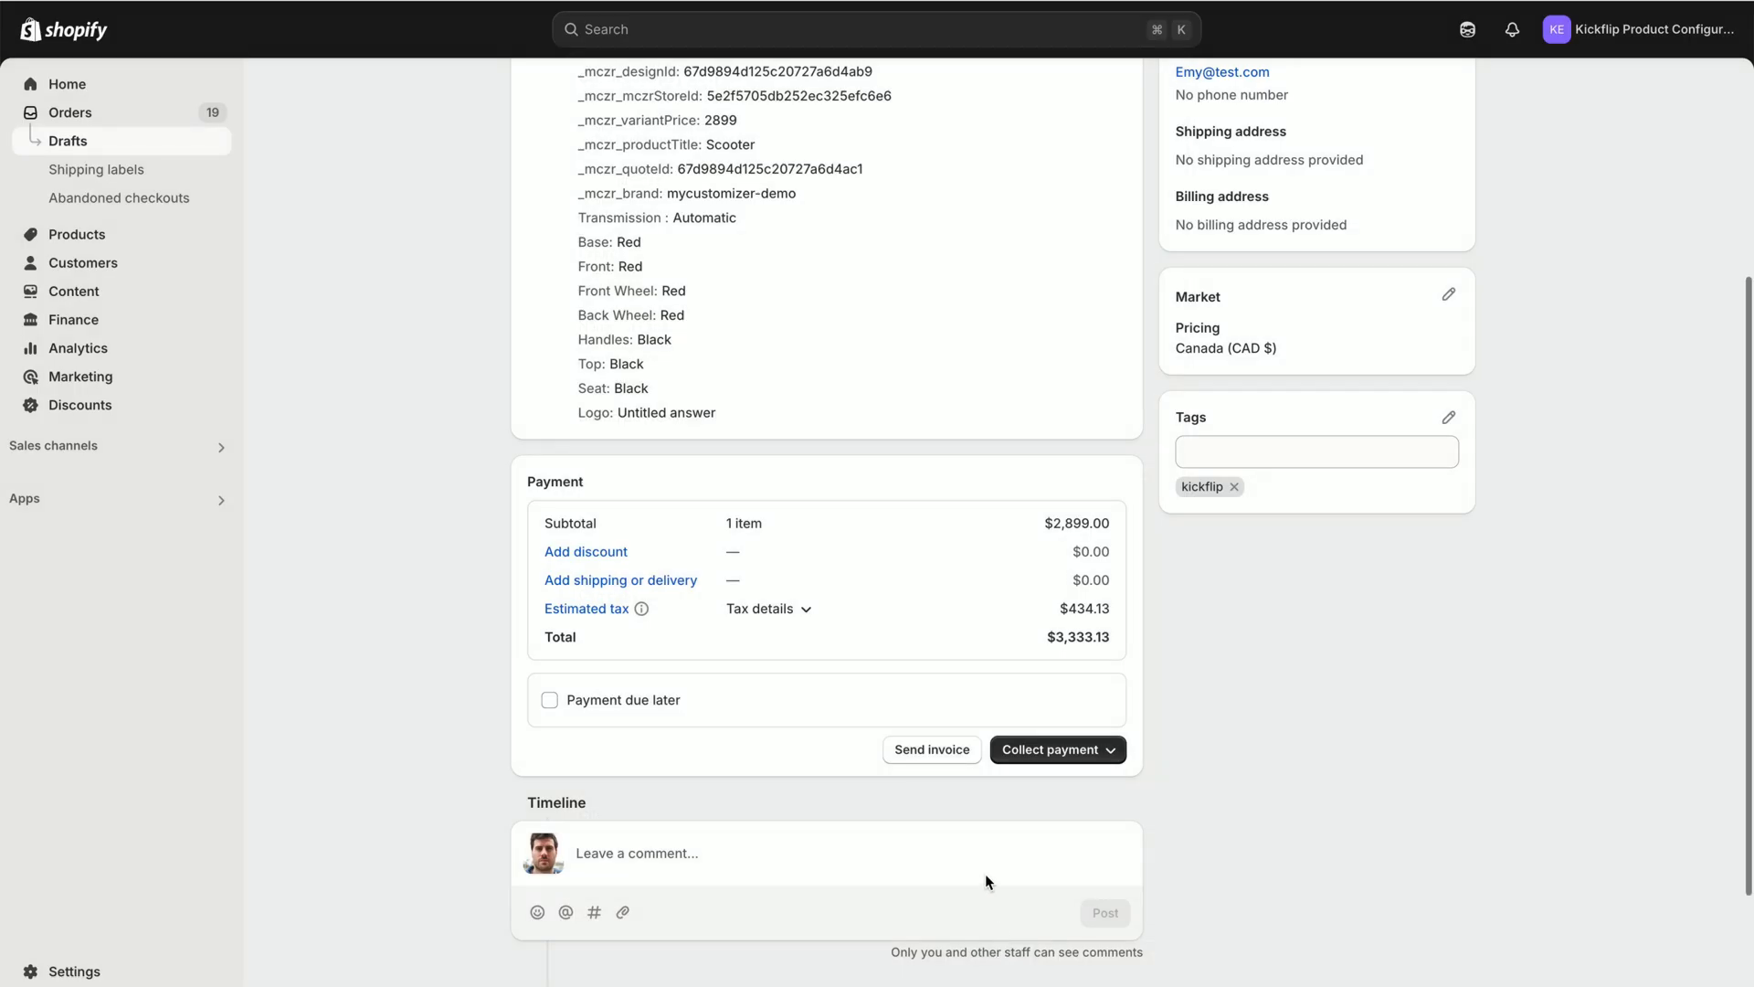
mouse_move(1031, 768)
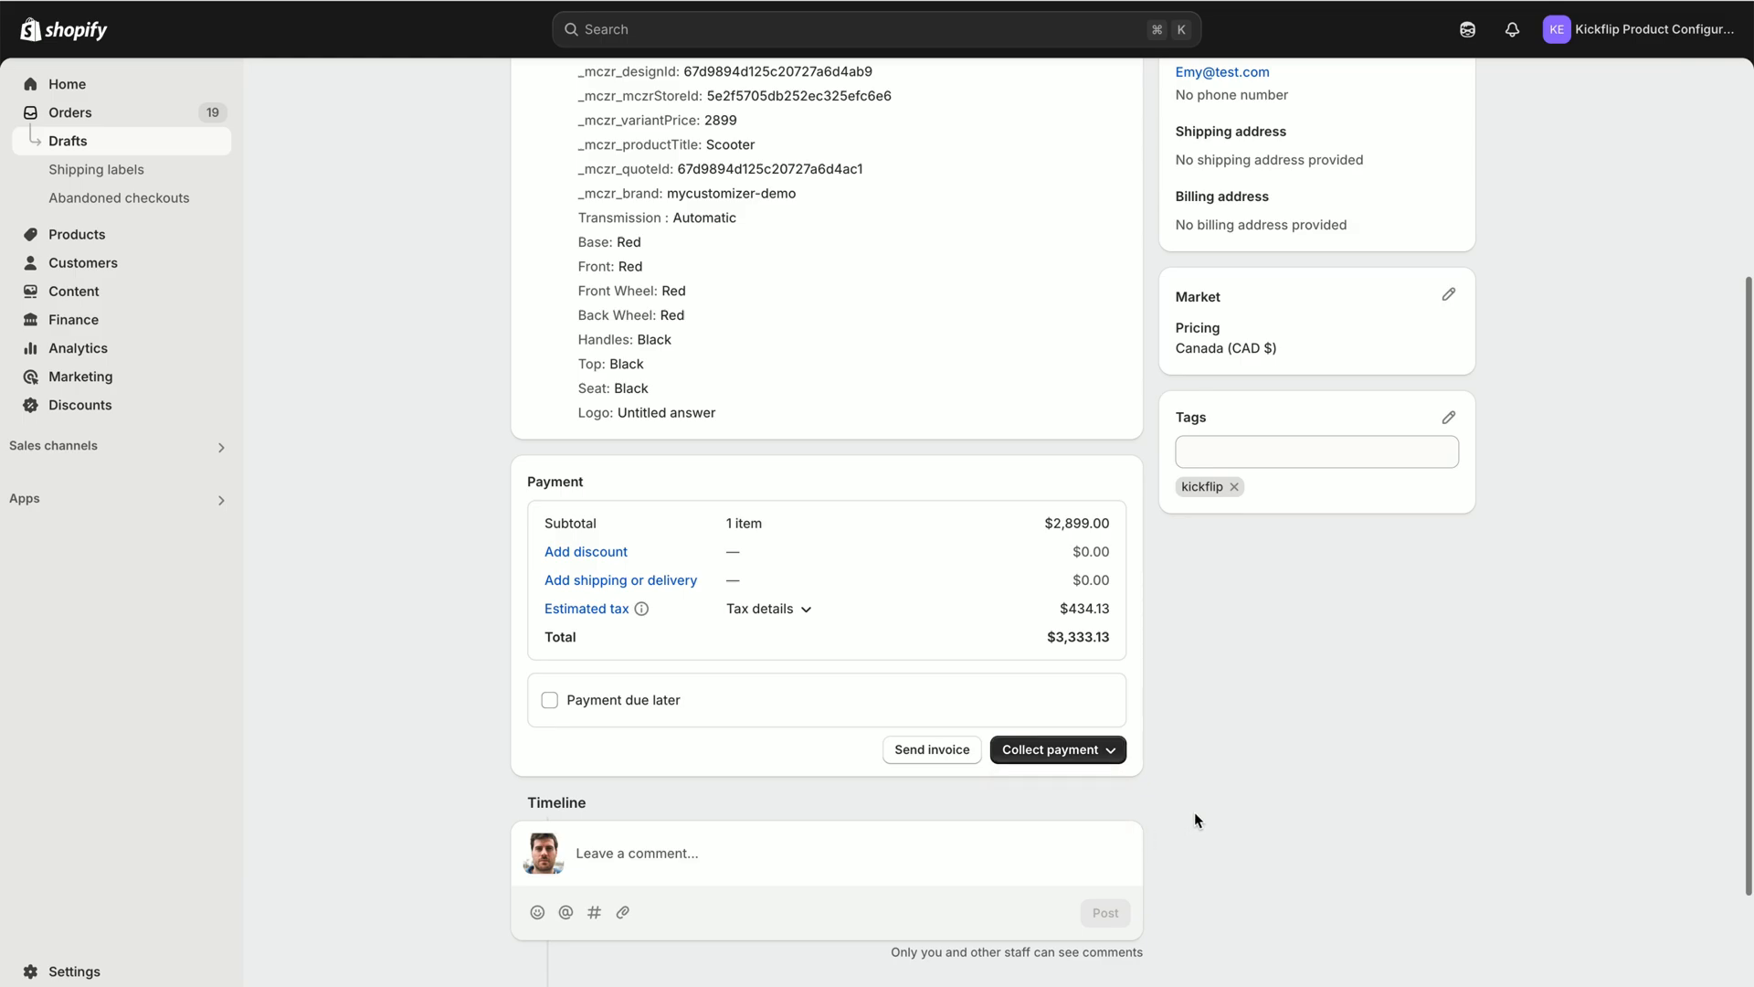
scroll(down, 3)
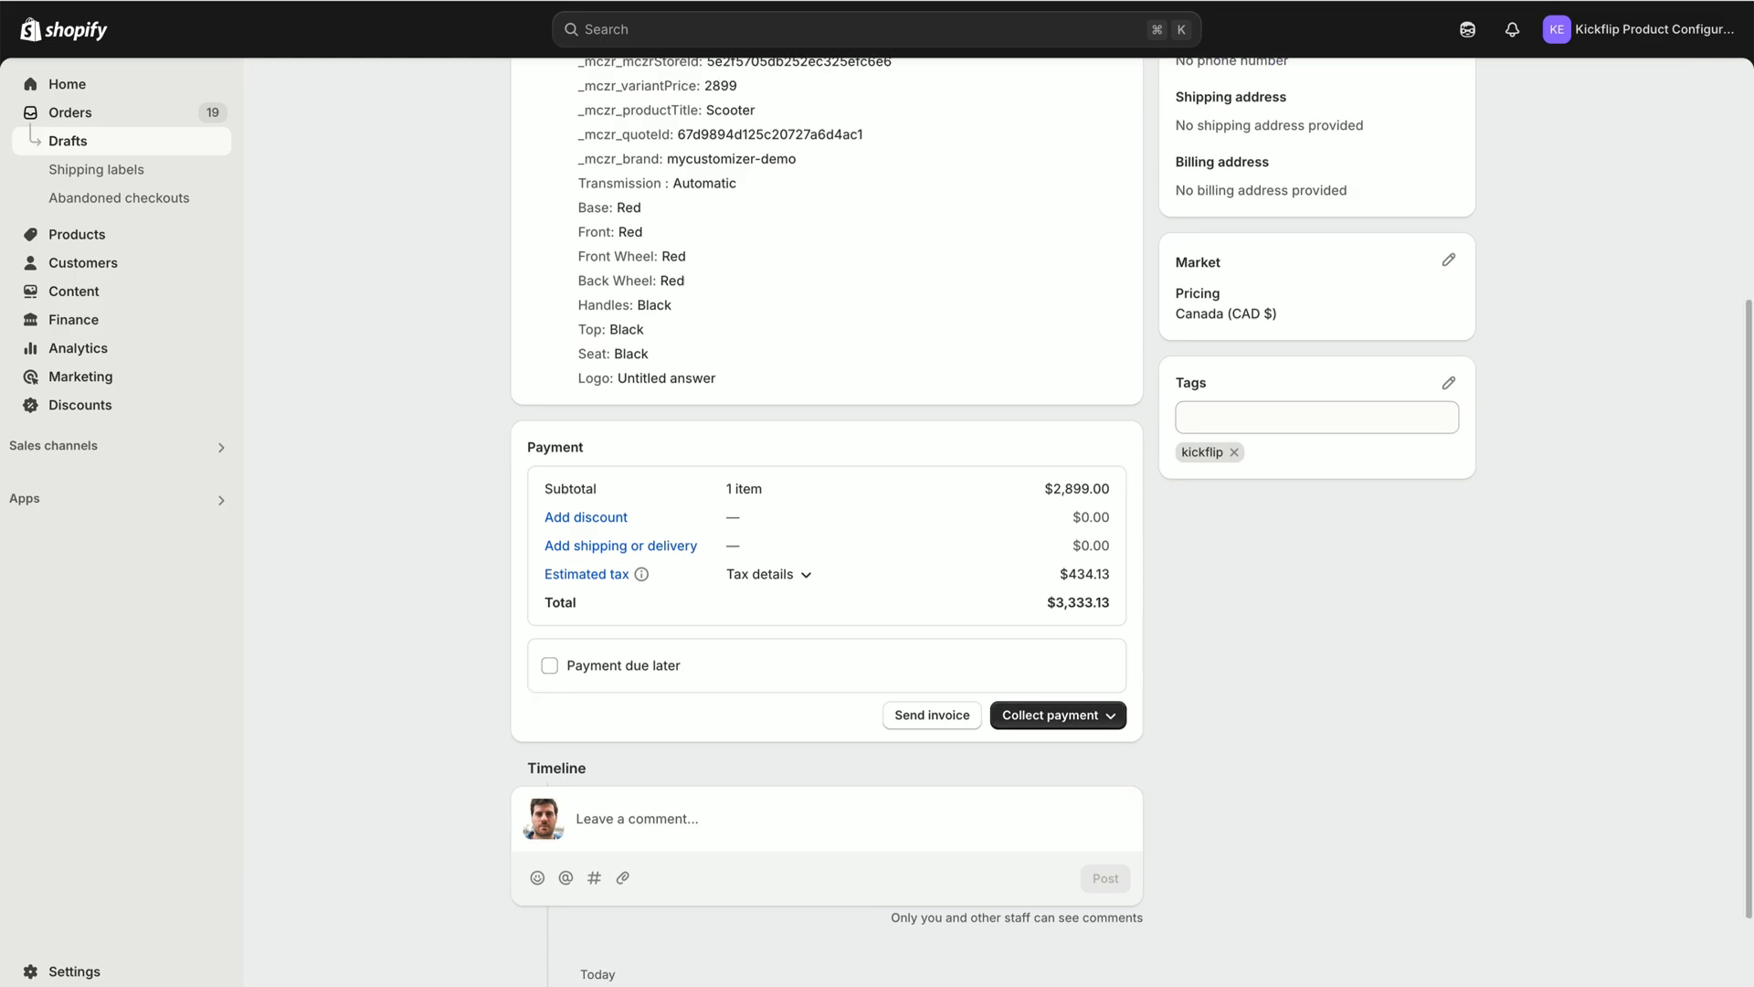
mouse_move(947, 817)
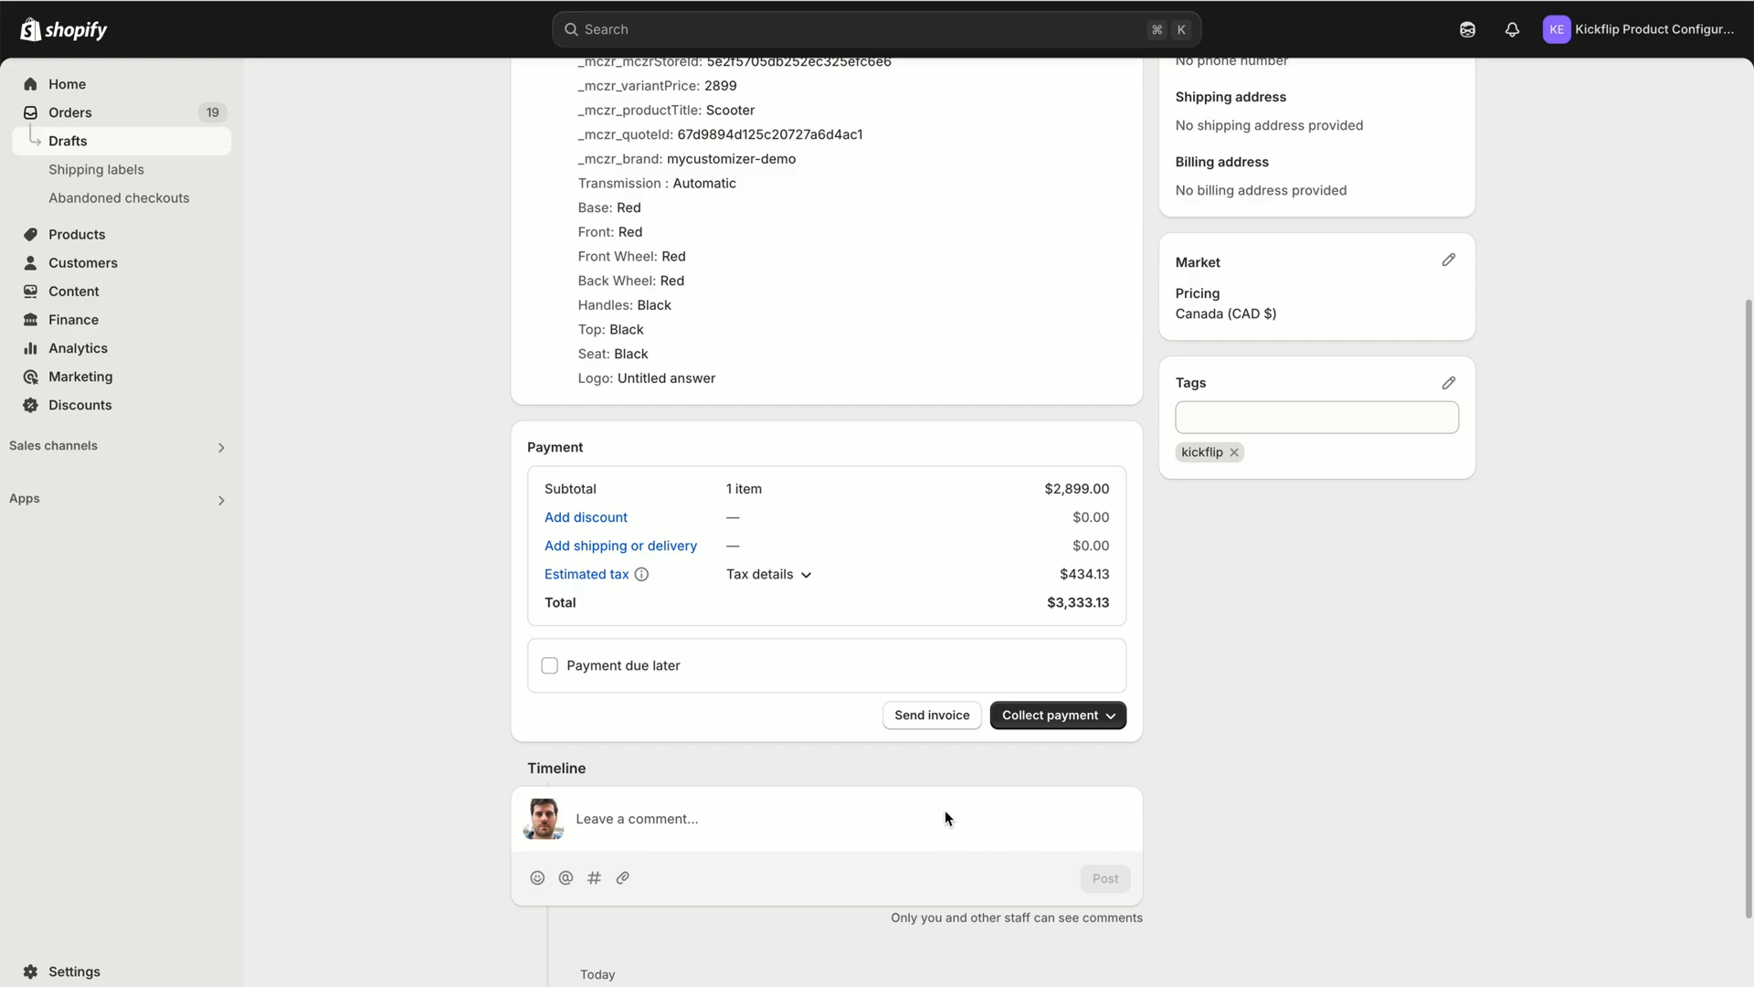
mouse_move(952, 807)
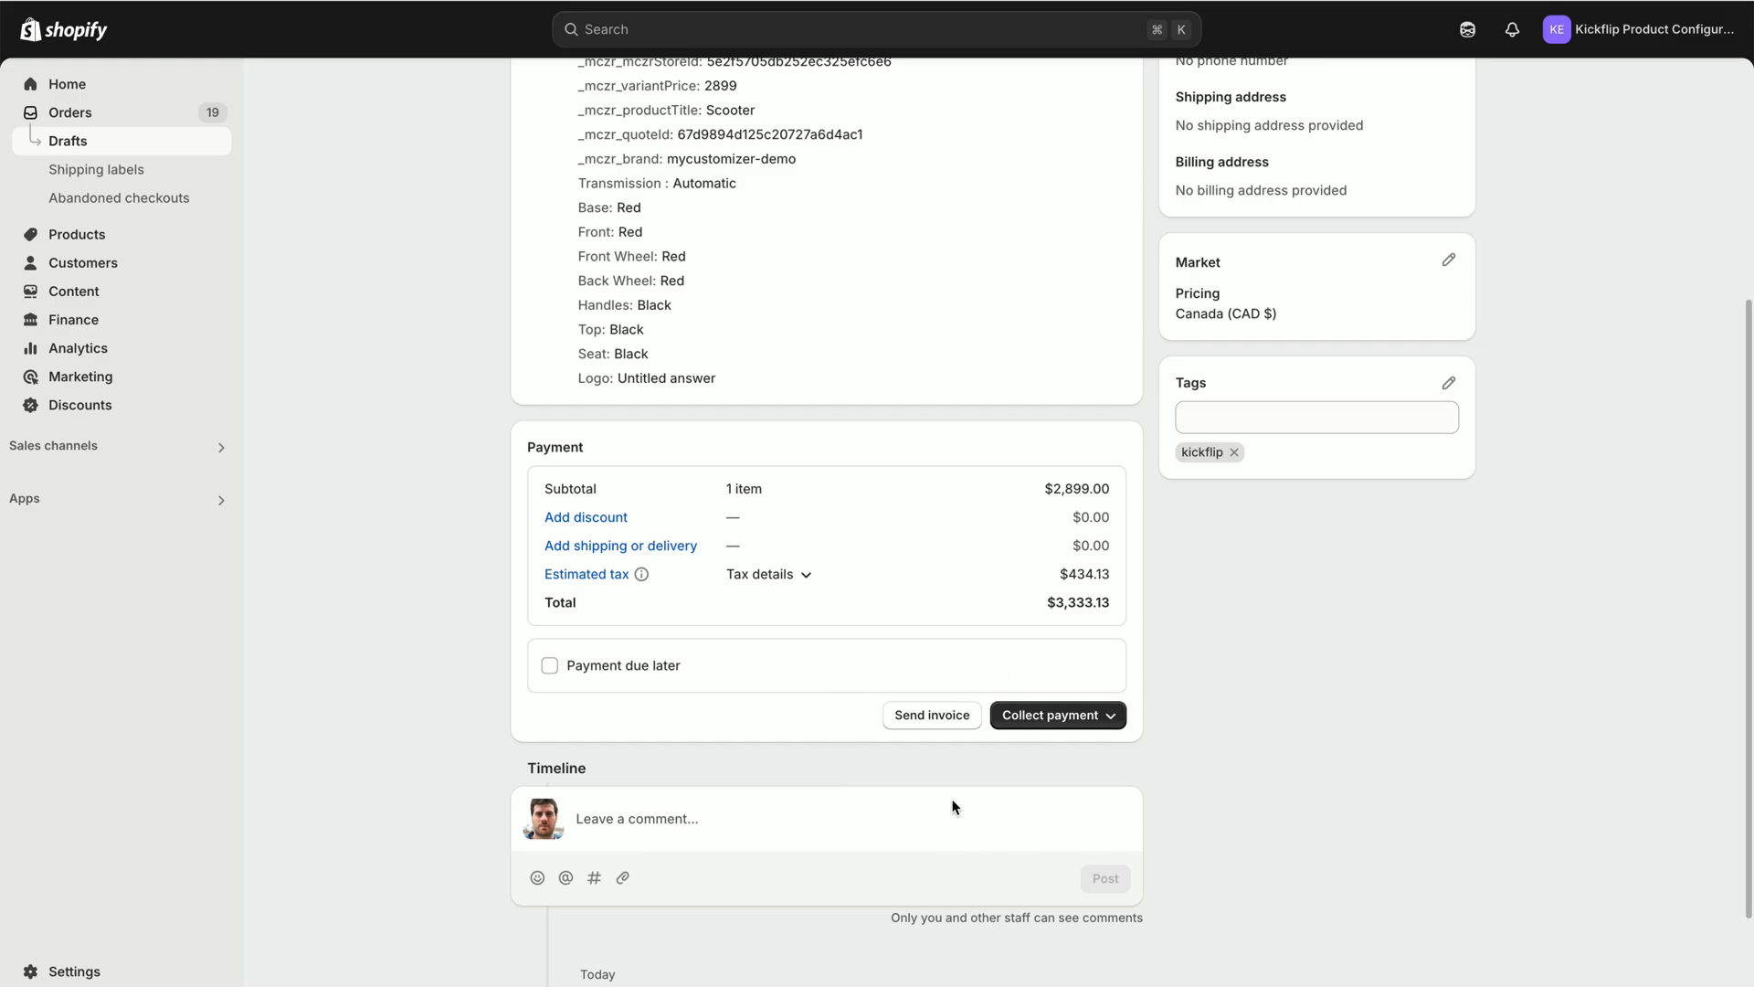
mouse_move(942, 776)
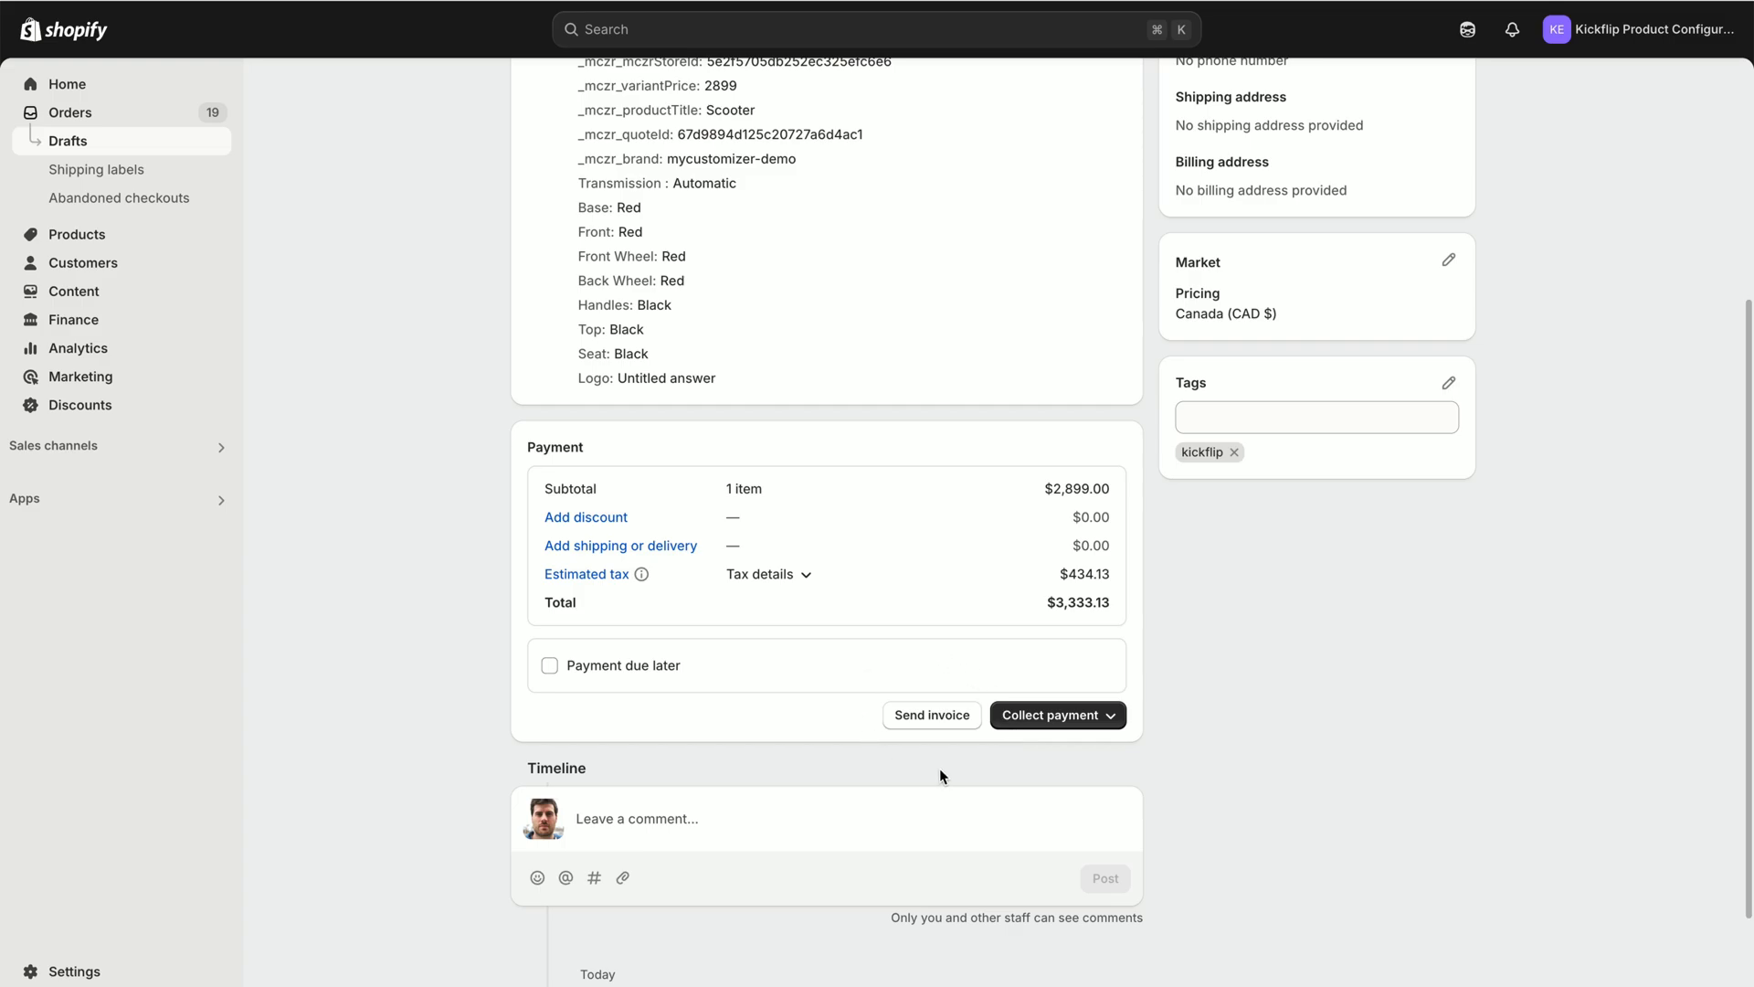
mouse_move(957, 746)
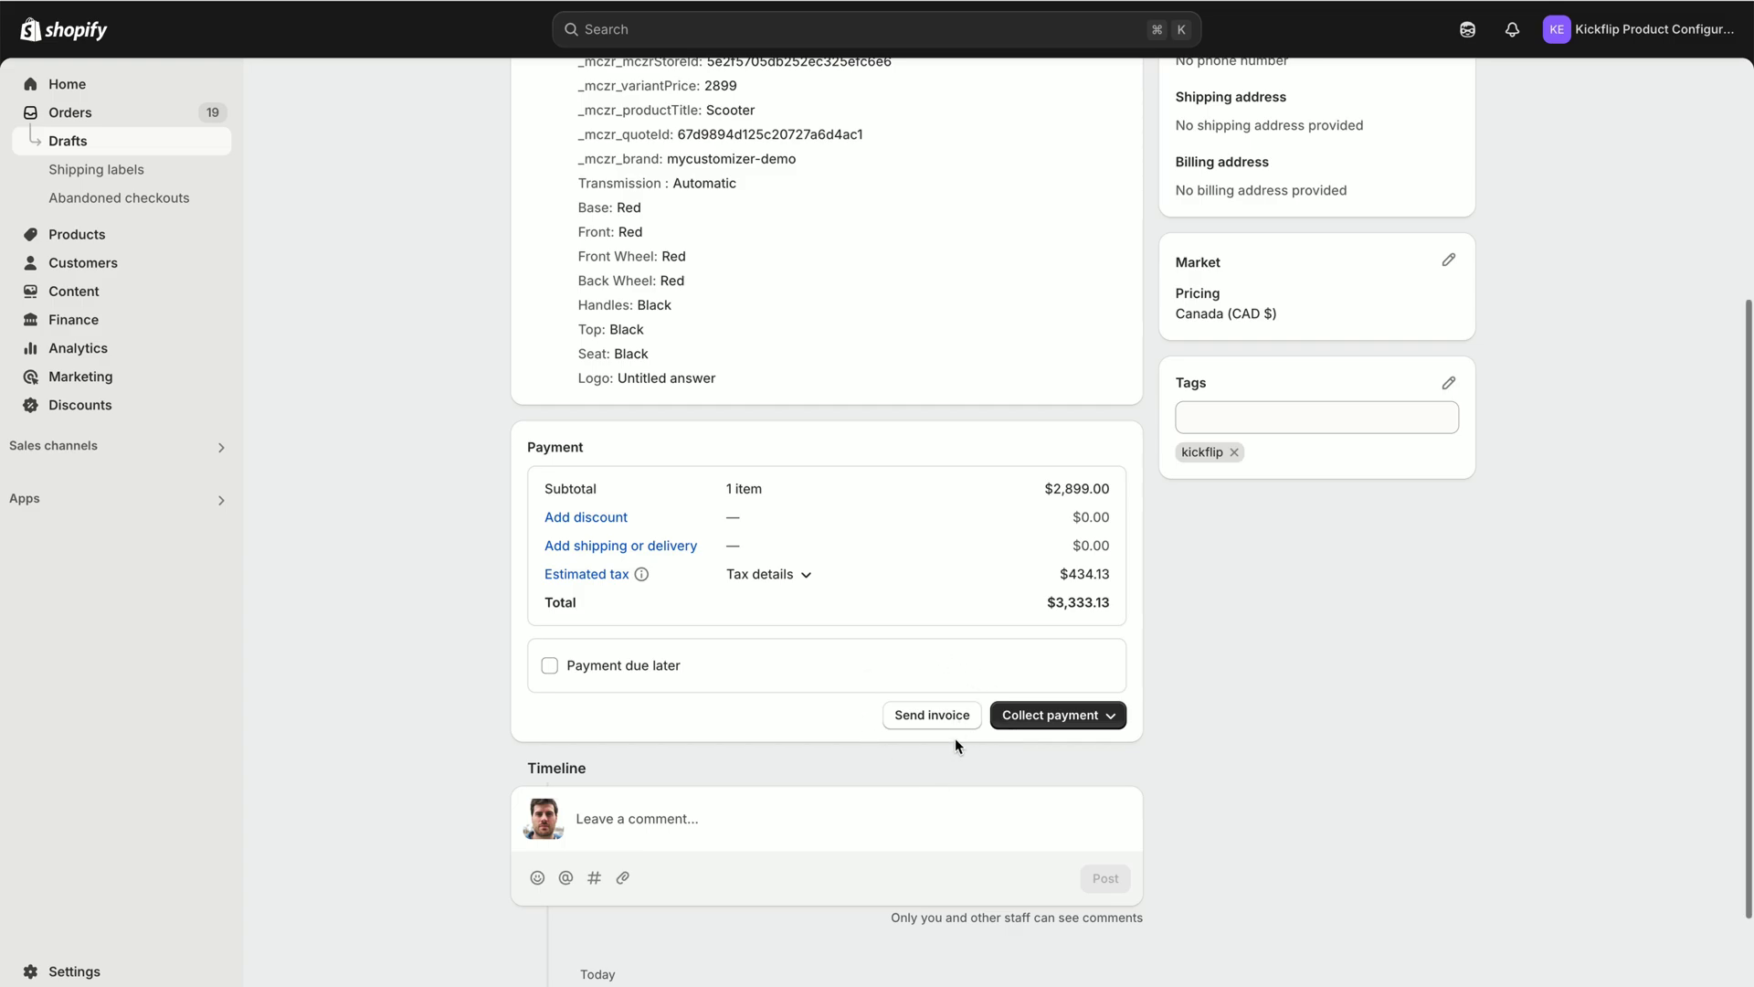
mouse_move(950, 727)
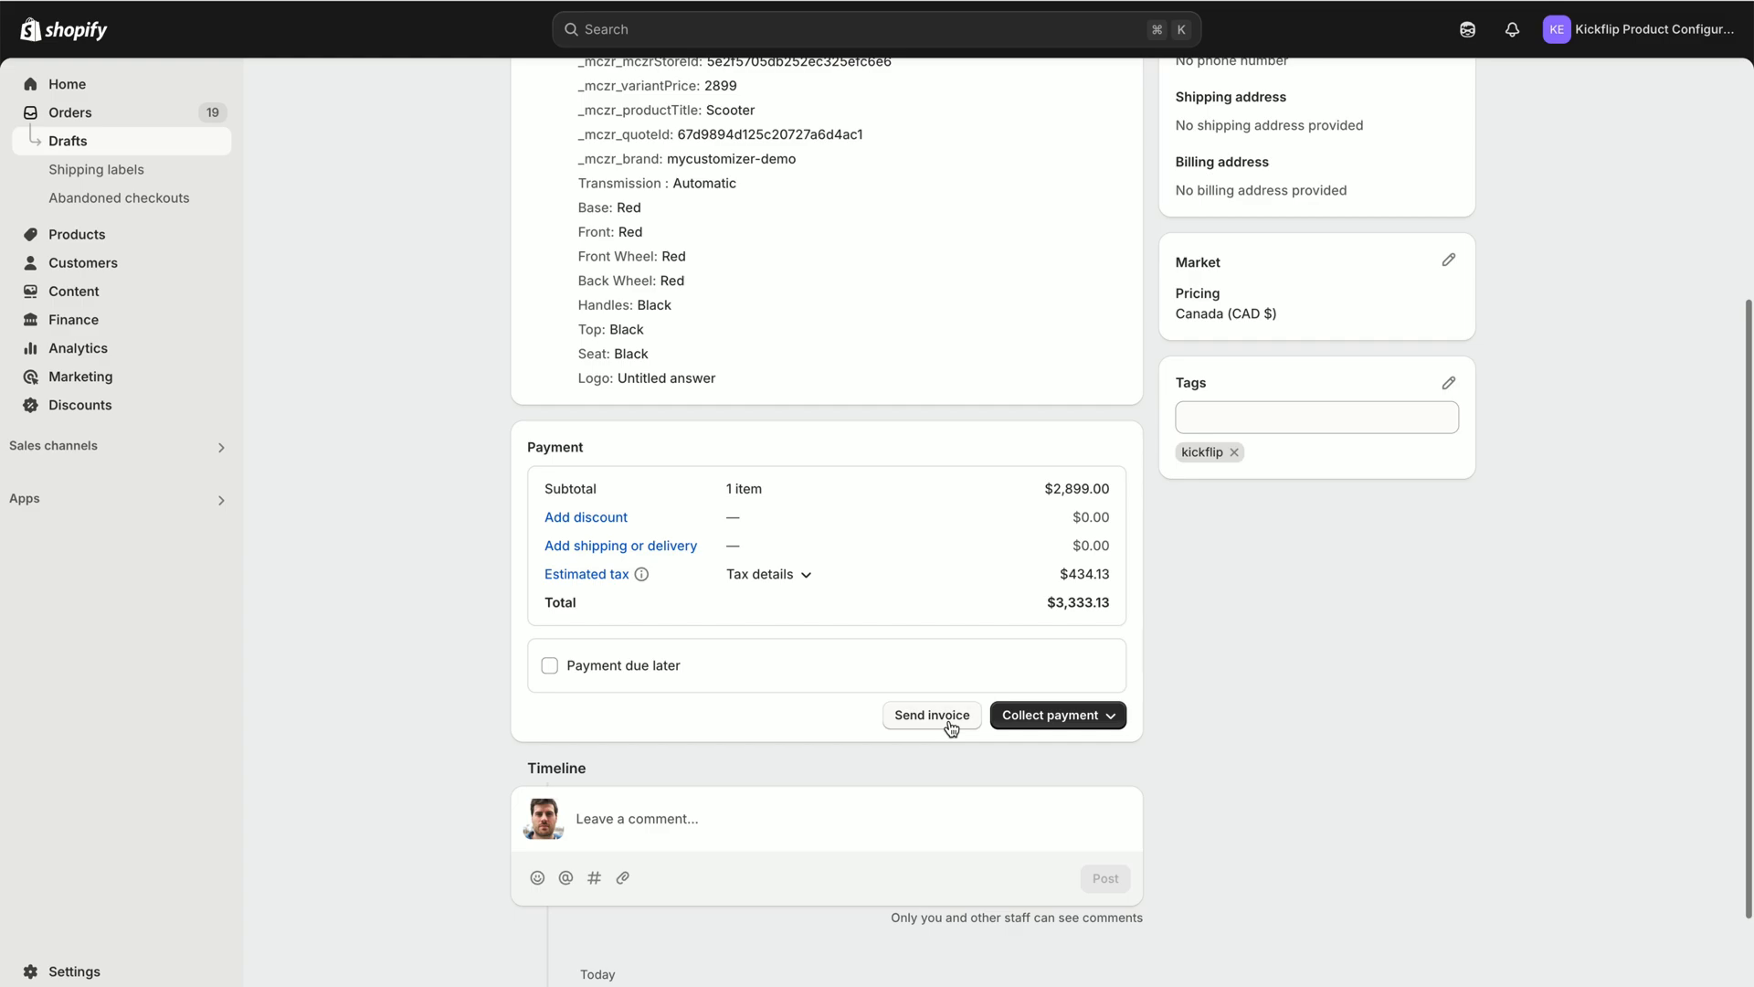
Email invoice #D7 with the note 'Hi , here's the invoice for your scooter. Thank you!'.
click(931, 714)
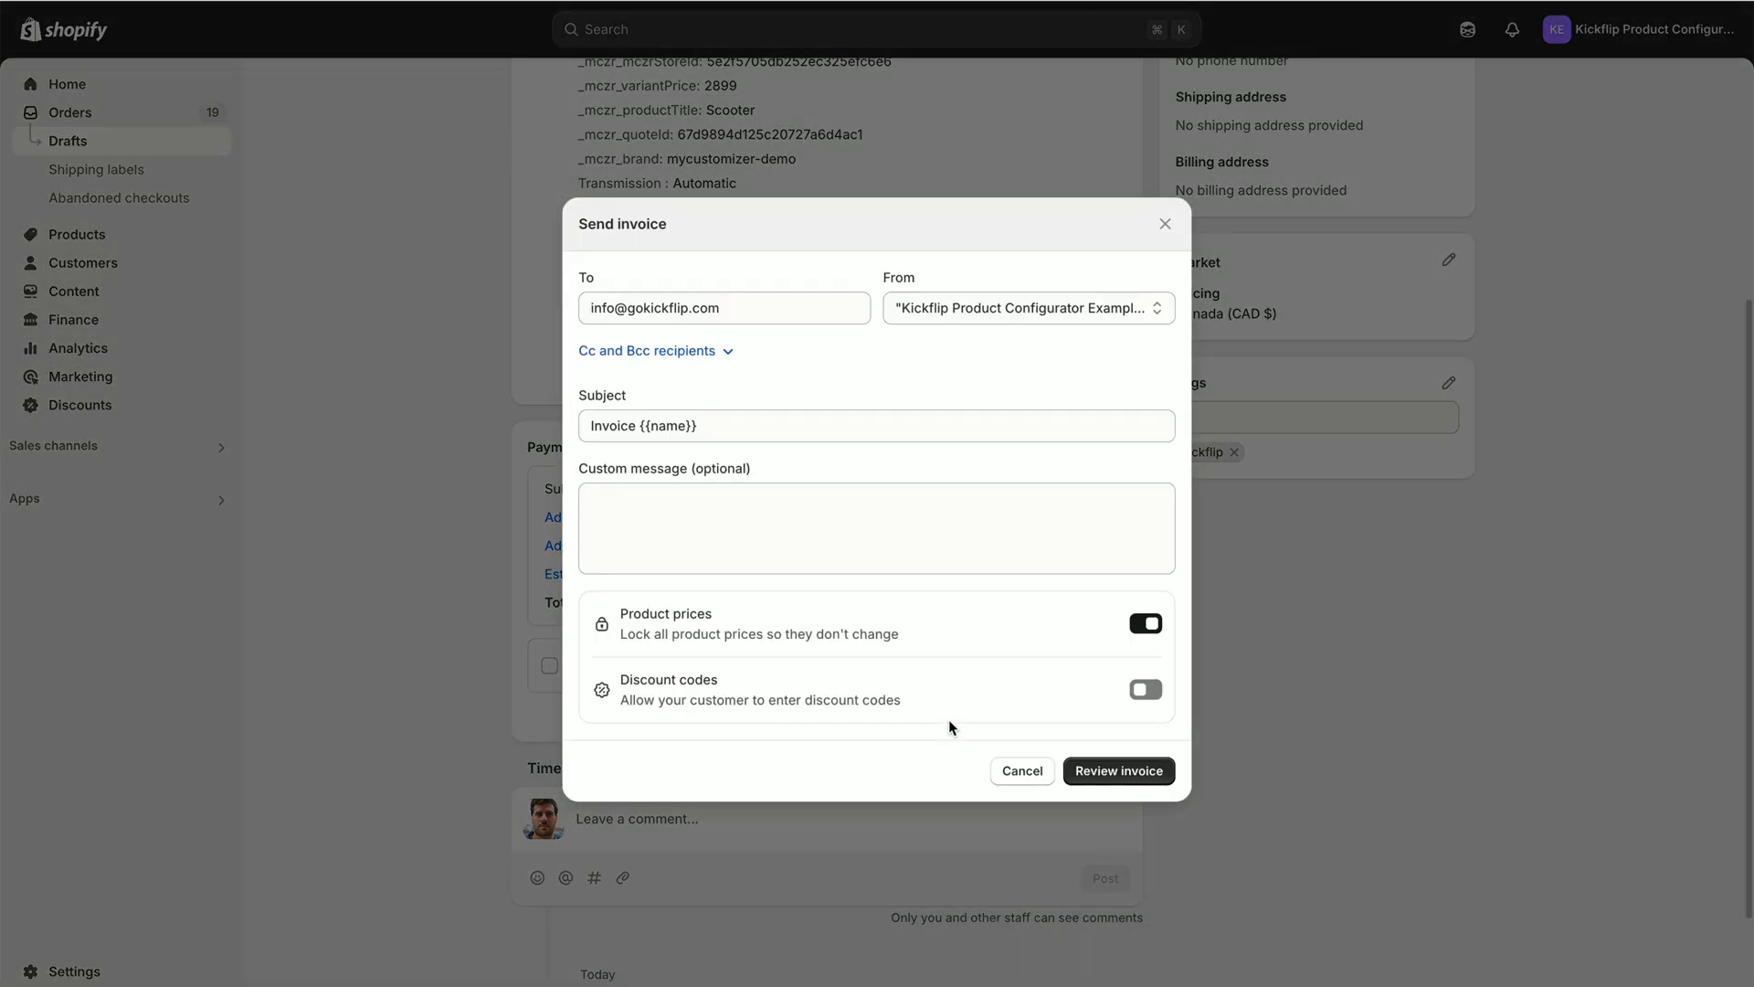
mouse_move(799, 344)
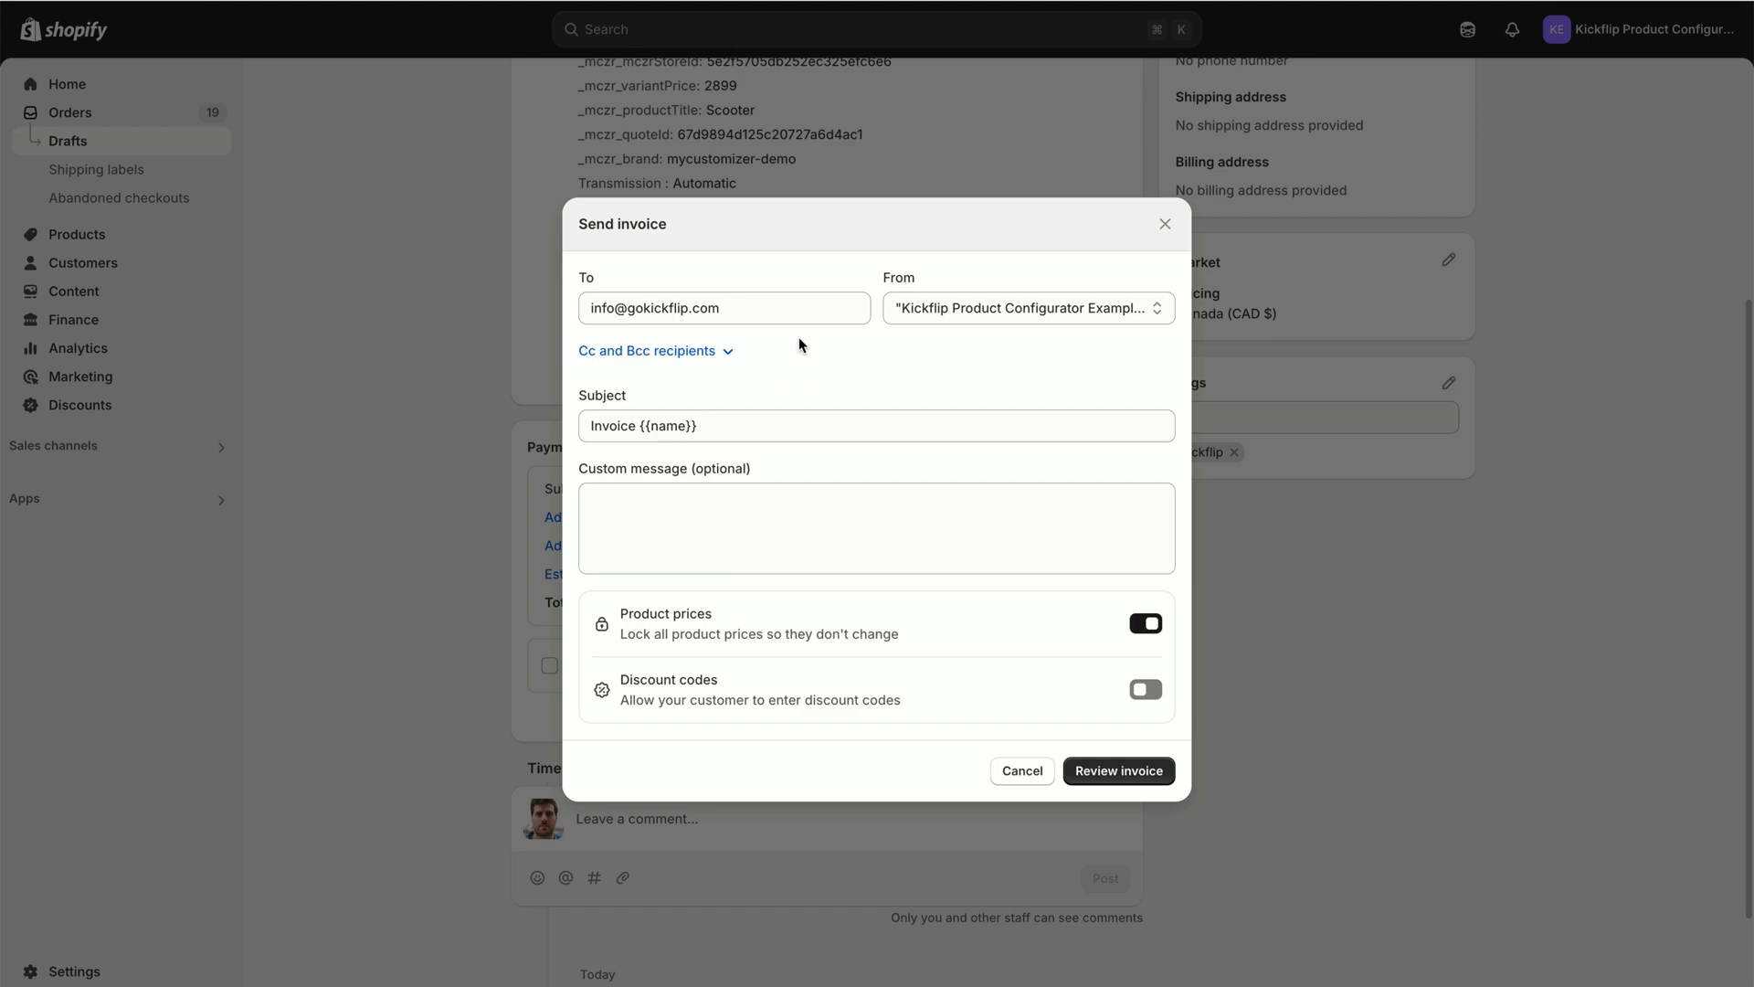
text(Hi , here's the invoice for your scooter. Thank you!)
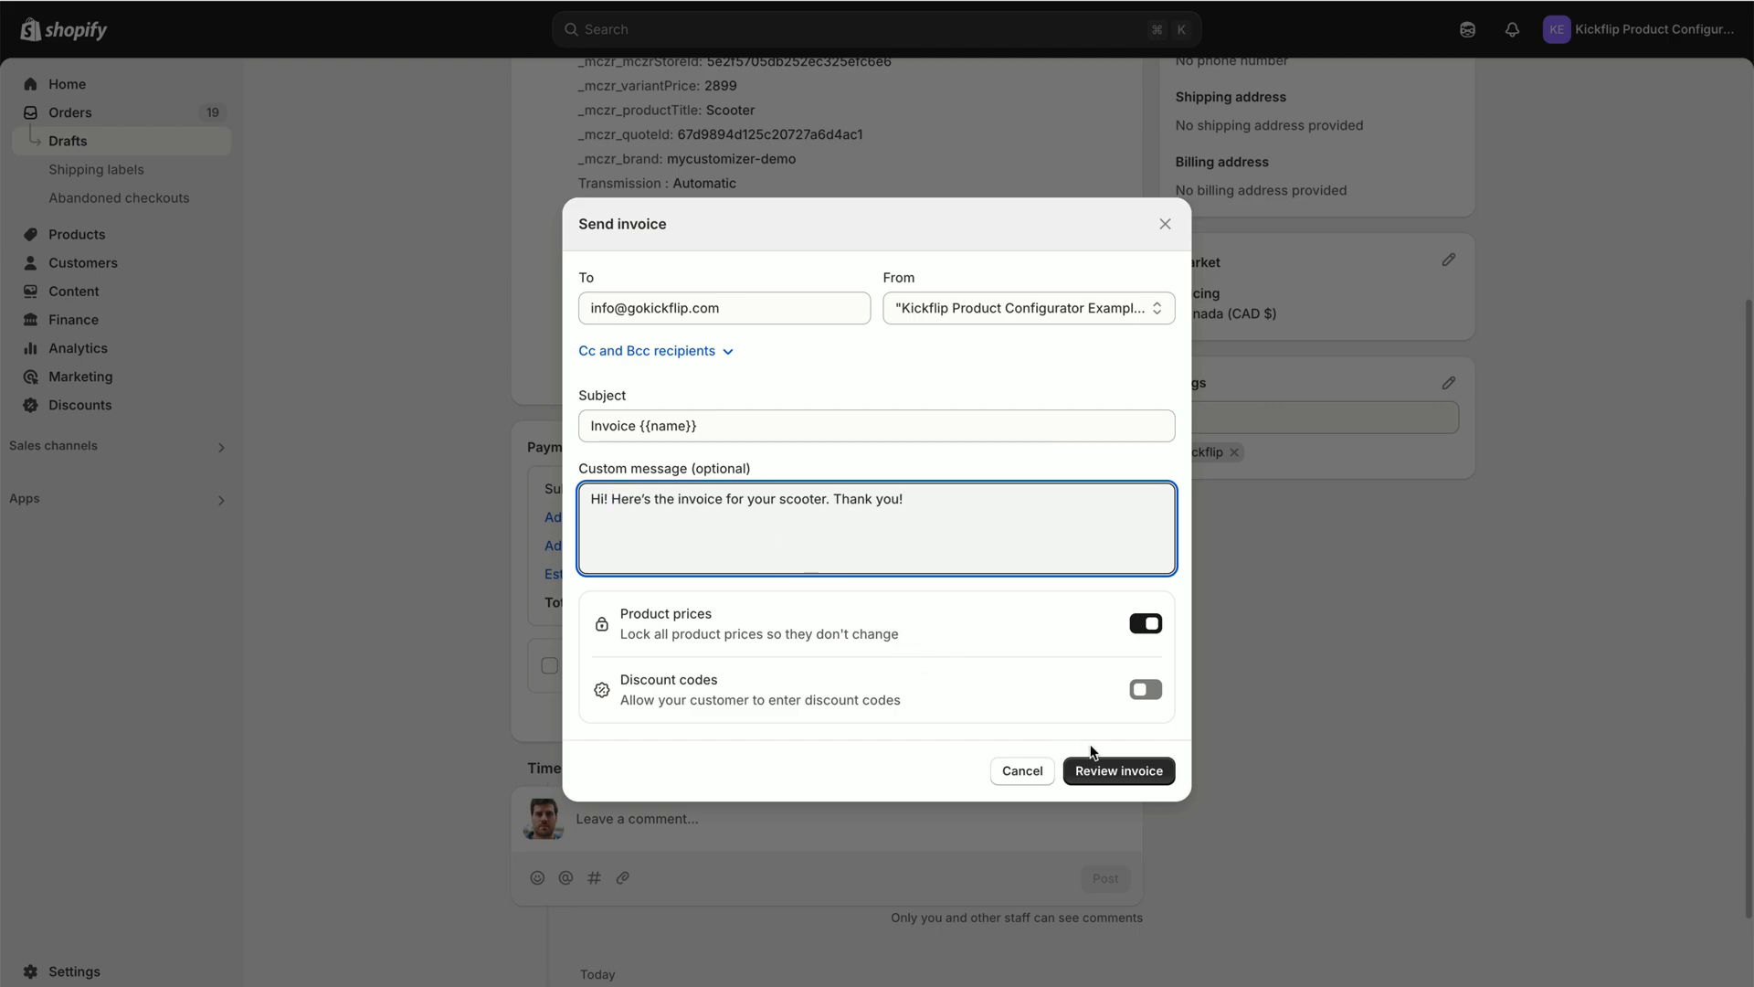
click(1116, 769)
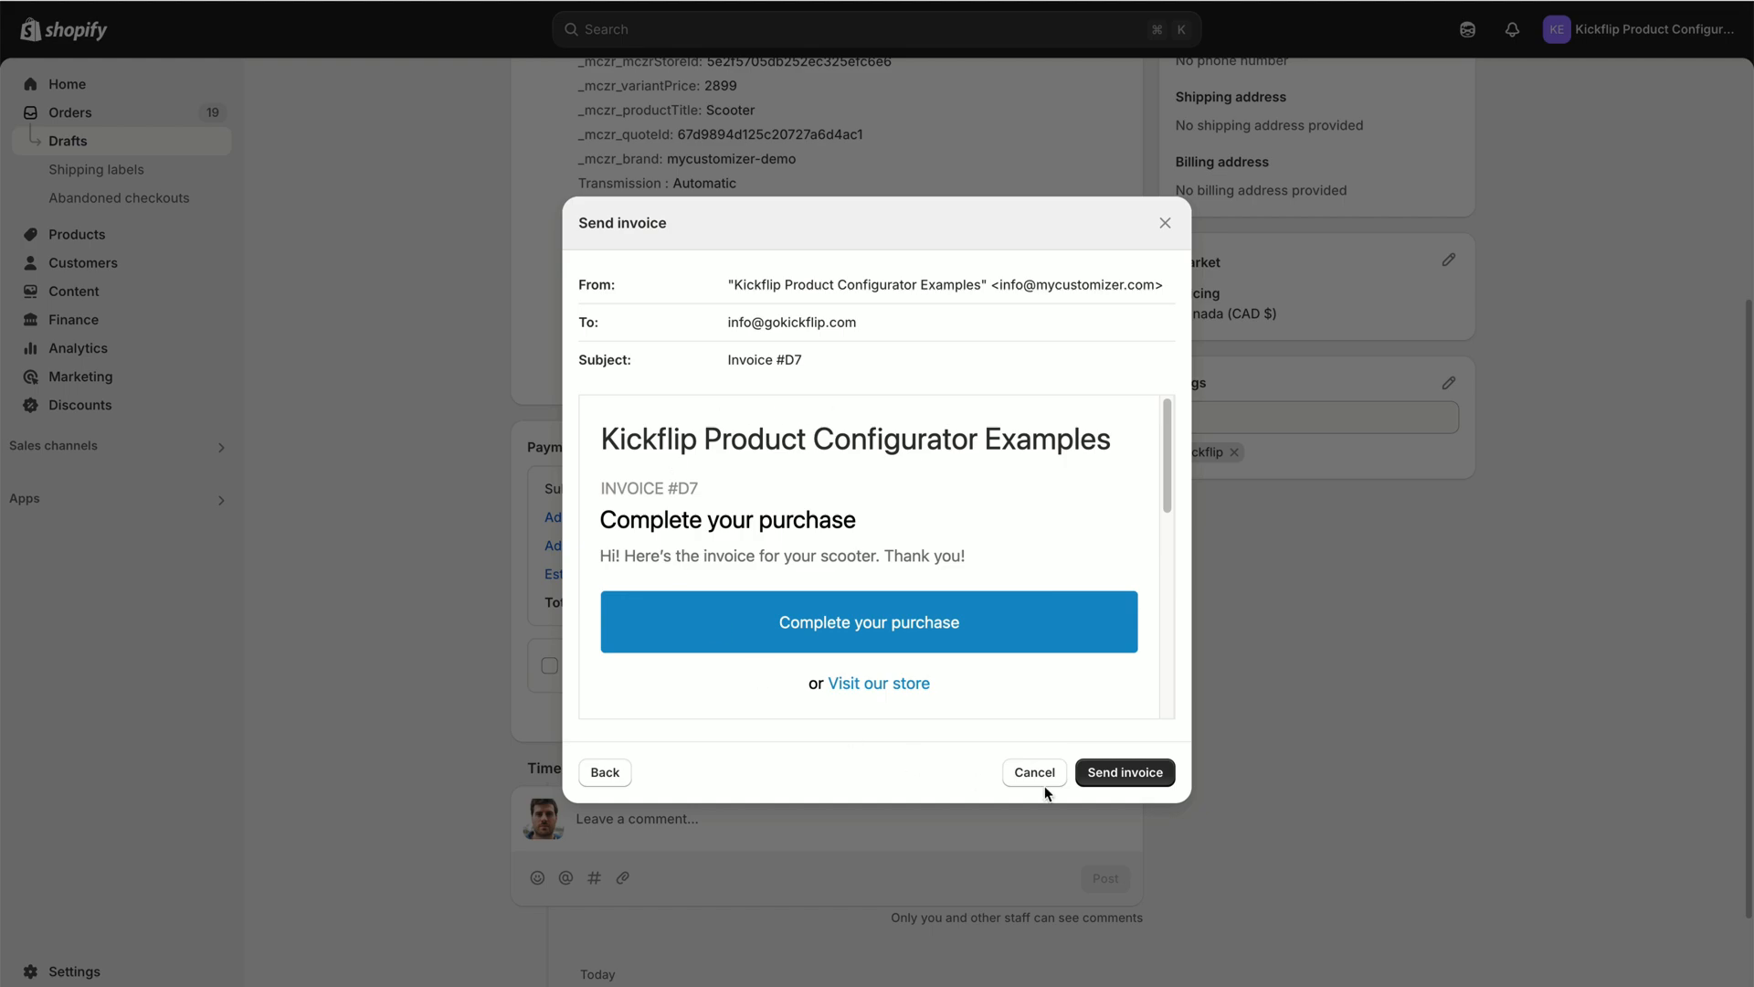
click(1123, 772)
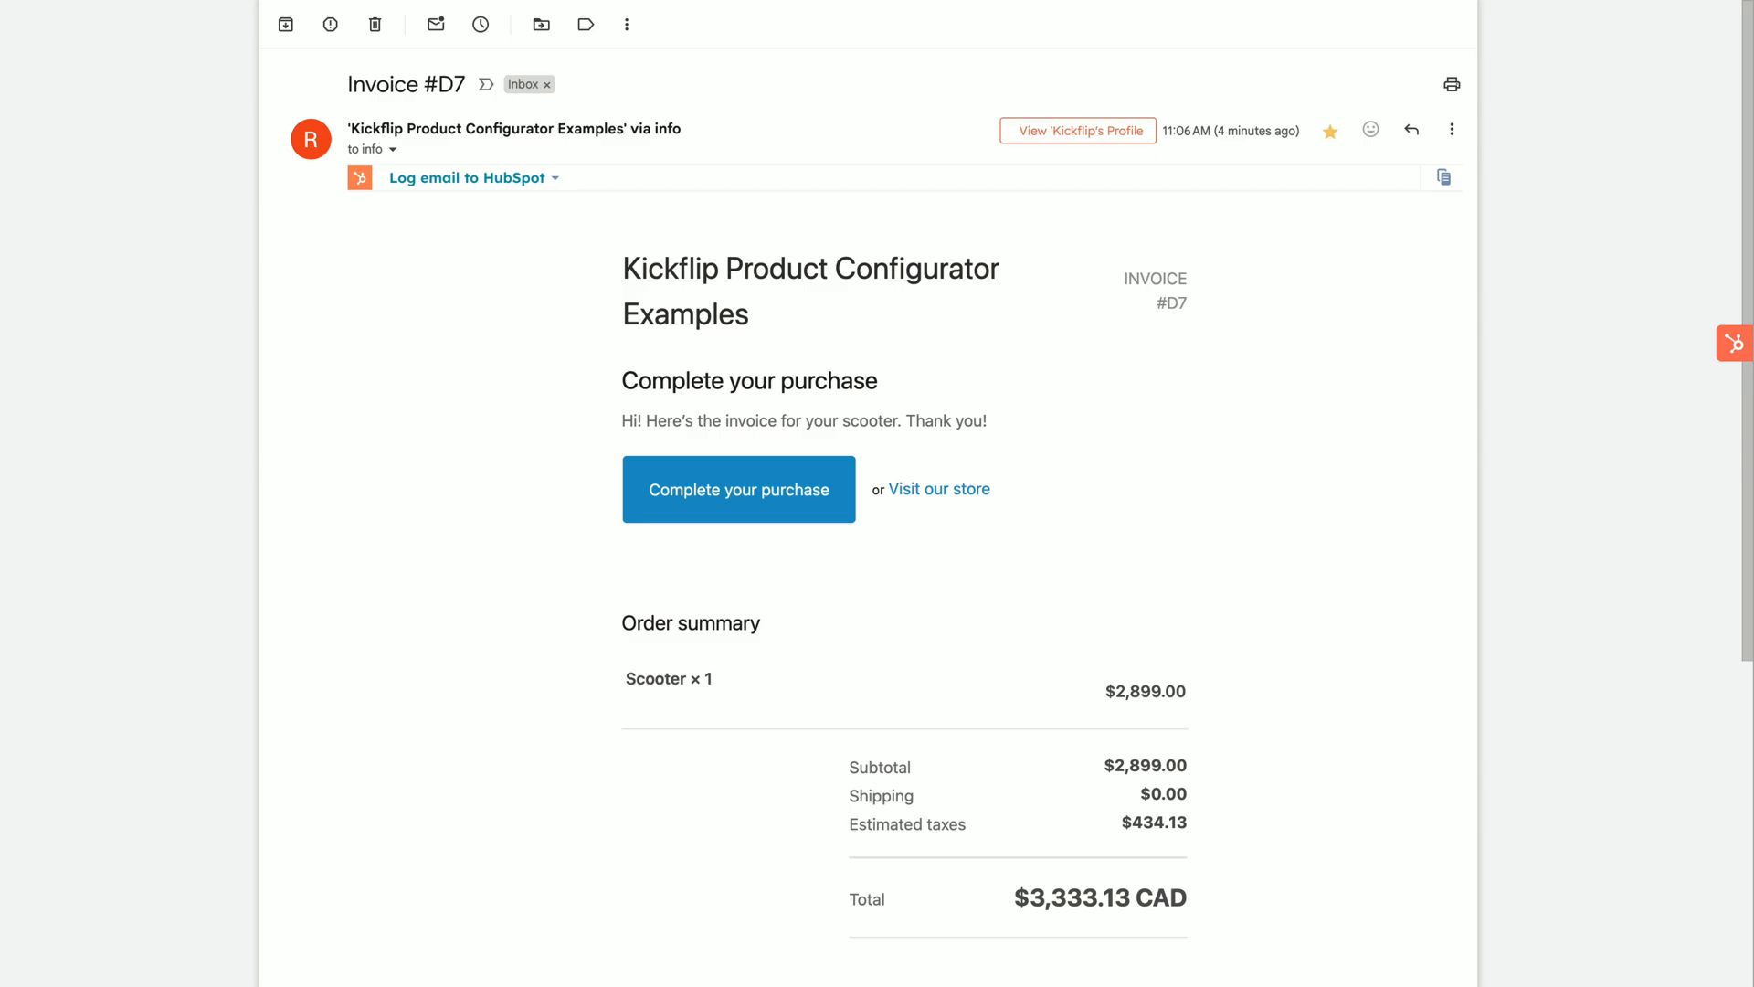
mouse_move(1665, 559)
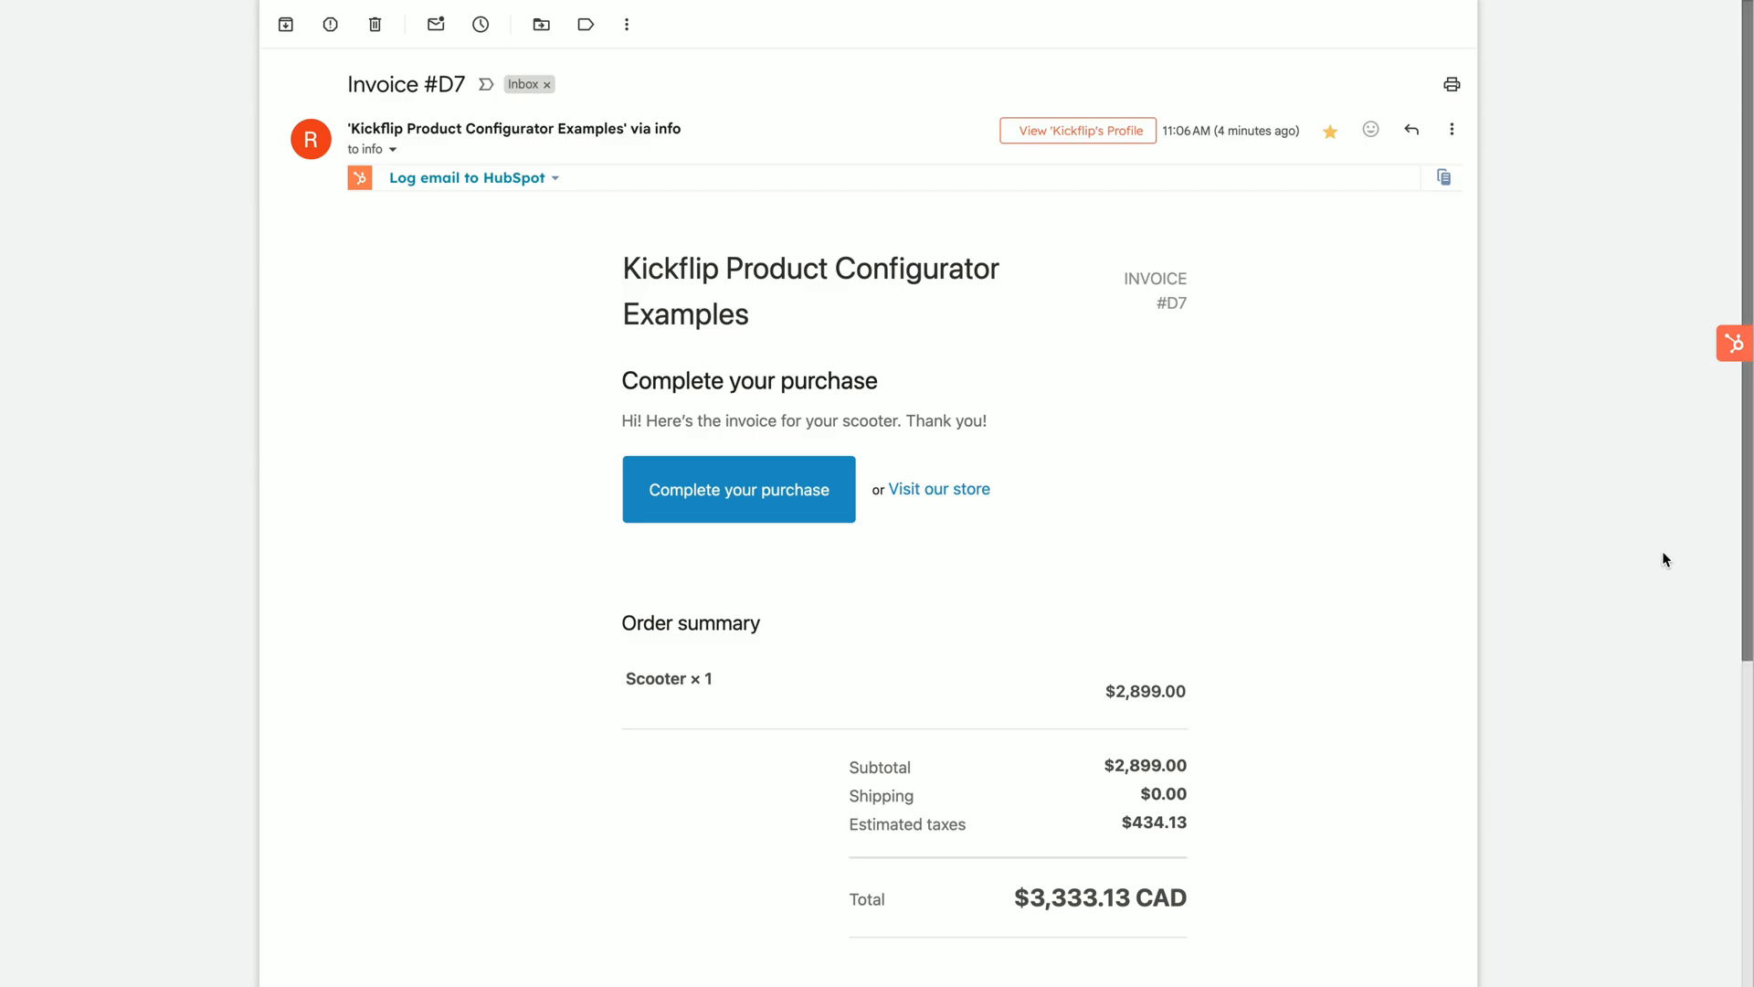
mouse_move(668, 525)
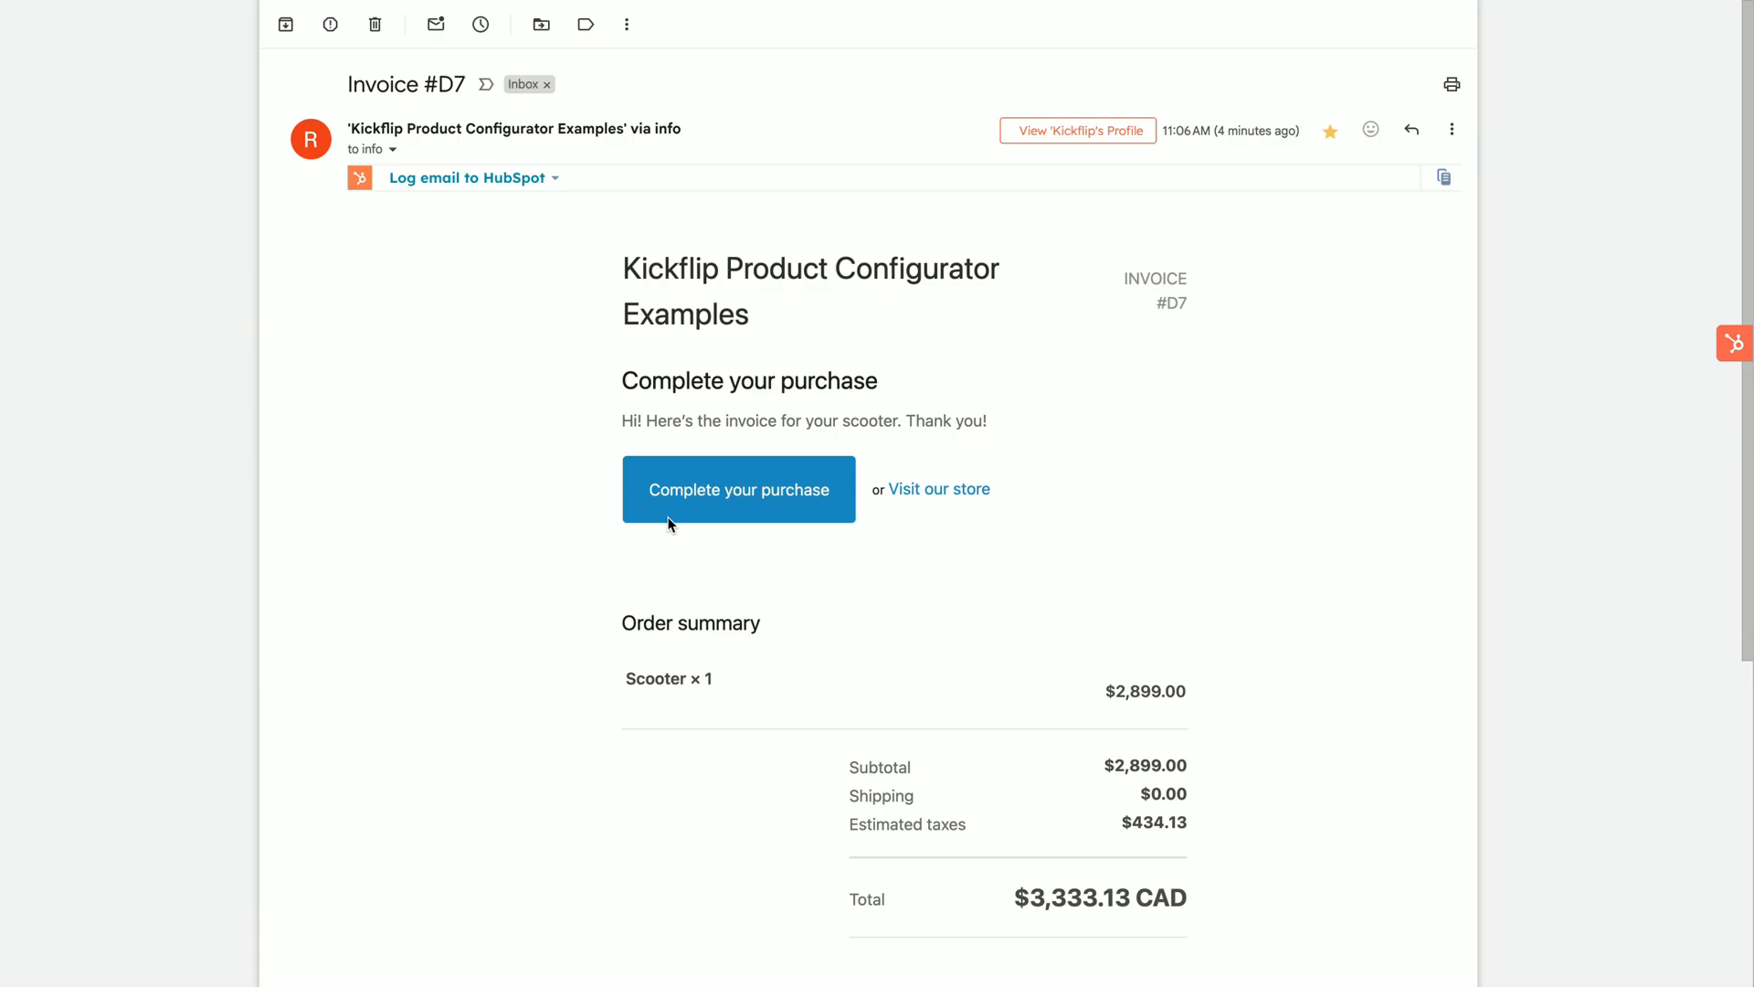
From the invoice email checkout, enter the Montreal billing address and pay $3,333.13.
click(738, 489)
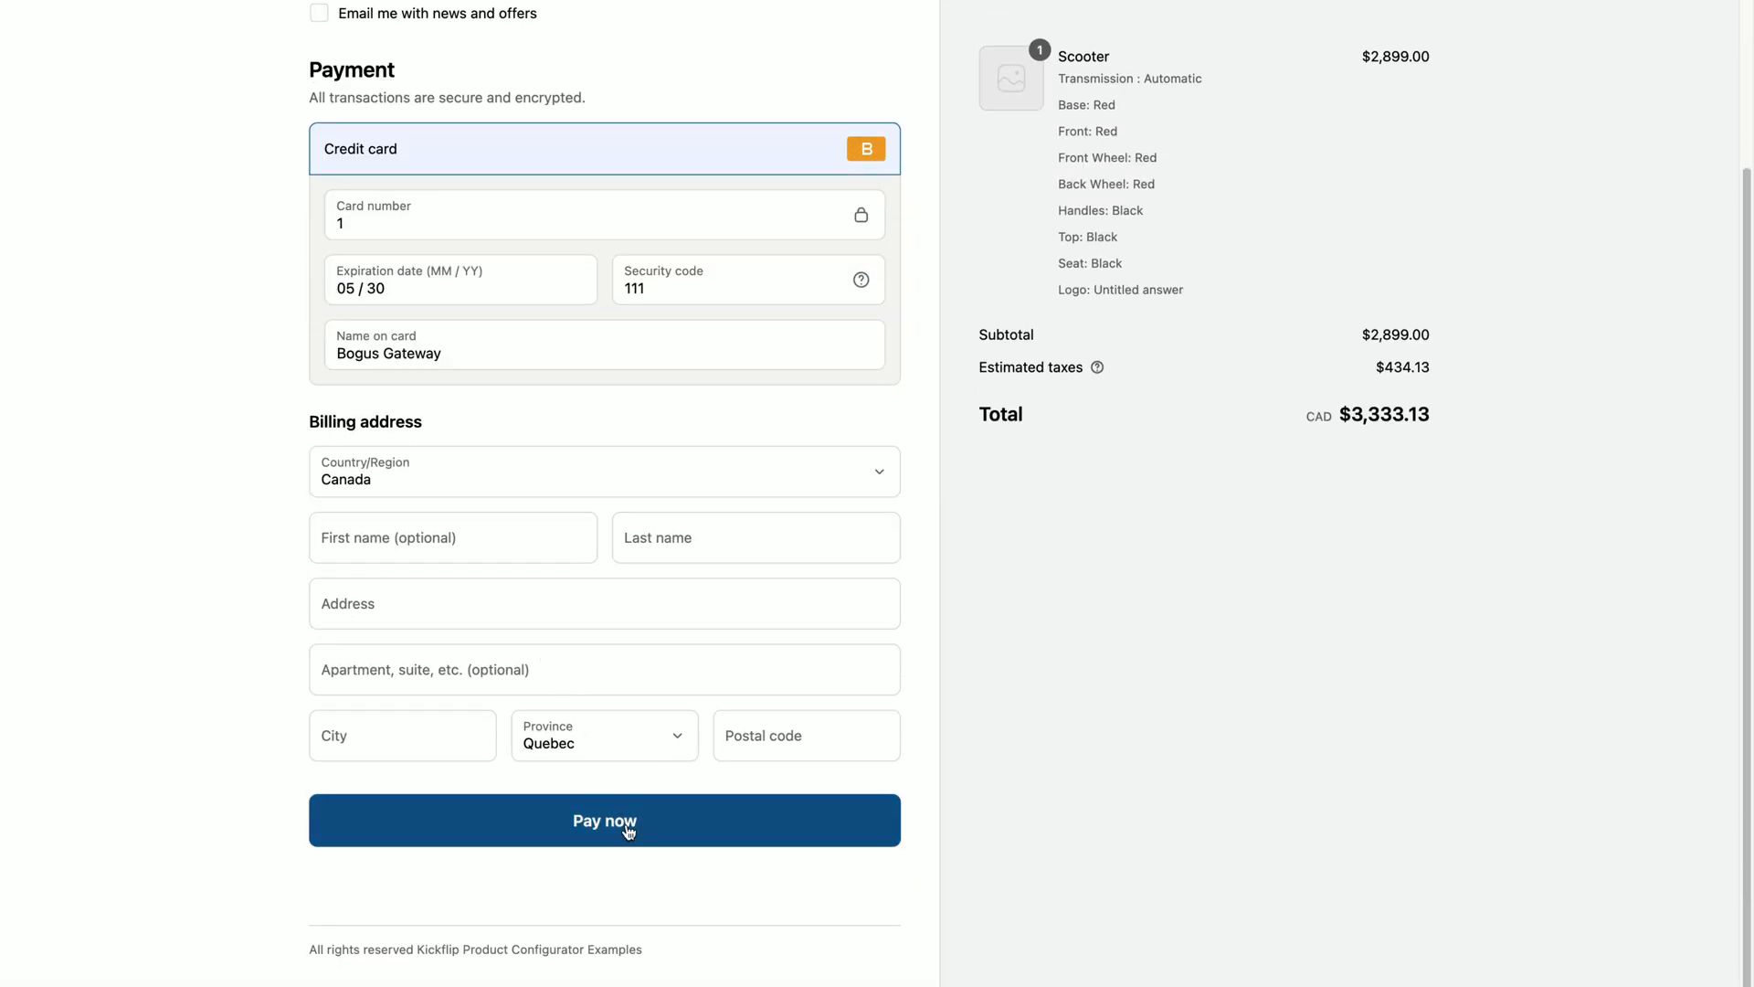
click(604, 818)
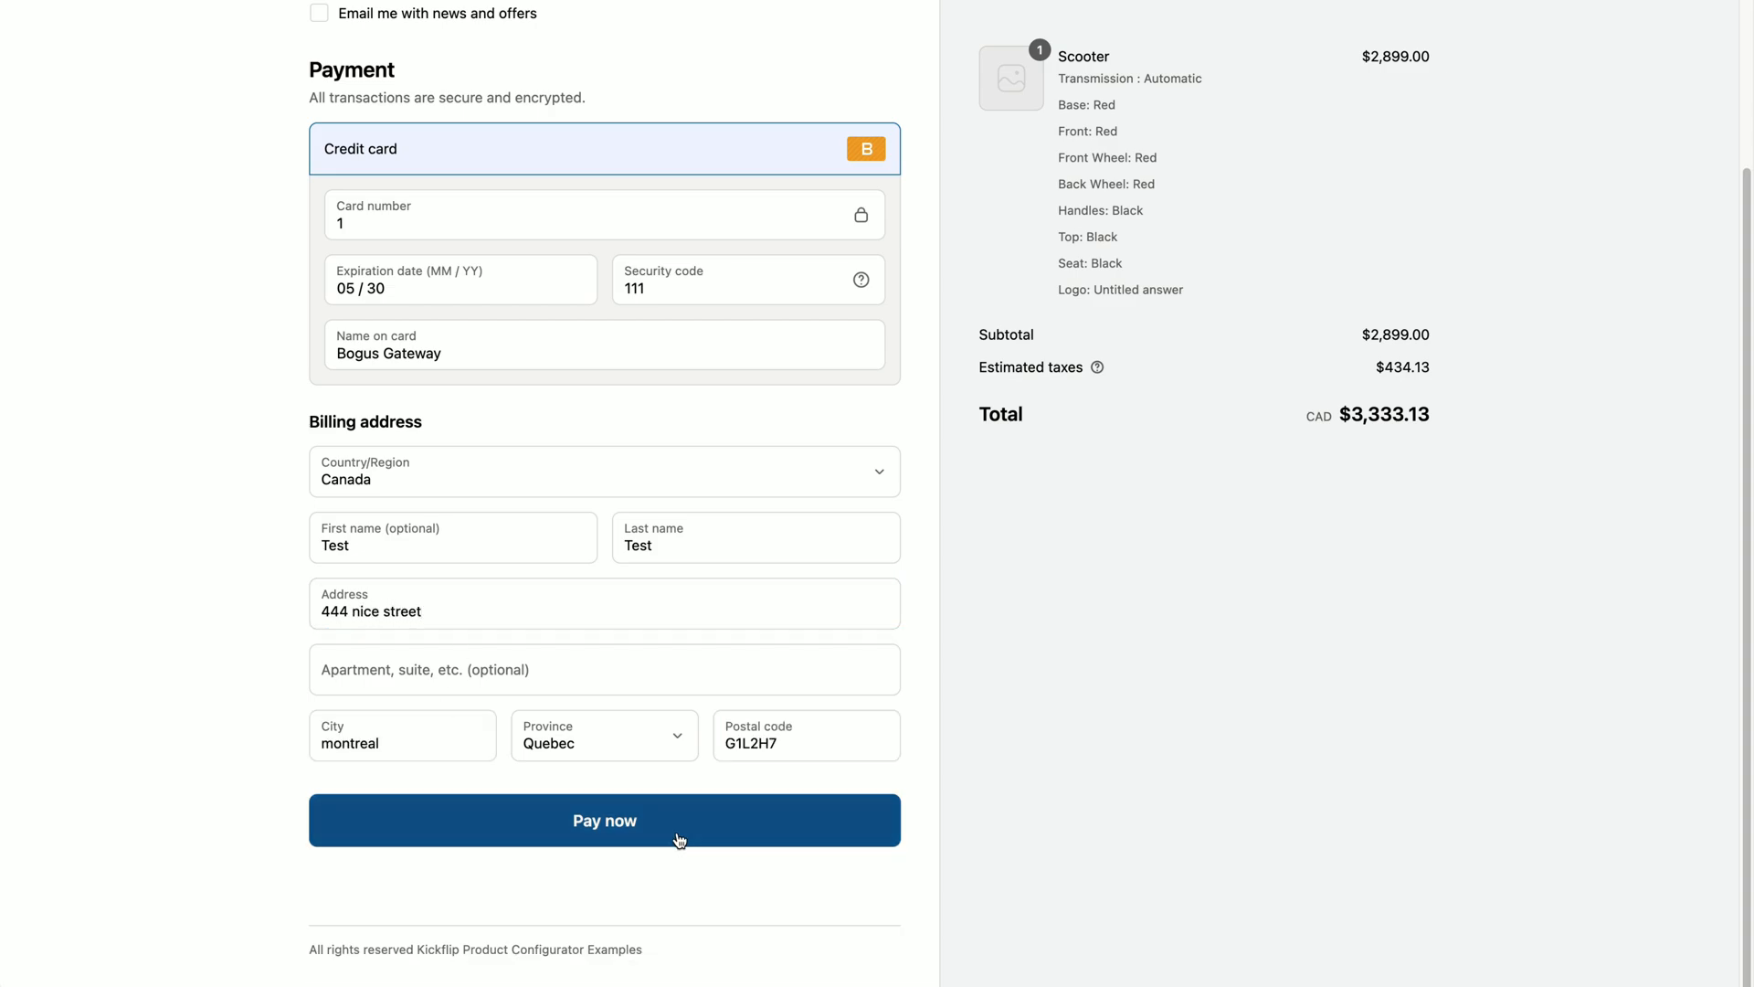
click(604, 821)
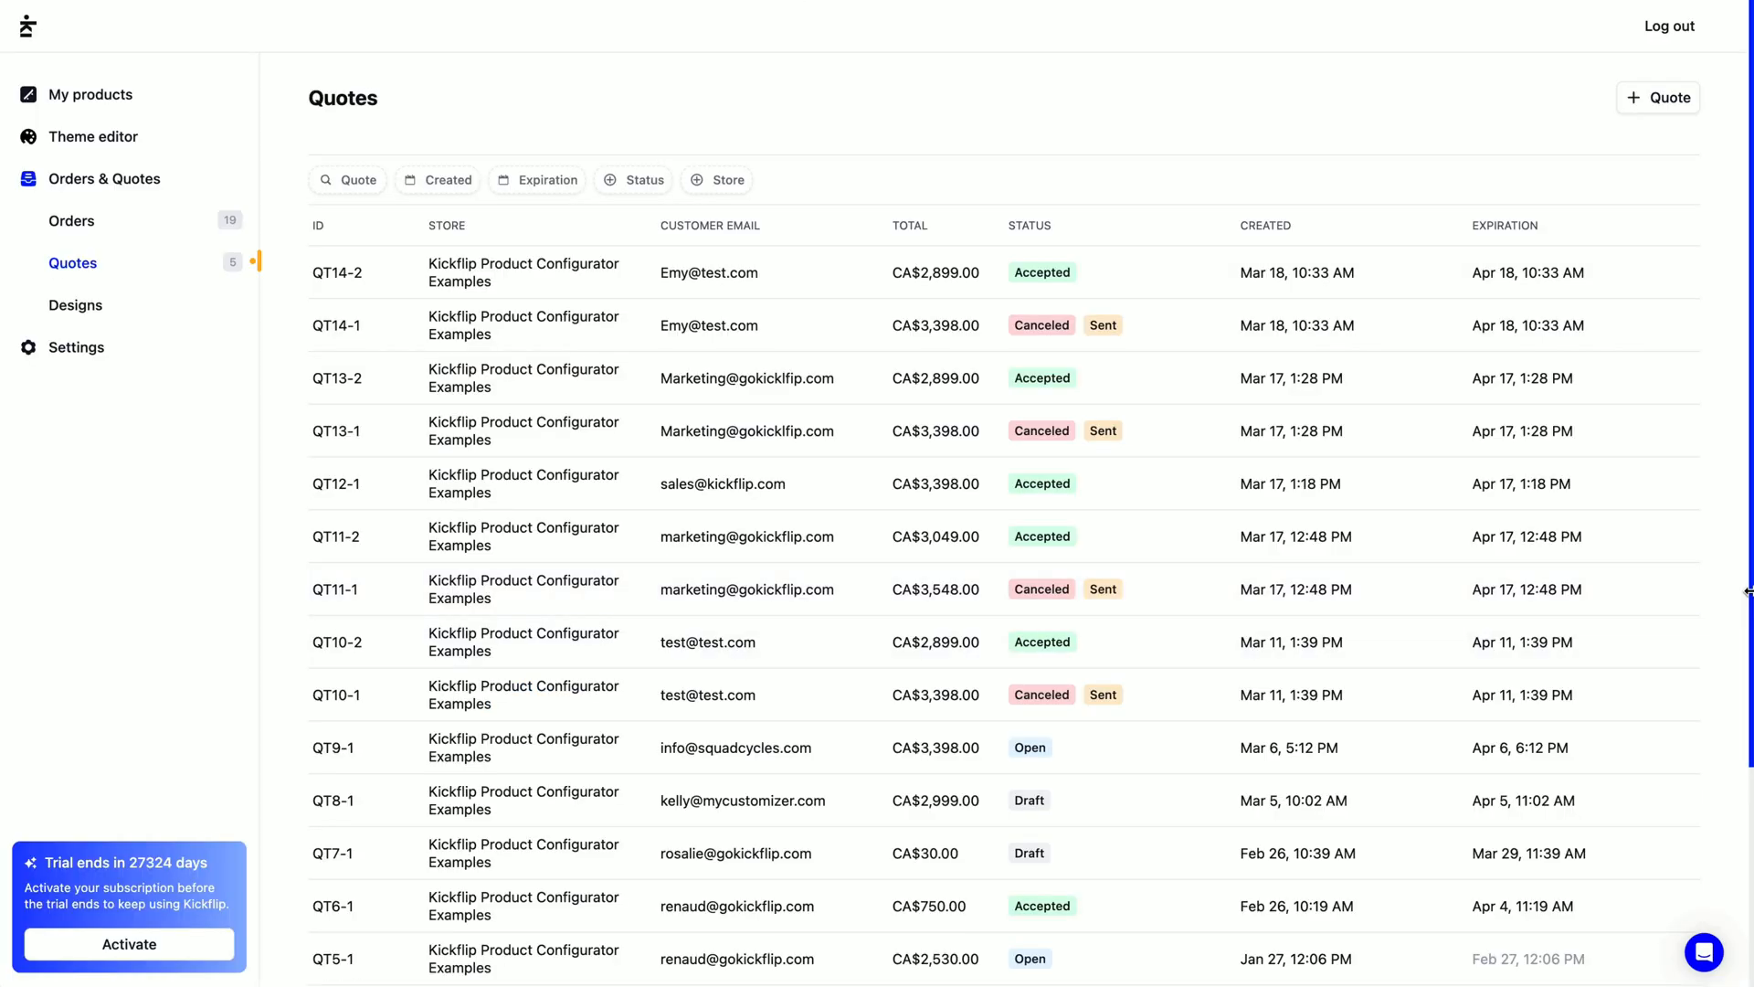
mouse_move(895, 160)
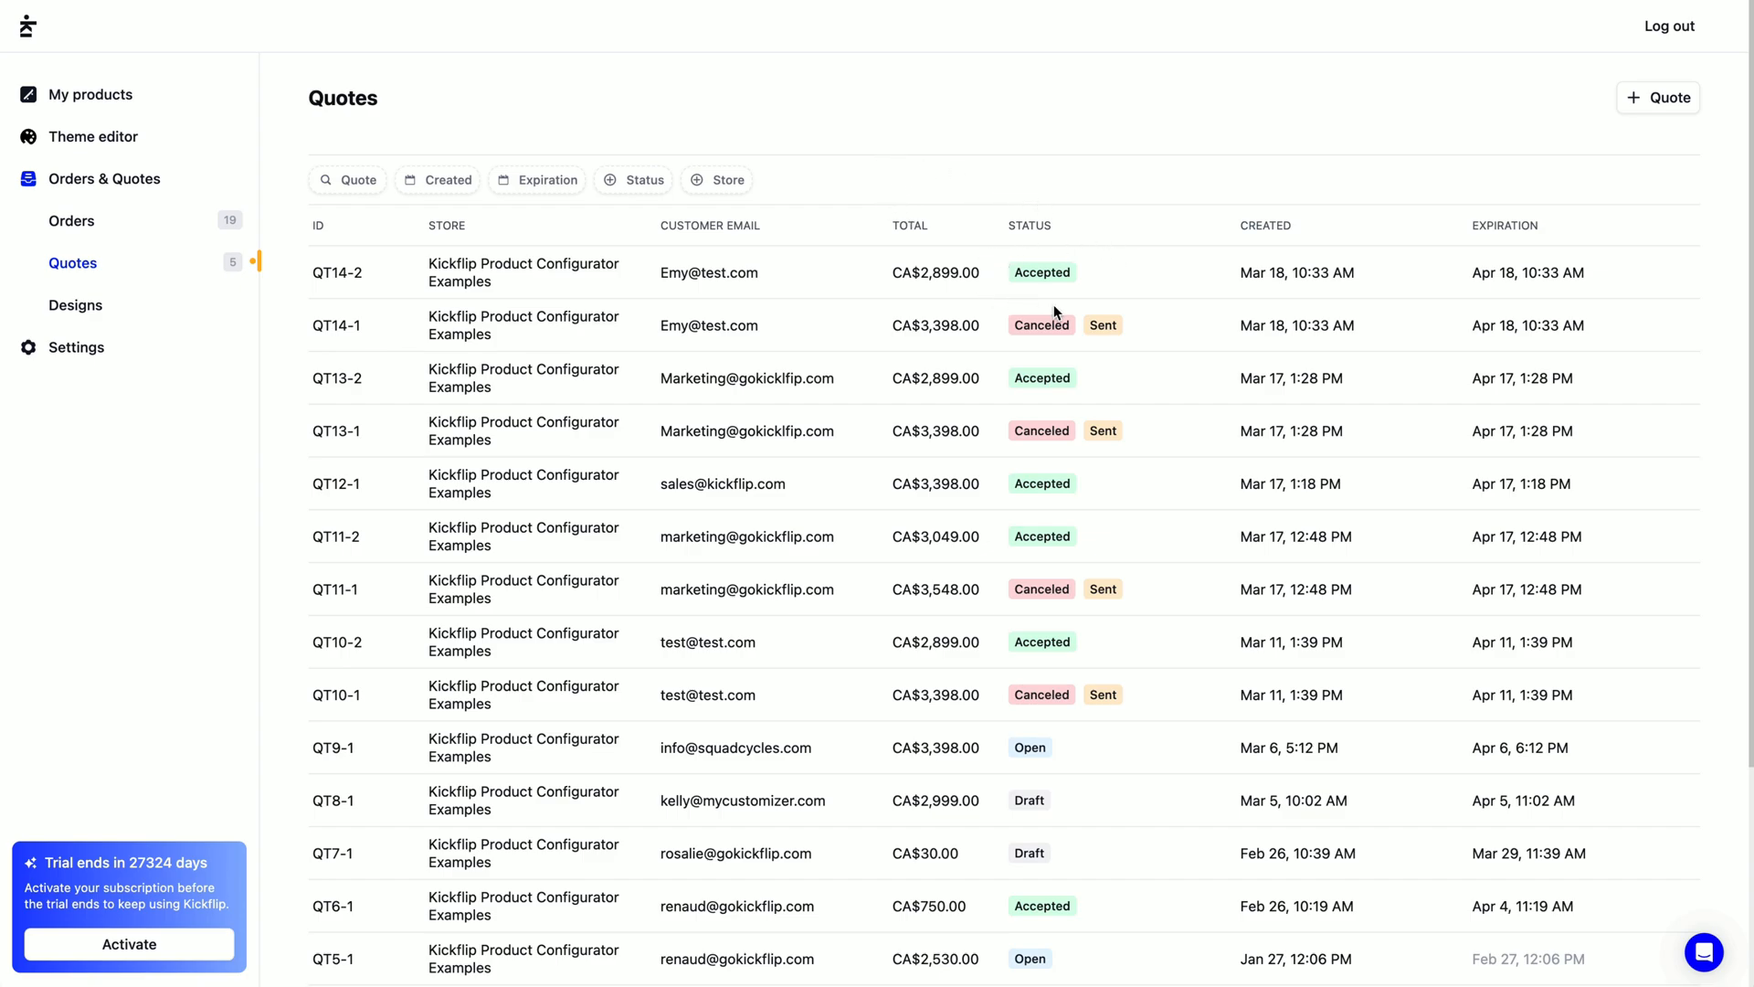
mouse_move(895, 244)
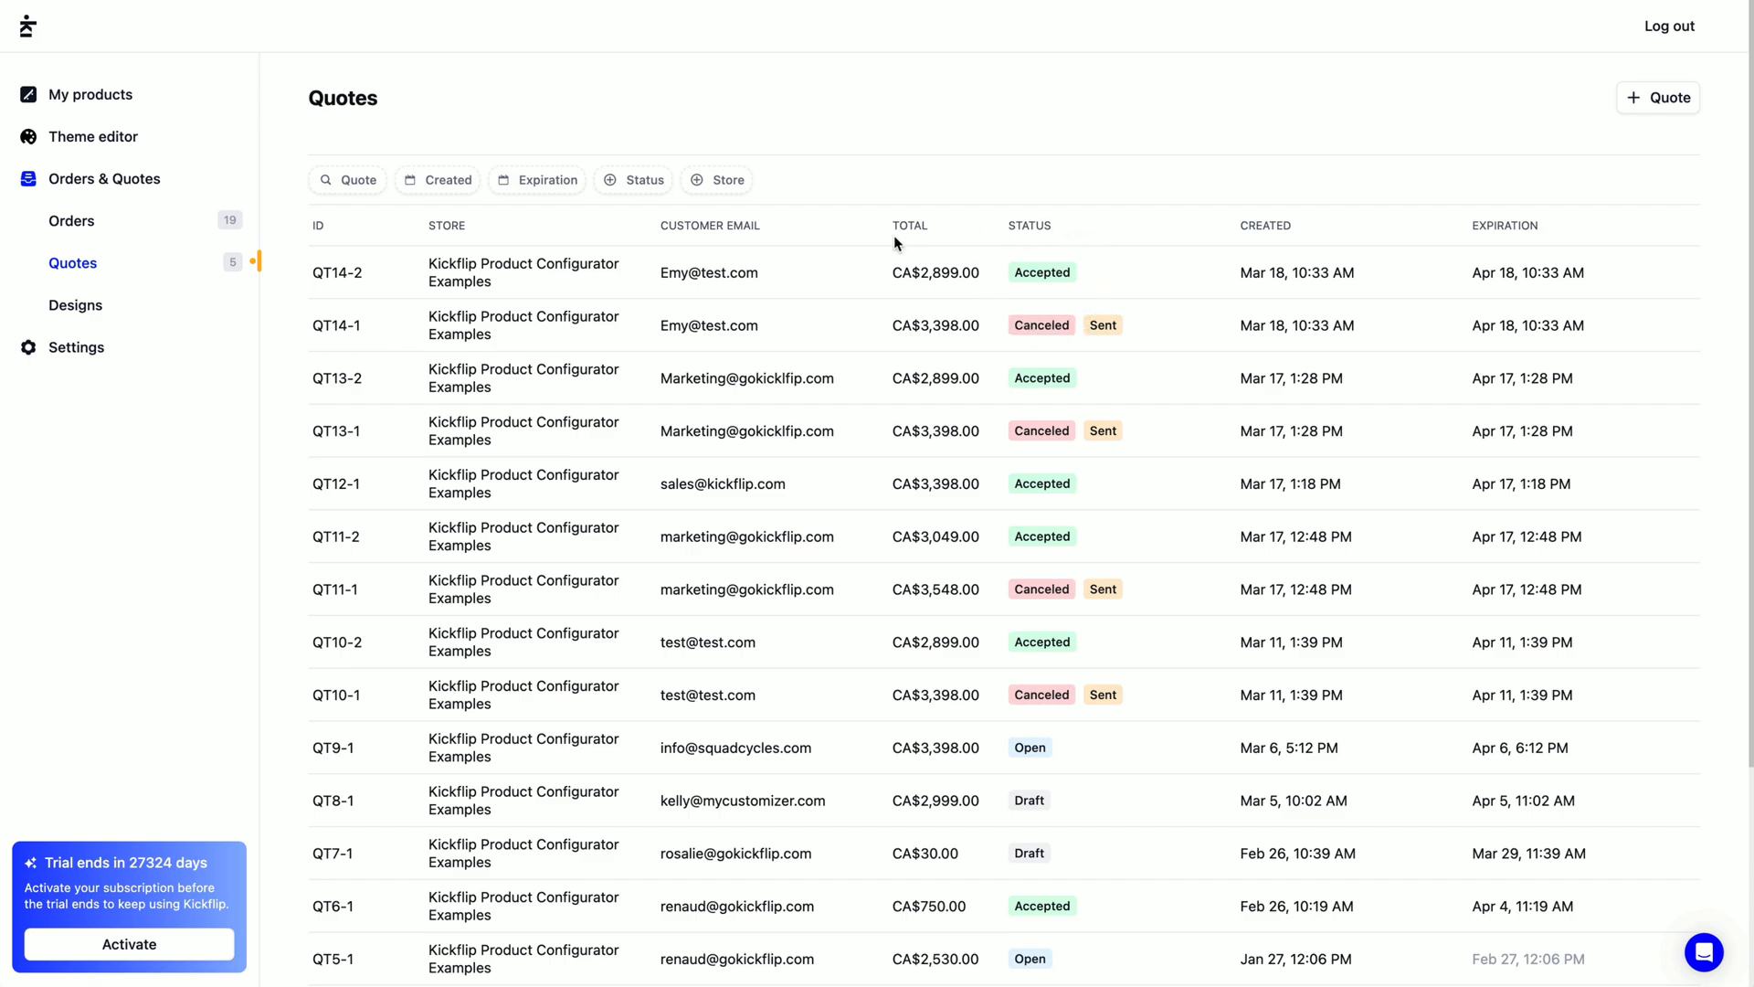
Review order #23 for the CA$2,899.00 red scooter, then return to the quotes list.
click(71, 220)
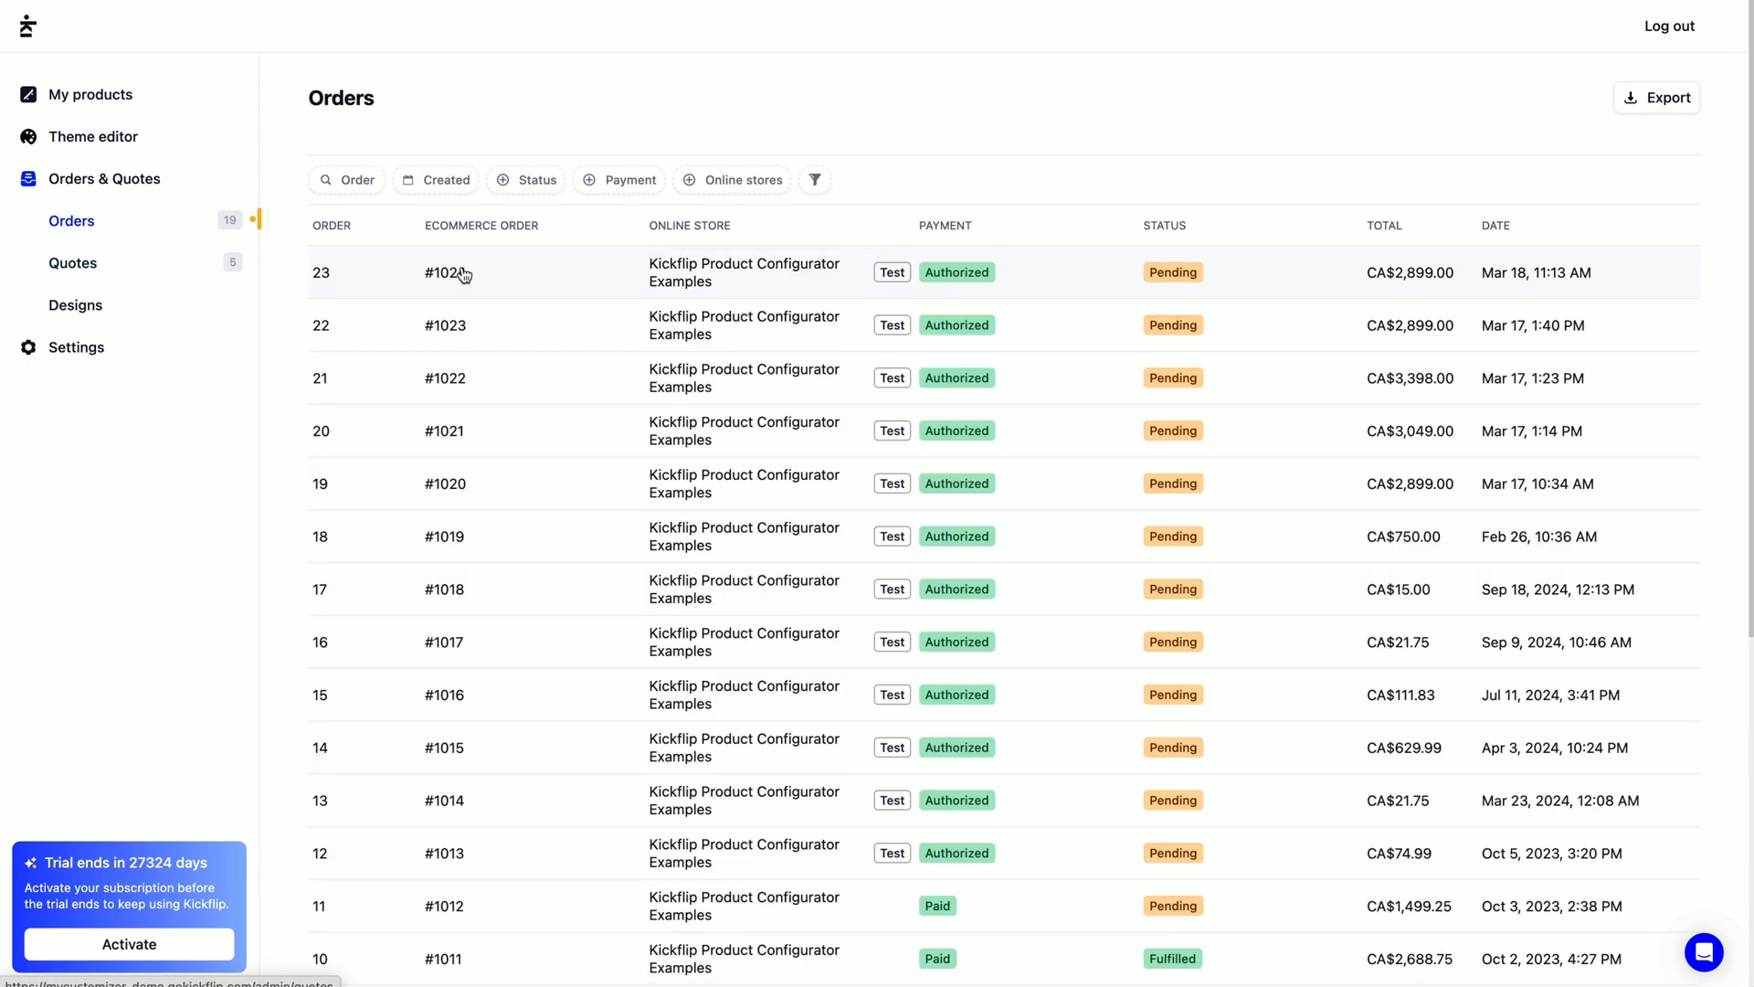
click(448, 272)
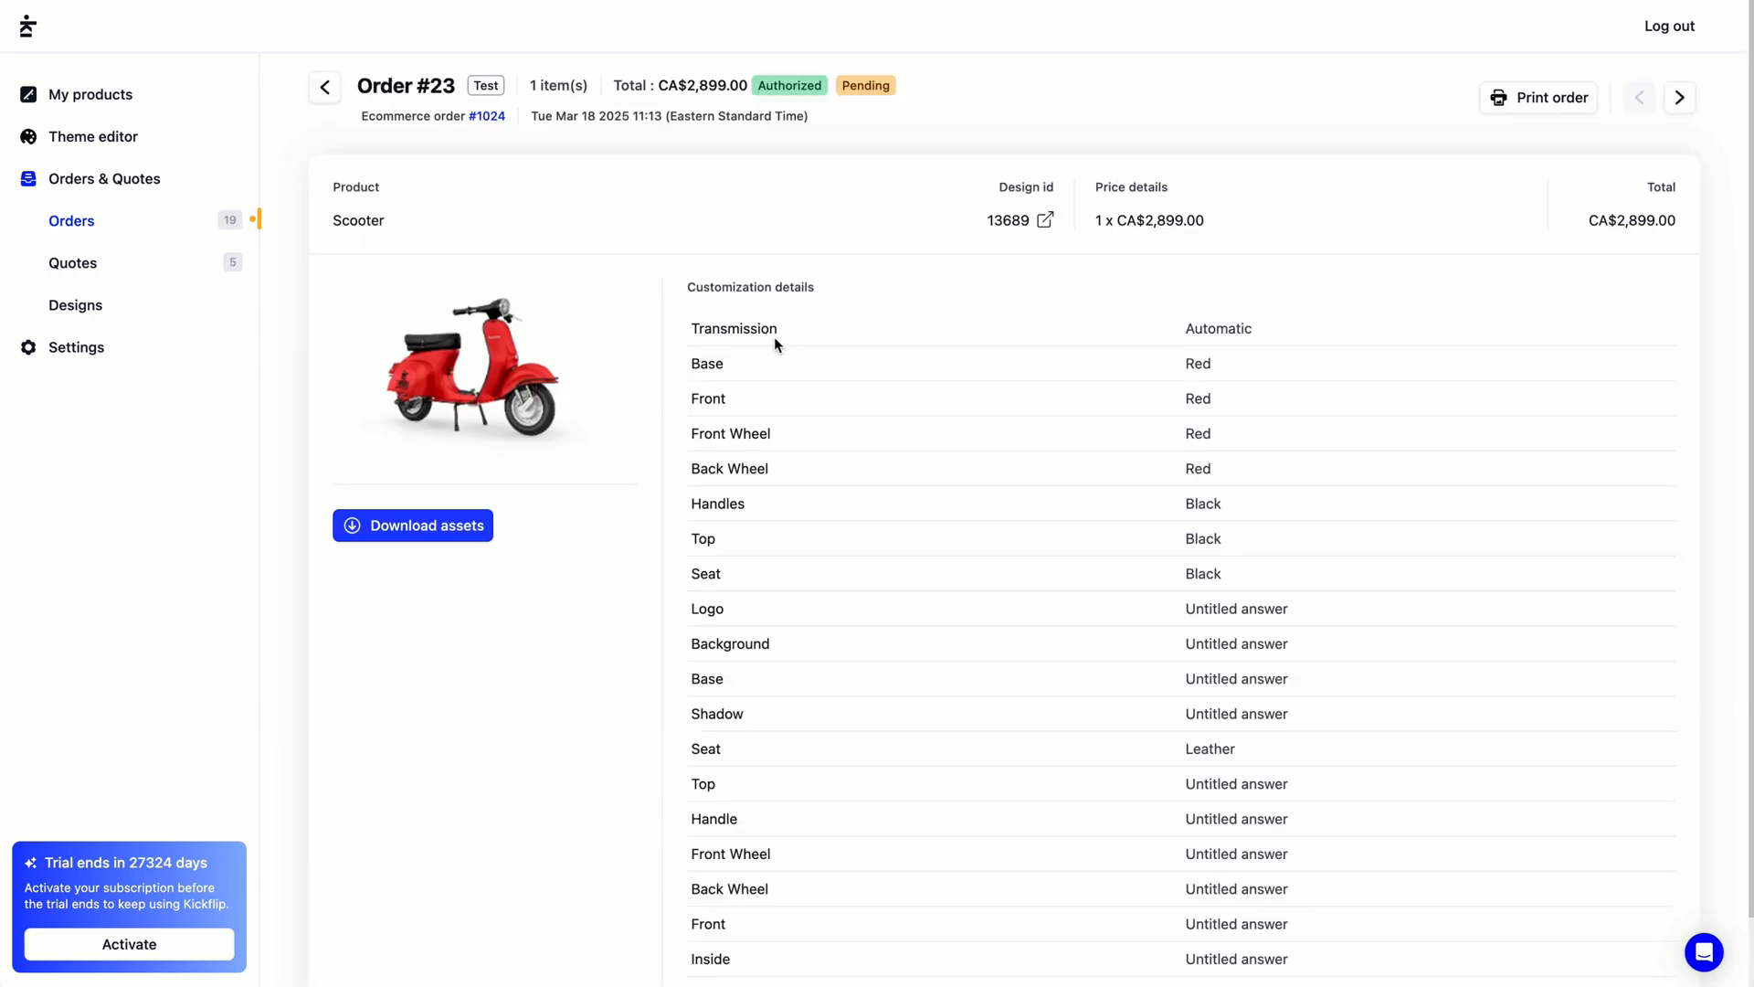
scroll(up, 3)
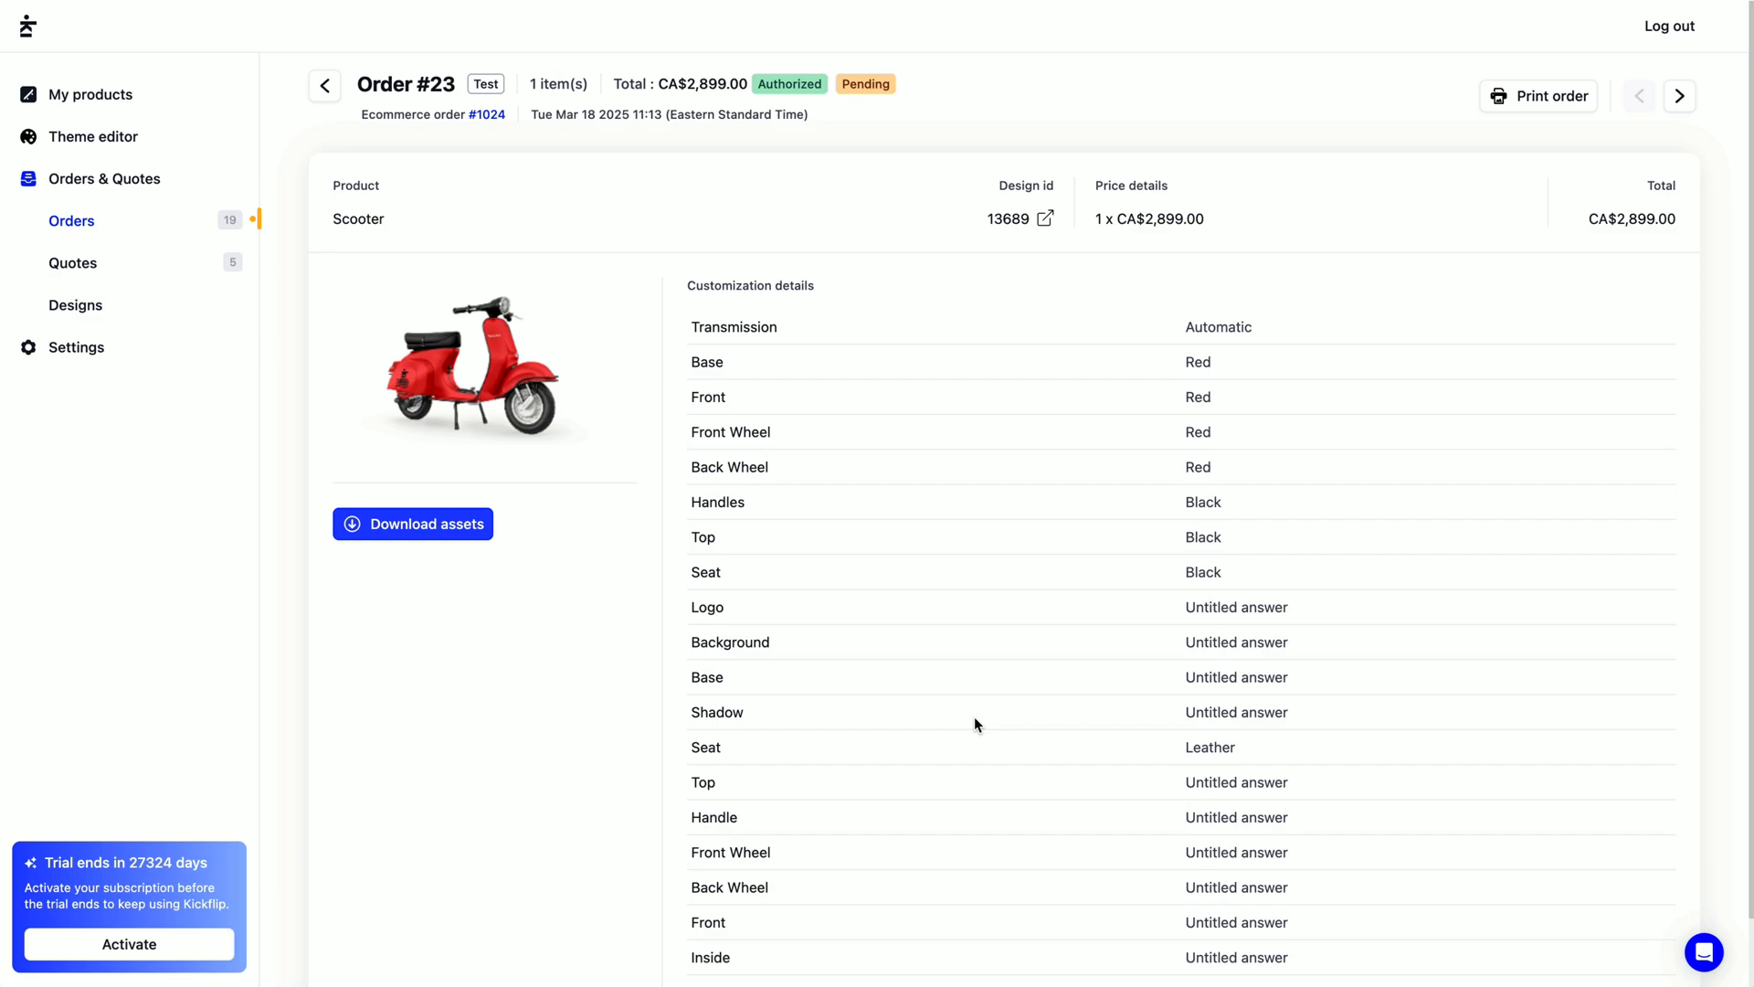
mouse_move(125, 294)
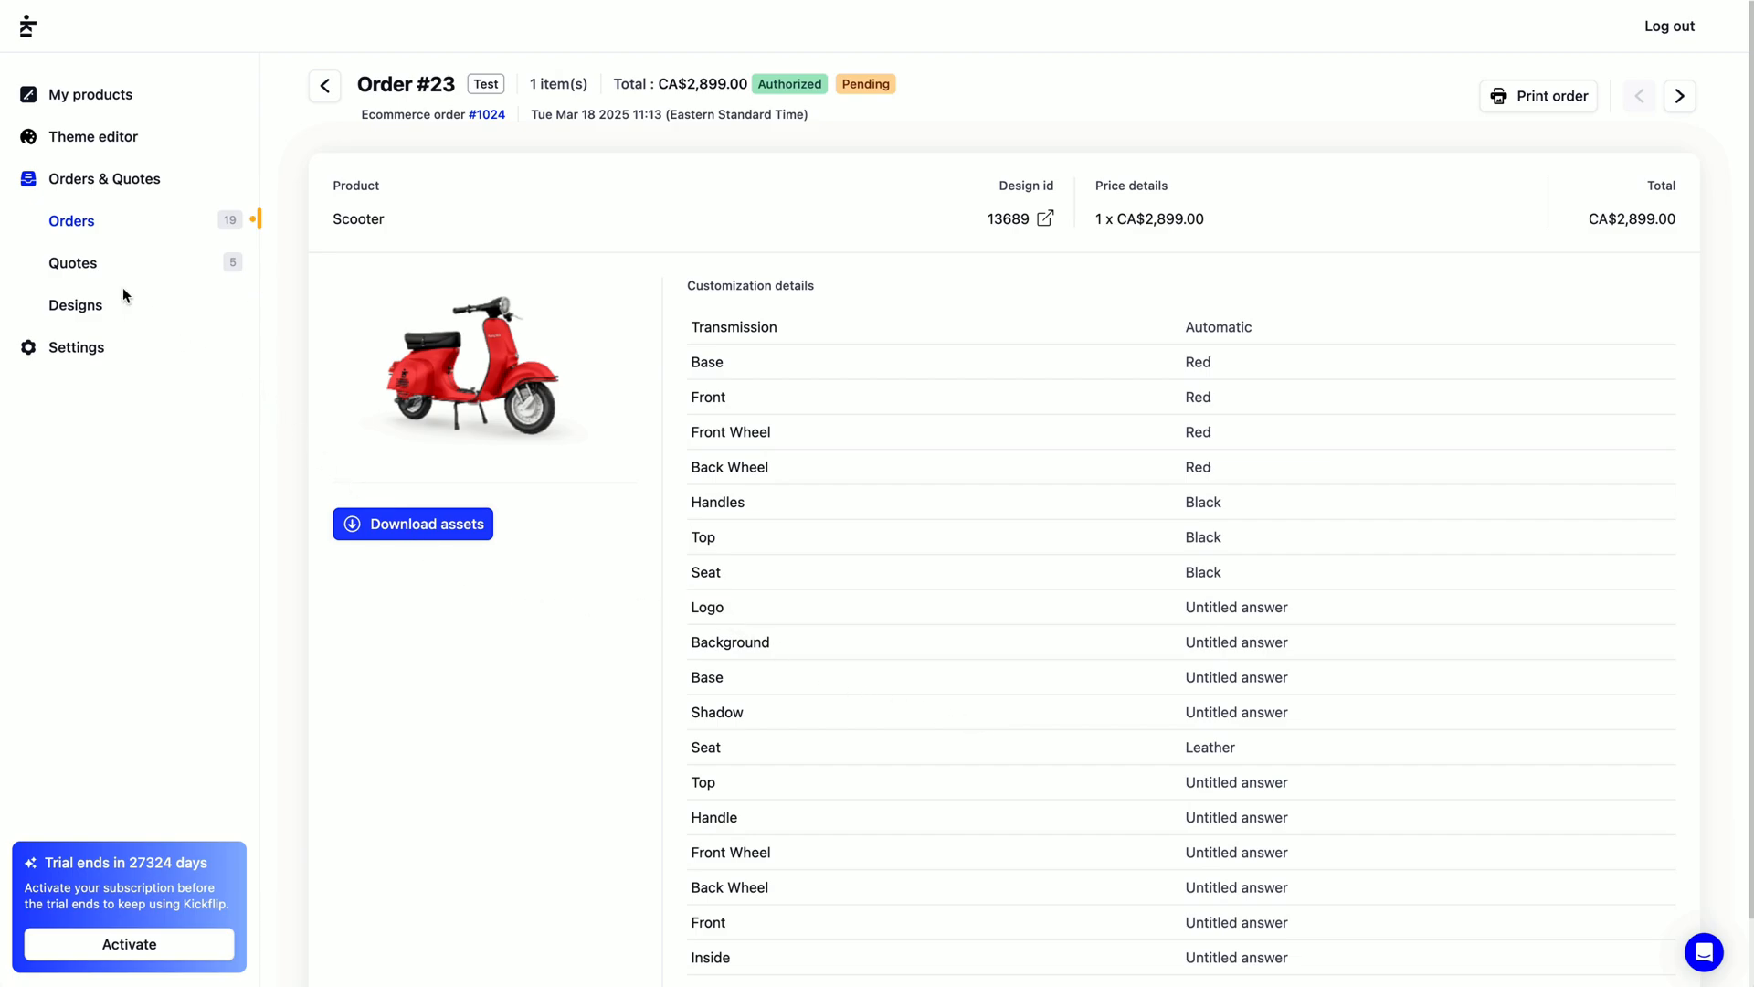
click(73, 263)
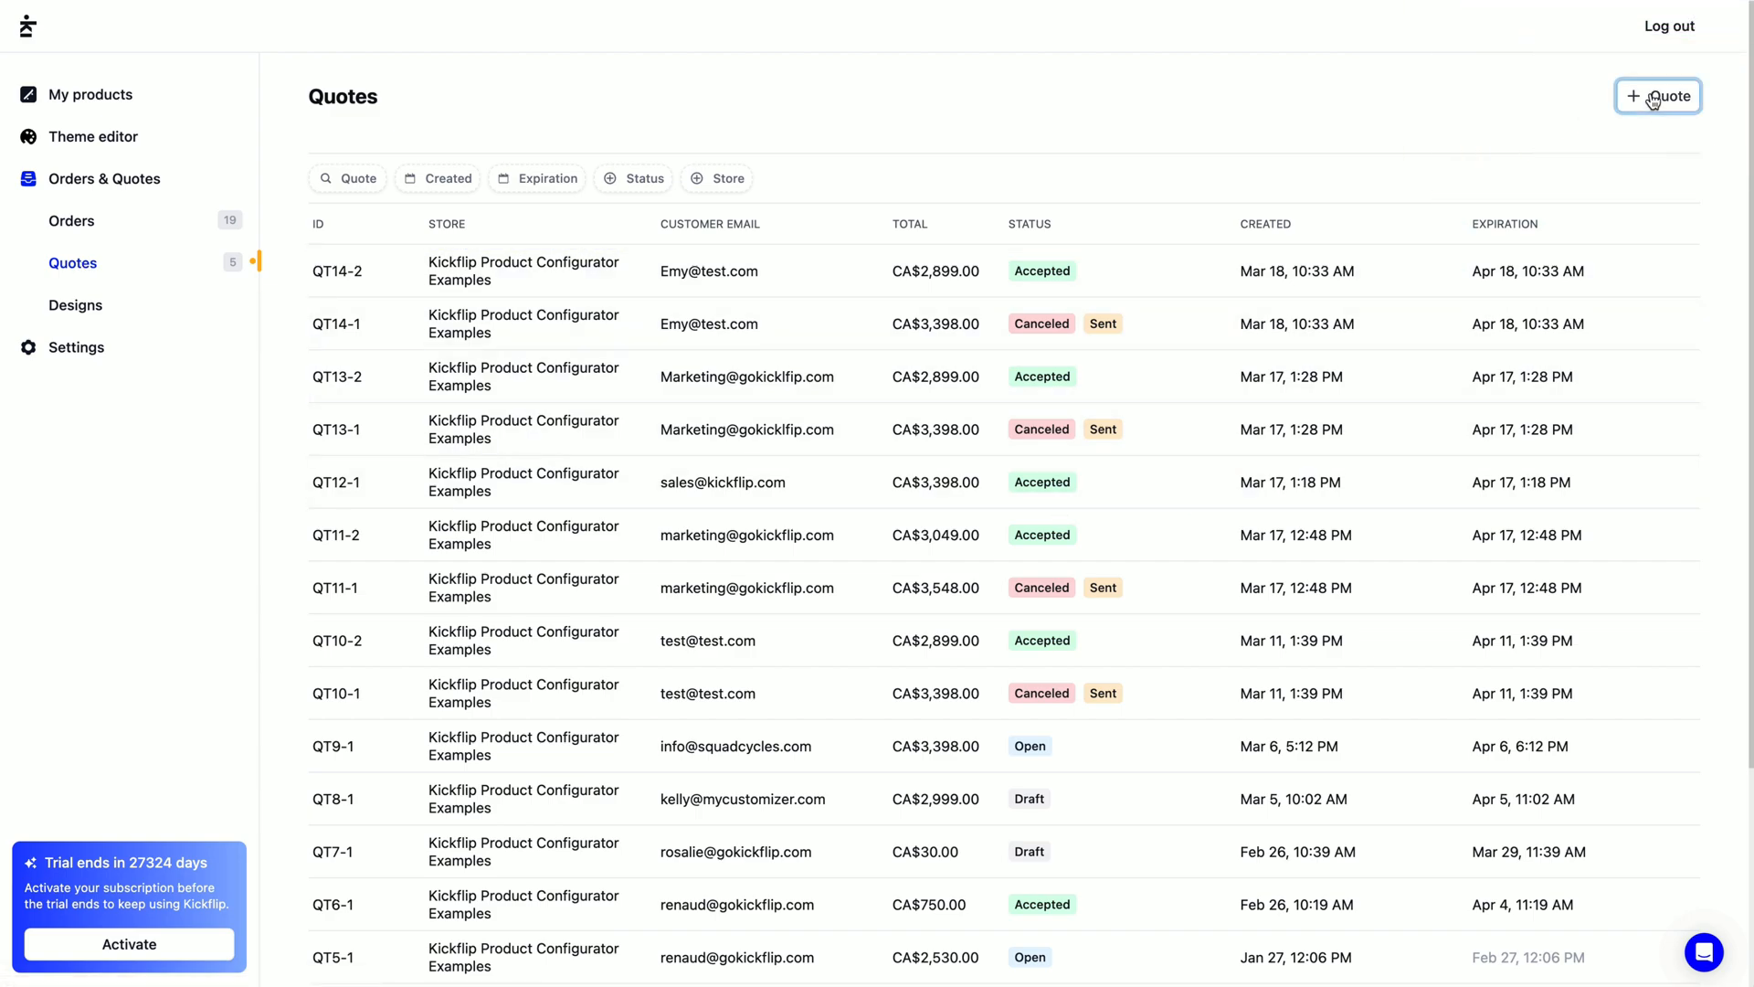
Create a new quote and choose the pink swatch for the scooter Base and Back Wheel.
click(1658, 96)
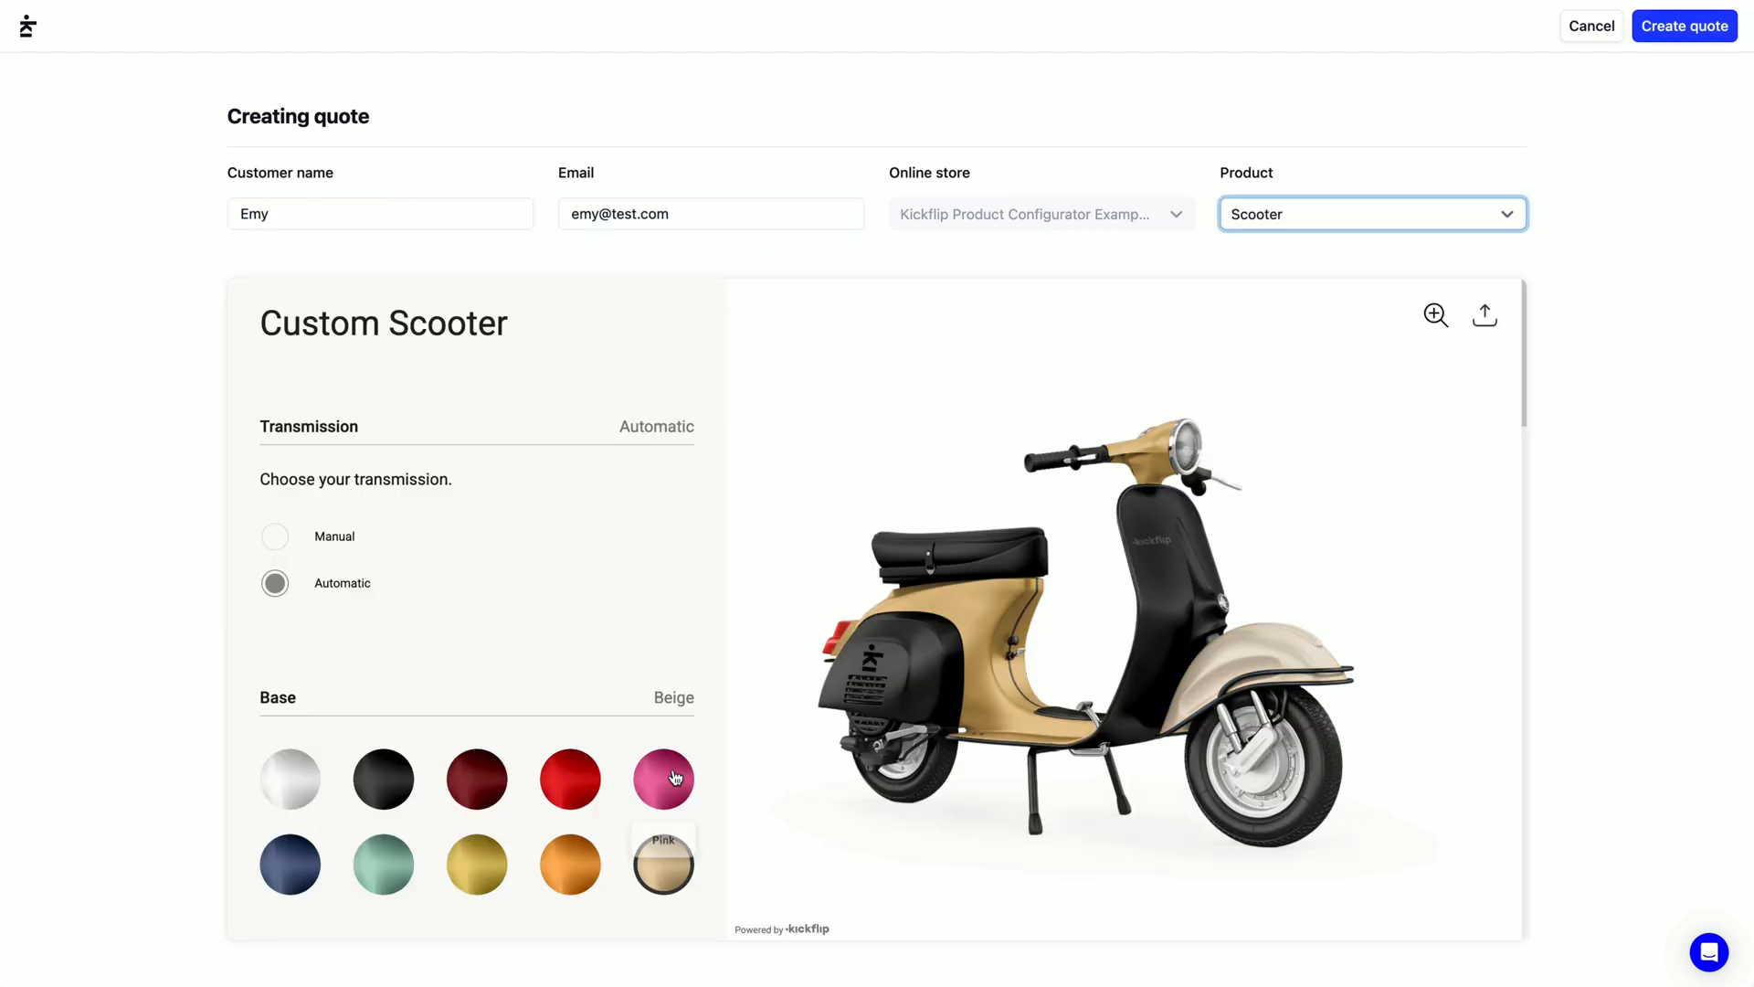
click(662, 778)
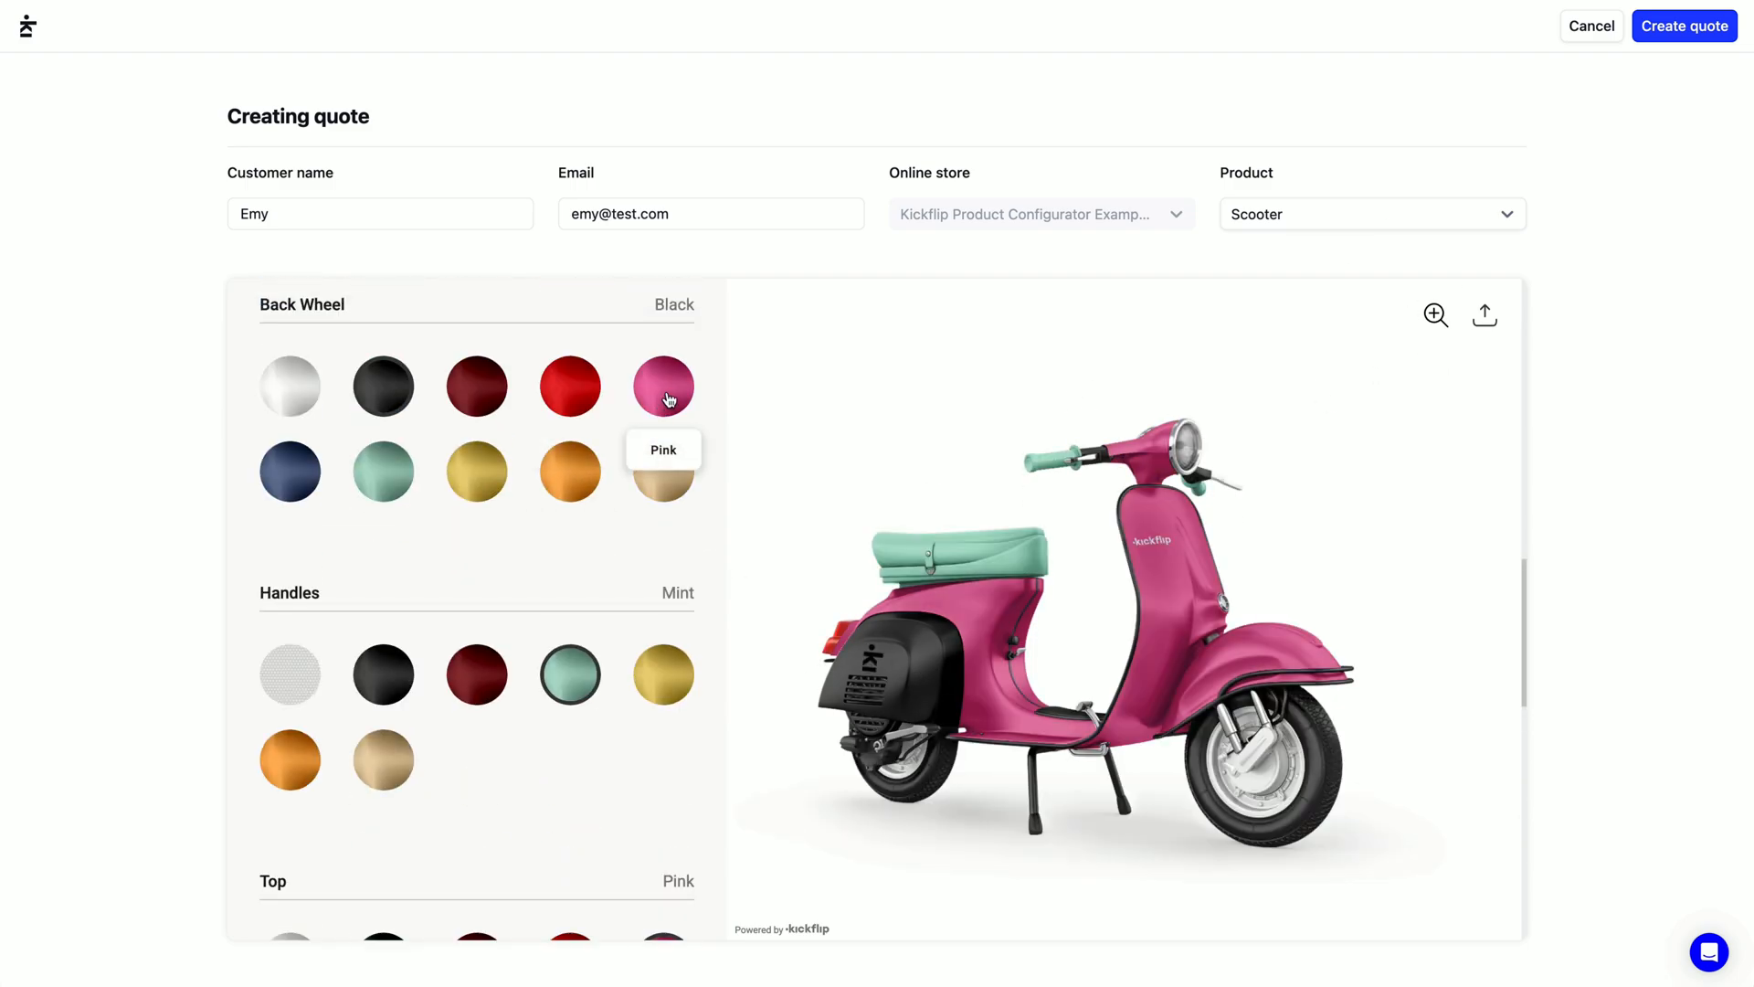
click(1683, 25)
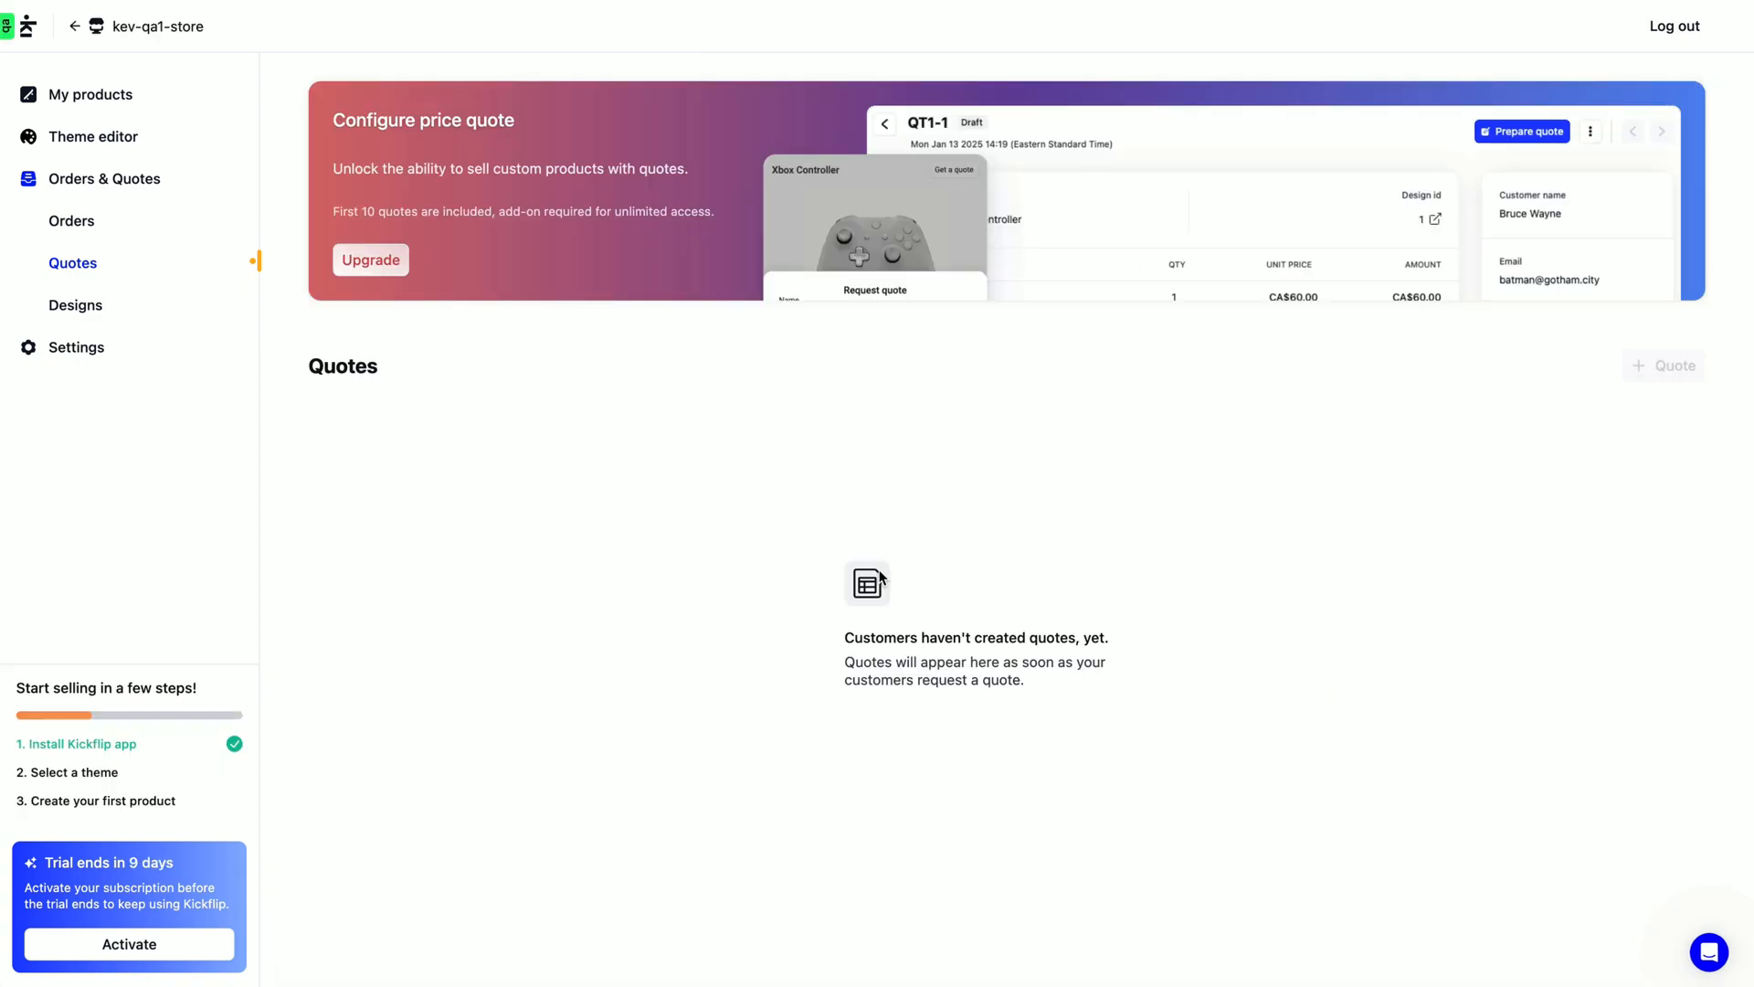
mouse_move(828, 481)
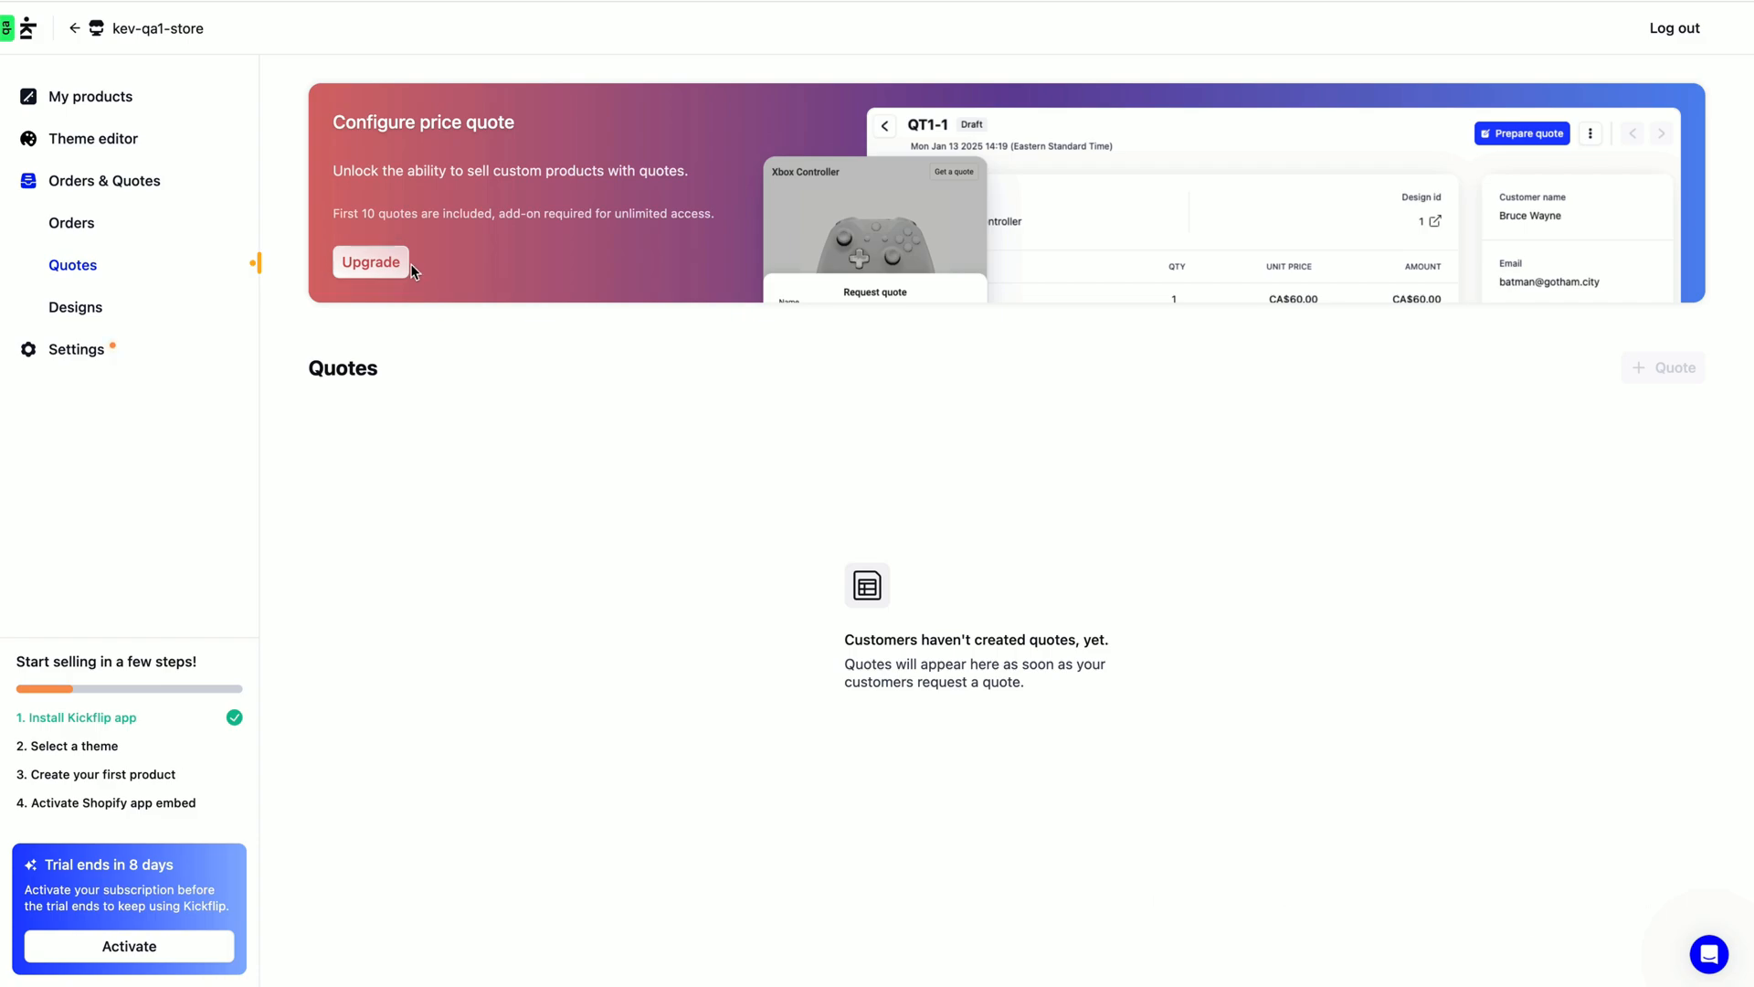
mouse_move(394, 283)
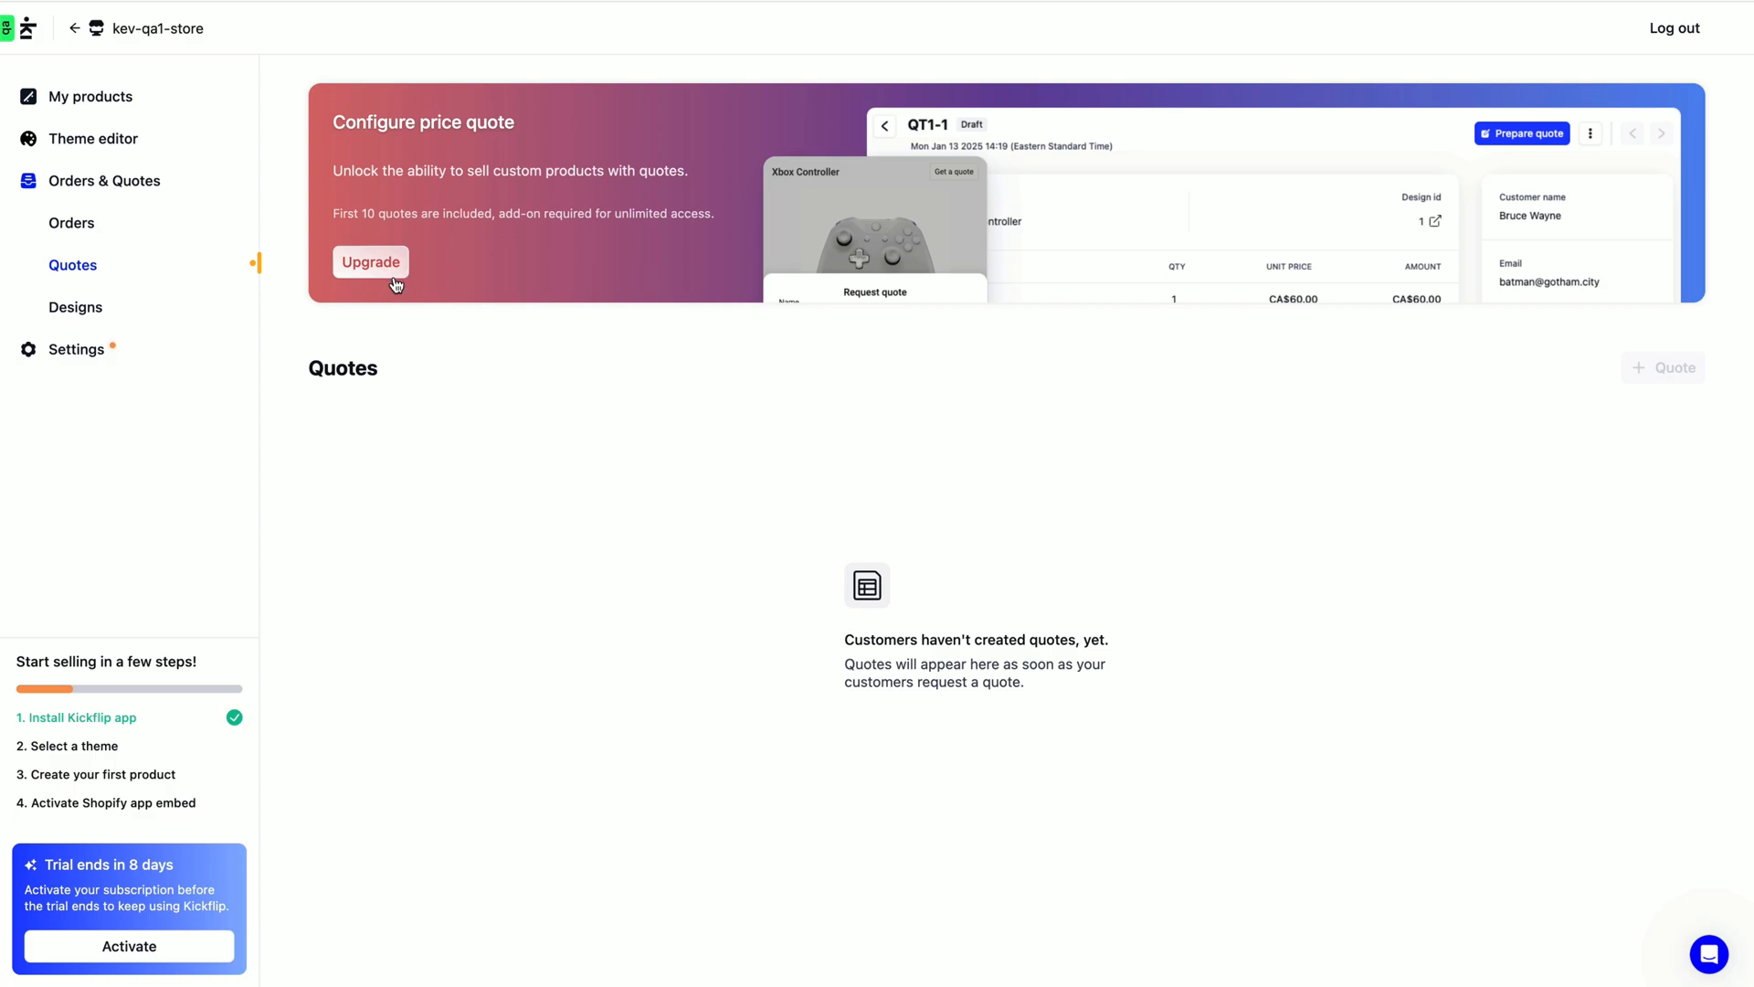
mouse_move(1710, 954)
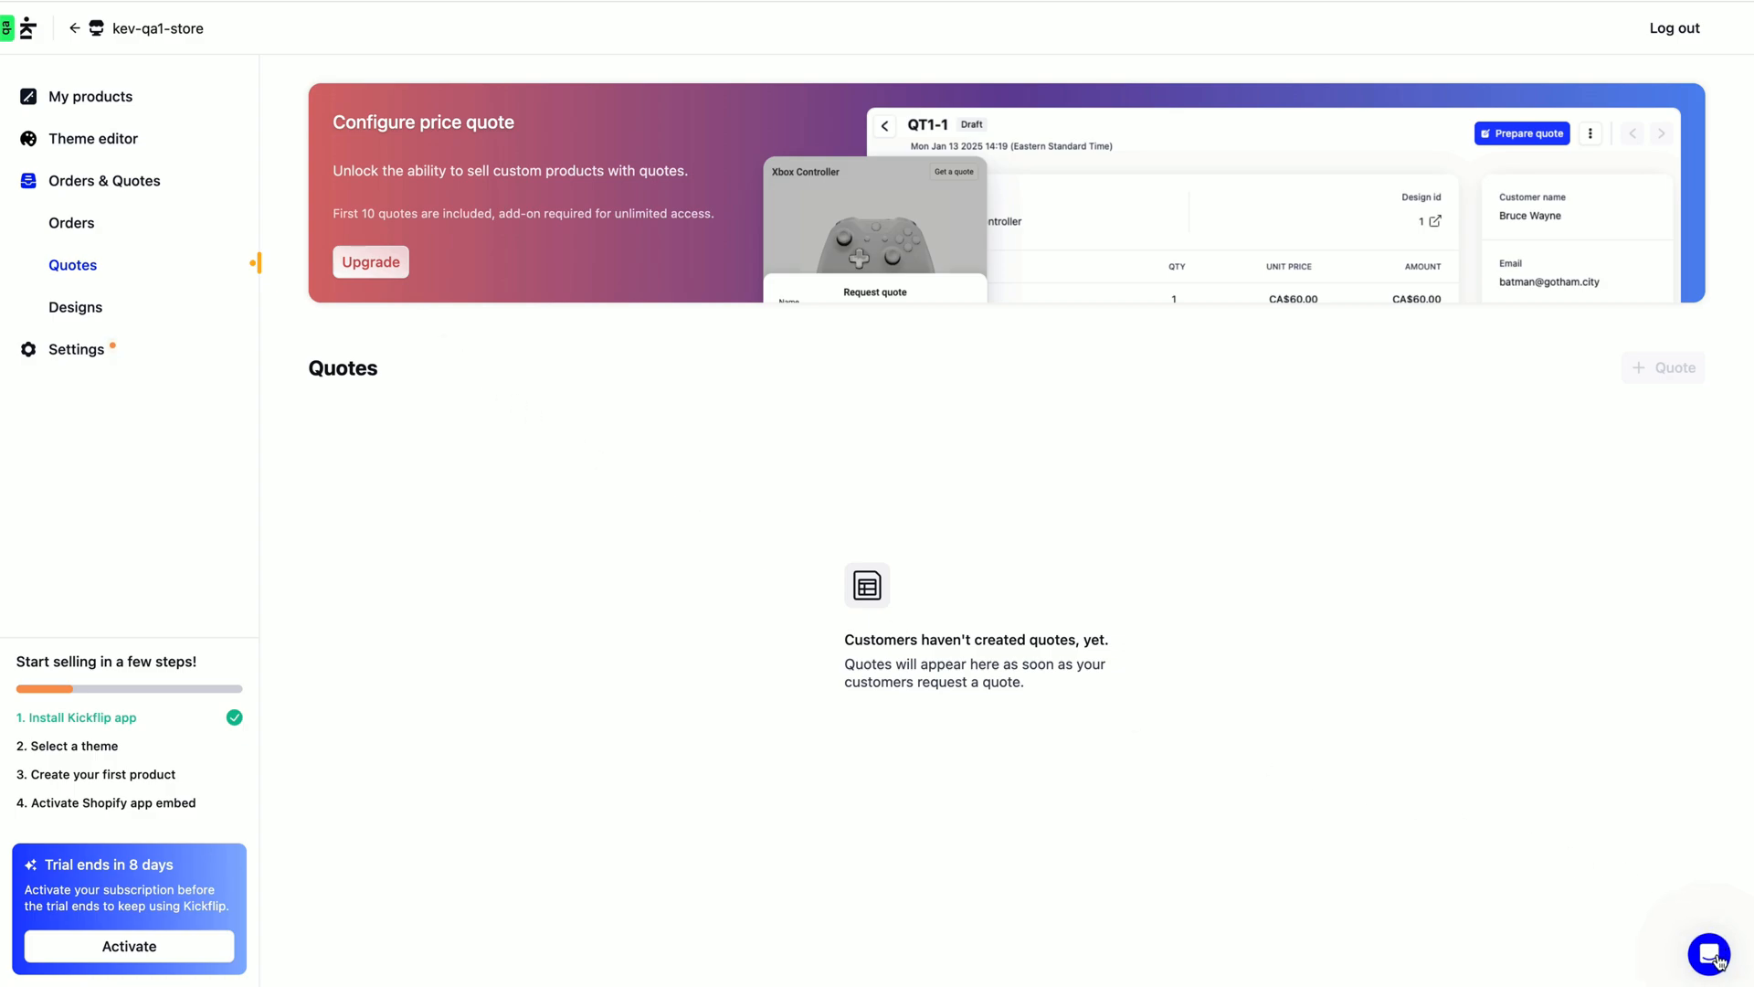
Open the help messenger from the chat bubble on the empty quotes page.
click(1708, 954)
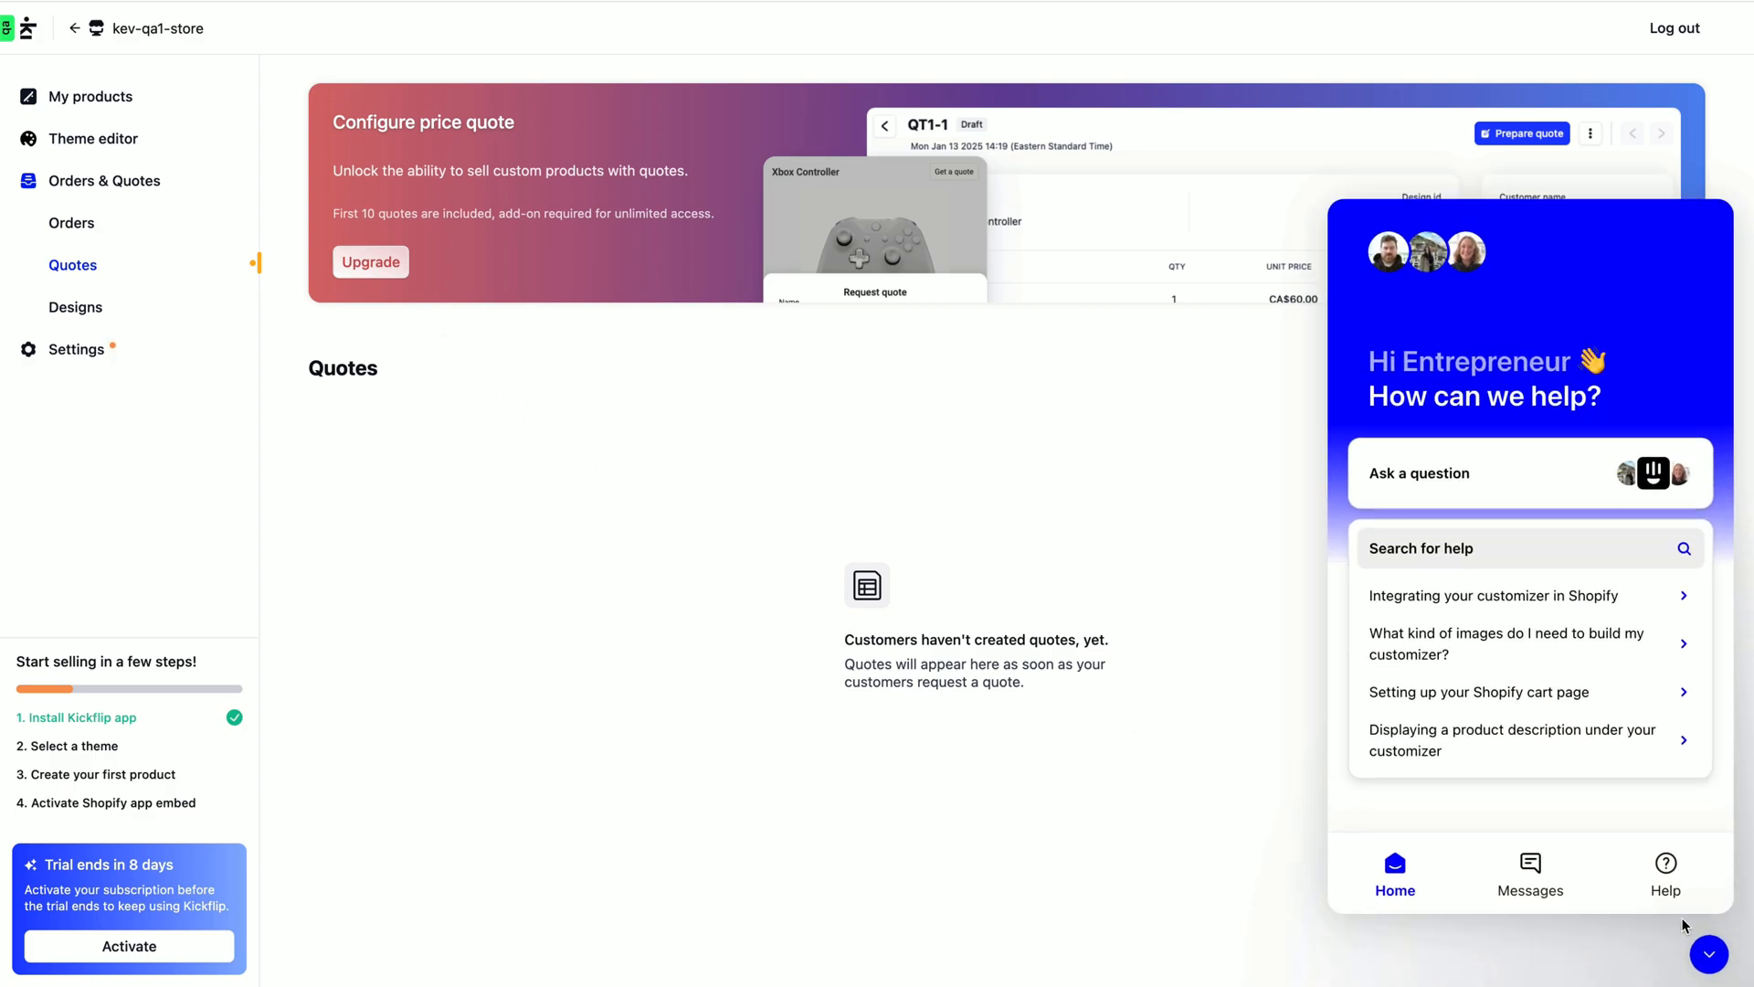